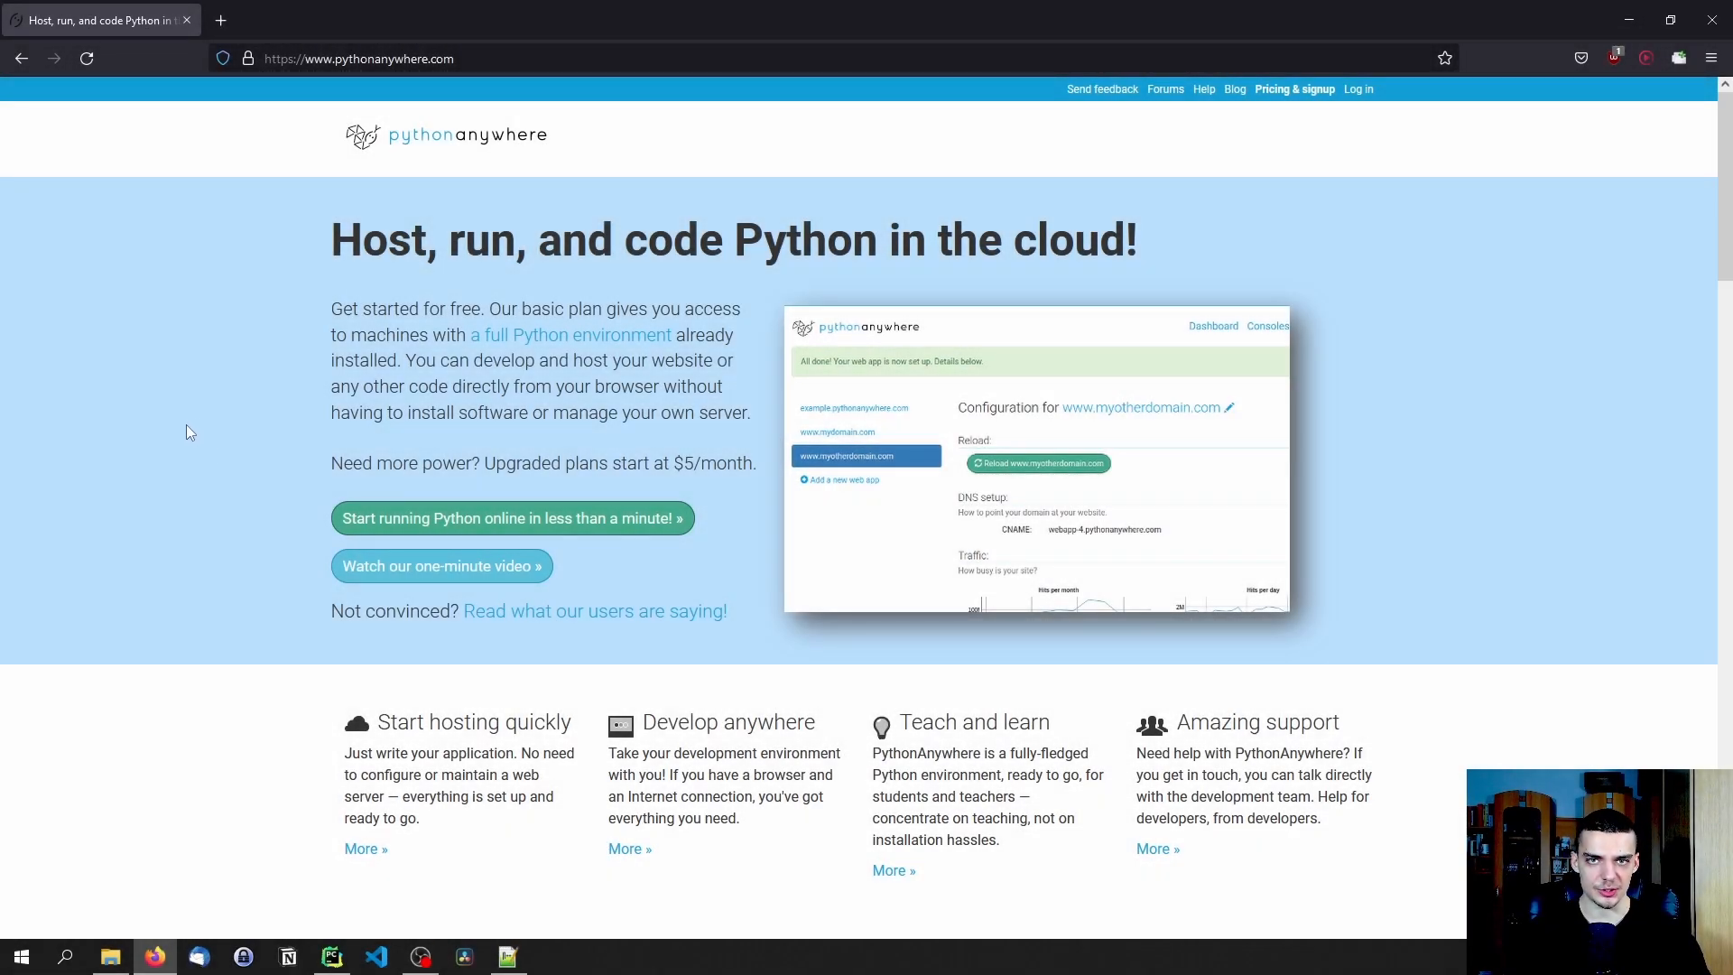
{"action": "mouse_move", "coordinate": [1294, 109]}
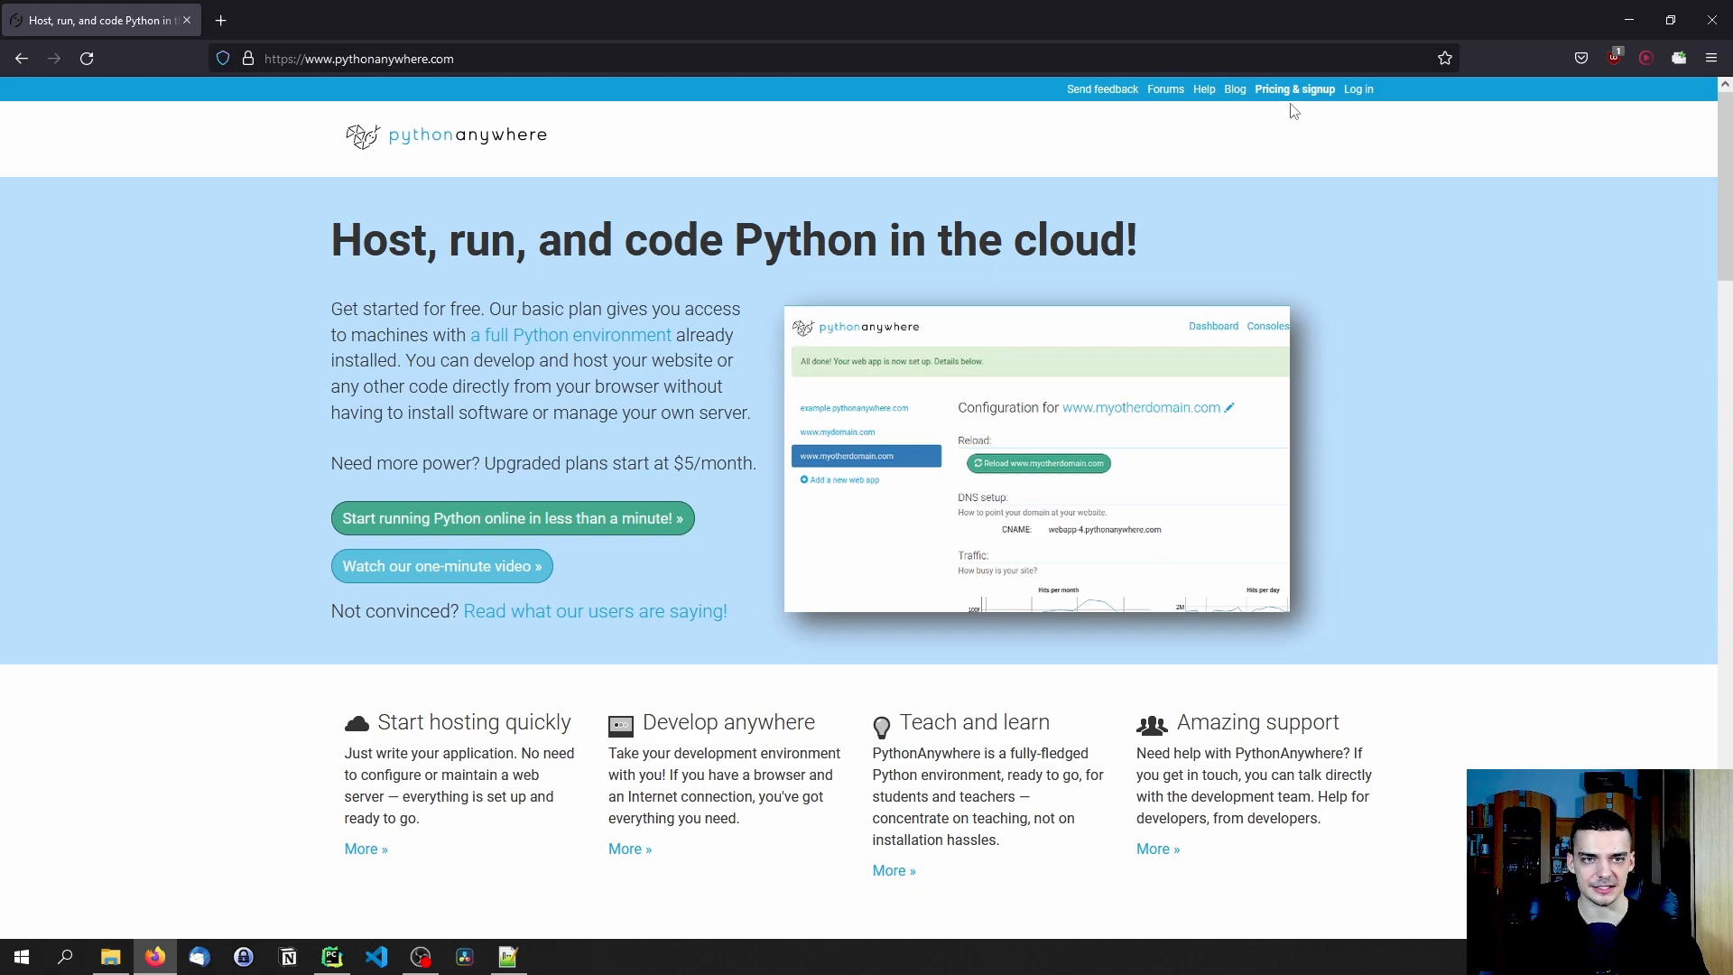
Step: Review the free Beginner tier and paid plans on the Plans and pricing page
{"action": "left_click", "coordinate": [1294, 89]}
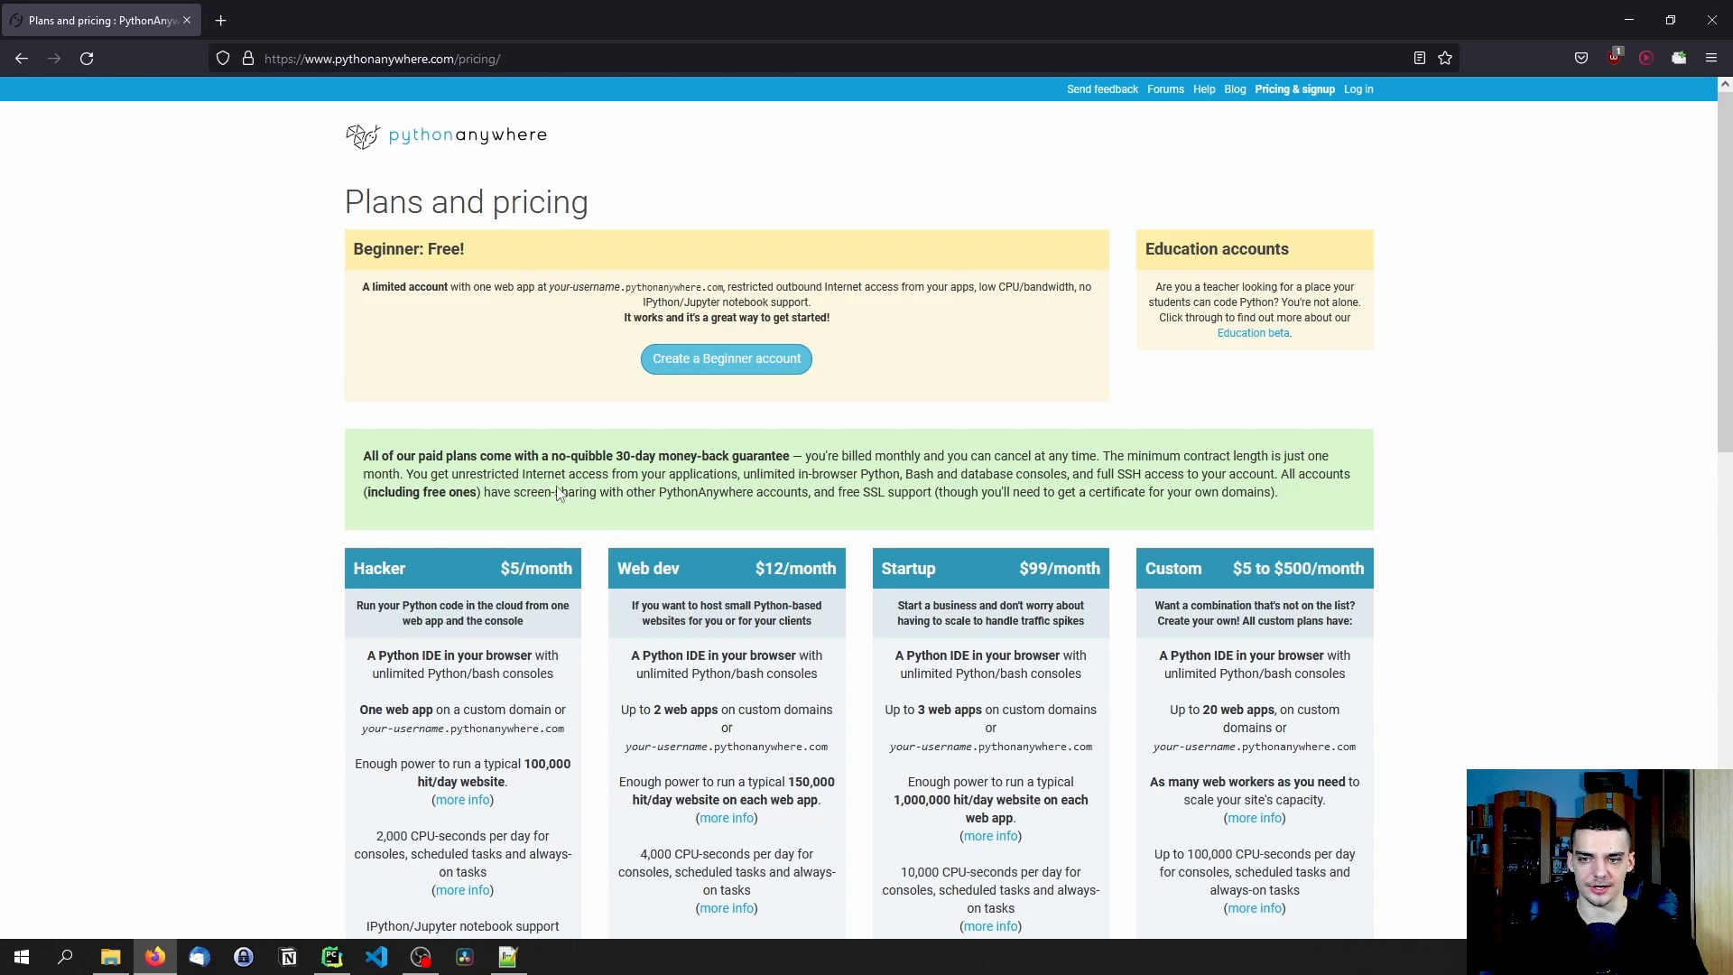
{"action": "scroll", "scroll_direction": "down", "scroll_amount": 3}
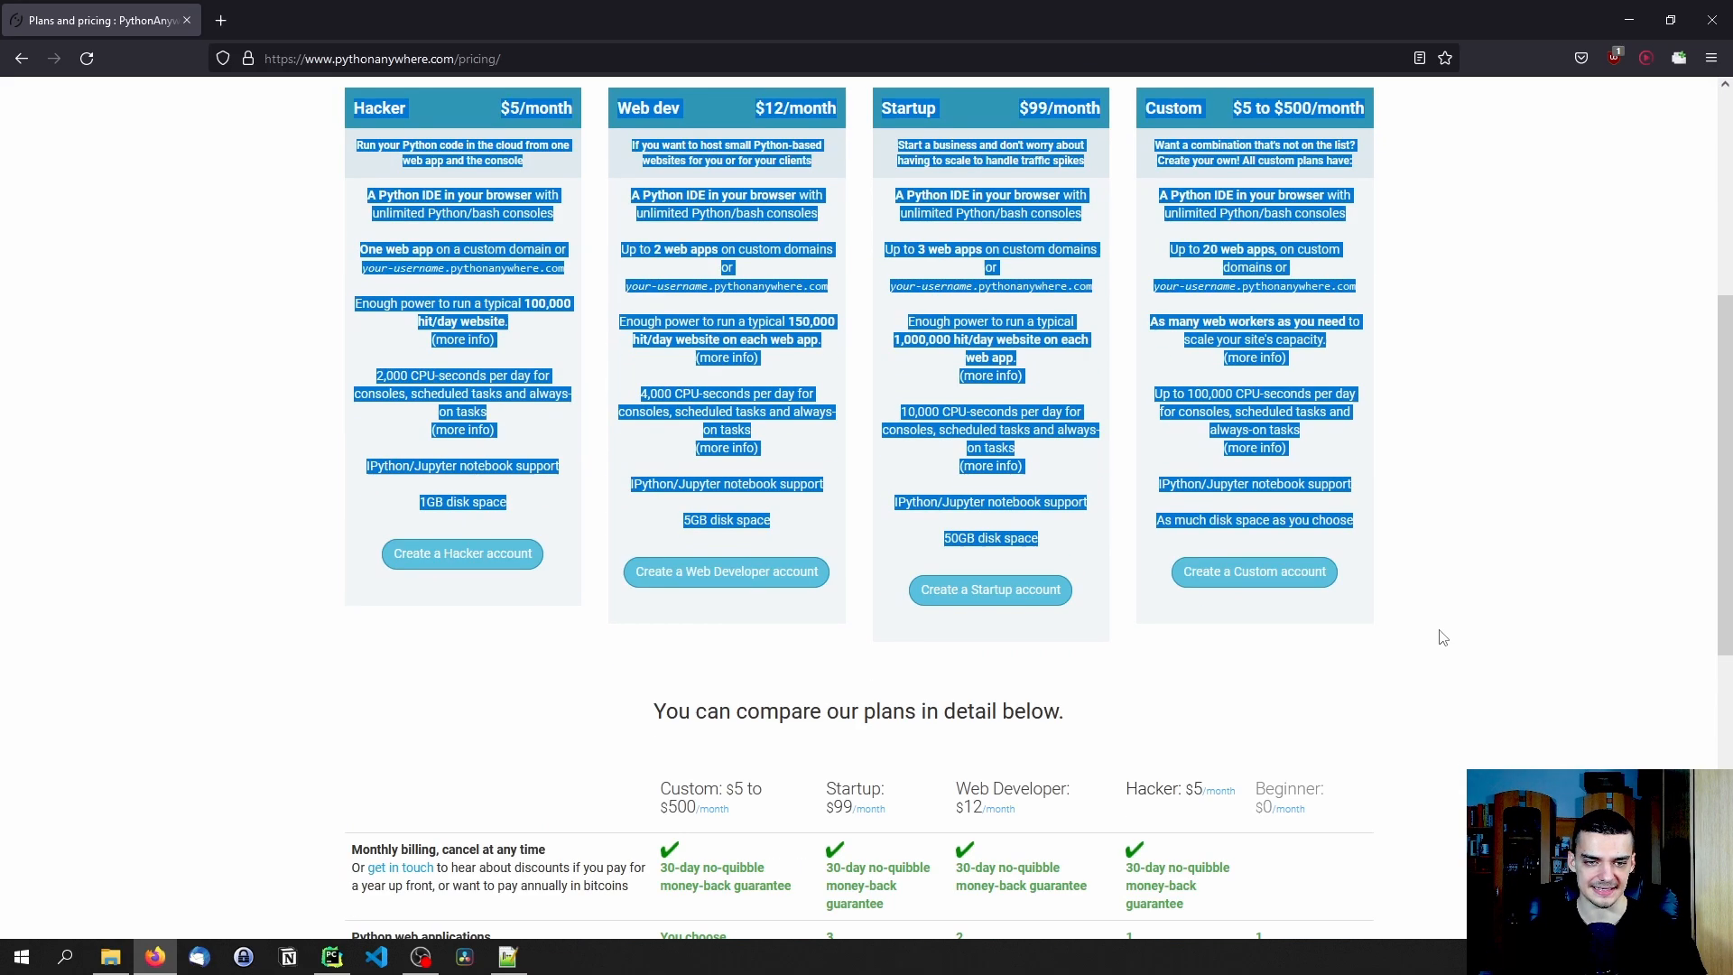
{"action": "scroll", "scroll_direction": "up", "scroll_amount": 3}
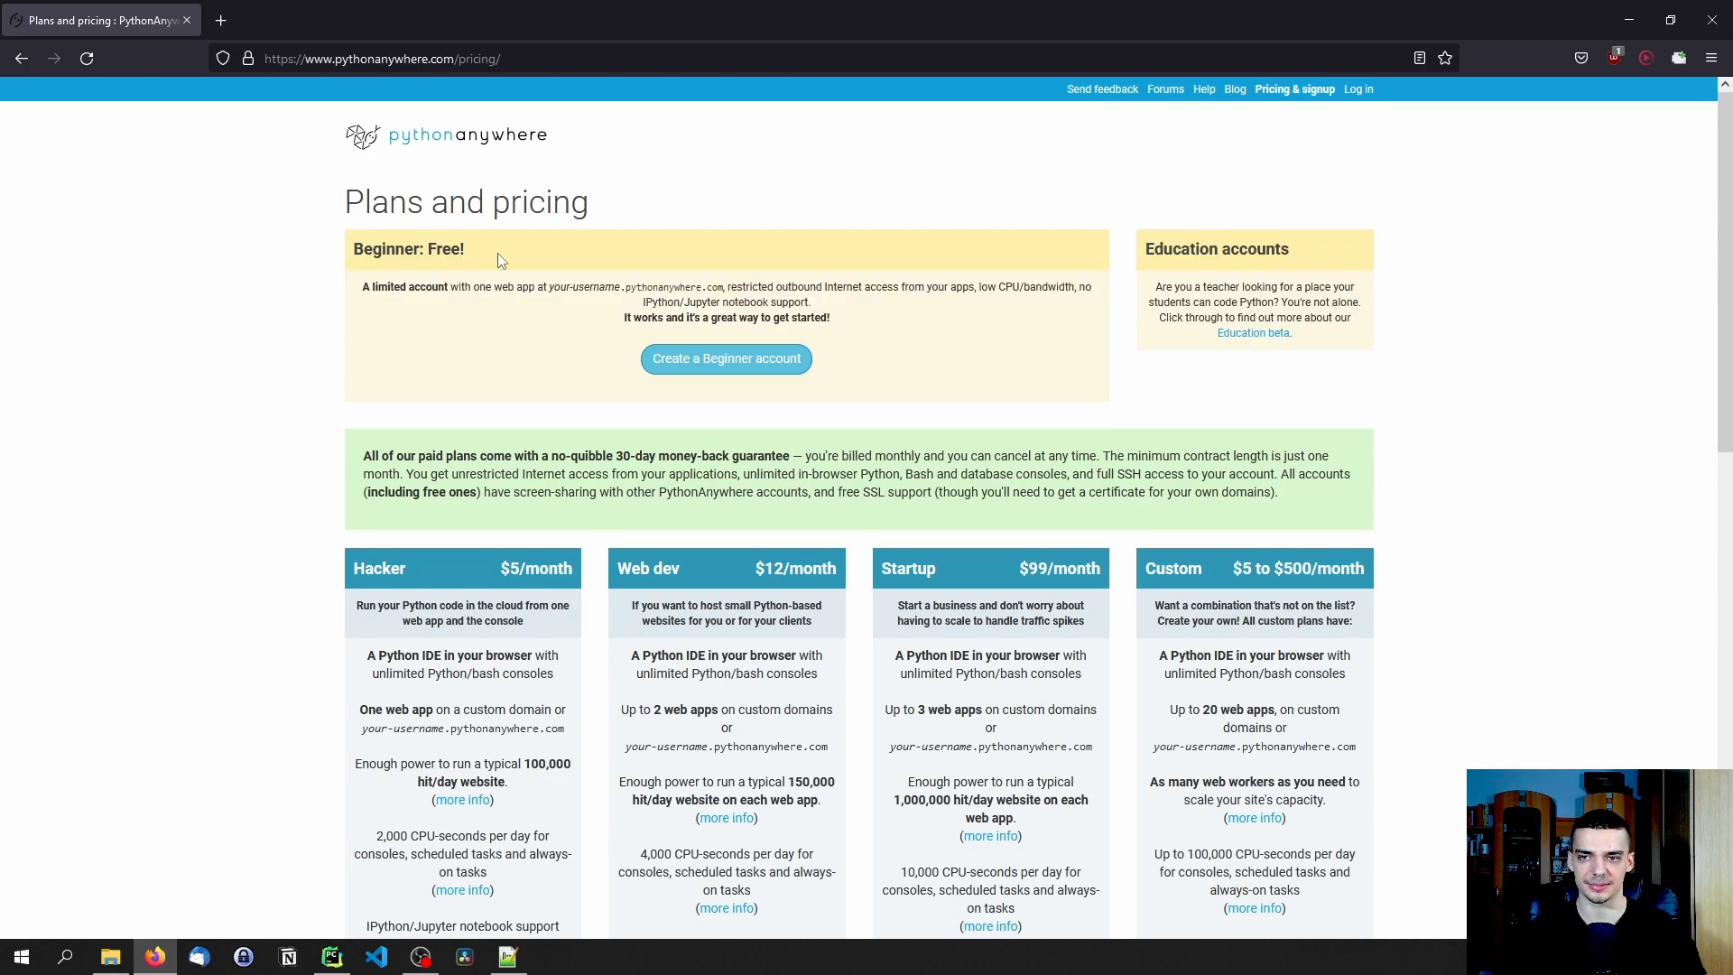
{"action": "mouse_move", "coordinate": [295, 343]}
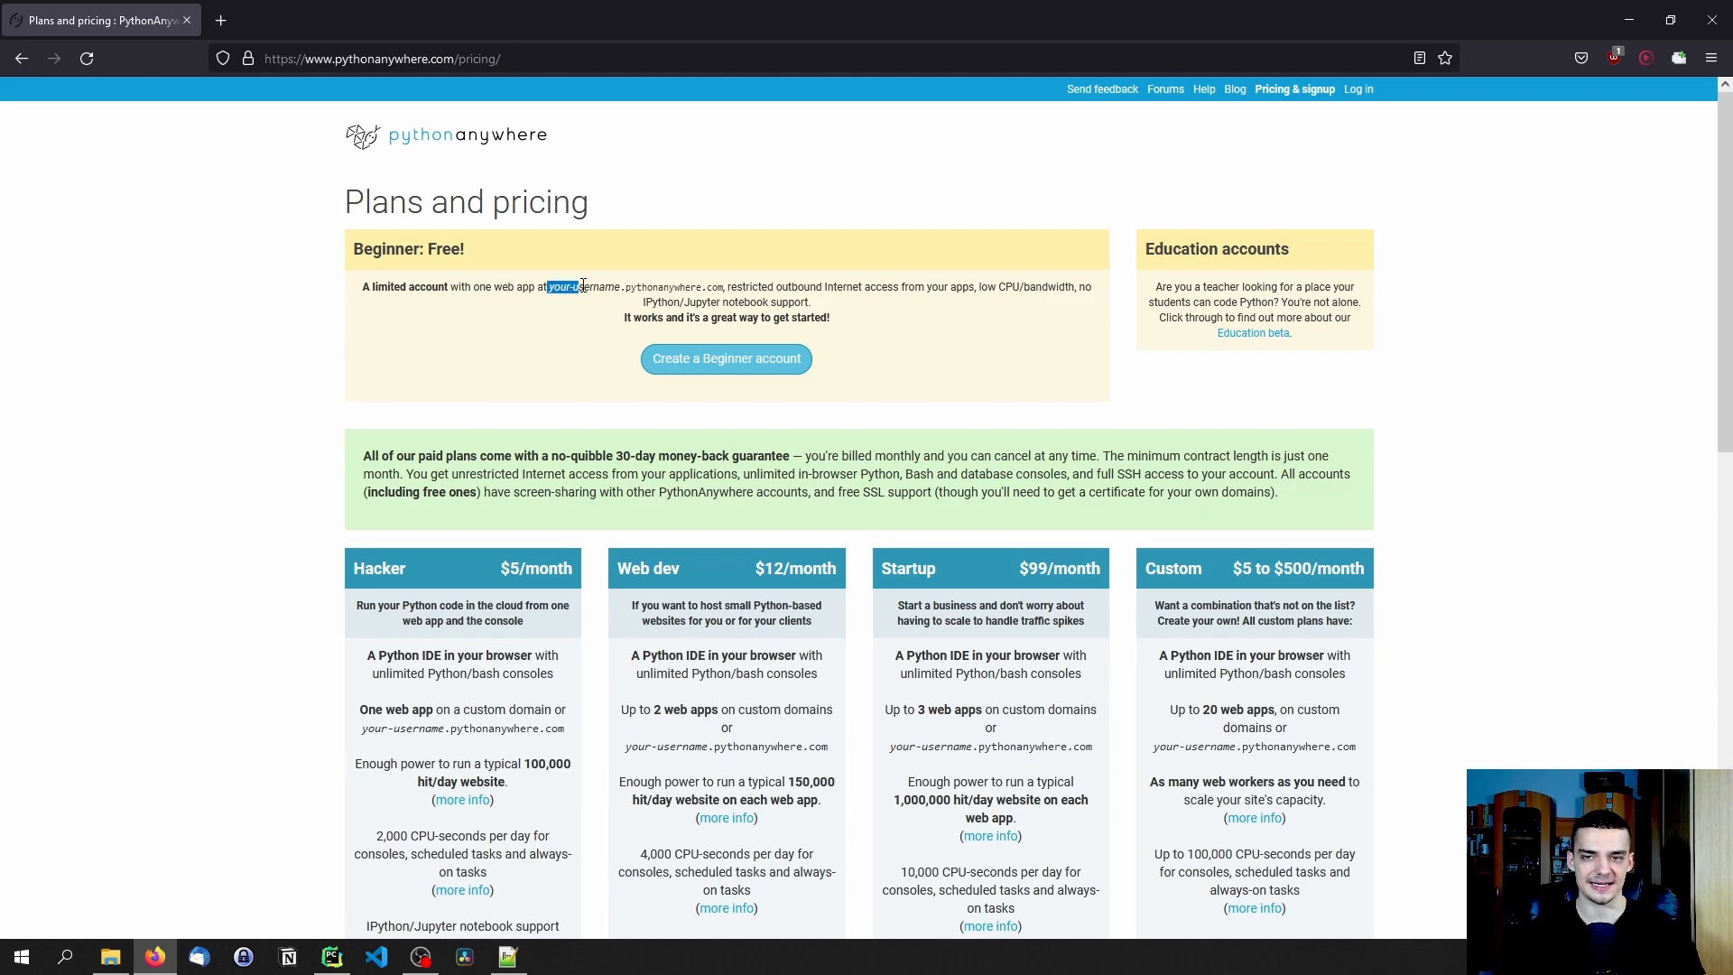
{"action": "left_click_drag", "start_coordinate": [547, 286], "coordinate": [621, 286]}
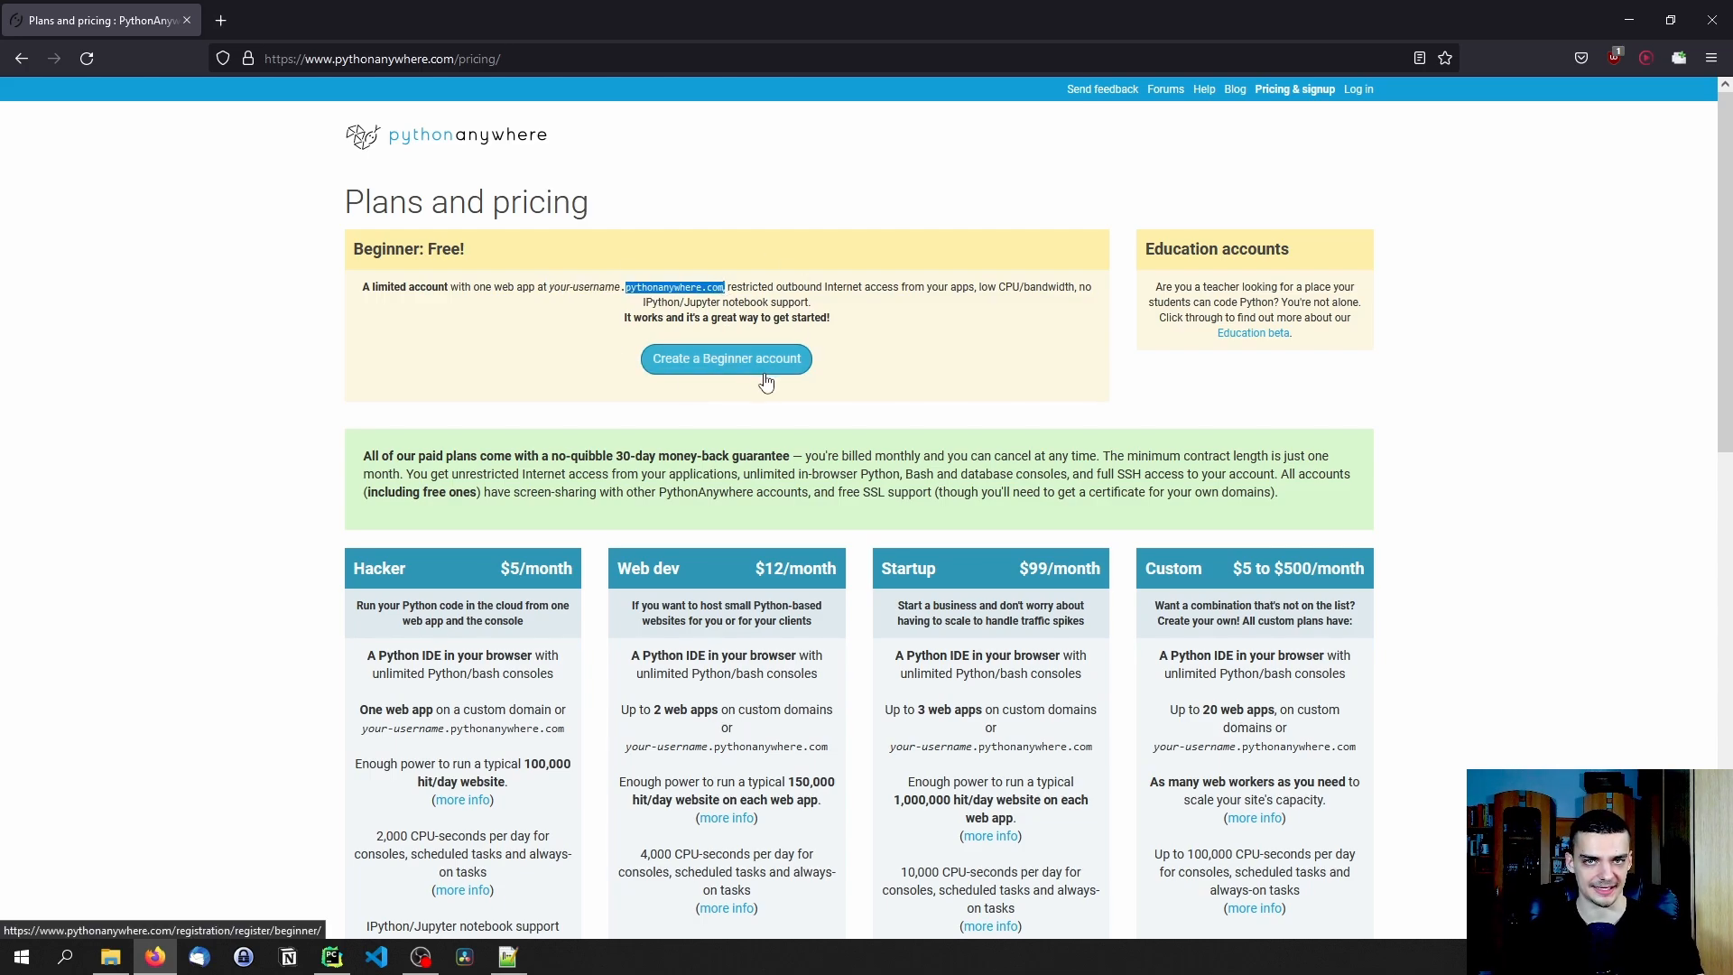
{"action": "mouse_move", "coordinate": [760, 375]}
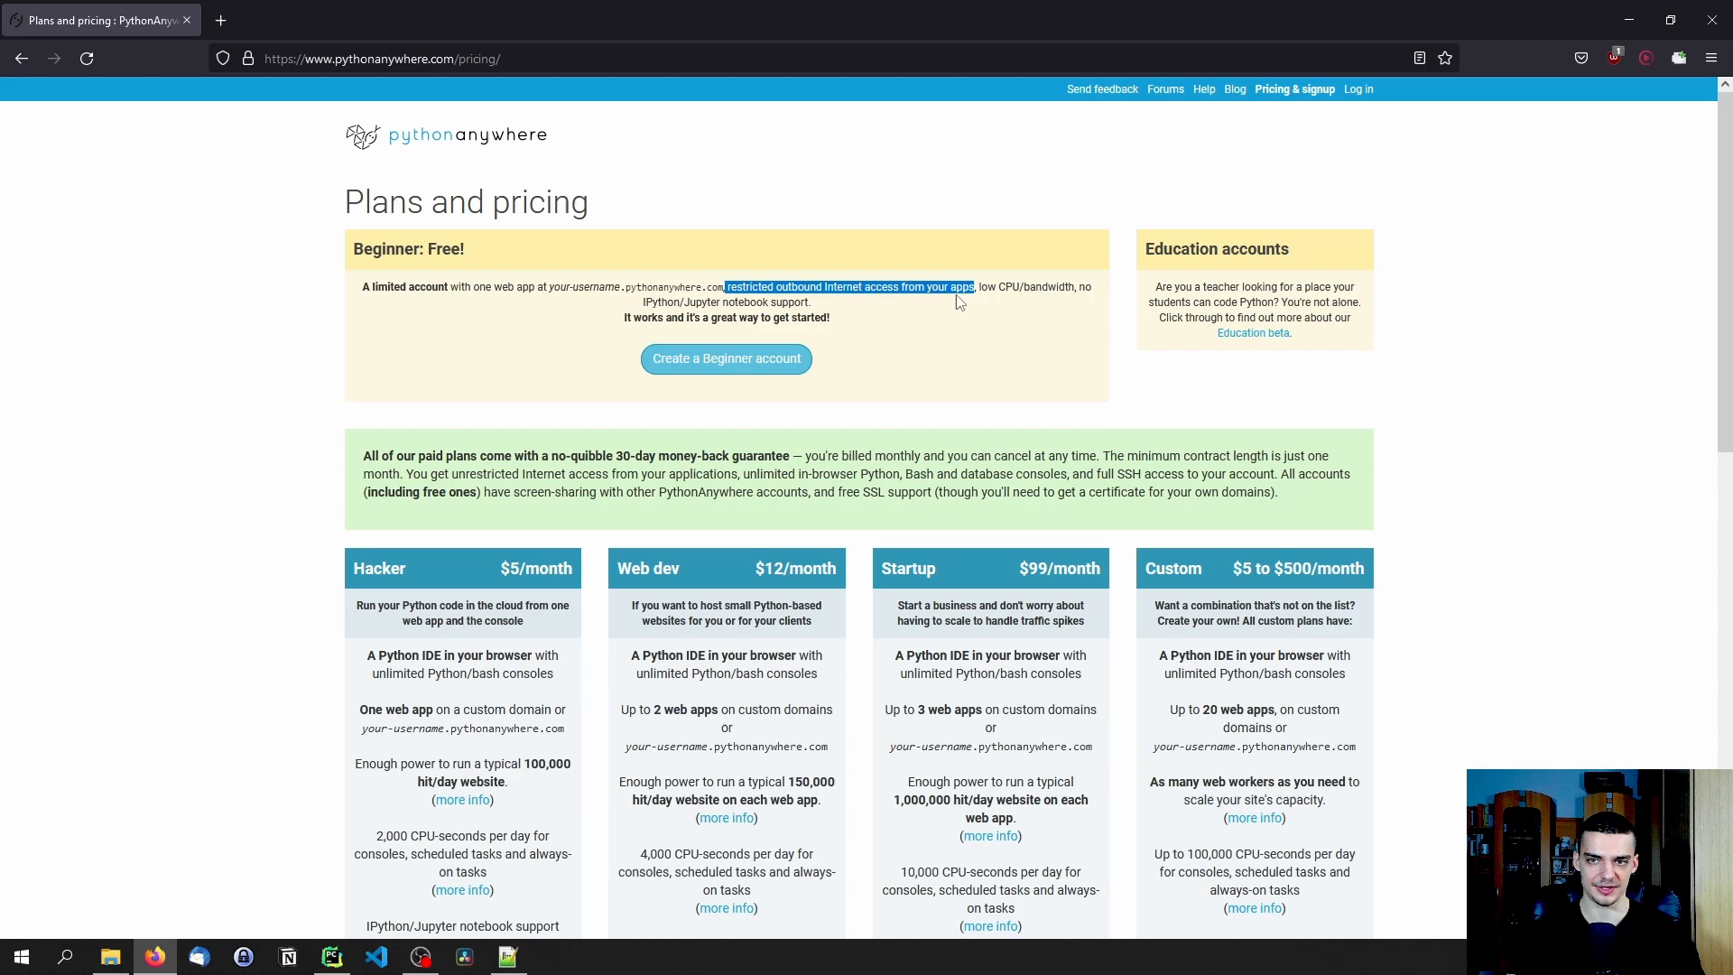
{"action": "mouse_move", "coordinate": [984, 439]}
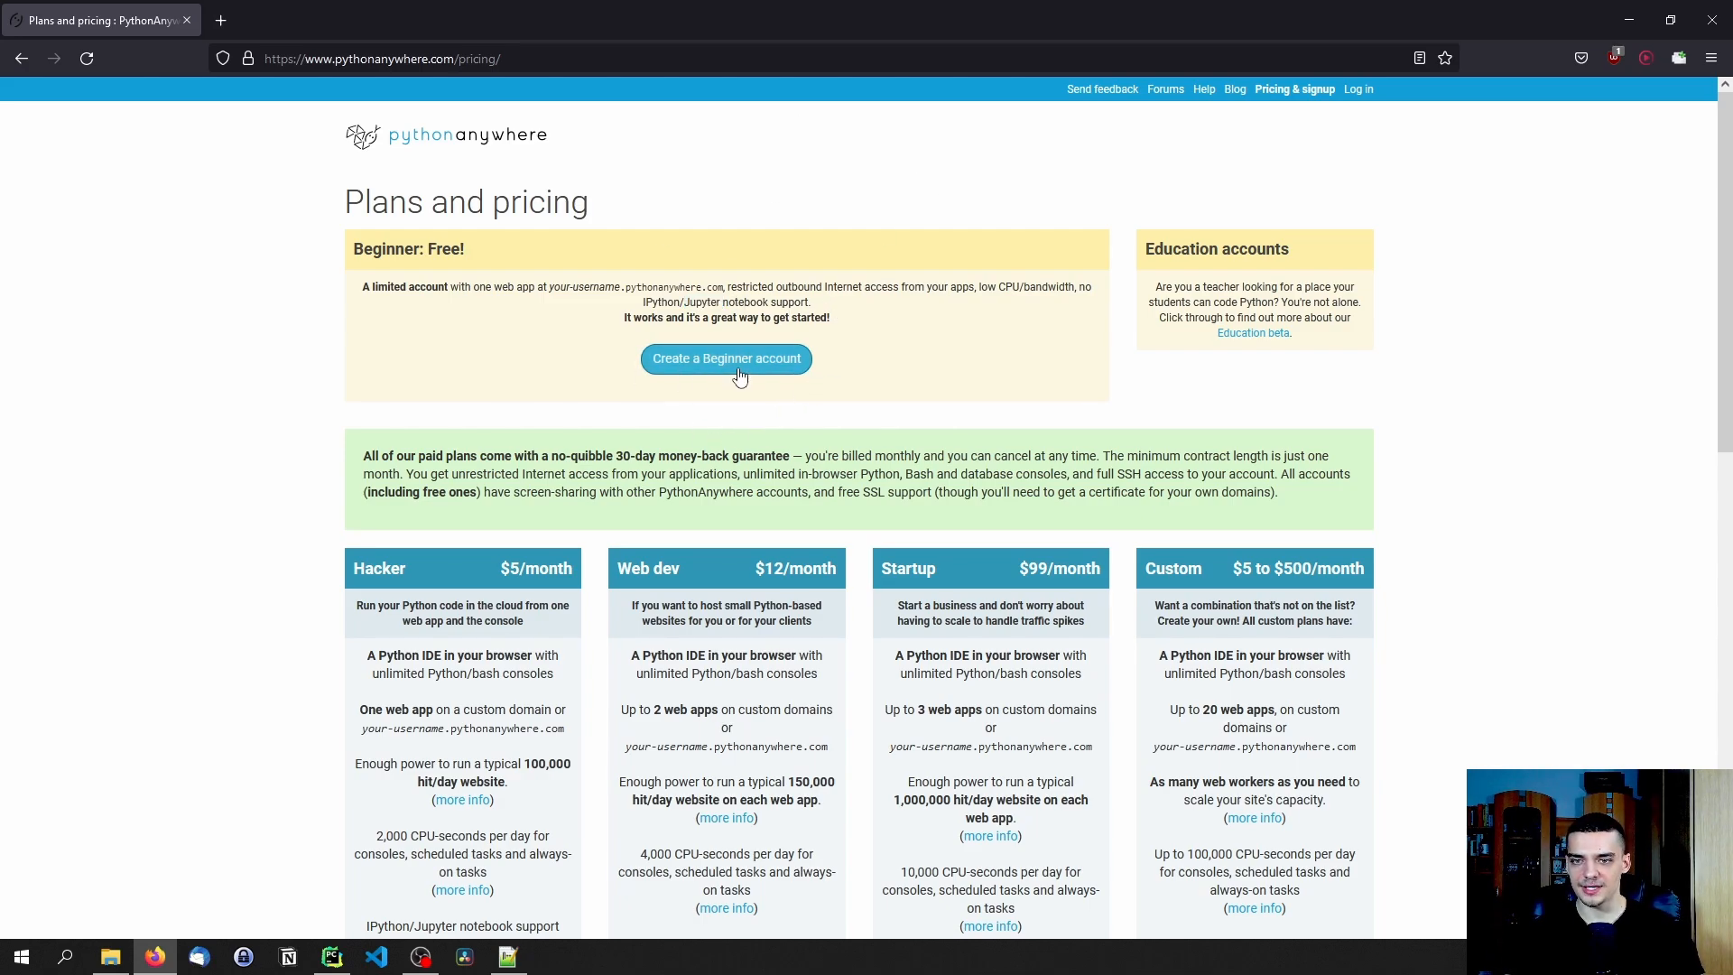
Step: Fill the Beginner sign-up form with username, neuralnine email and password, and accept the terms
{"action": "left_click", "coordinate": [725, 358]}
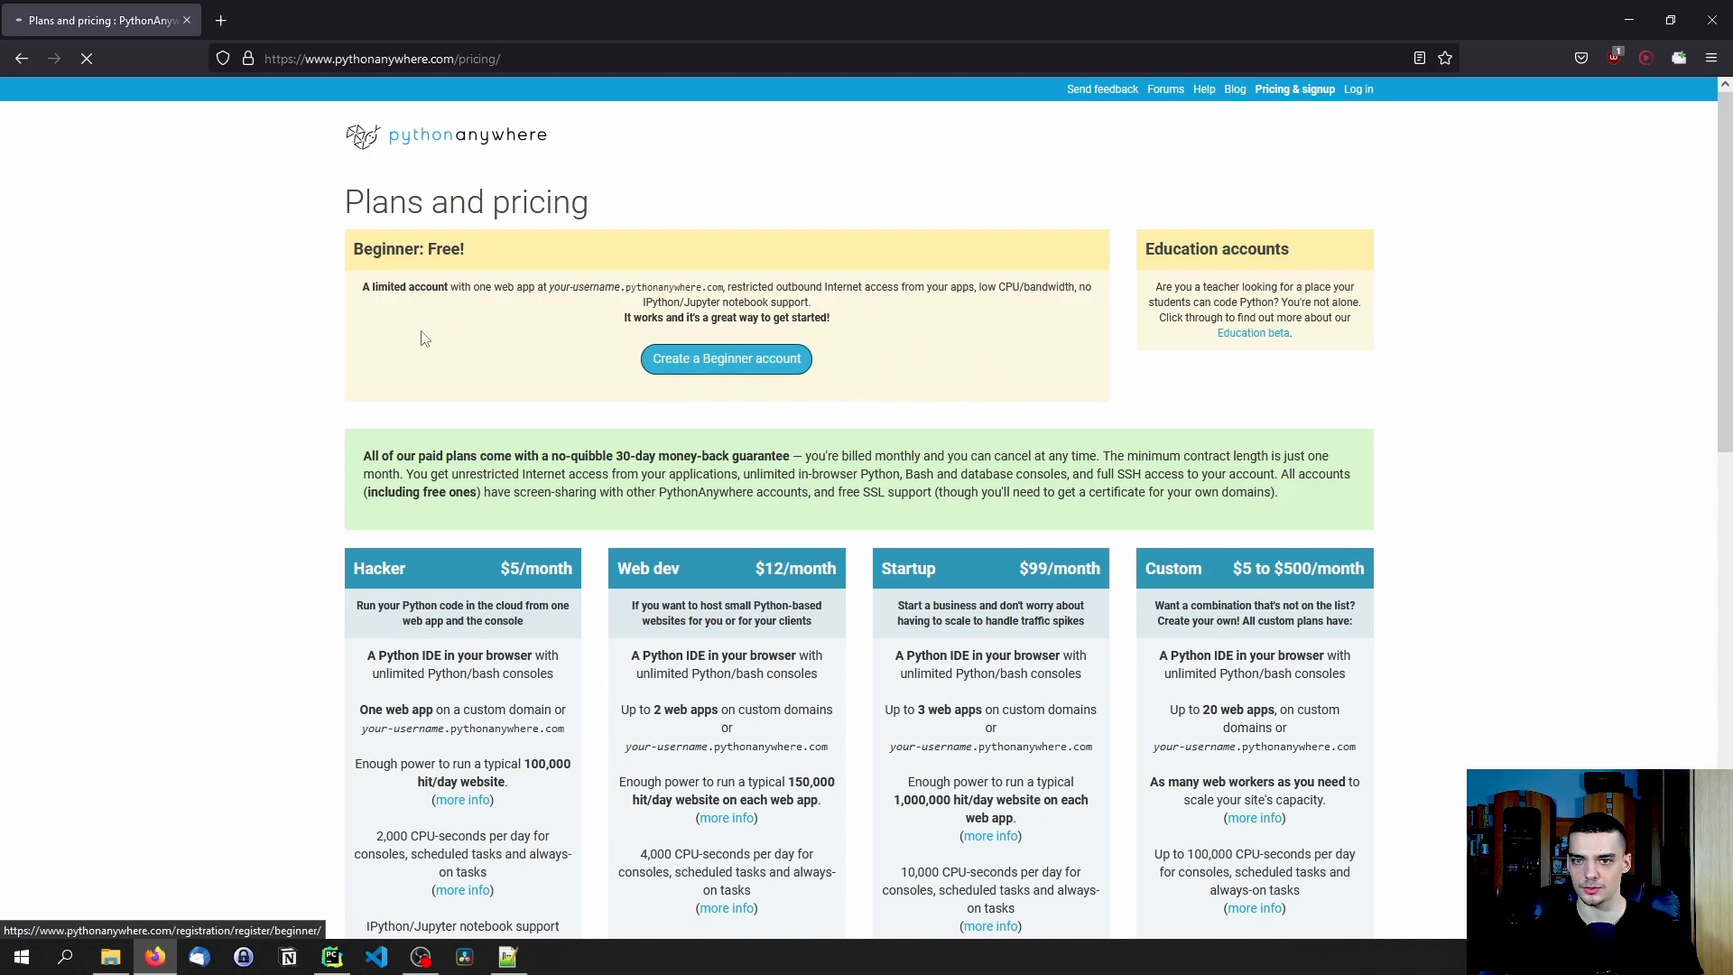
{"action": "left_click", "coordinate": [725, 358]}
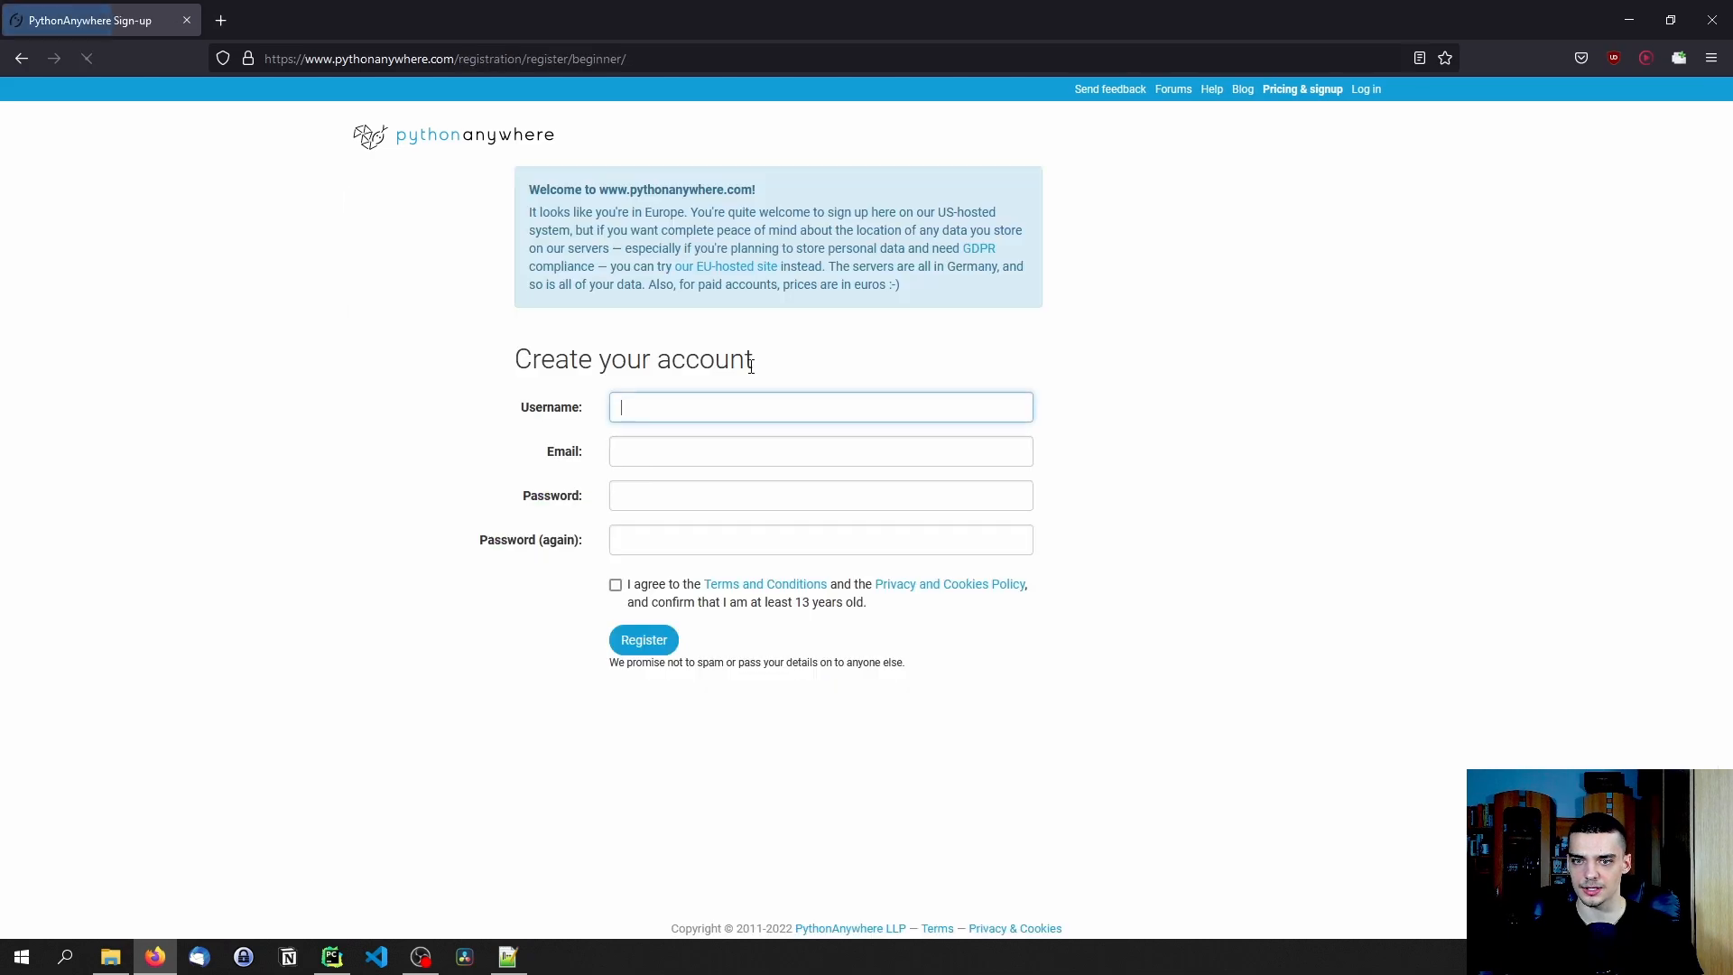
{"action": "left_click", "coordinate": [643, 639]}
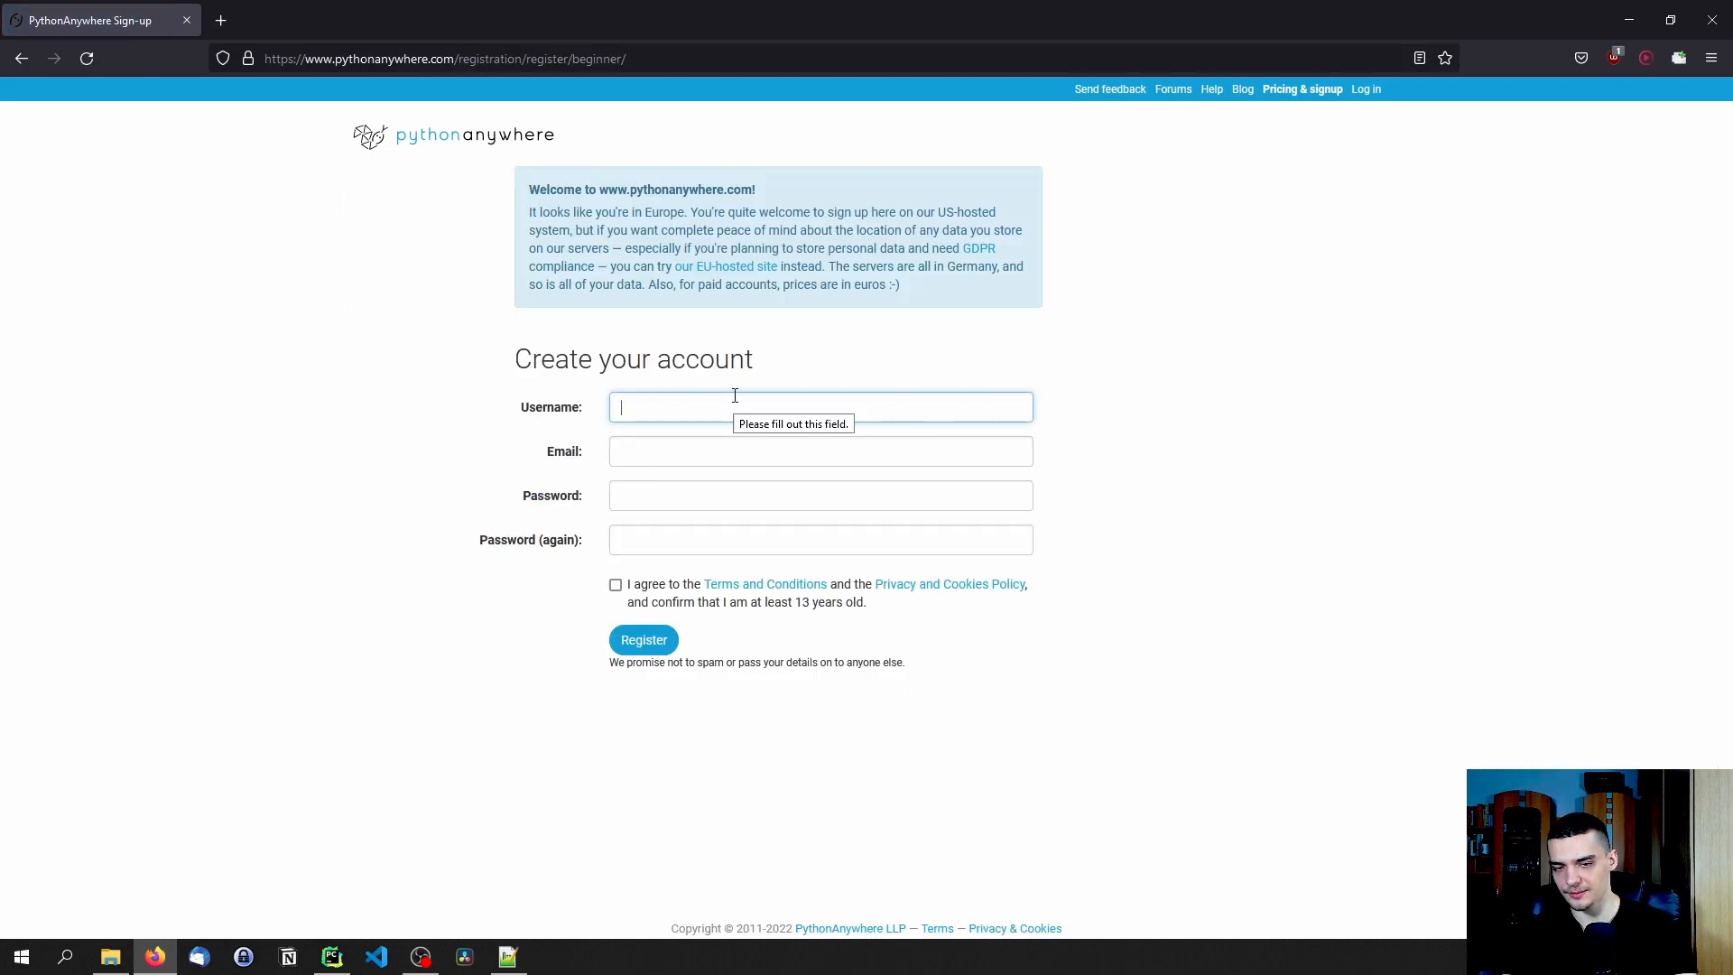
{"action": "type", "text": "NeuralWebApp"}
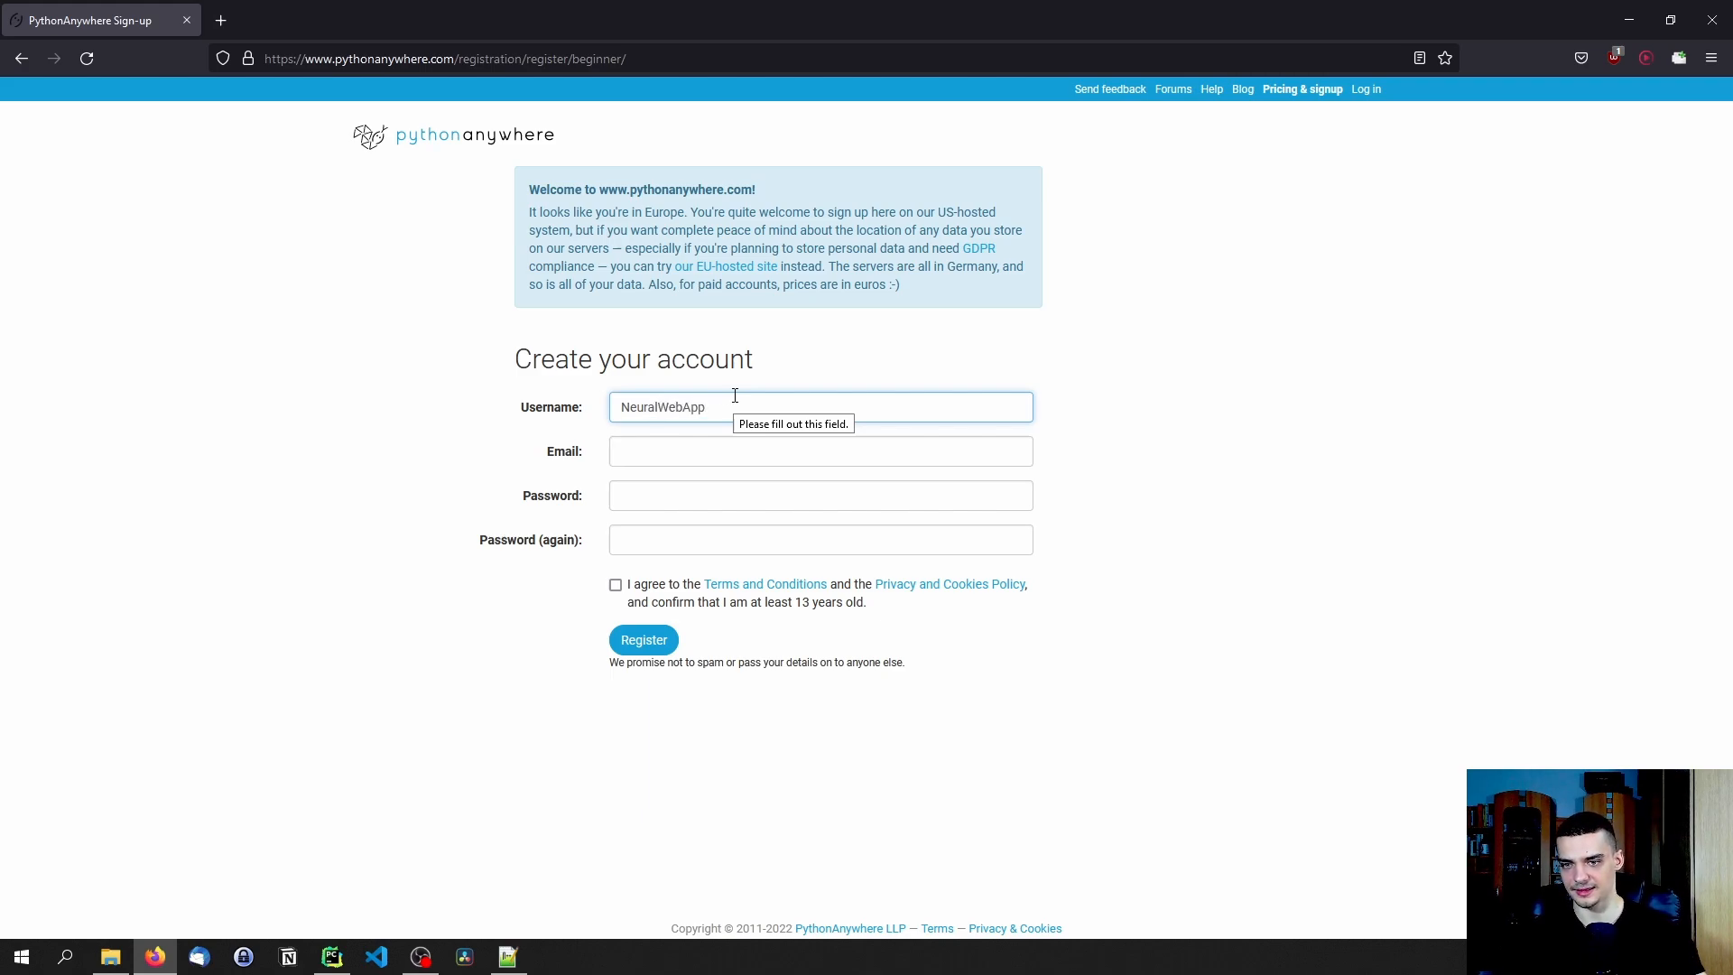
{"action": "left_click", "coordinate": [820, 451]}
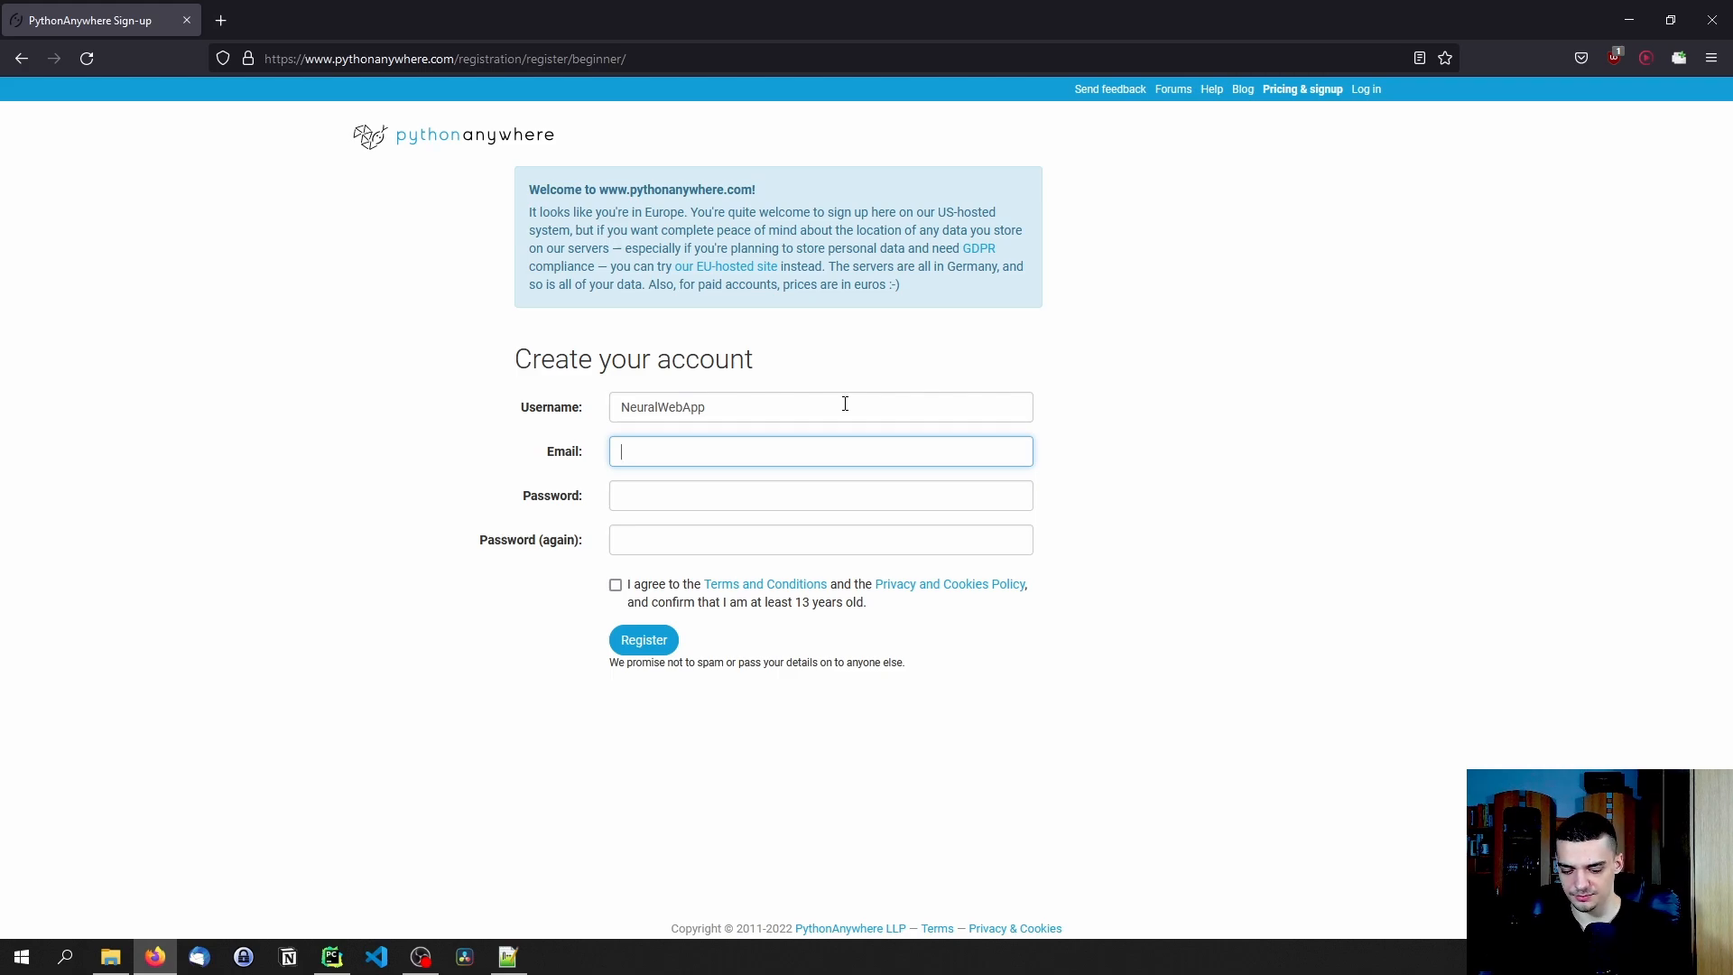
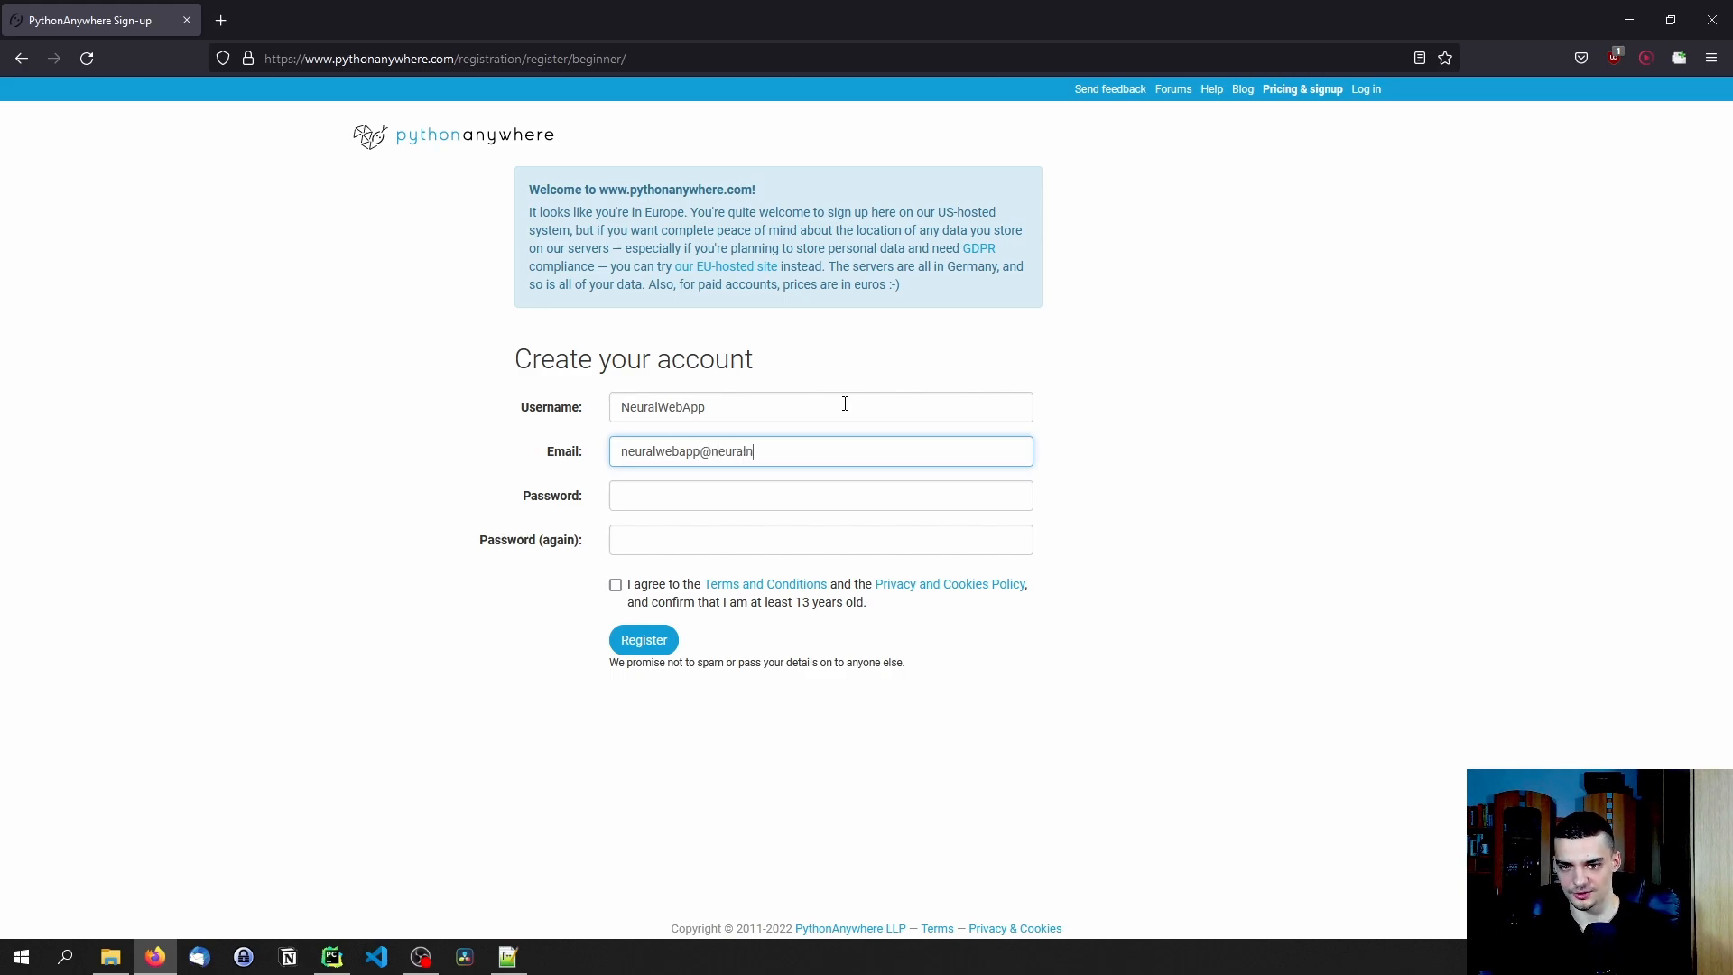
{"action": "left_click", "coordinate": [820, 495]}
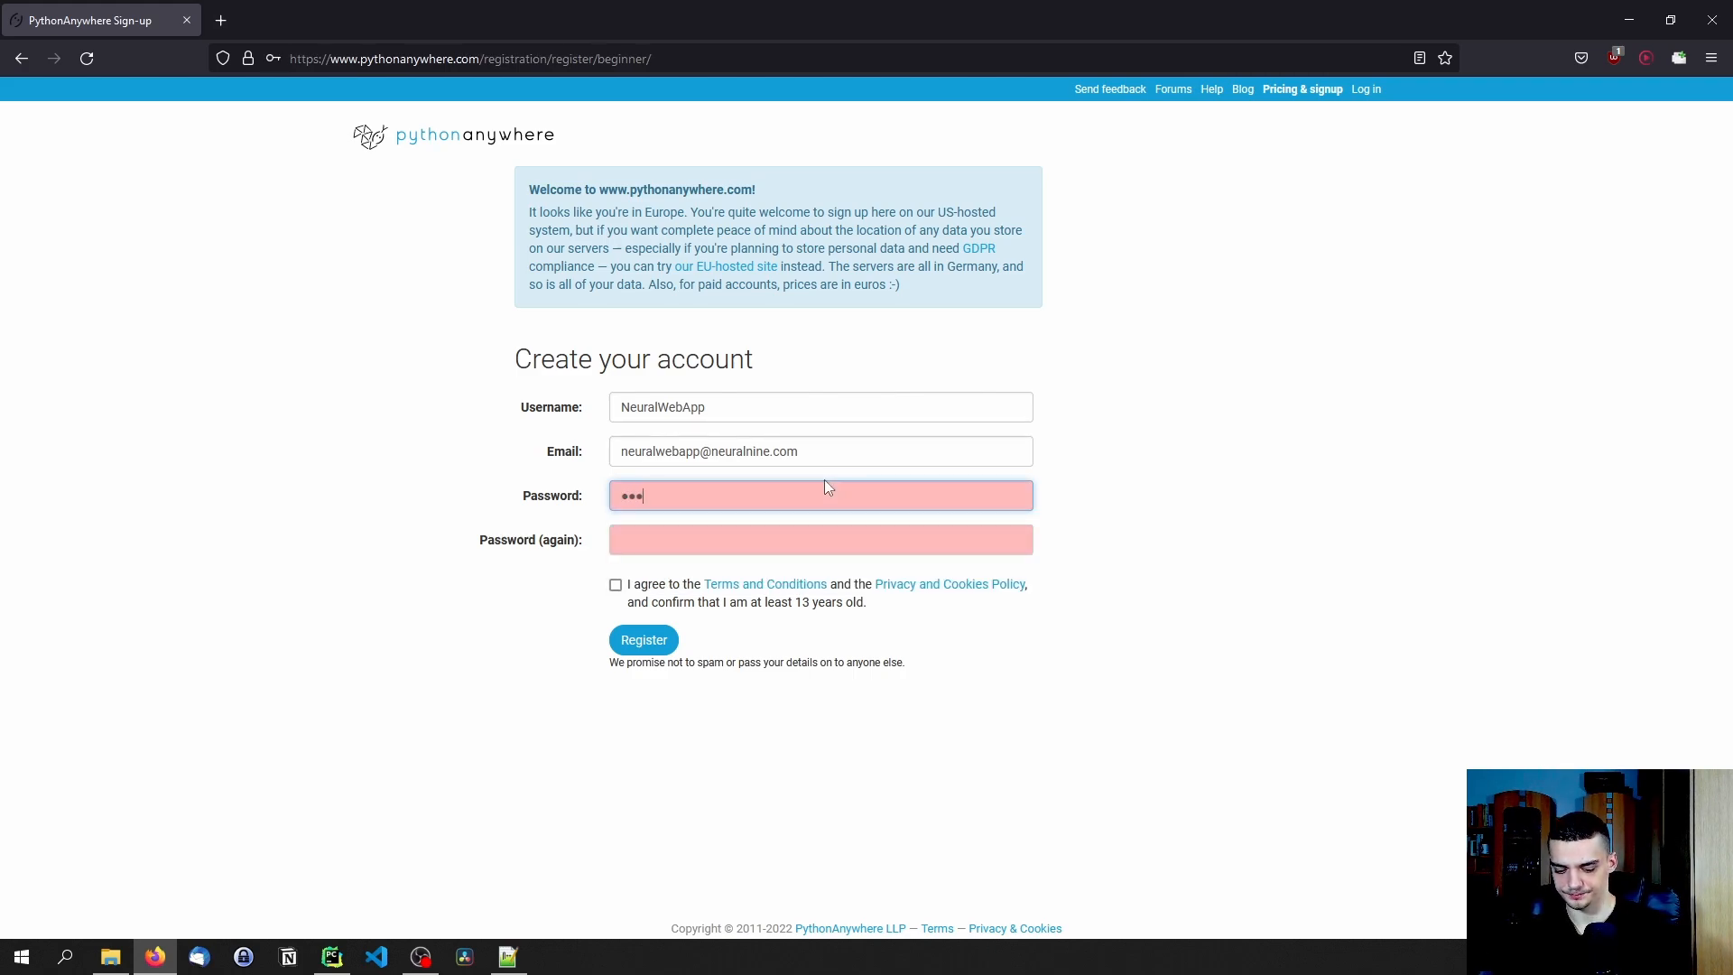
{"action": "type", "text": "••"}
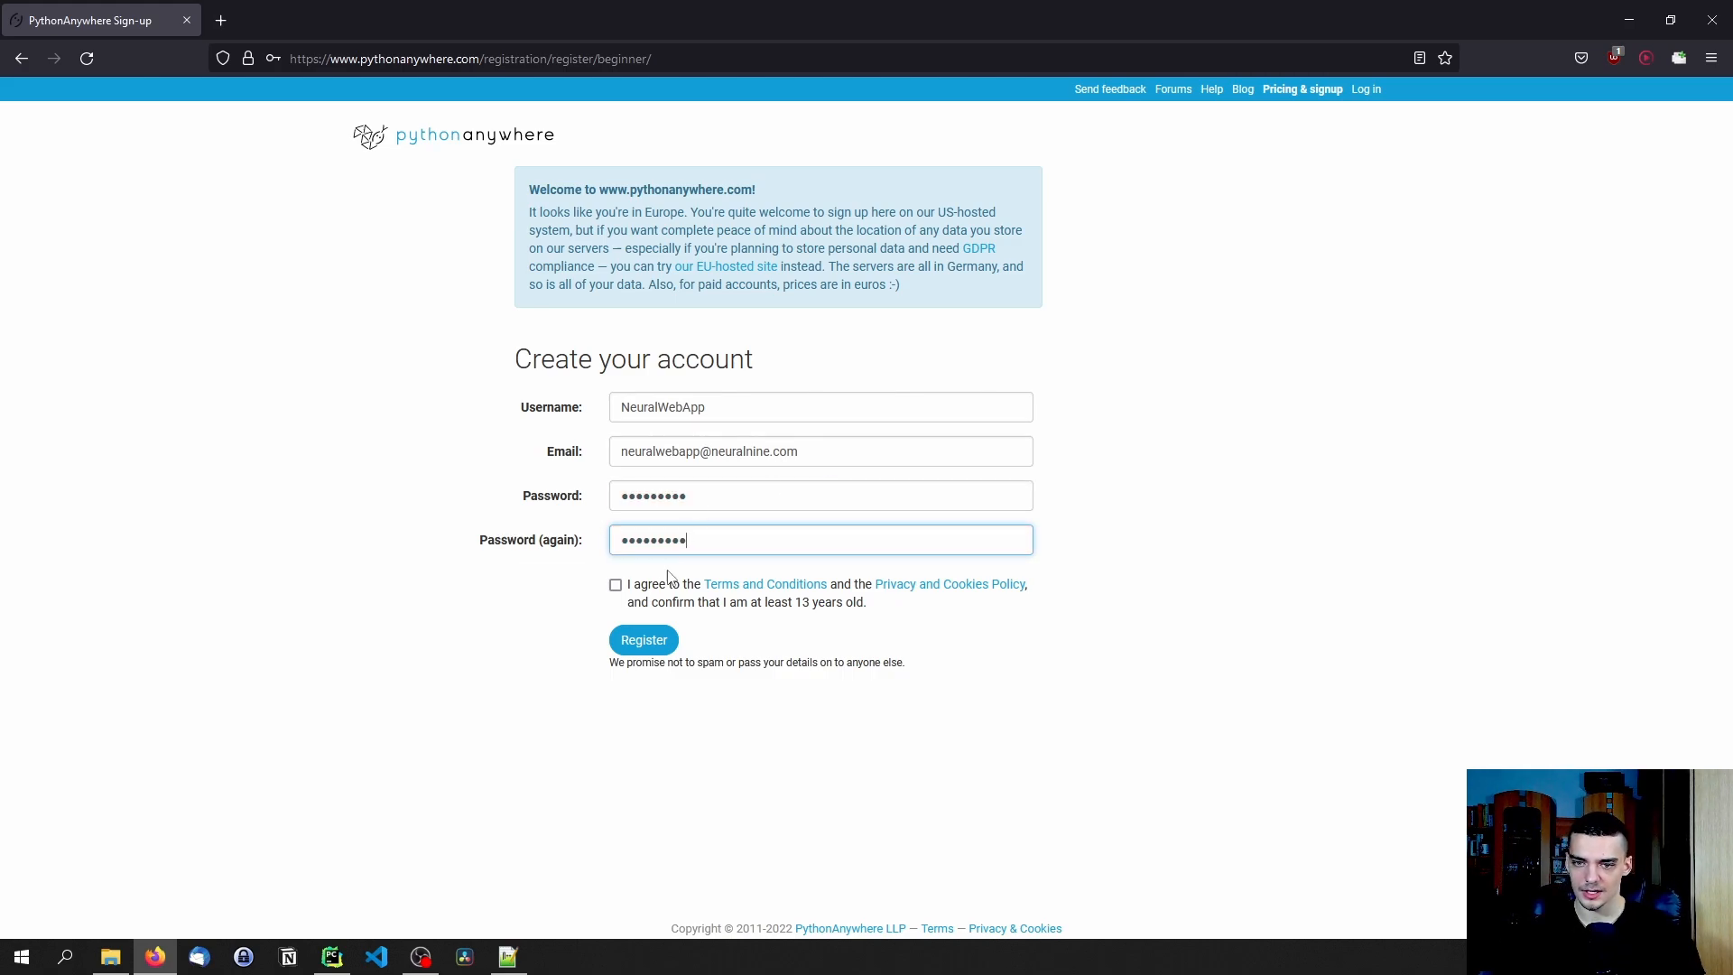
{"action": "left_click", "coordinate": [615, 584]}
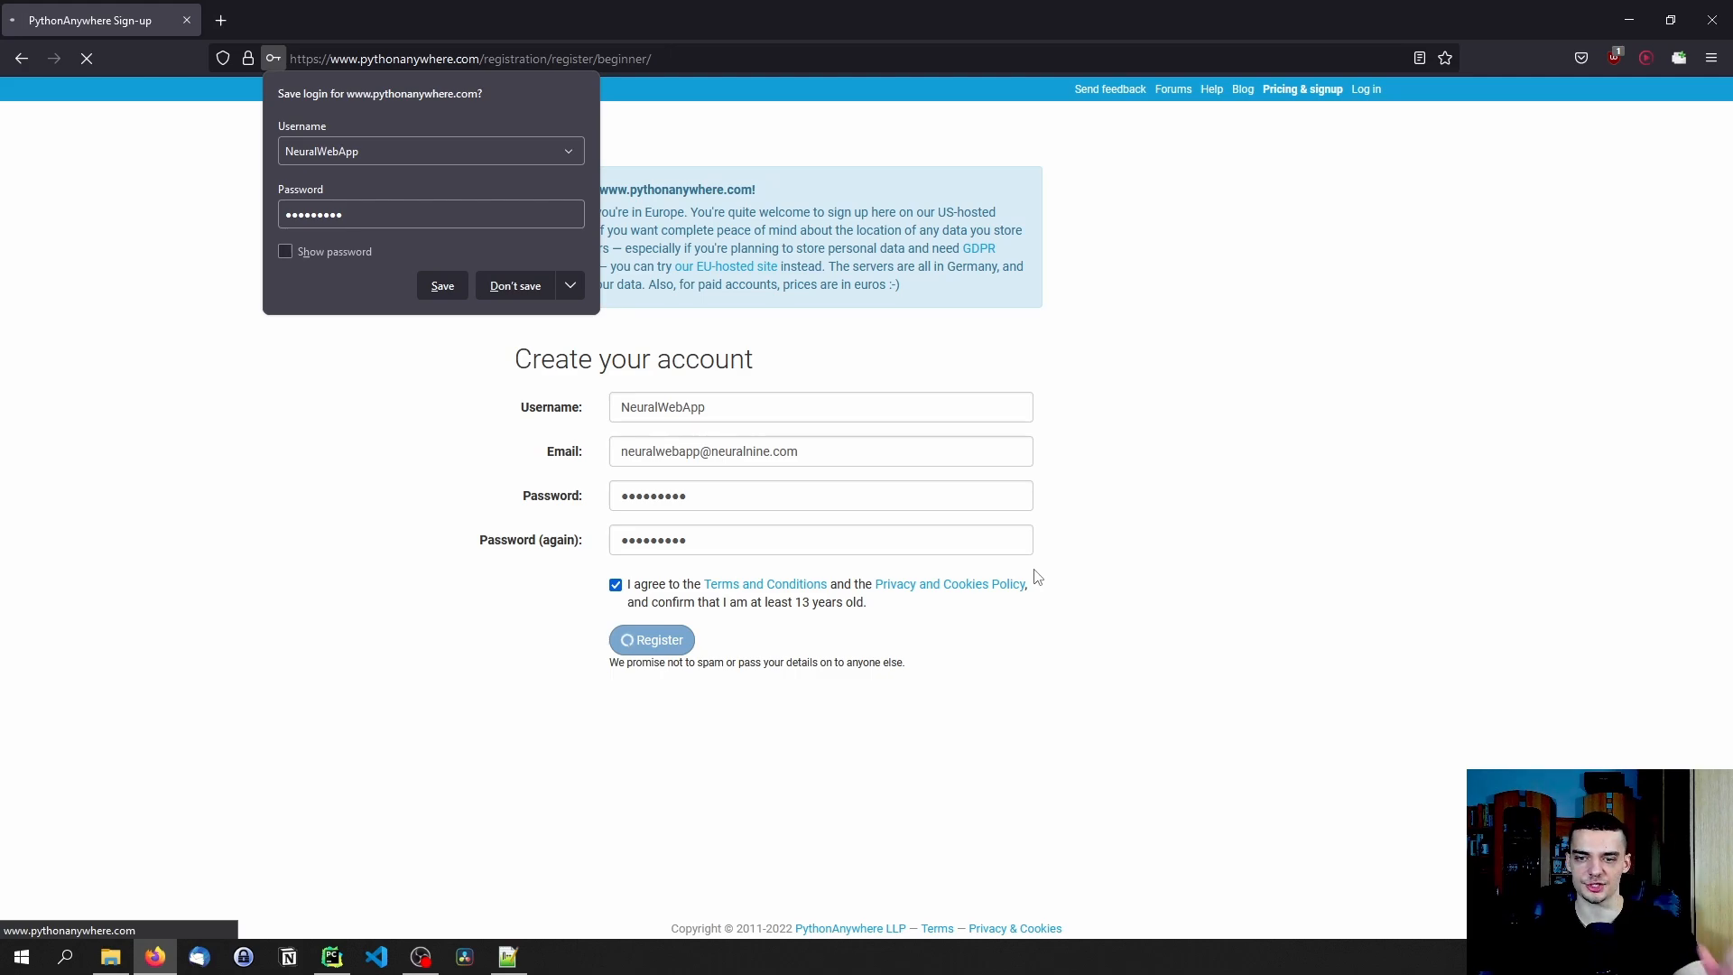
Step: Submit the registration and end the welcome tour on the new dashboard
{"action": "left_click", "coordinate": [652, 640]}
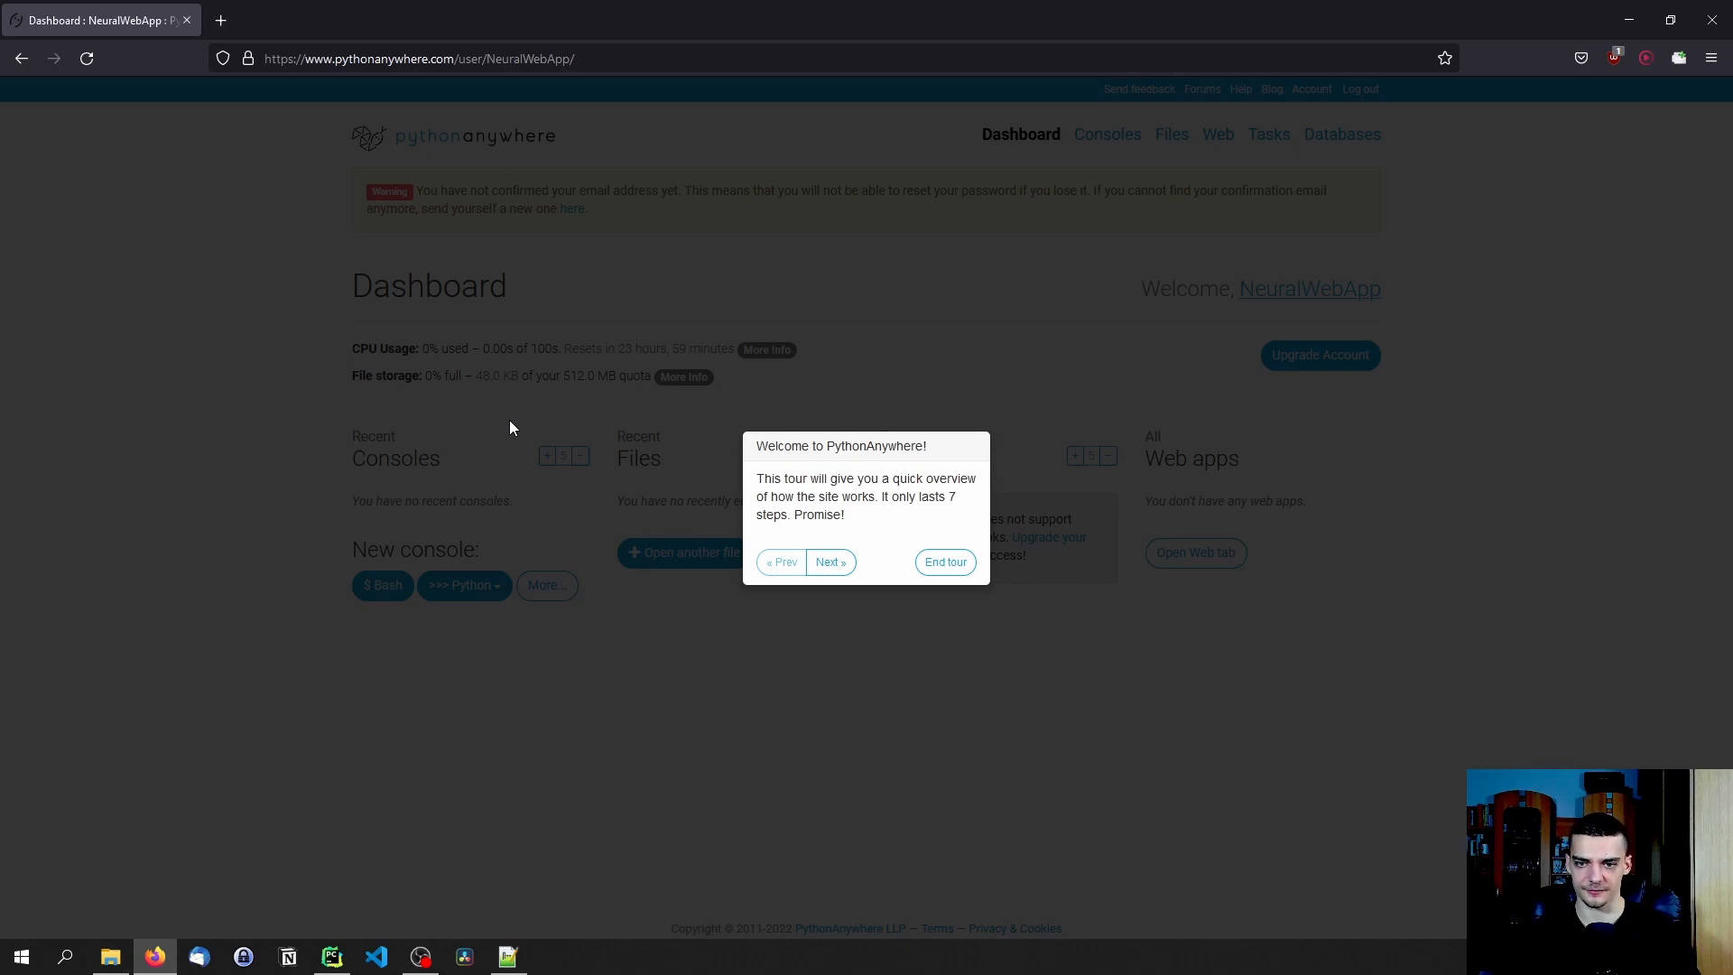
{"action": "mouse_move", "coordinate": [630, 758]}
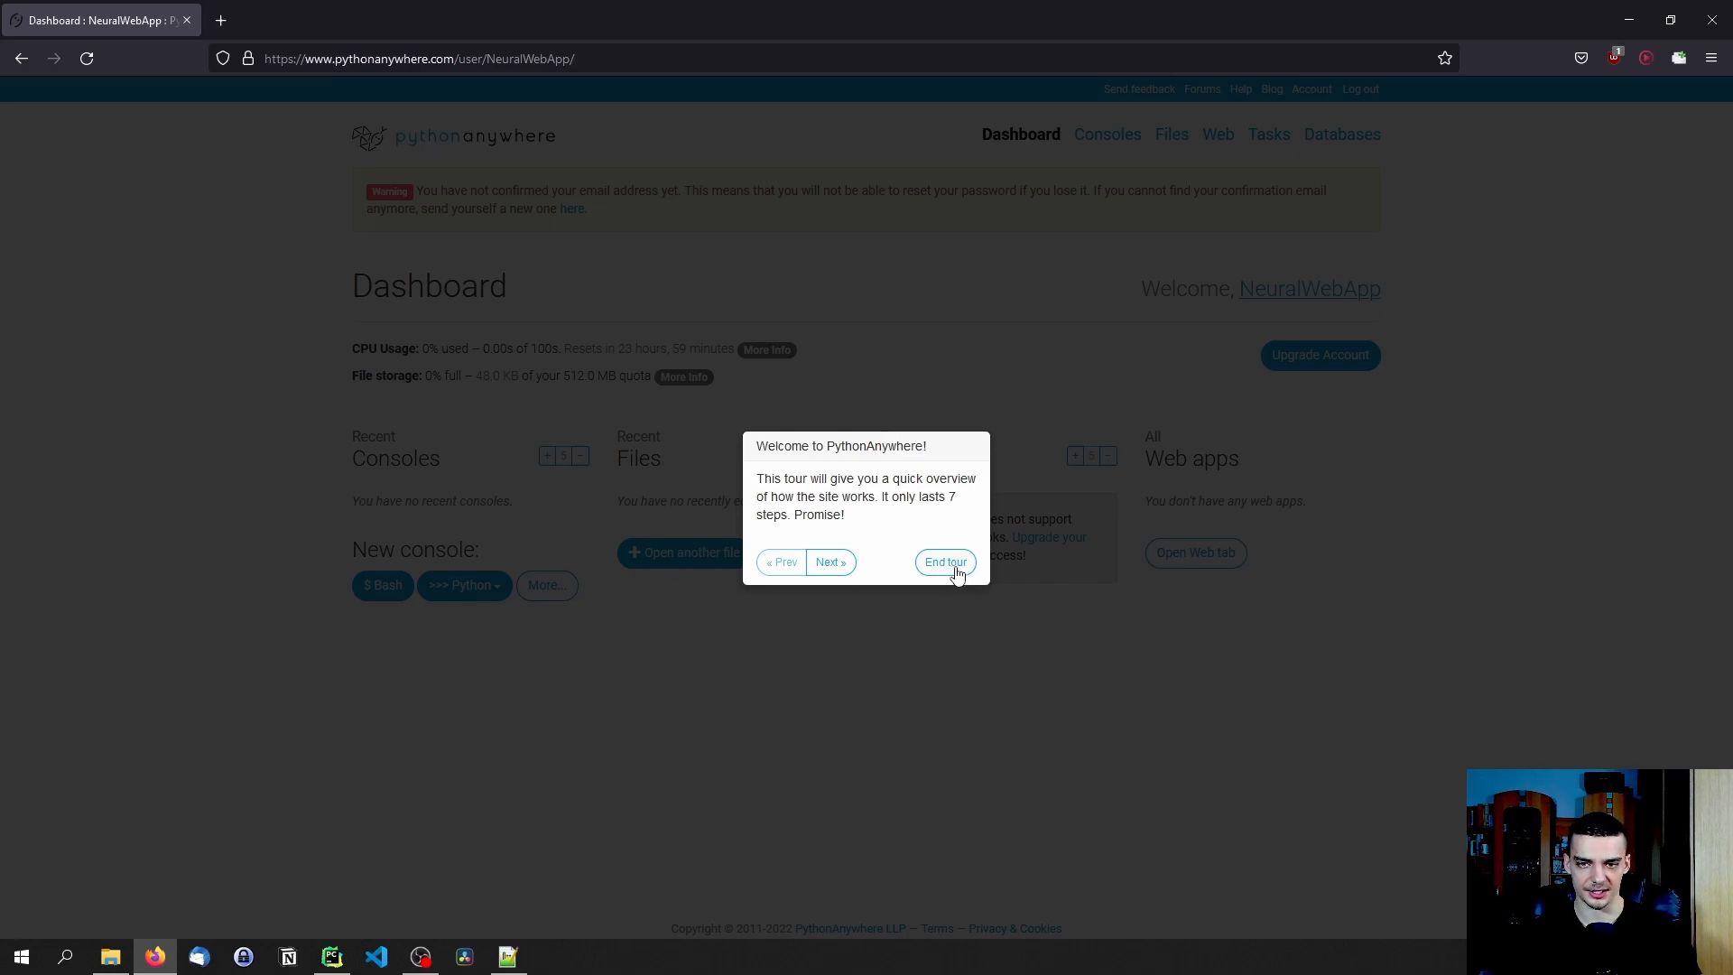
{"action": "left_click", "coordinate": [944, 562]}
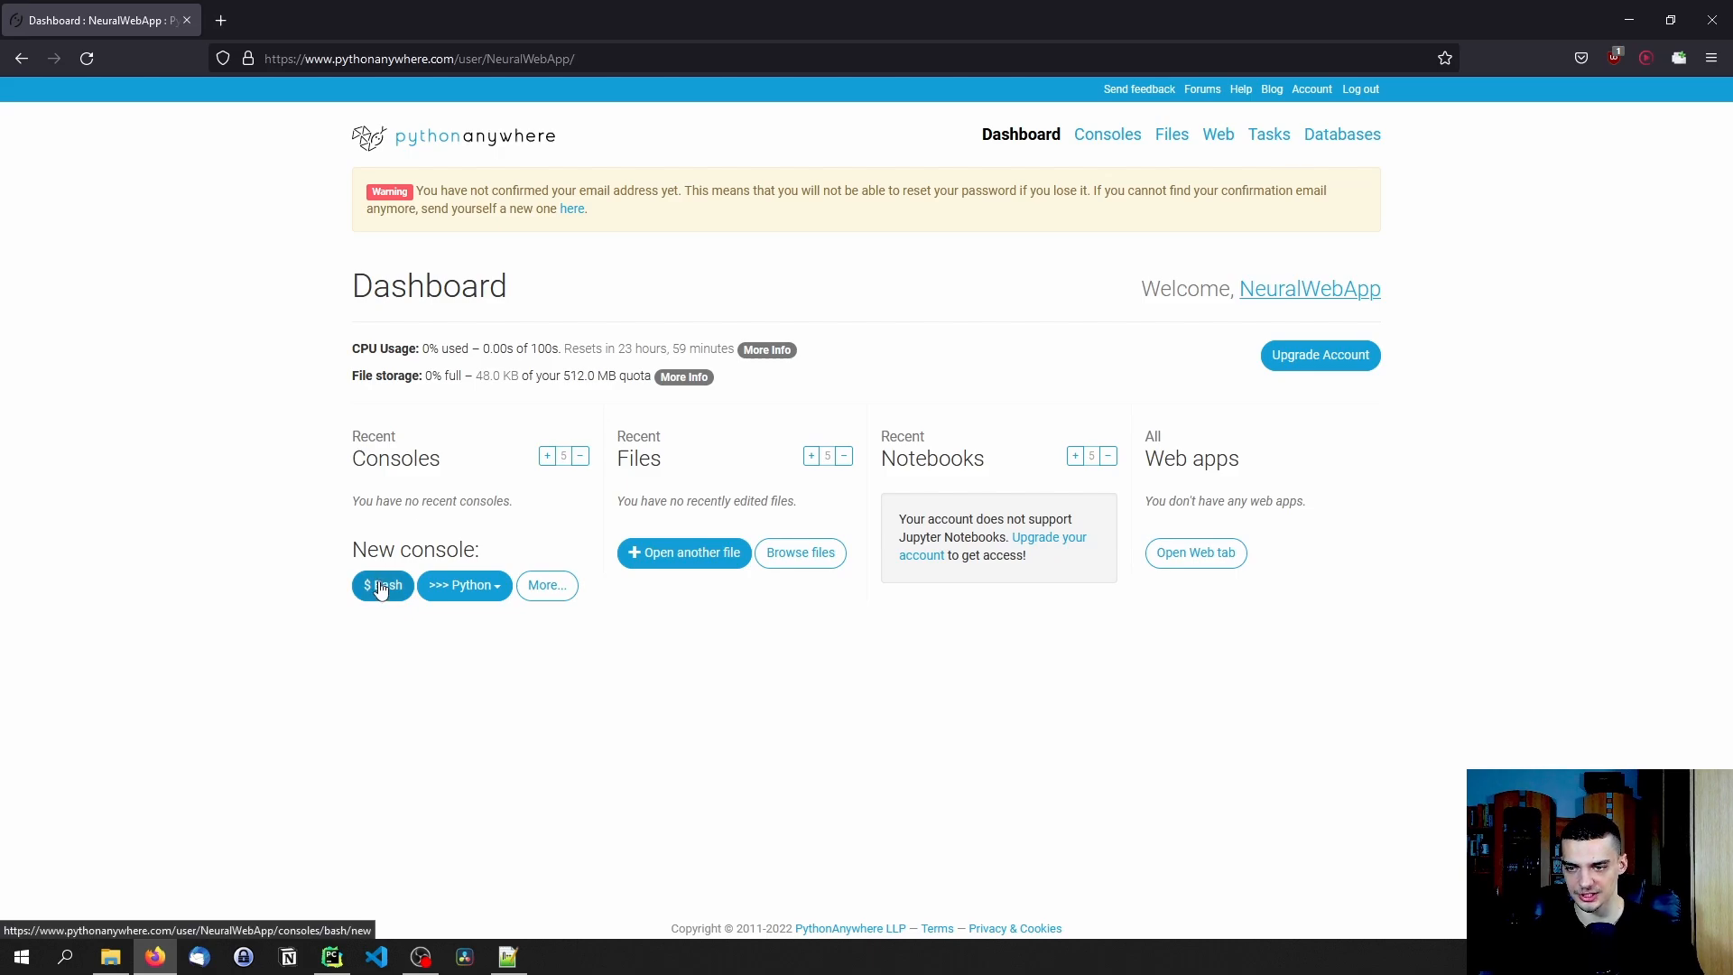
{"action": "left_click", "coordinate": [381, 586]}
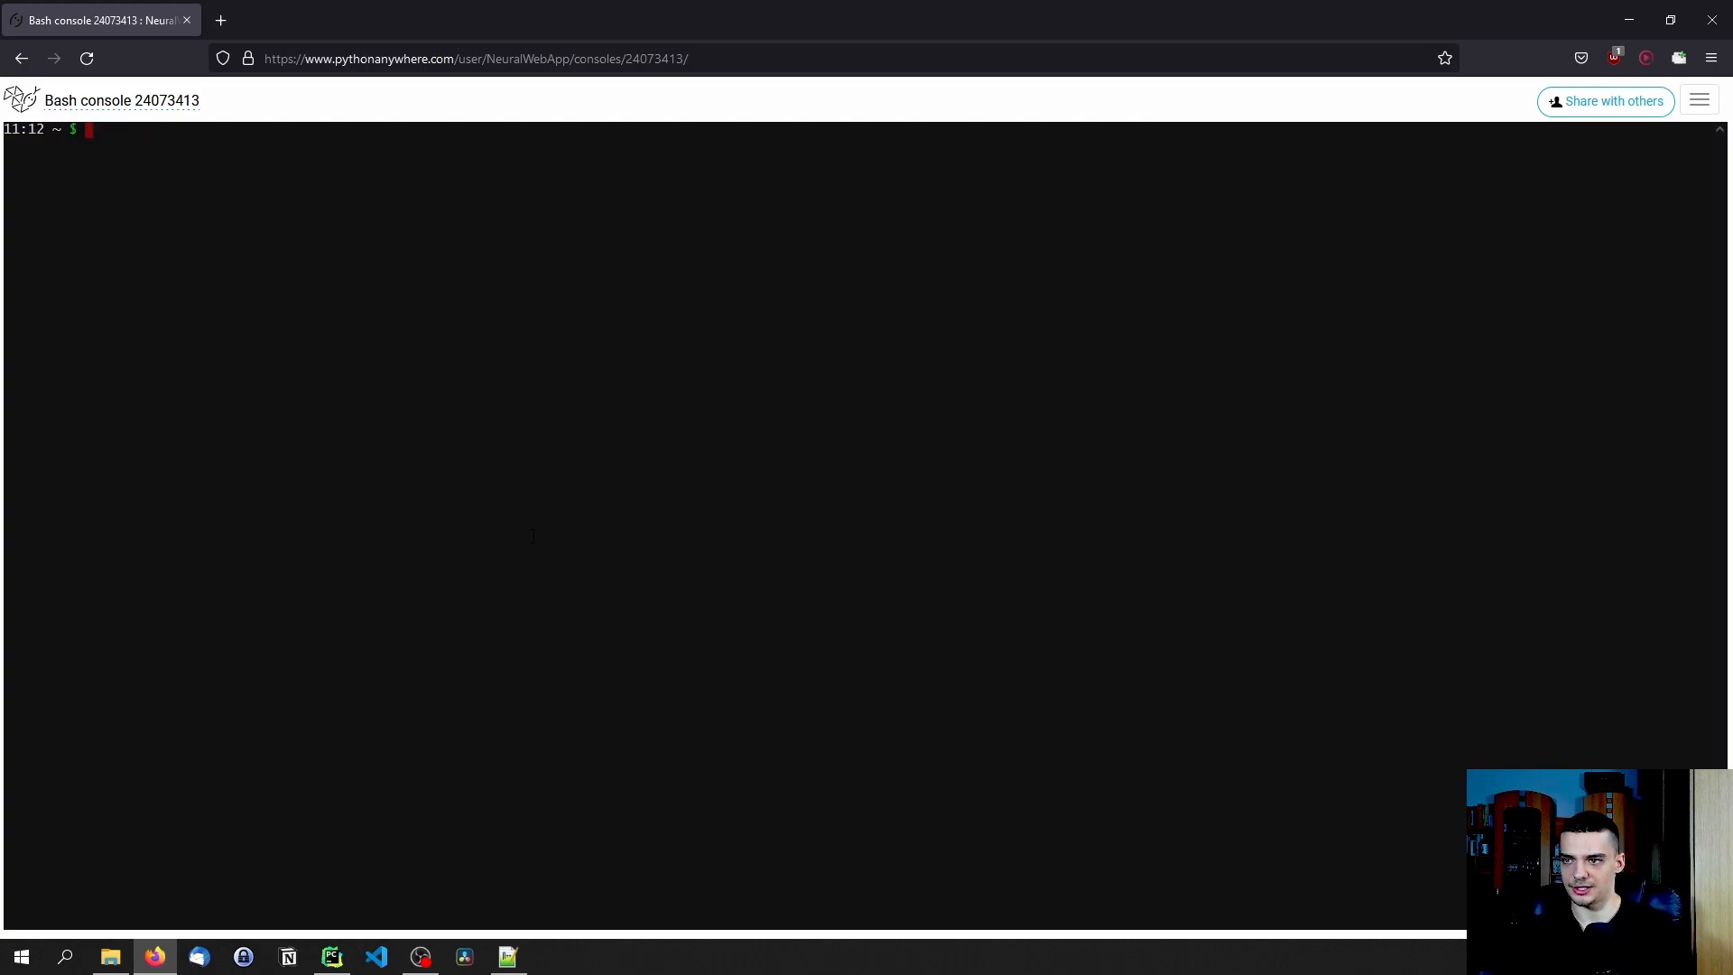
{"action": "type", "text": "vim"}
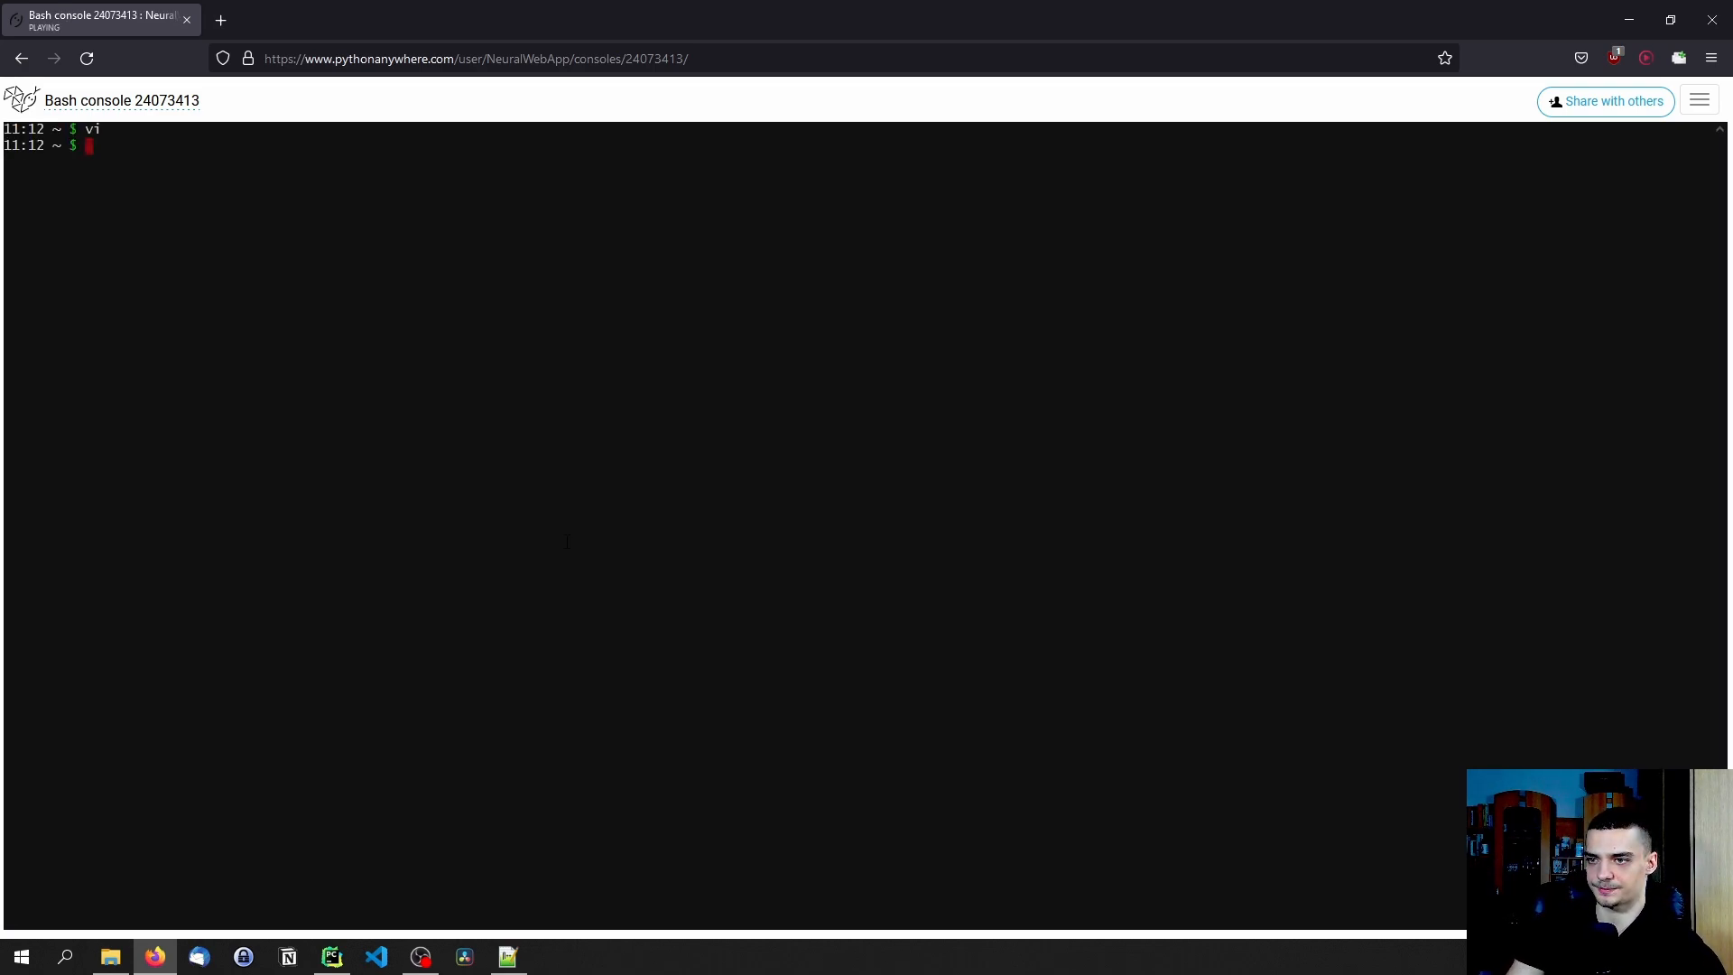
{"action": "type", "text": "exit"}
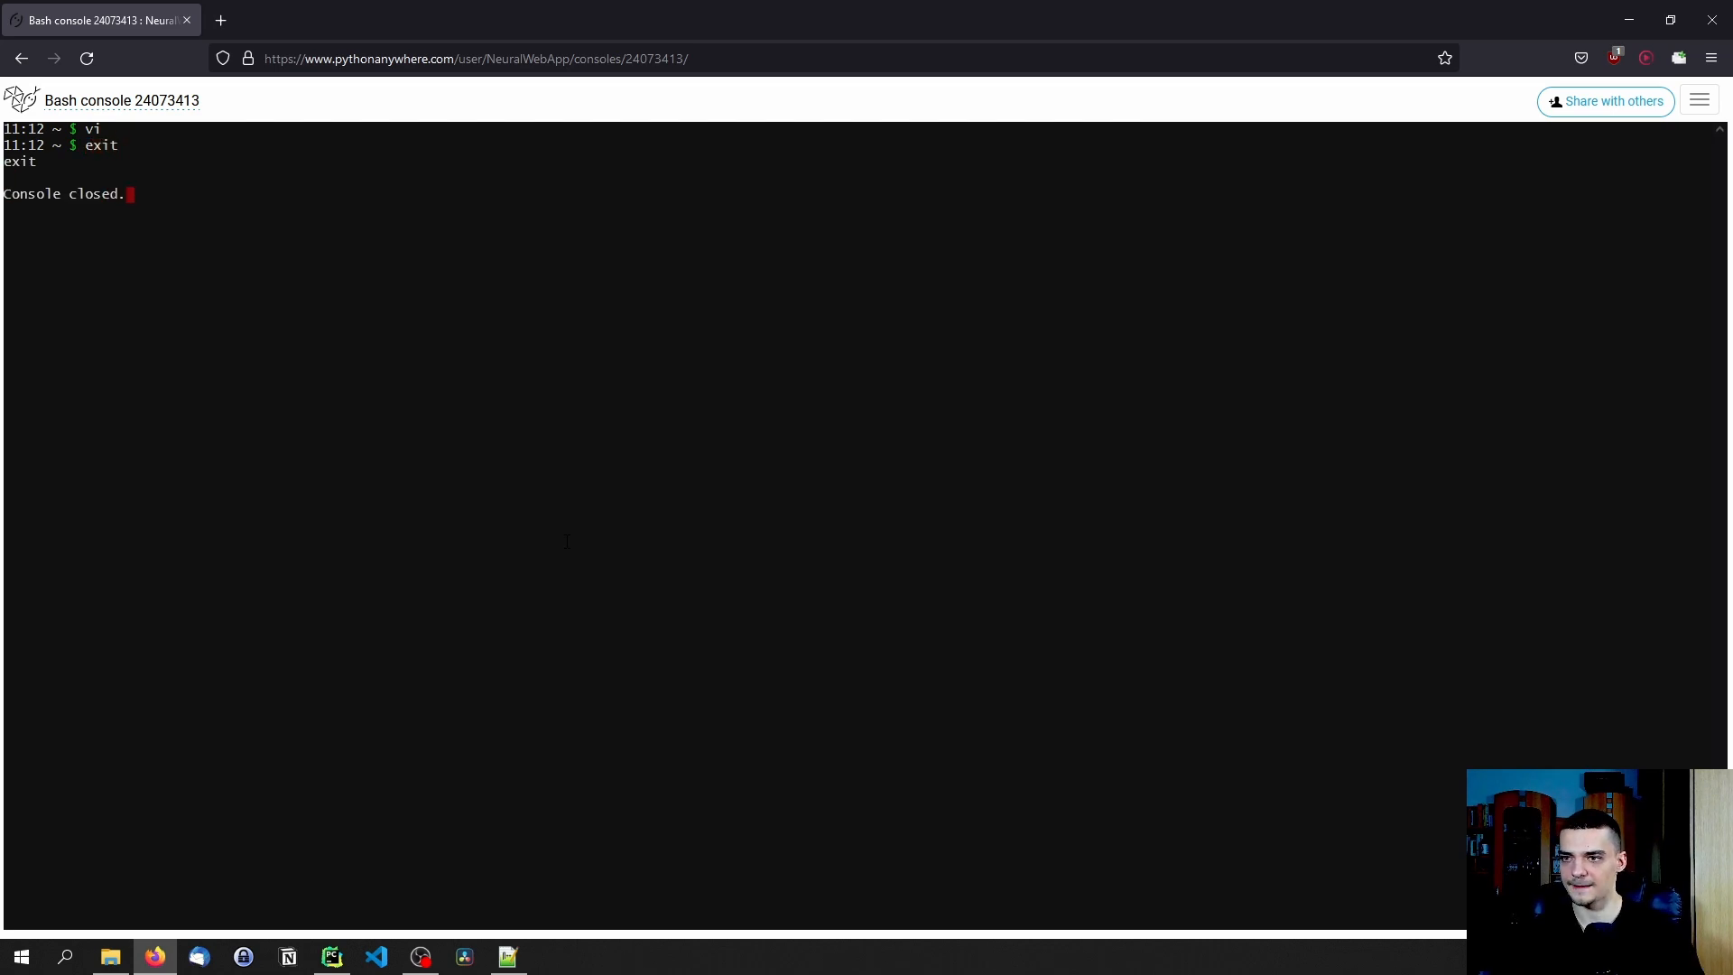
{"action": "left_click", "coordinate": [1699, 99]}
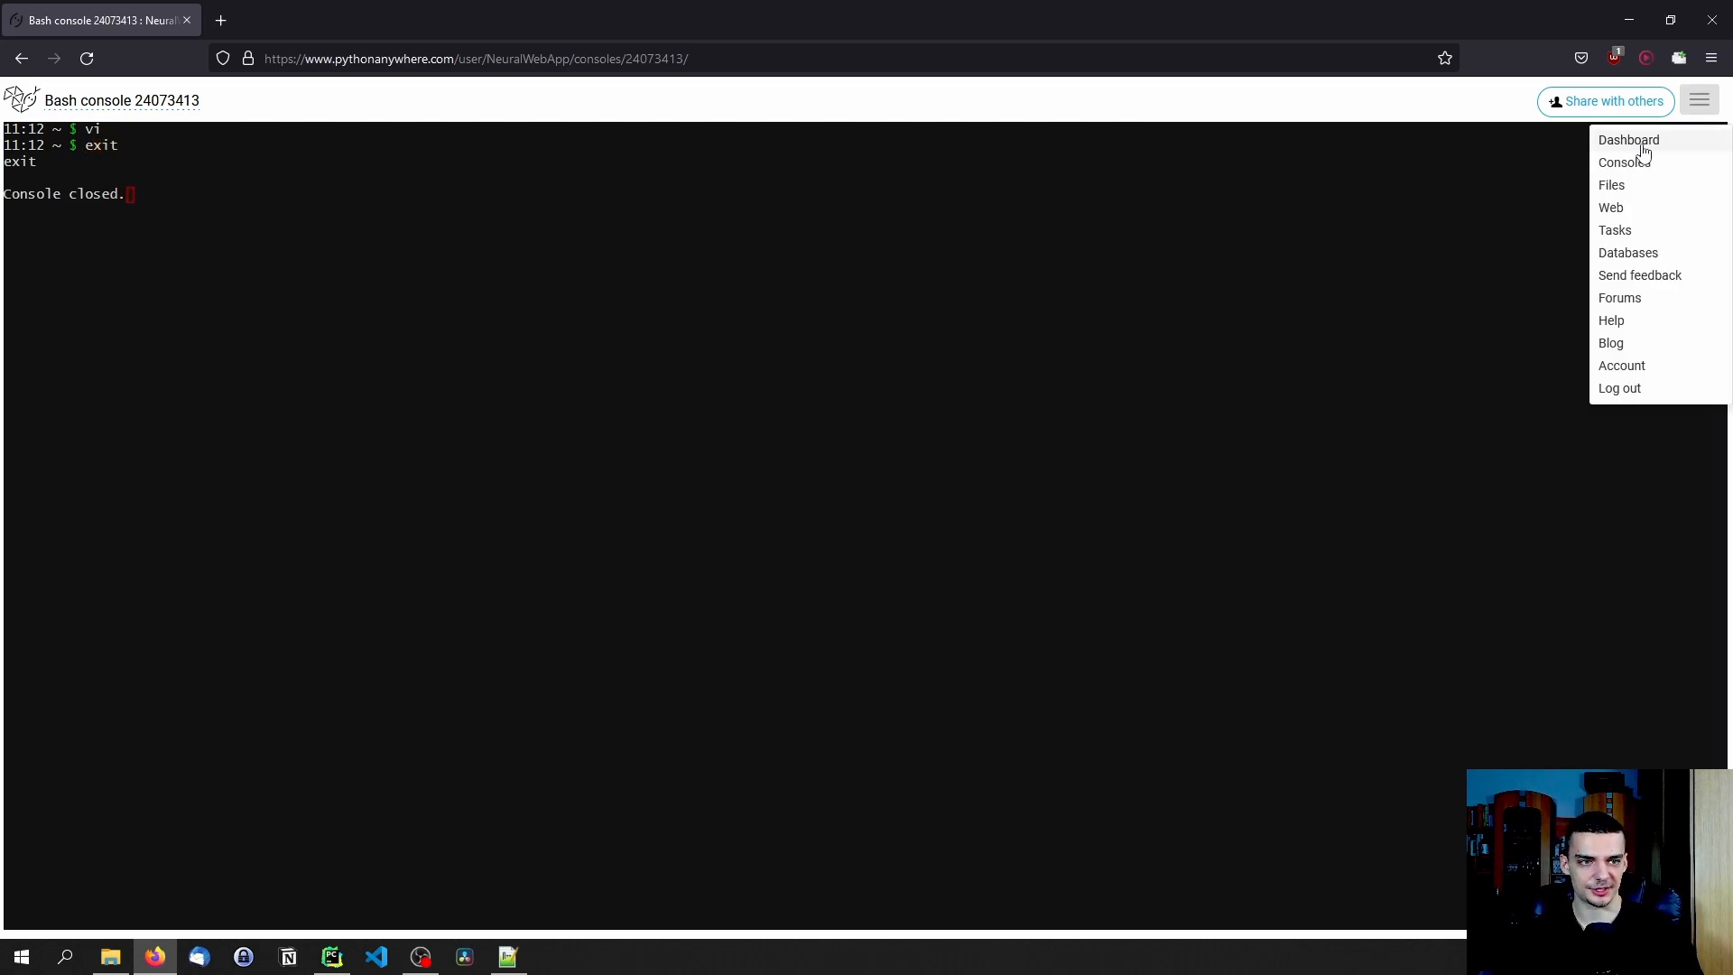
{"action": "left_click", "coordinate": [1626, 139]}
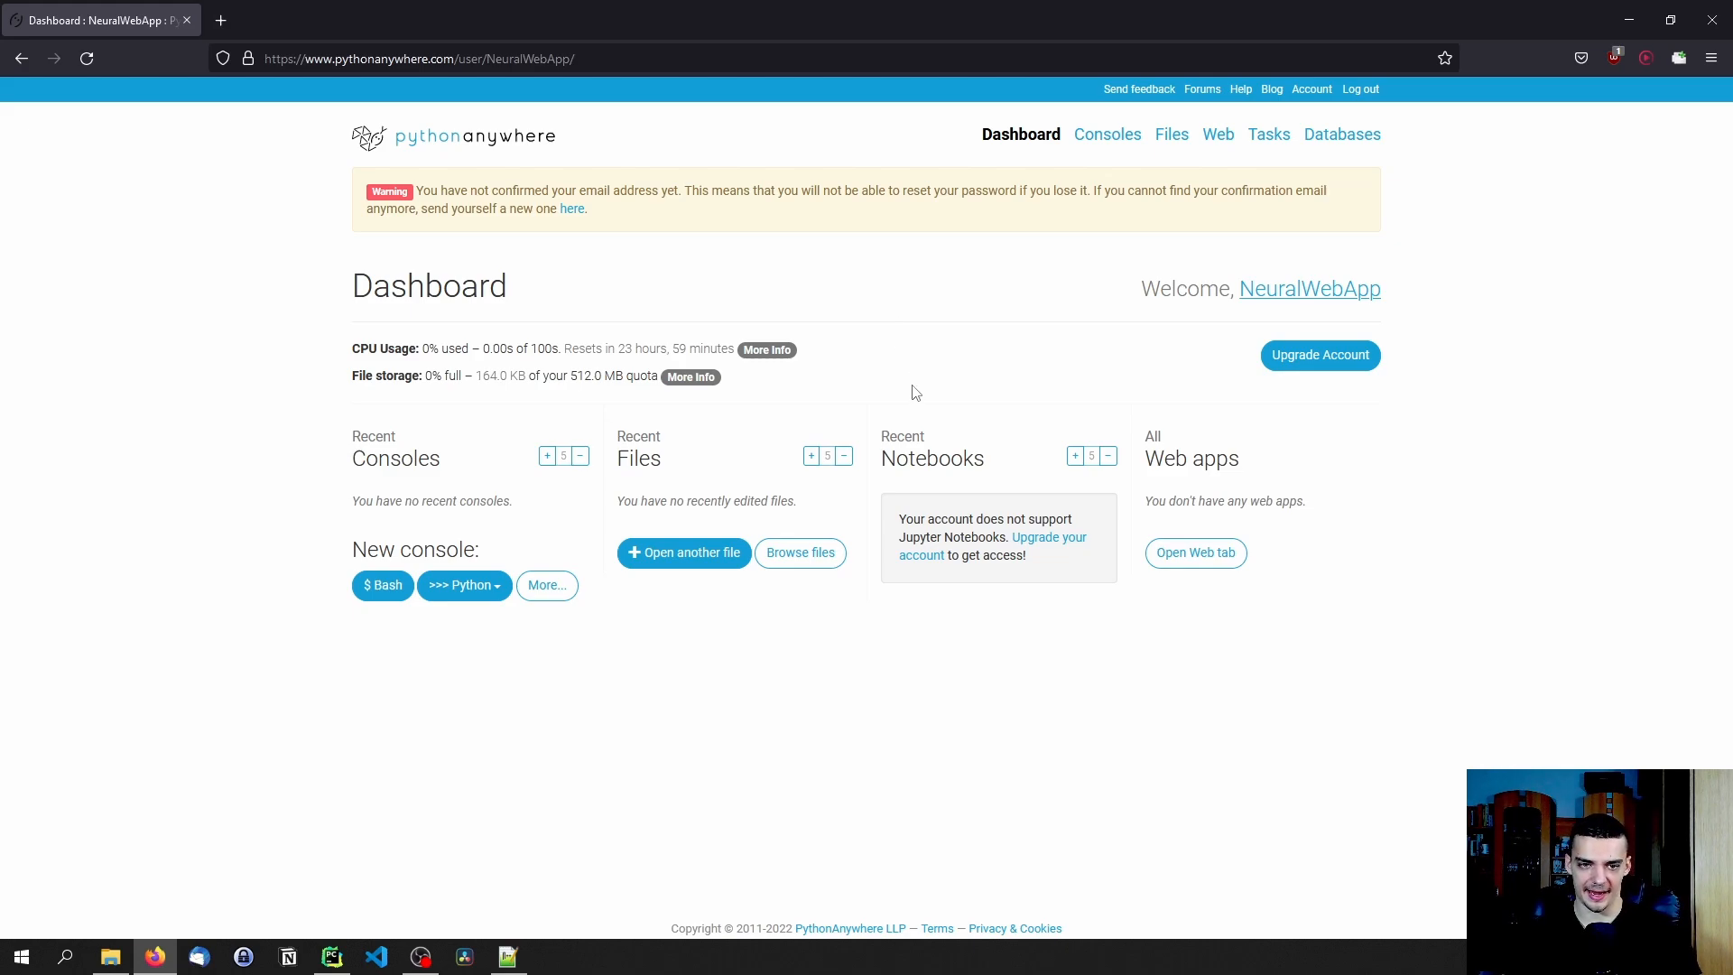
{"action": "mouse_move", "coordinate": [911, 388]}
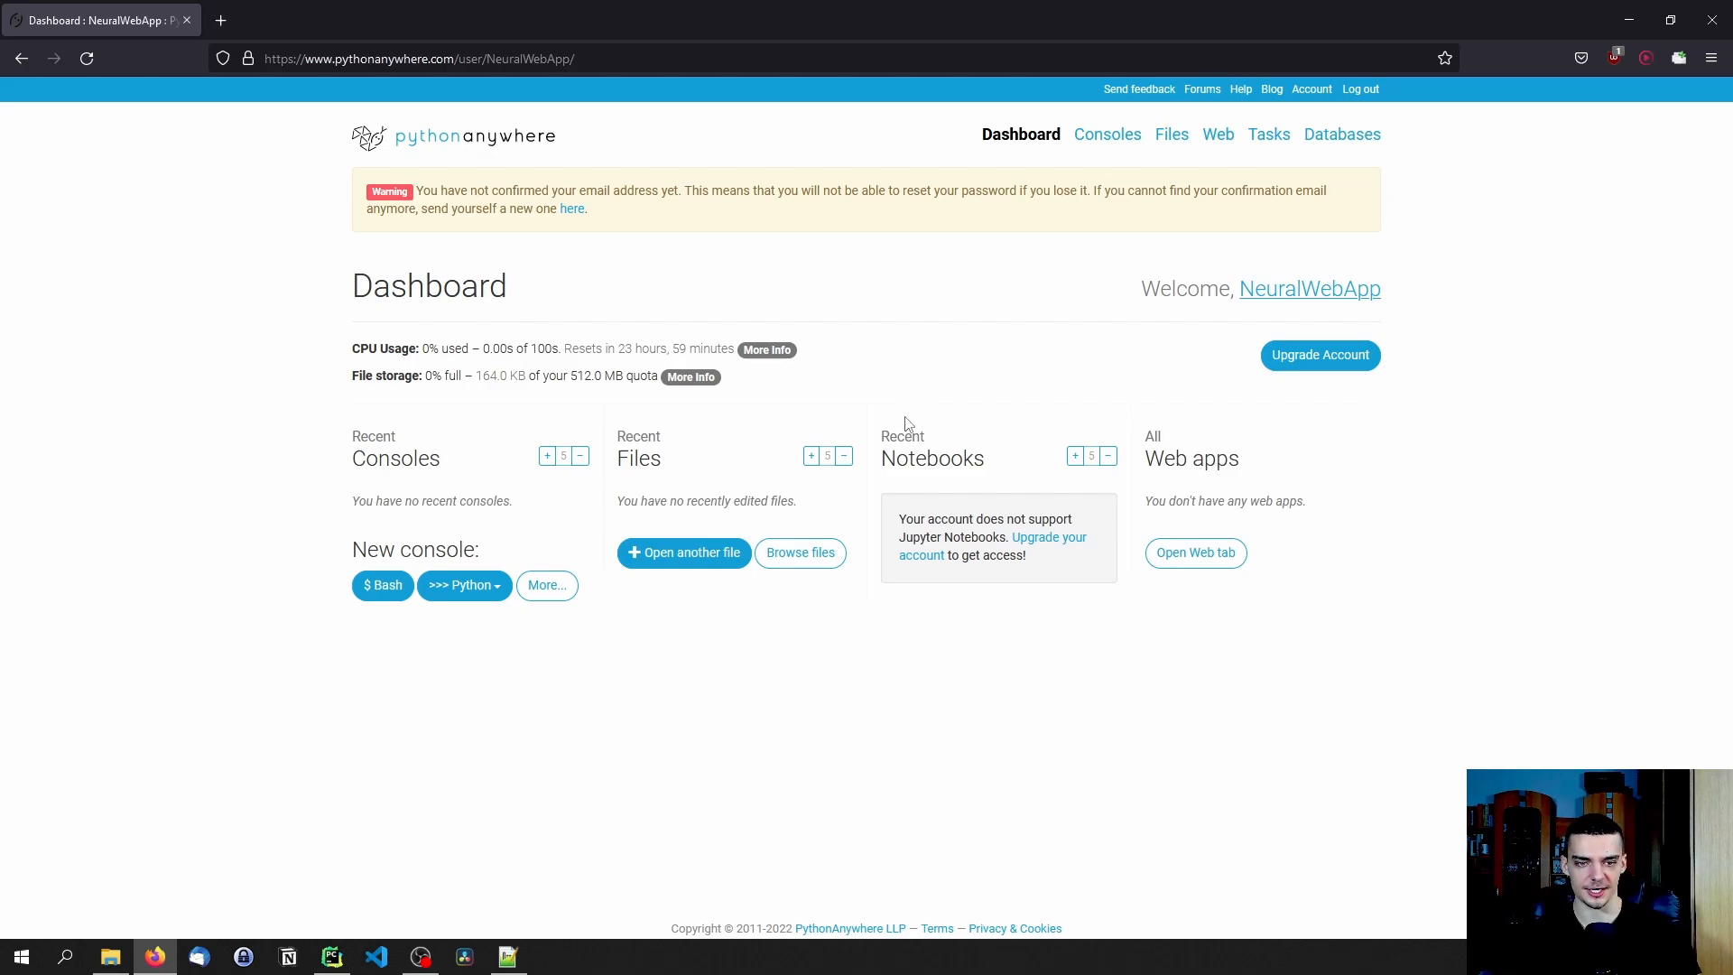
{"action": "mouse_move", "coordinate": [1195, 552]}
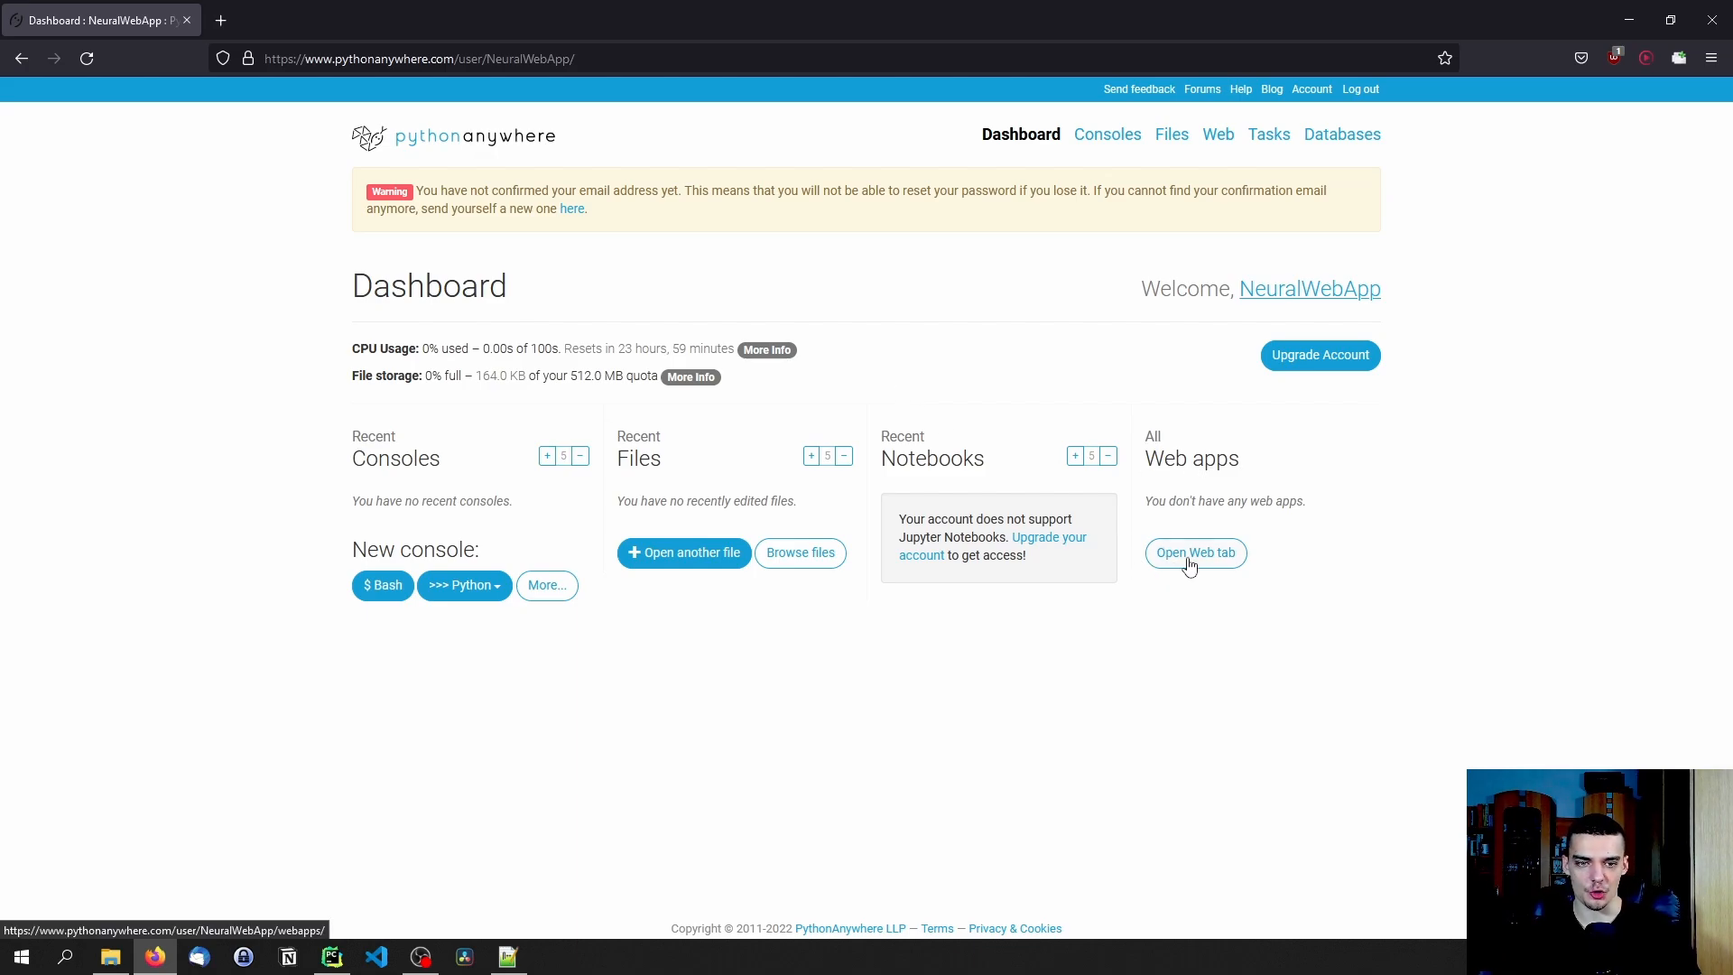
Step: Create a Flask web app on the default domain with a chosen Python version and default path
{"action": "left_click", "coordinate": [1193, 553]}
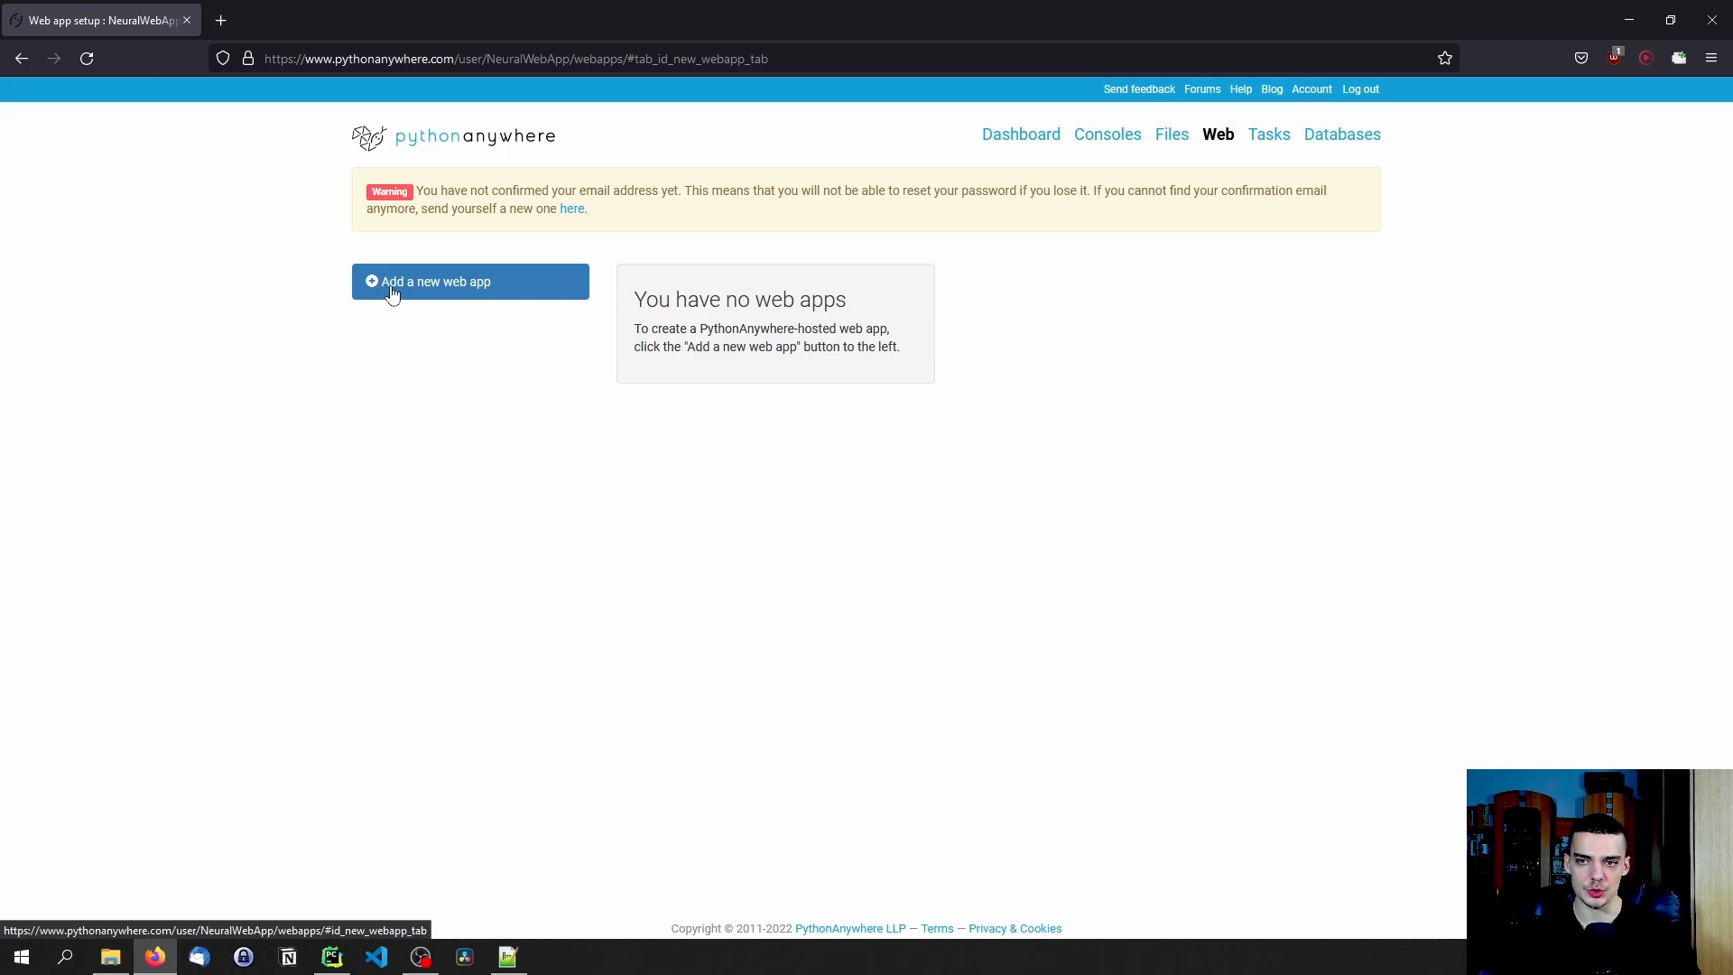
{"action": "left_click", "coordinate": [434, 280]}
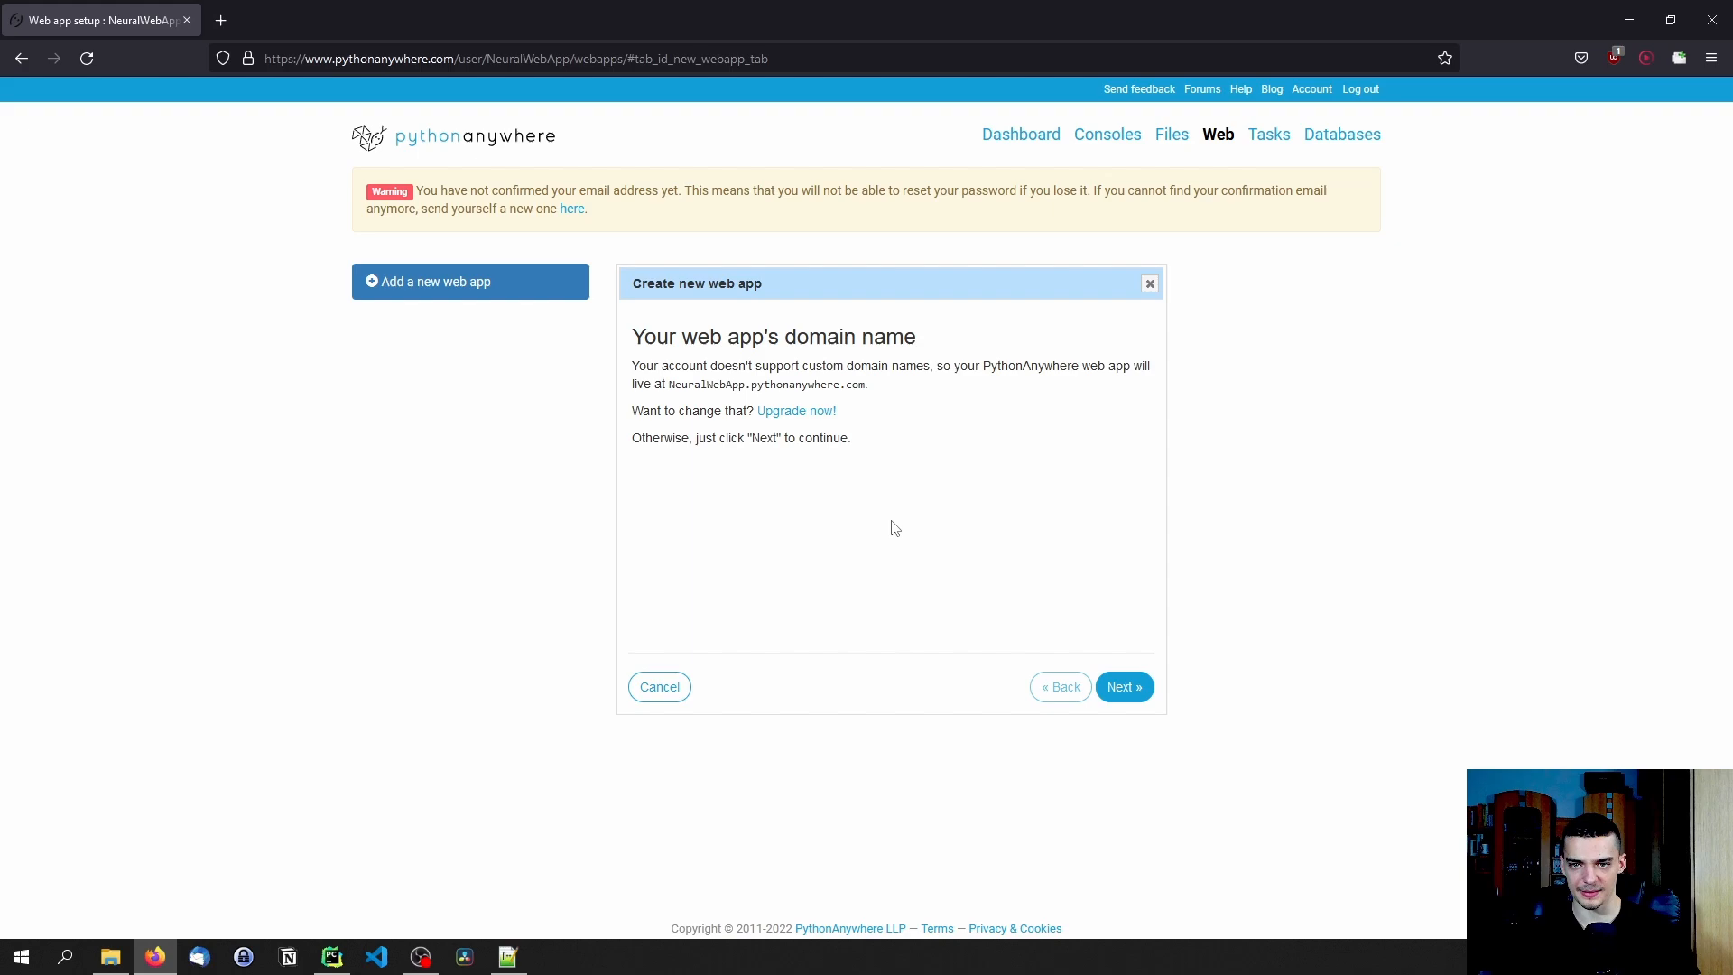
{"action": "left_click", "coordinate": [1123, 686]}
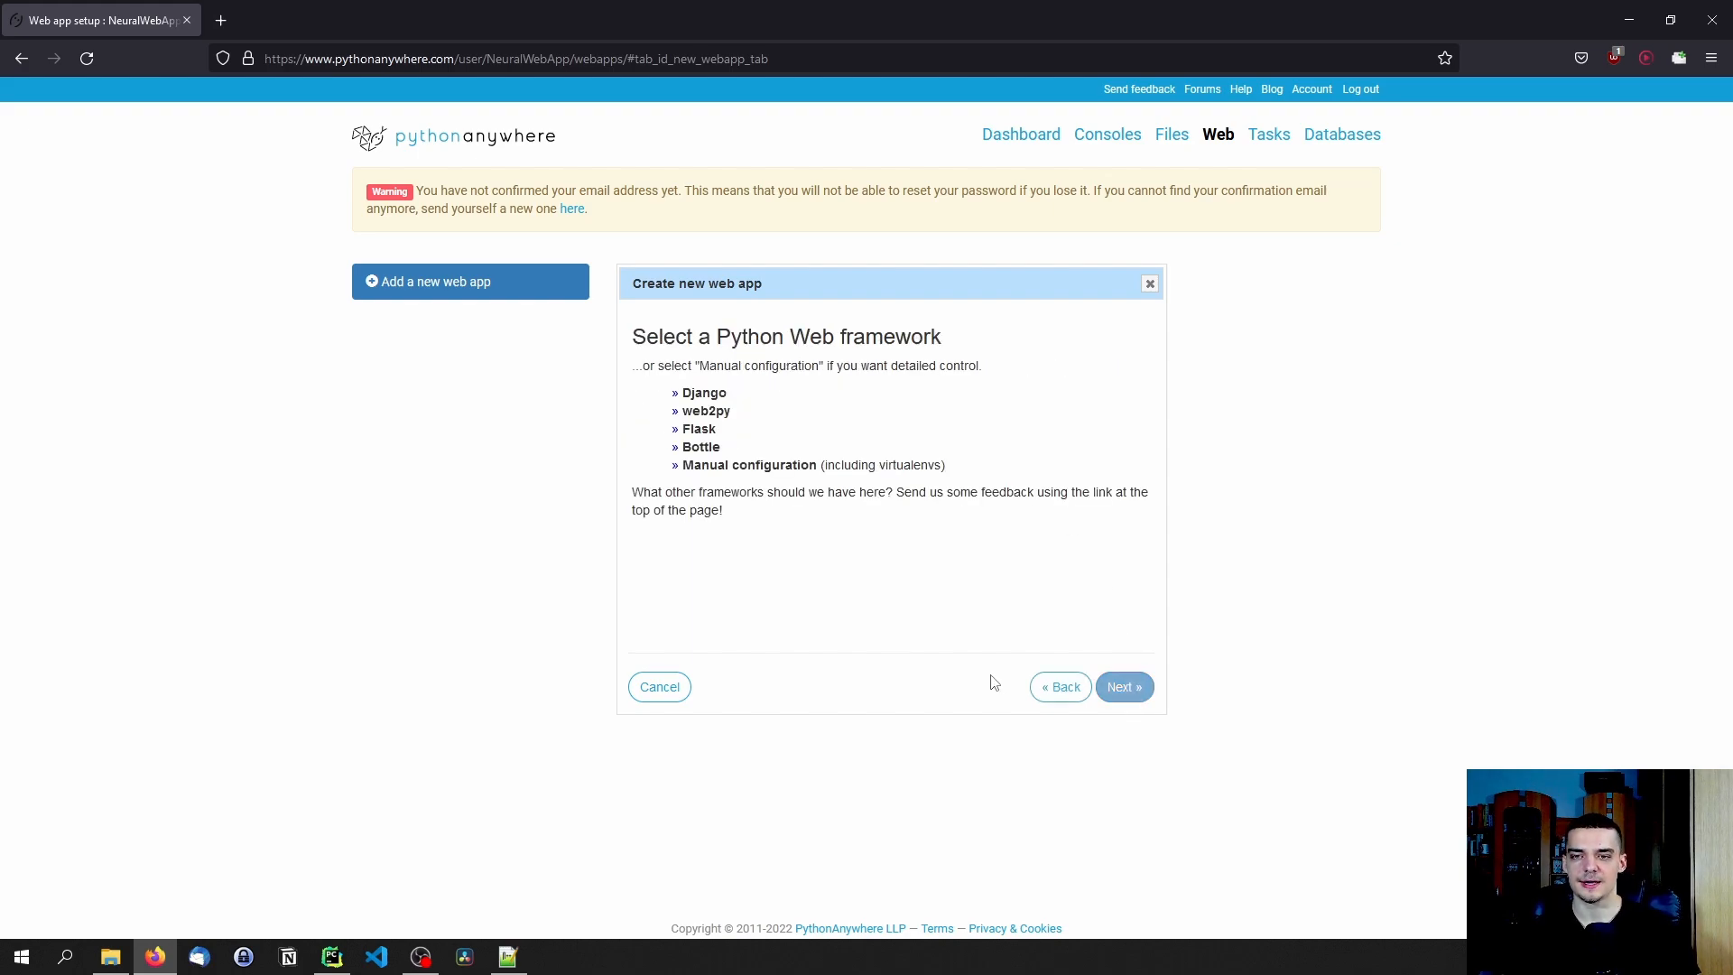
{"action": "mouse_move", "coordinate": [688, 471]}
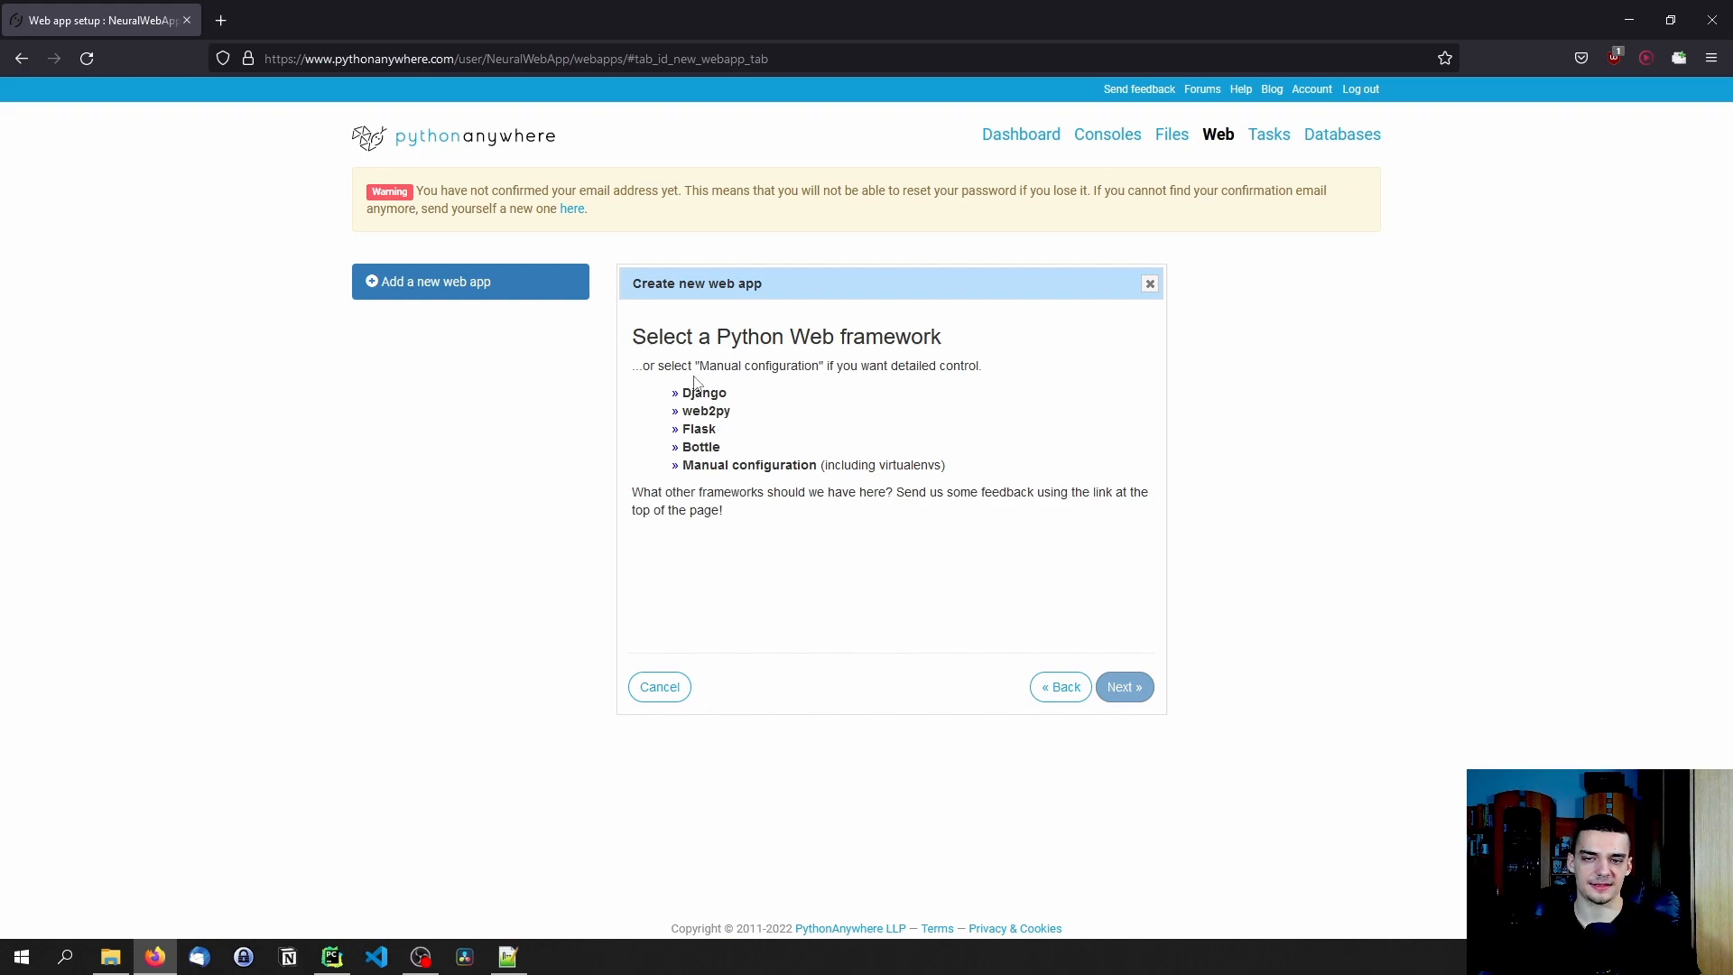
{"action": "mouse_move", "coordinate": [696, 420]}
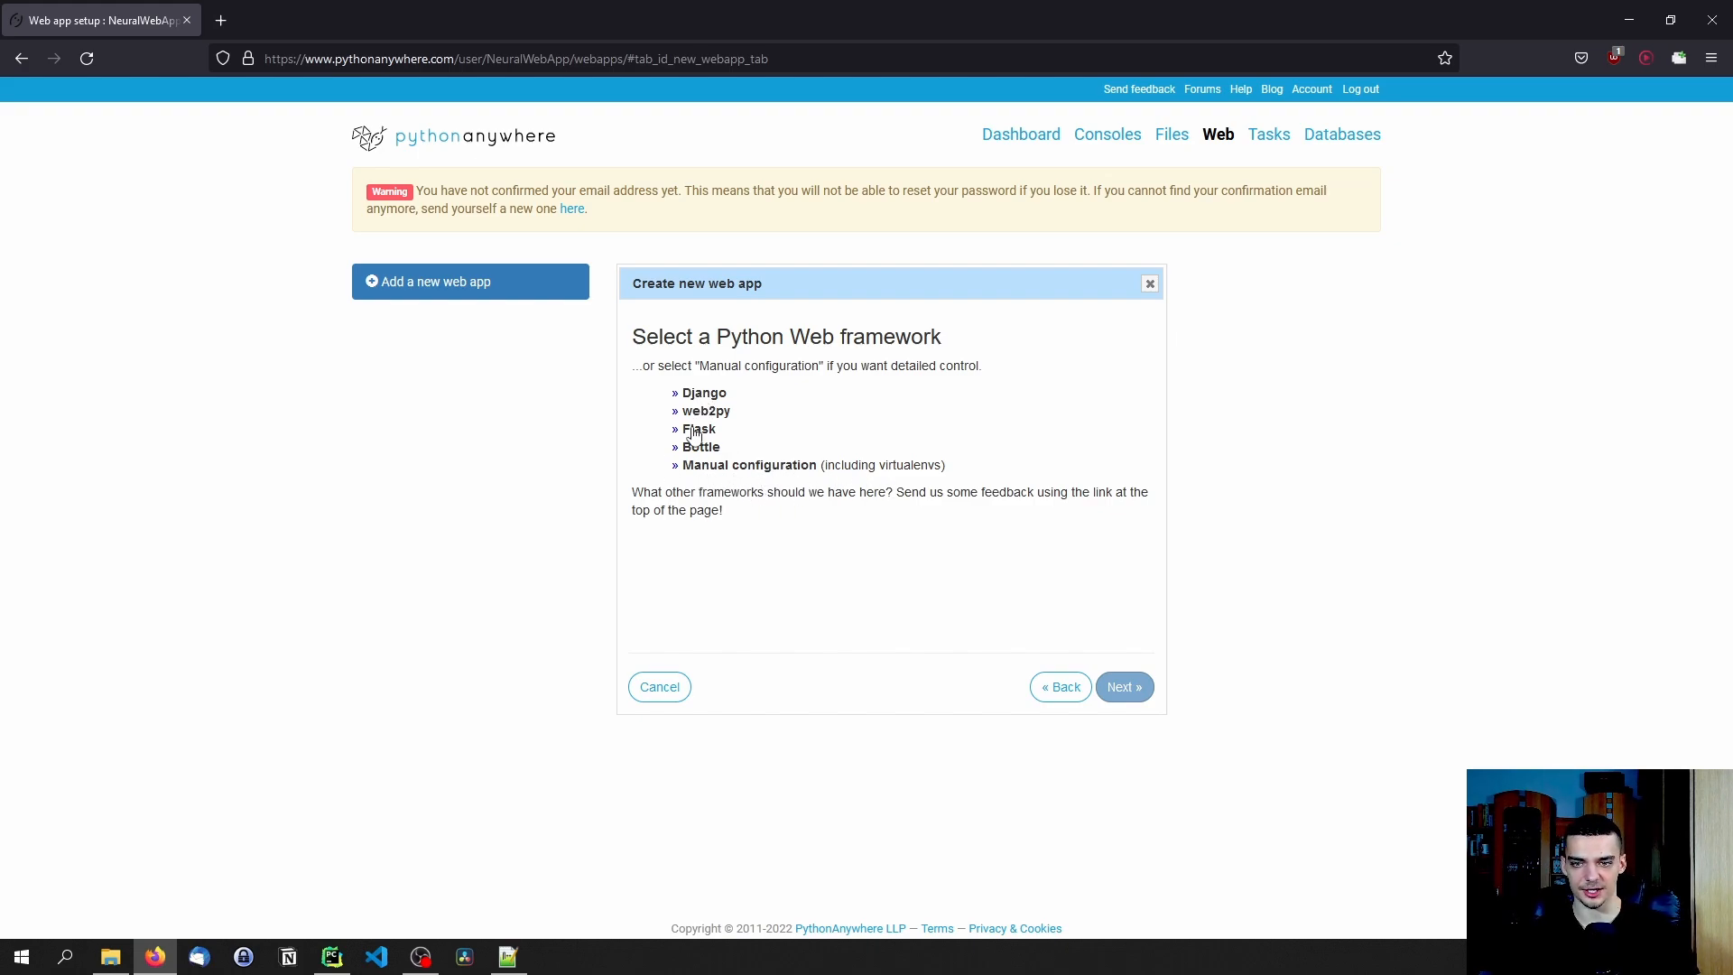
{"action": "left_click", "coordinate": [698, 429]}
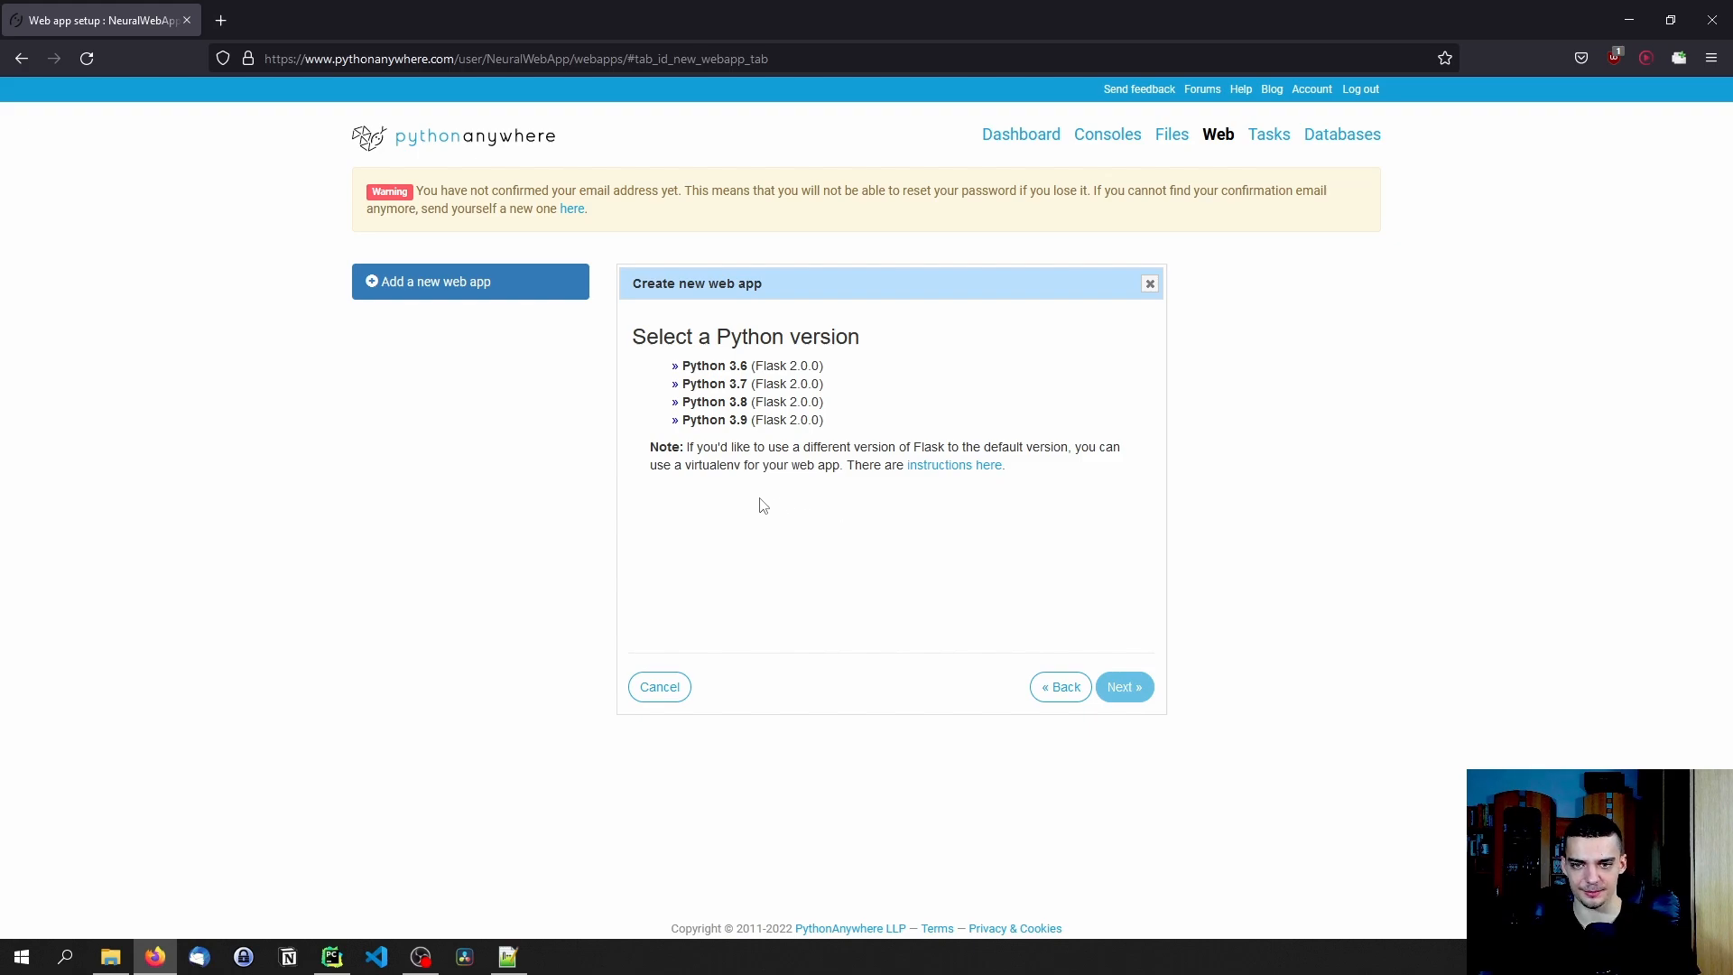
{"action": "mouse_move", "coordinate": [739, 508]}
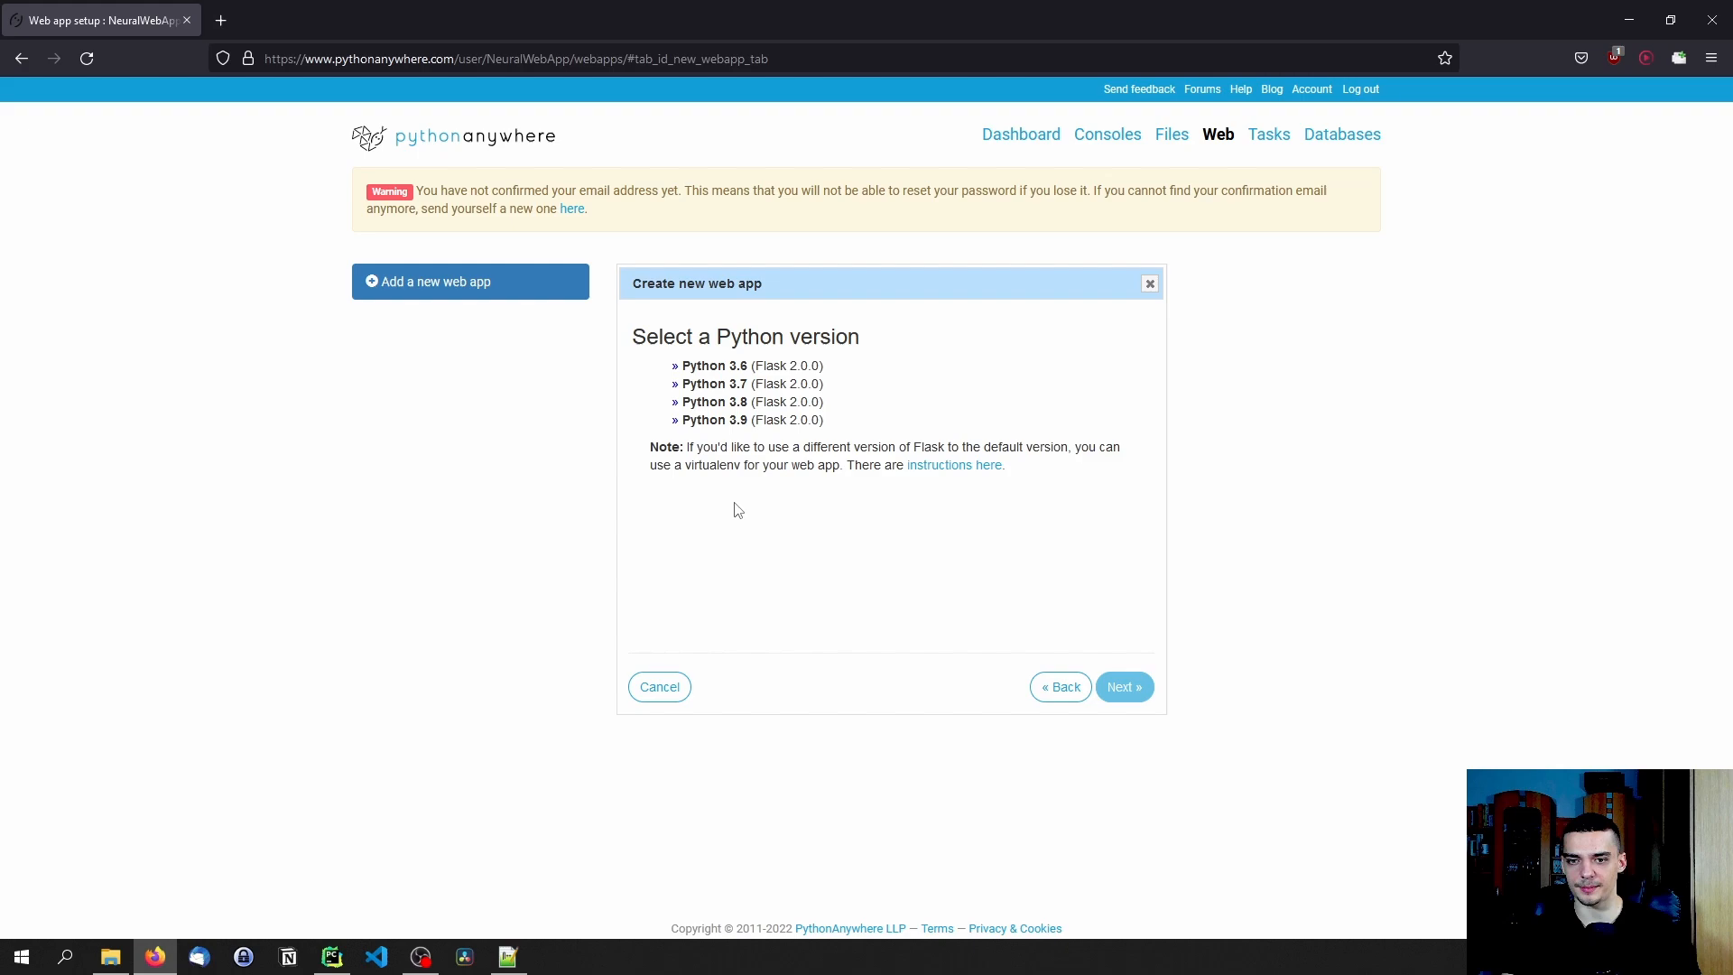
{"action": "mouse_move", "coordinate": [743, 487]}
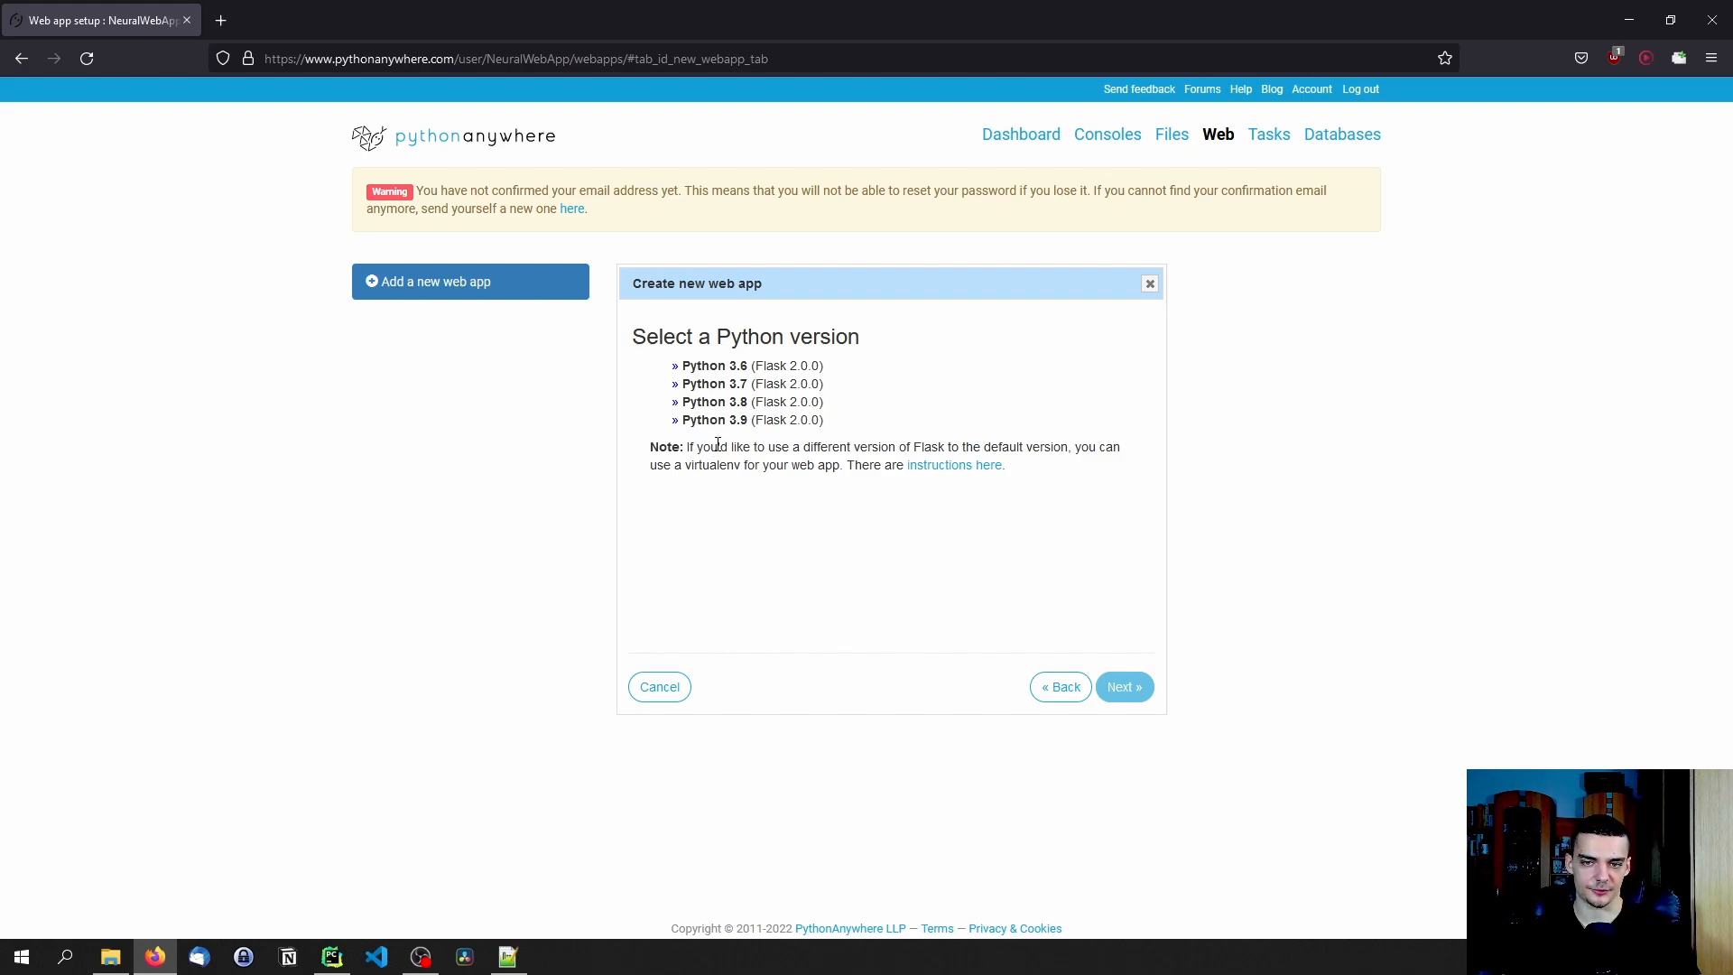
{"action": "left_click", "coordinate": [714, 419]}
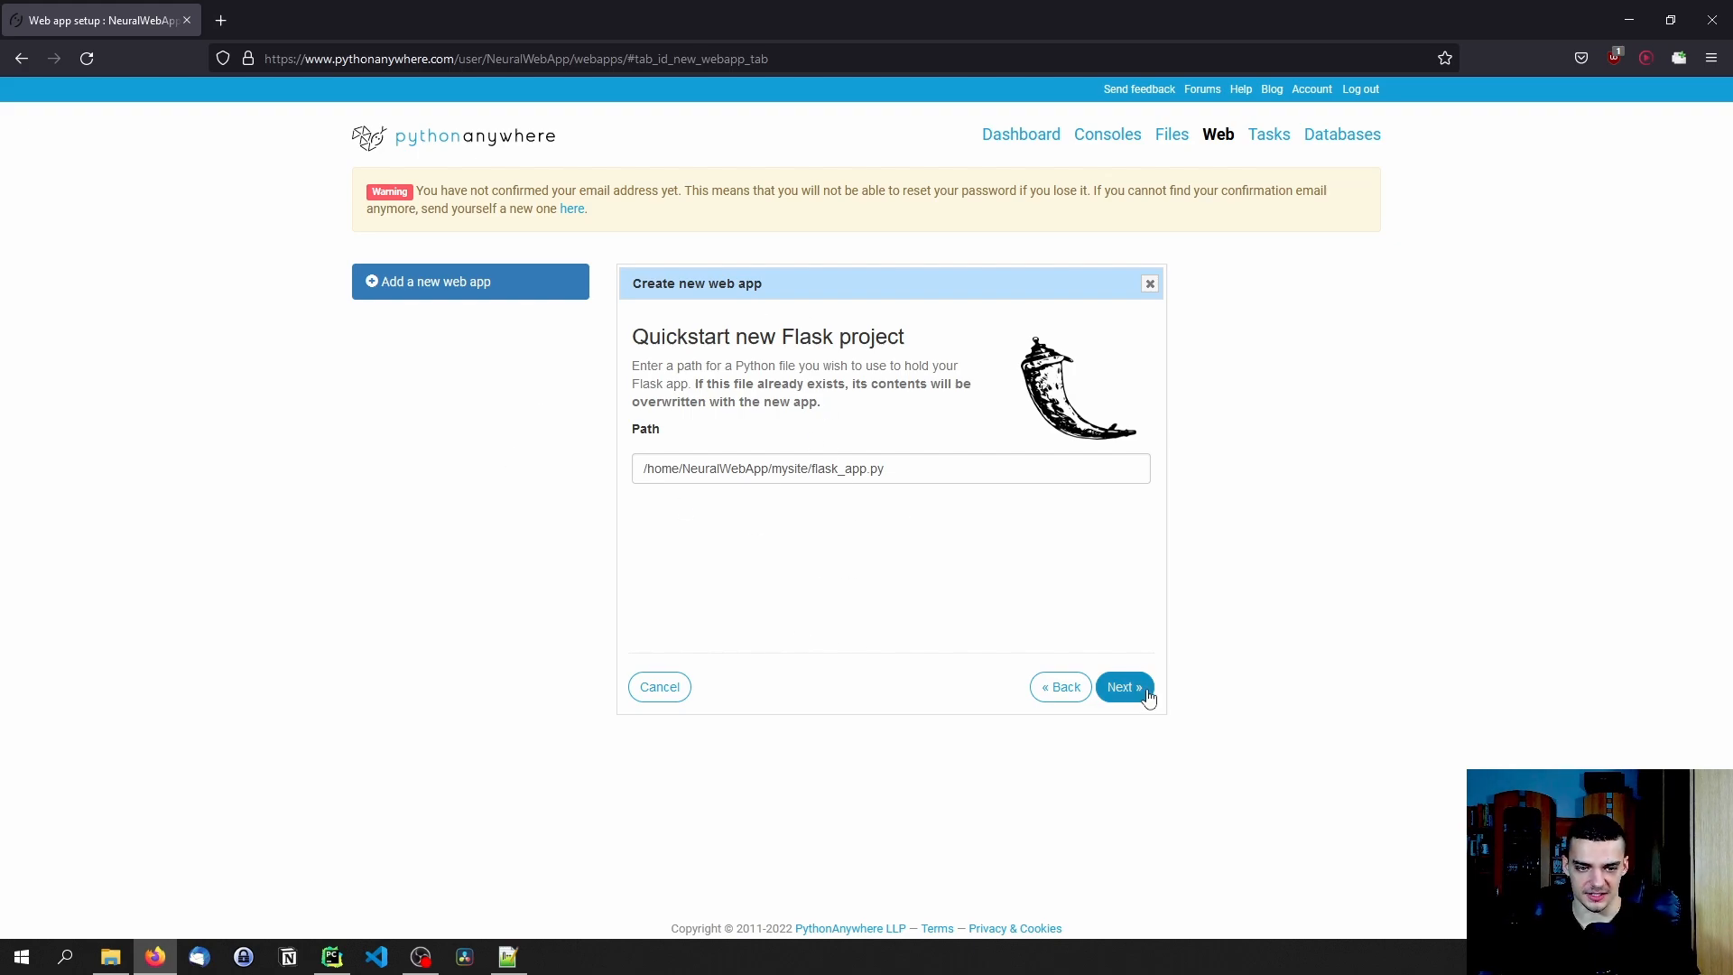
{"action": "left_click", "coordinate": [1123, 686]}
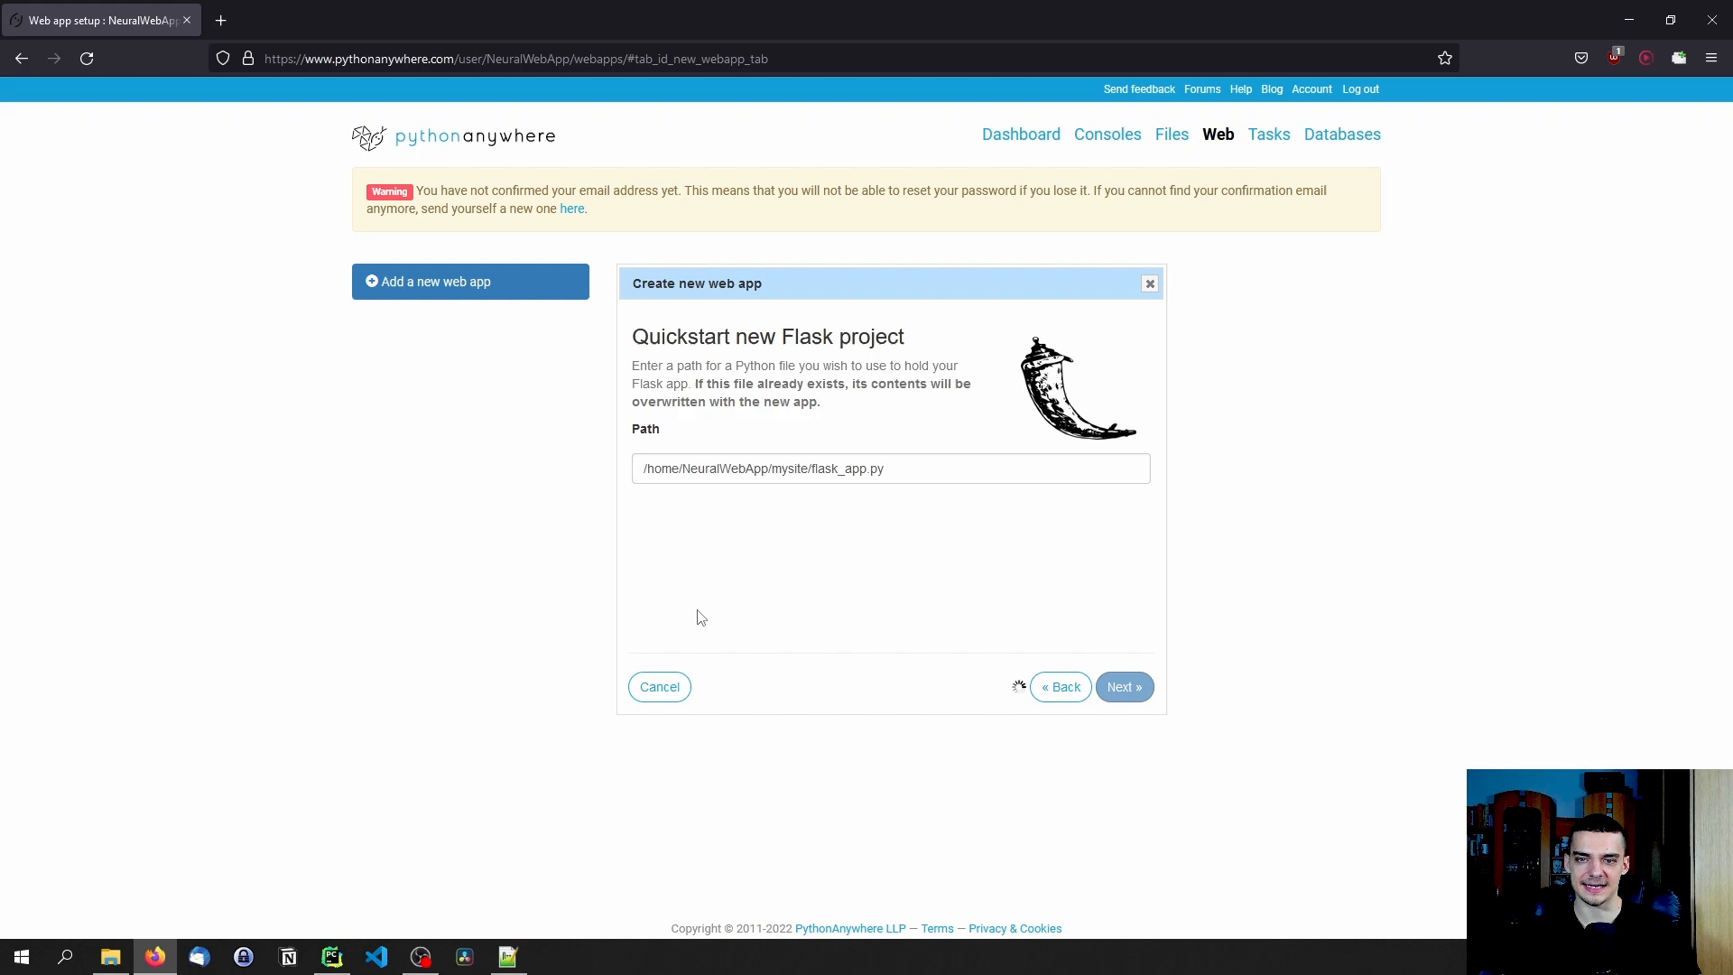
{"action": "mouse_move", "coordinate": [562, 591]}
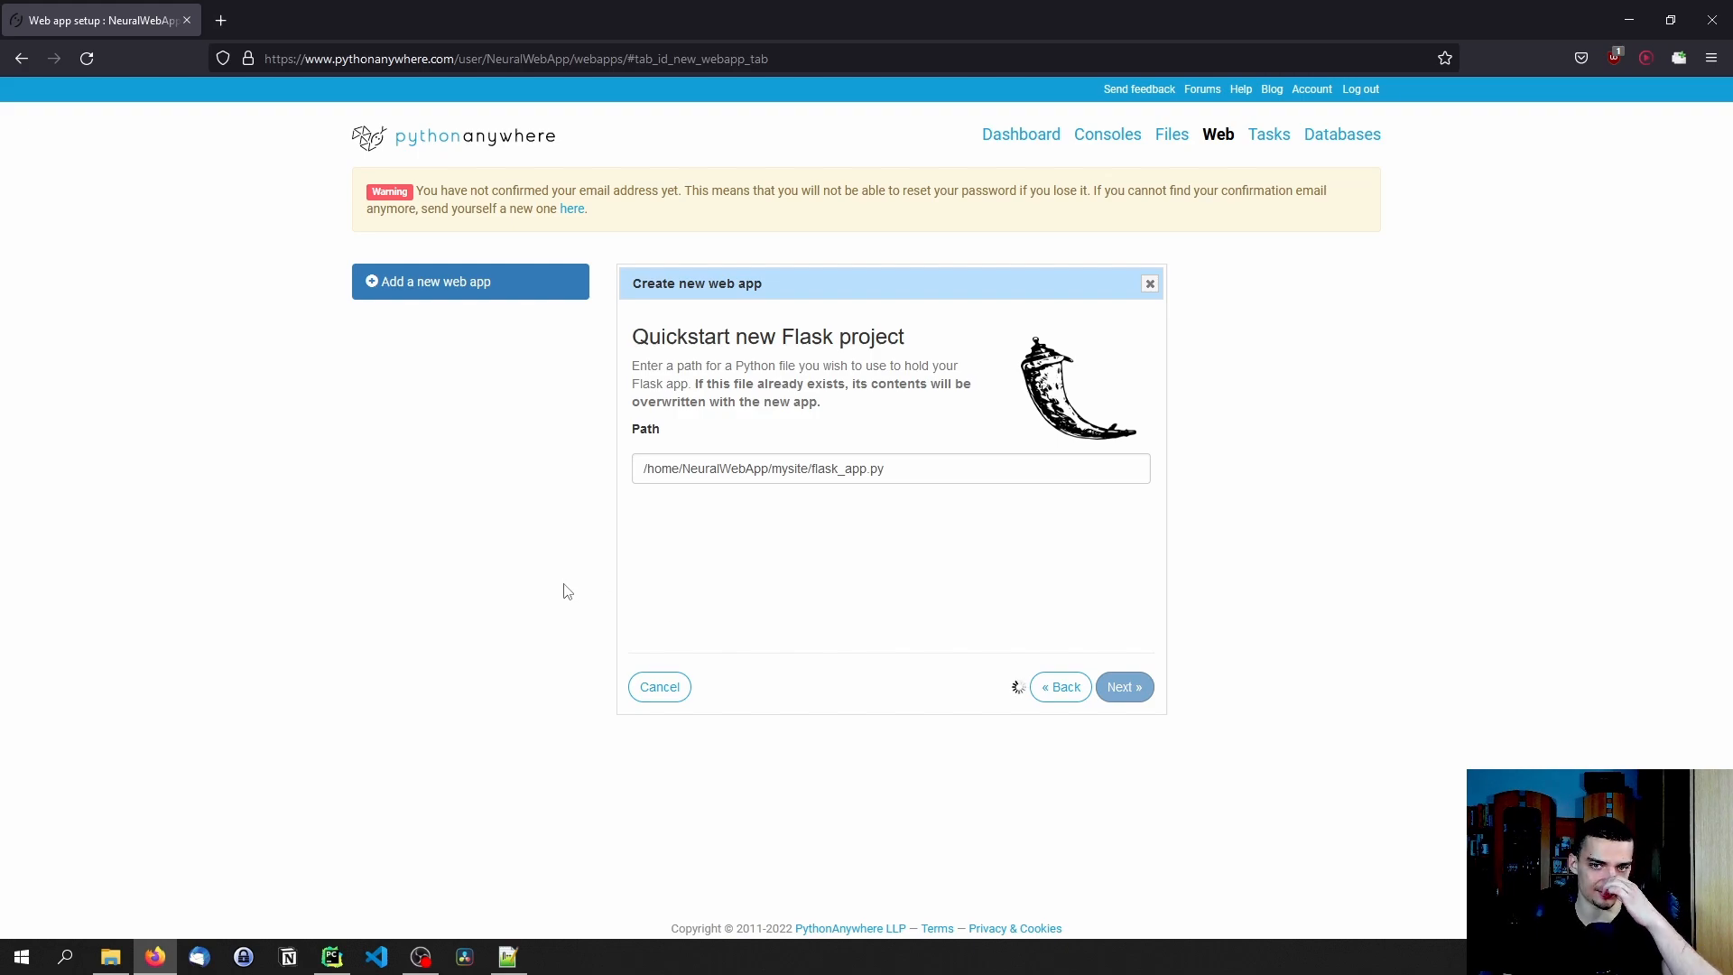
{"action": "left_click", "coordinate": [1123, 686]}
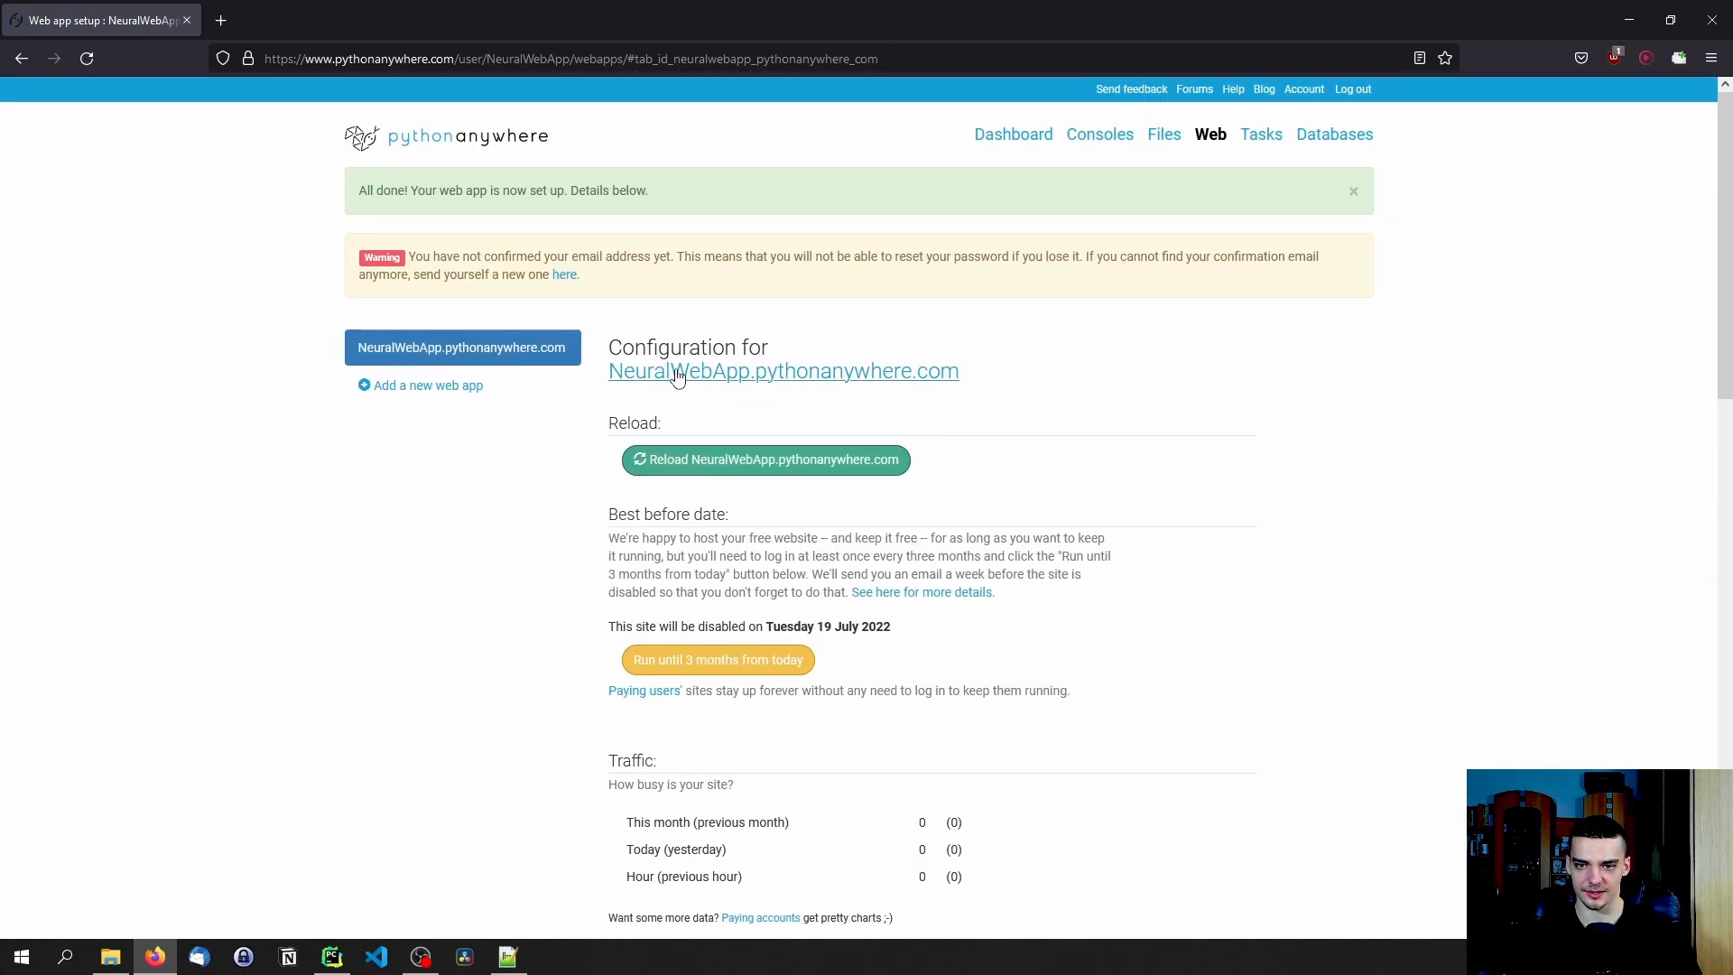
Step: View the live site showing 'Hello from Flask!' and return to the configuration page
{"action": "left_click", "coordinate": [783, 370]}
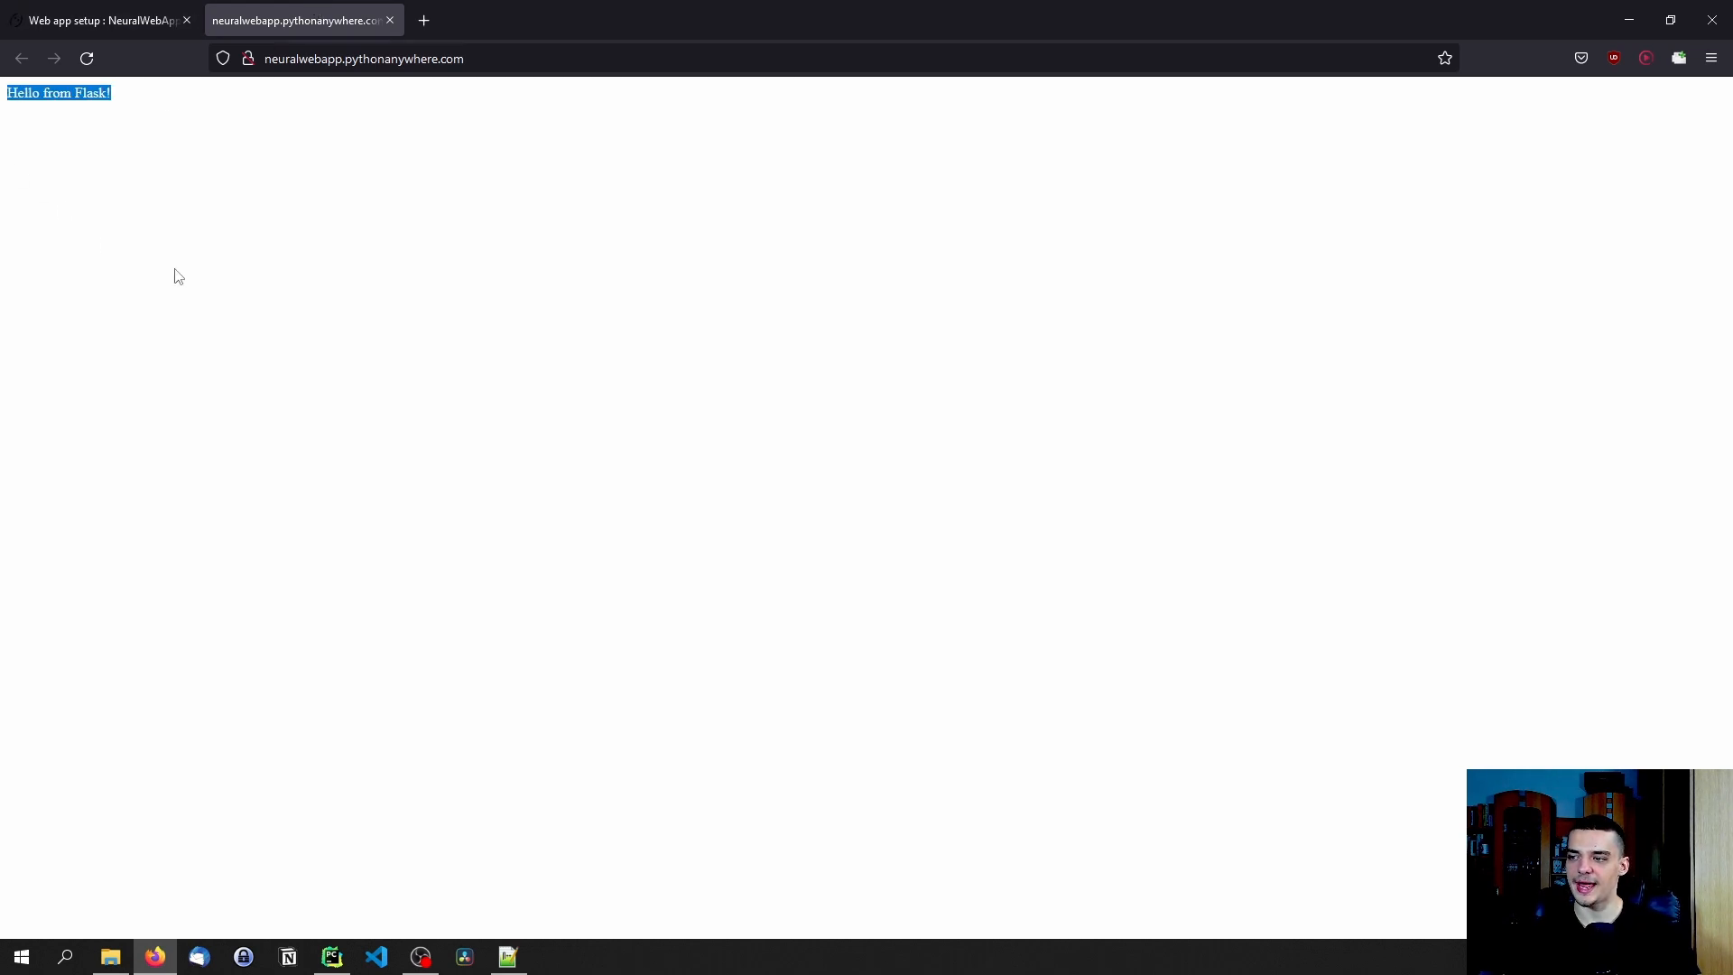
{"action": "left_click", "coordinate": [100, 20]}
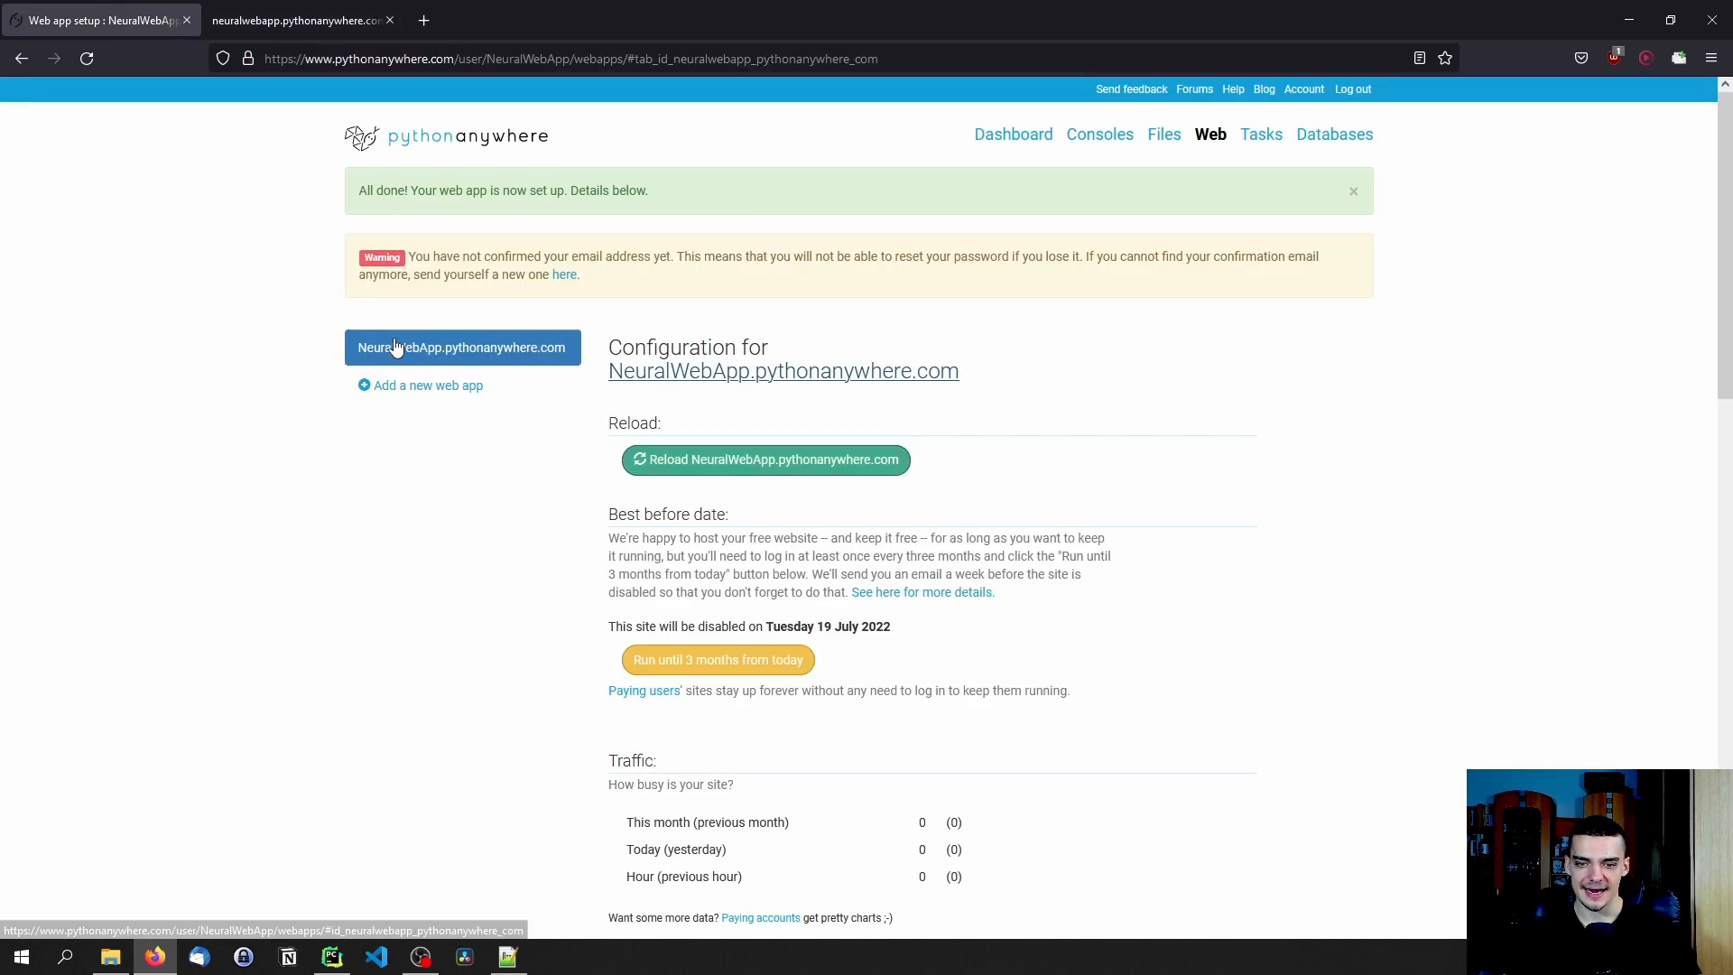
{"action": "scroll", "scroll_direction": "down", "scroll_amount": 3}
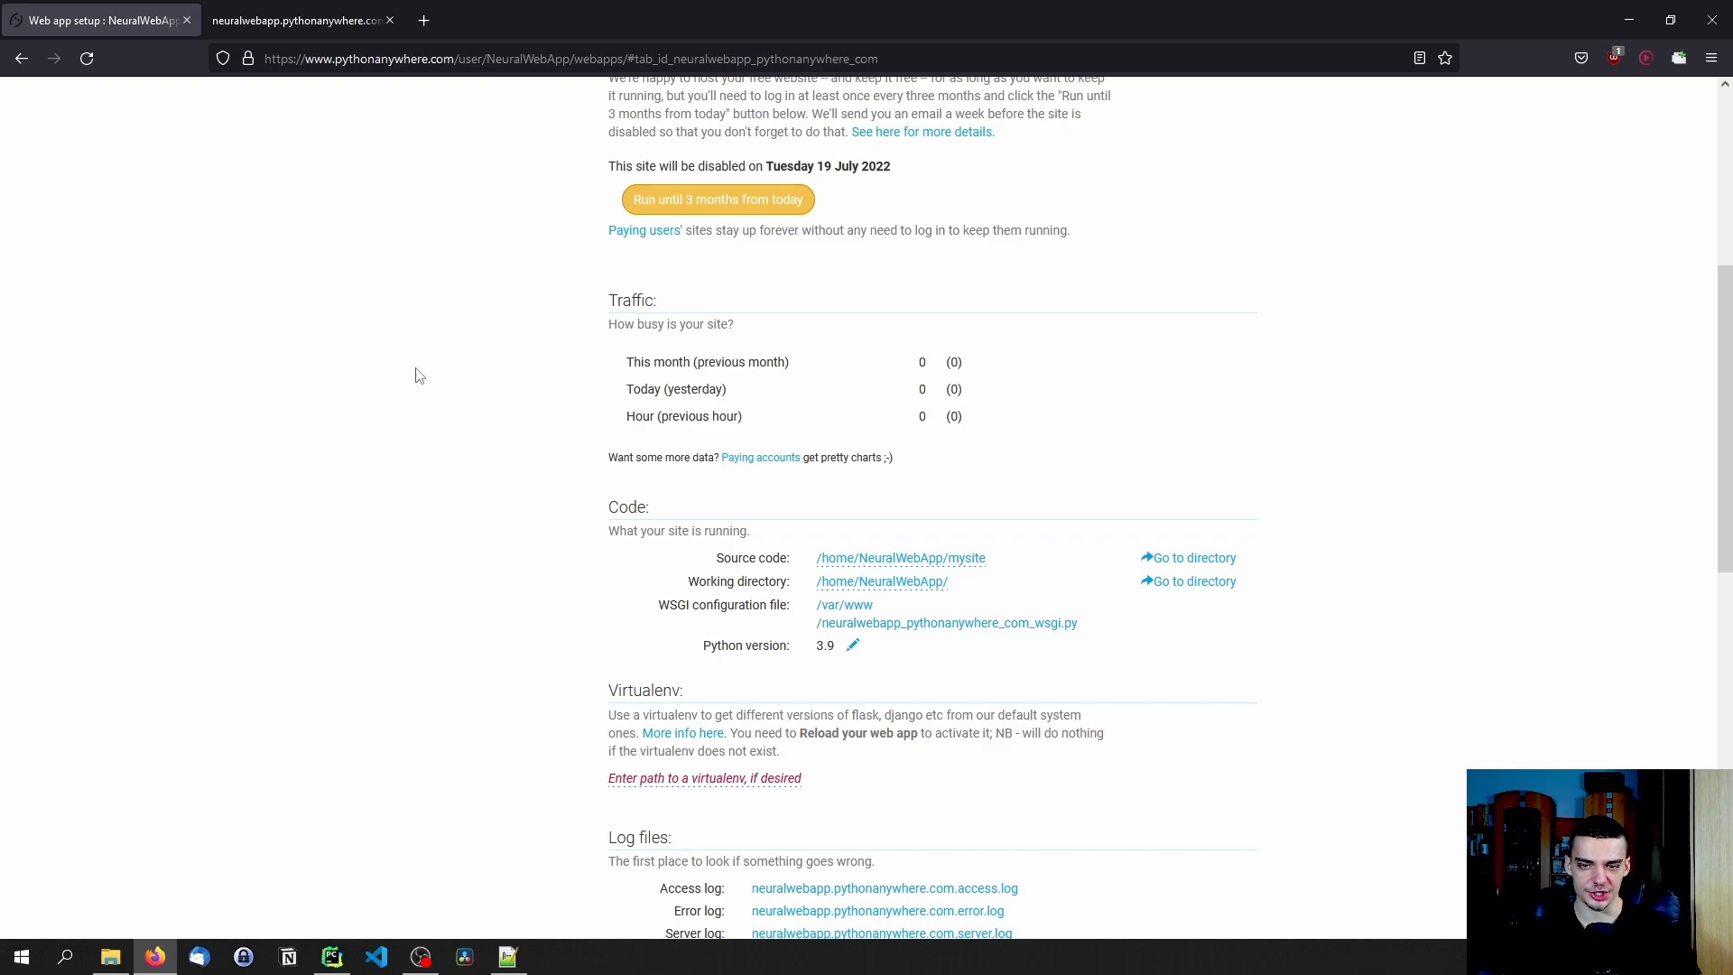
{"action": "mouse_move", "coordinate": [787, 582]}
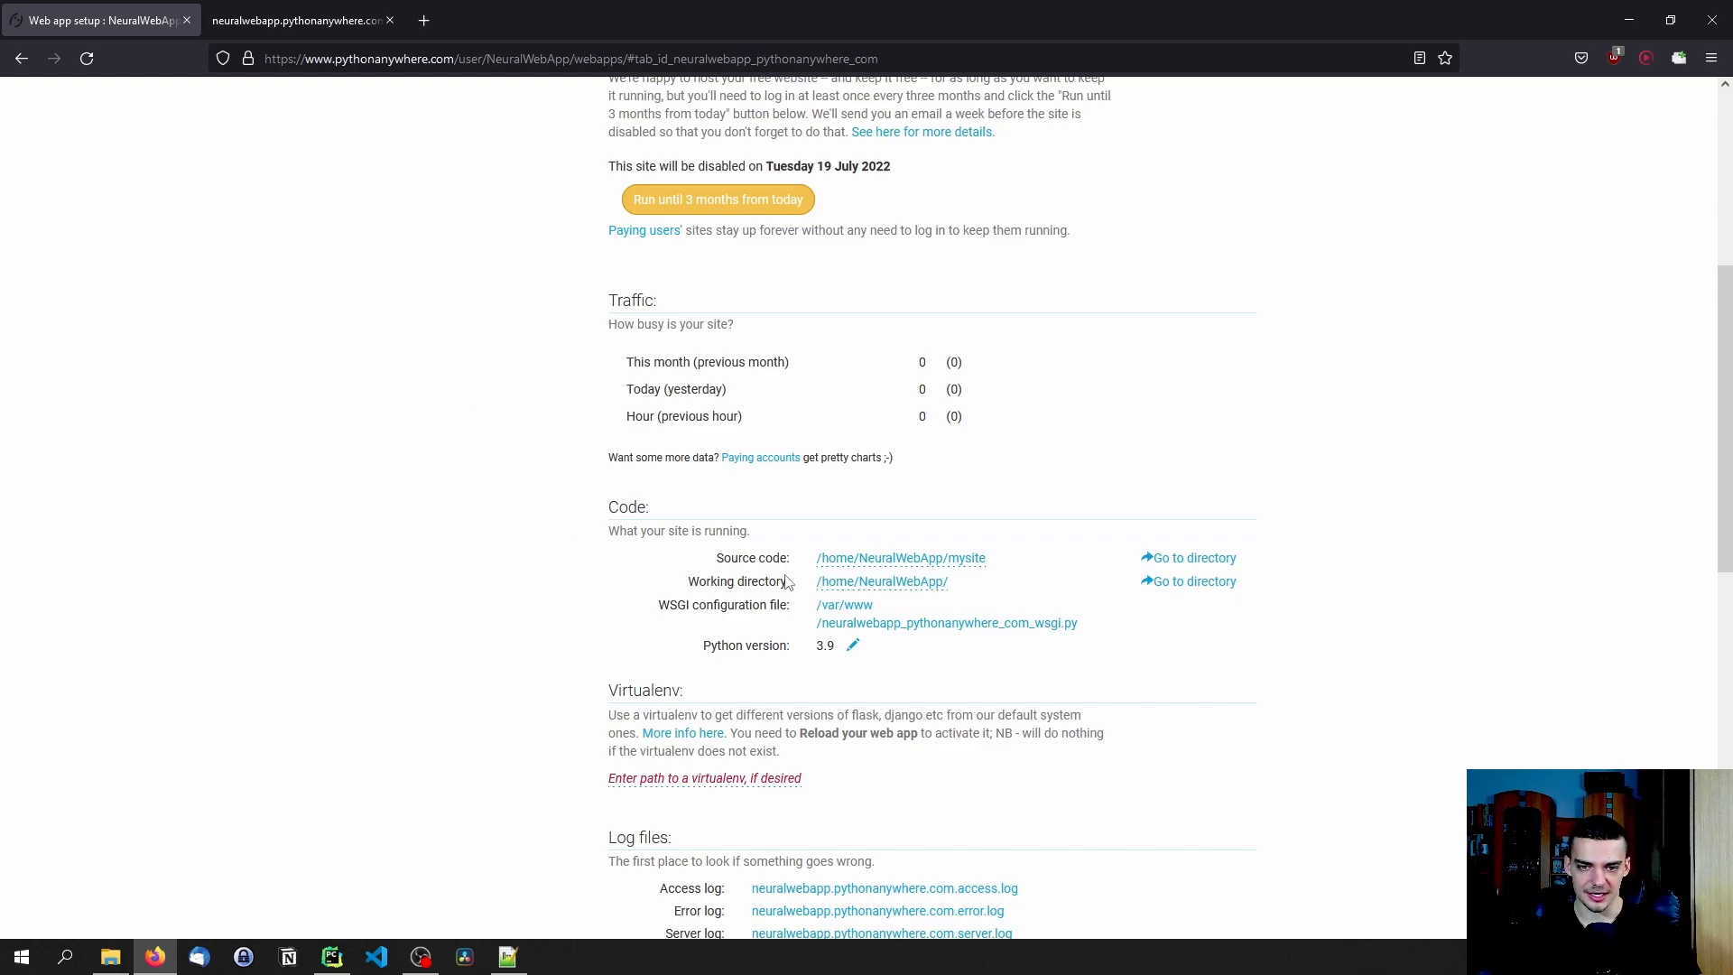
{"action": "mouse_move", "coordinate": [873, 567]}
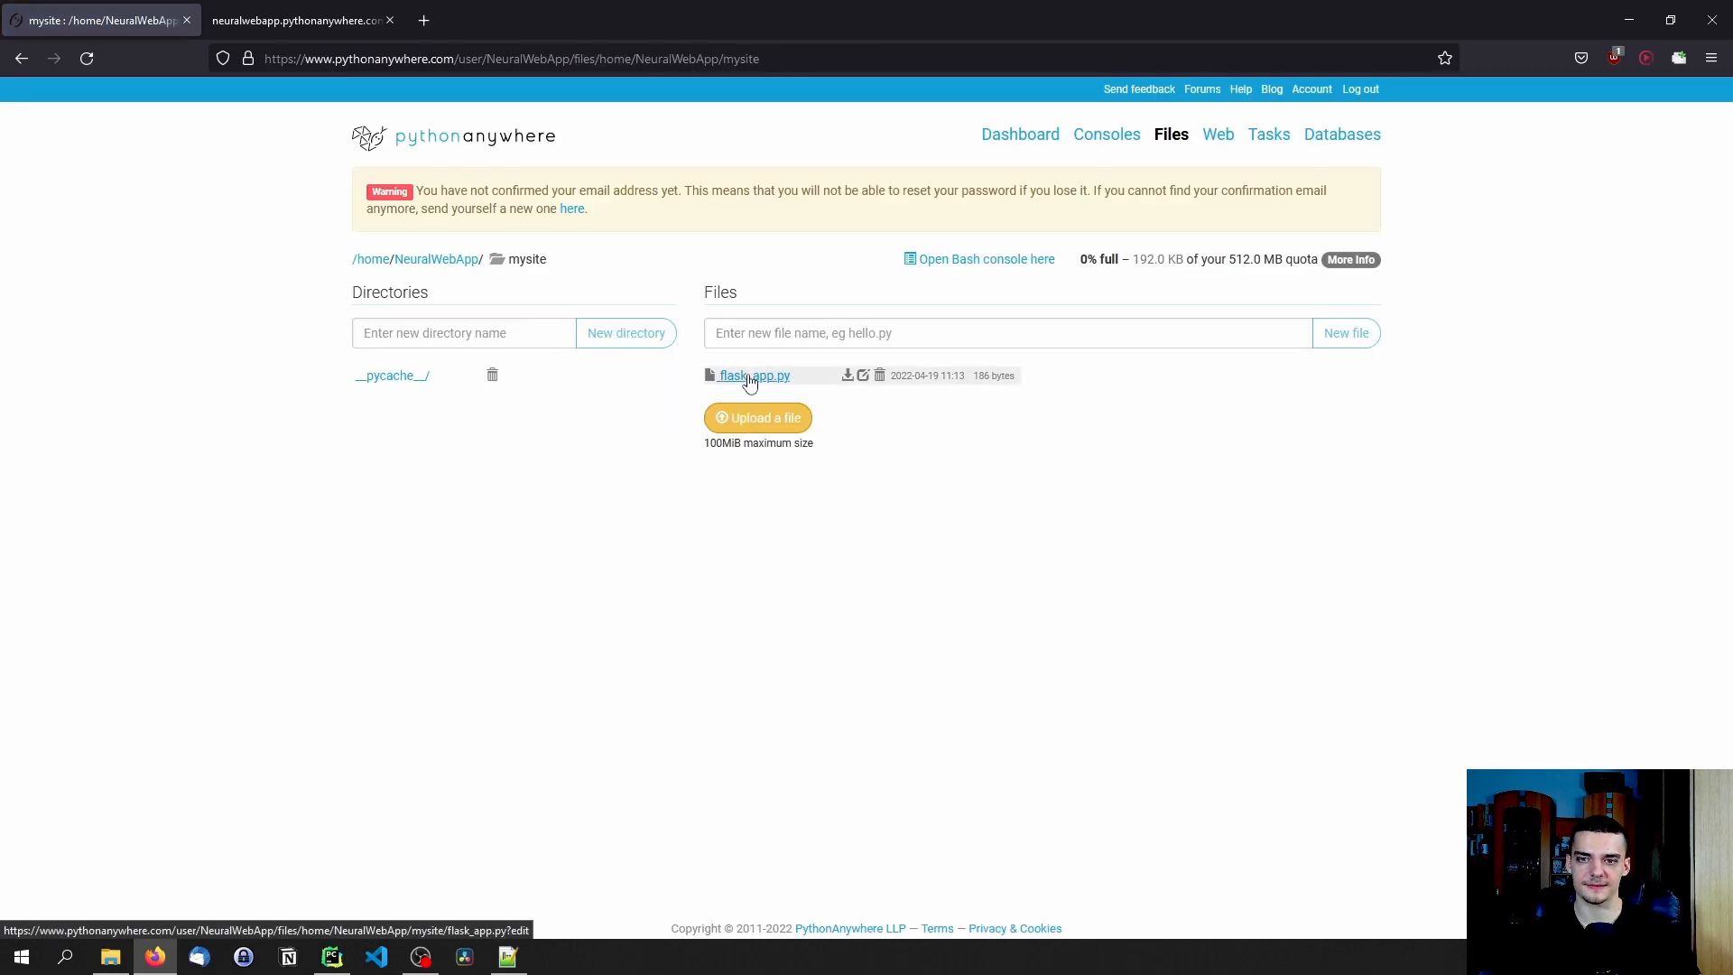
Step: Open flask_app.py from the mysite files list in the code editor
{"action": "left_click", "coordinate": [753, 374]}
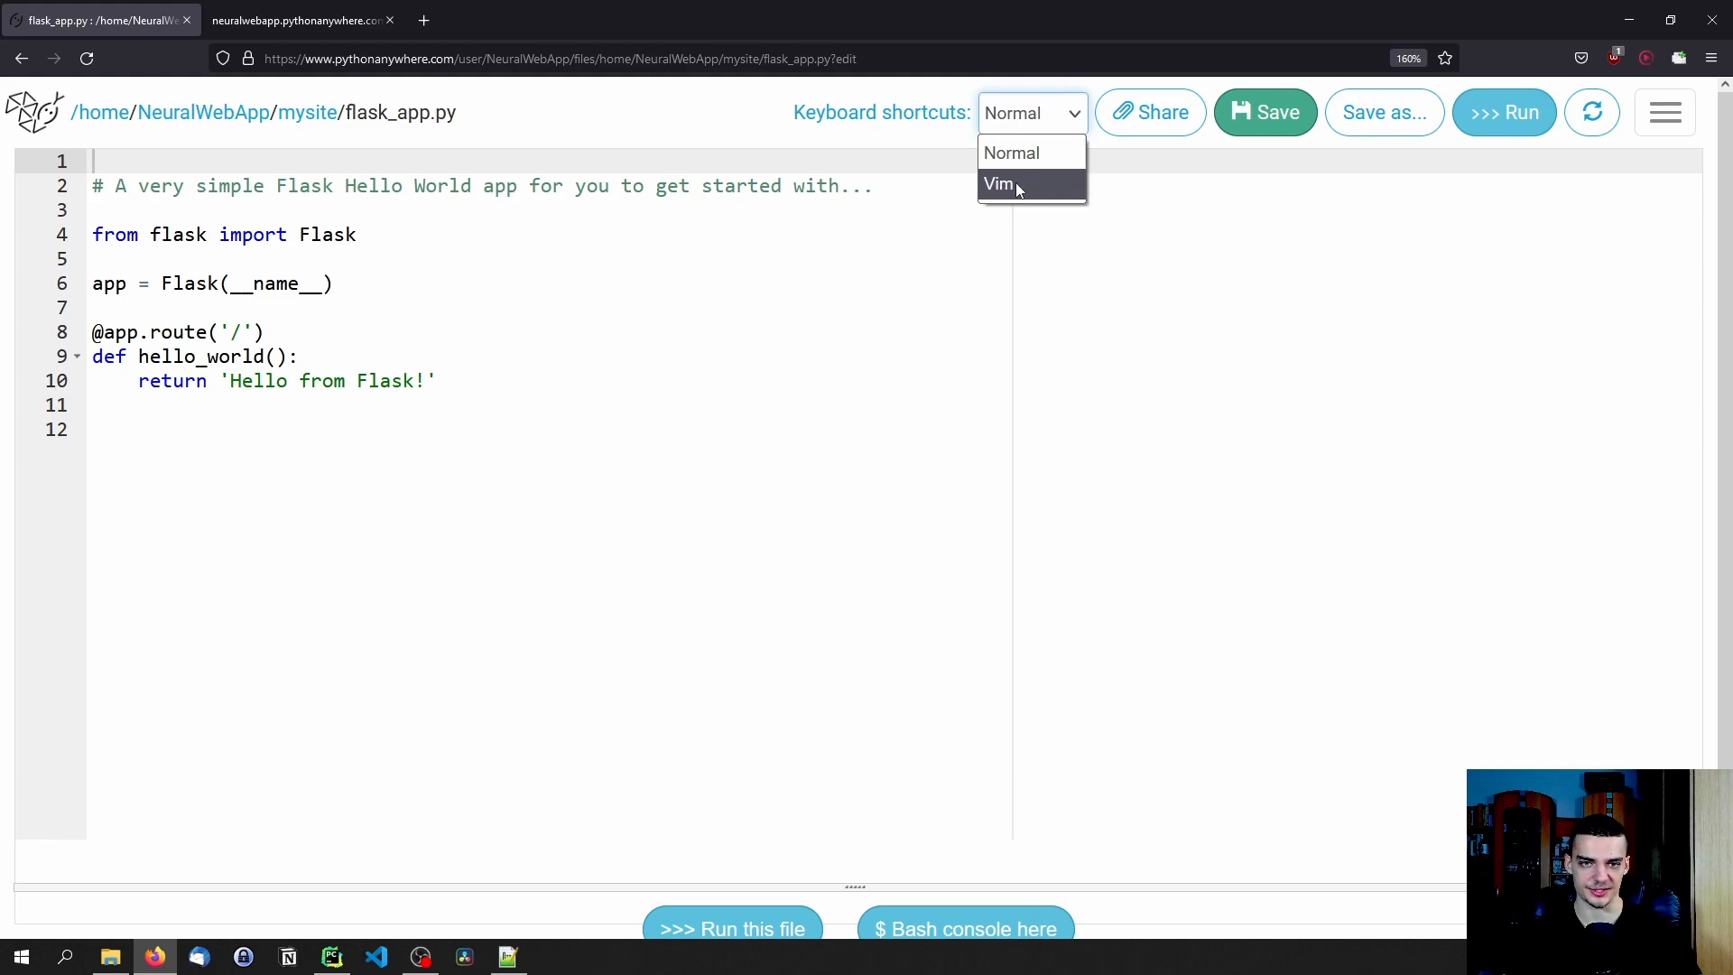
Step: Switch to Vim shortcuts, change the greeting to 'Hello NeuralNine Community!' and save
{"action": "left_click", "coordinate": [995, 183]}
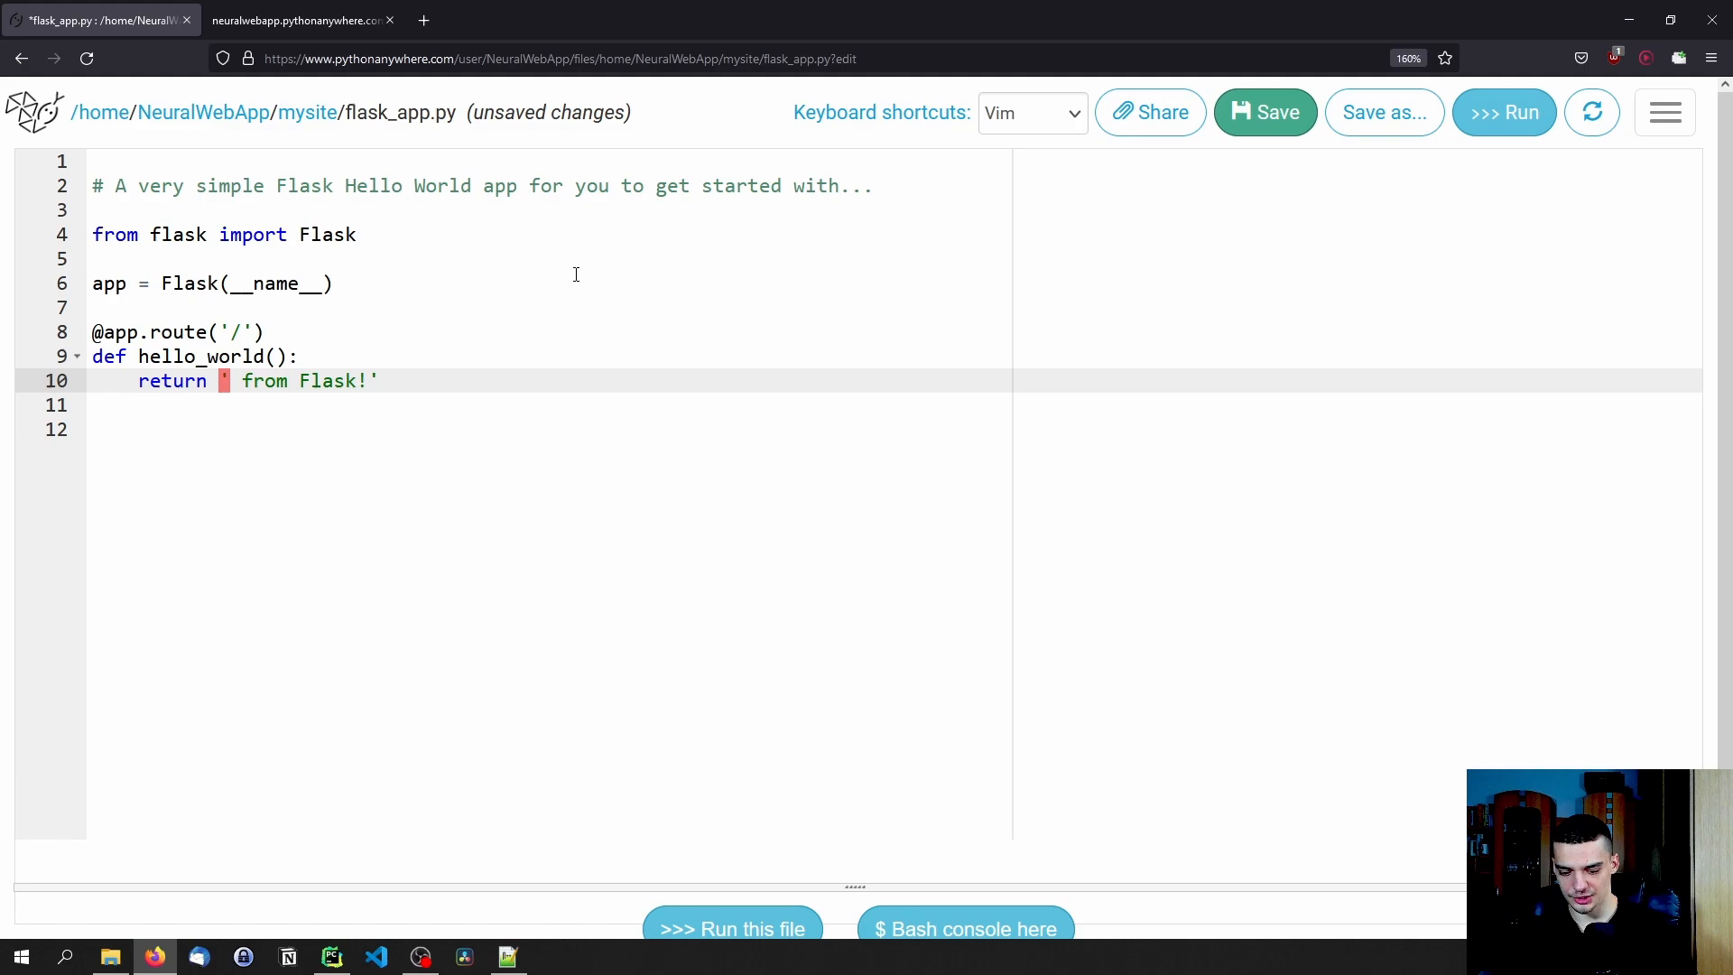
{"action": "type", "text": "Hello'"}
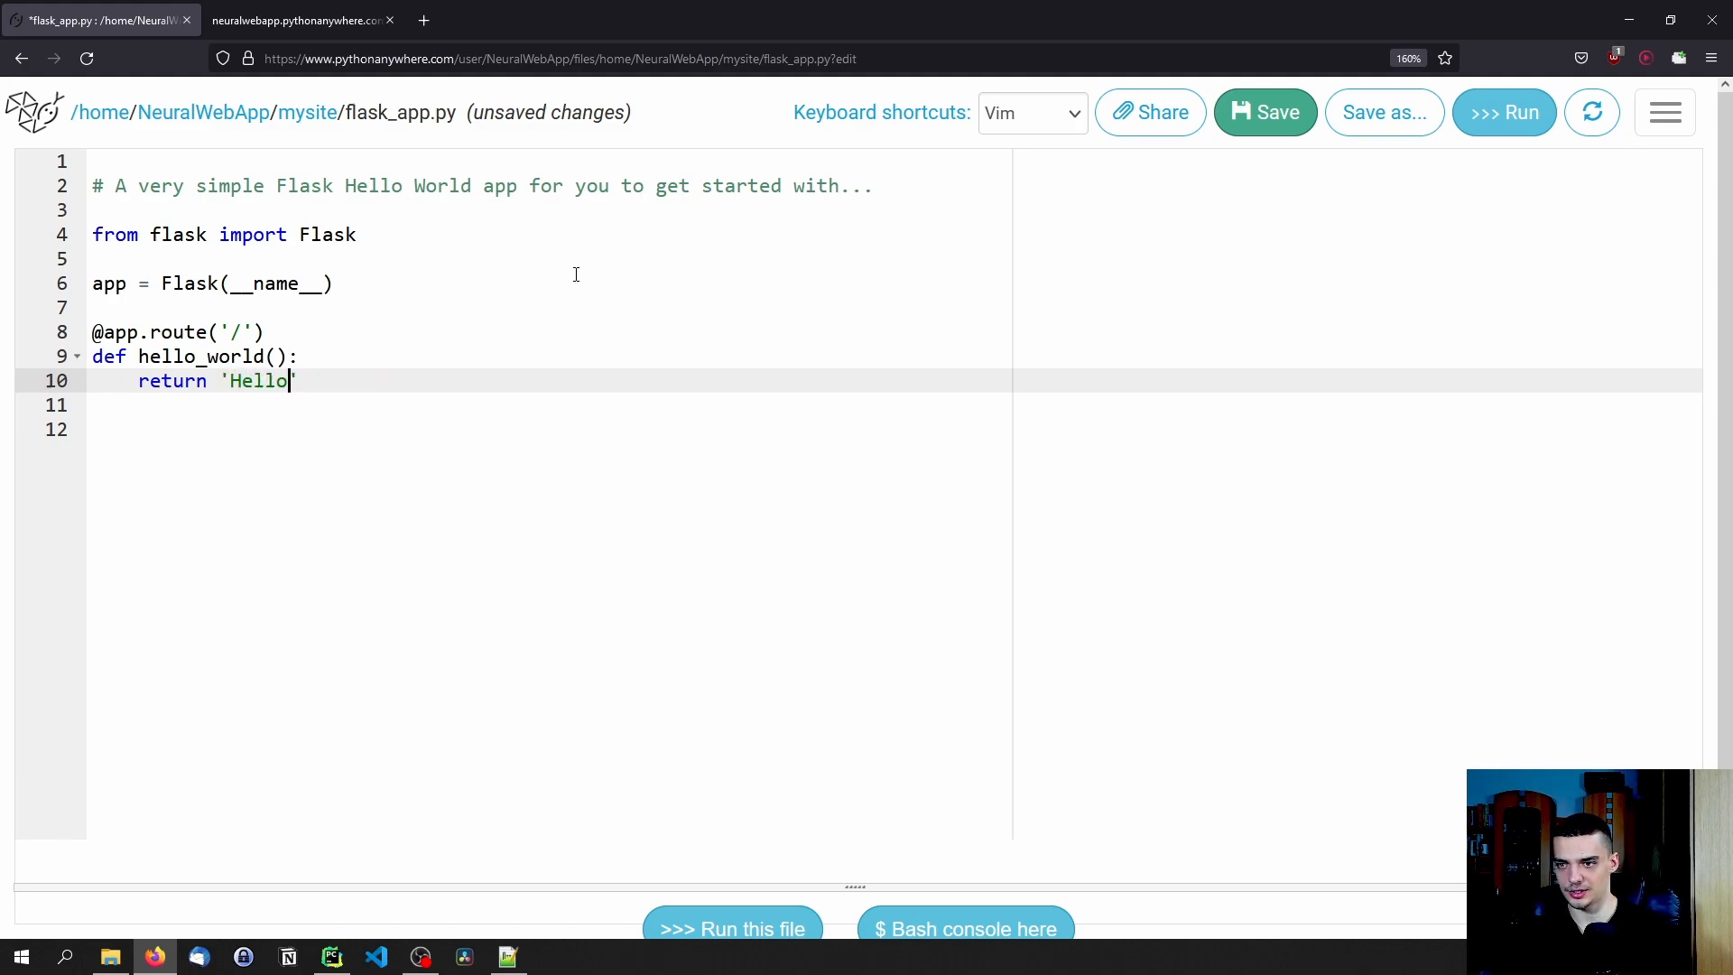
{"action": "type", "text": "NeuralNine Comm"}
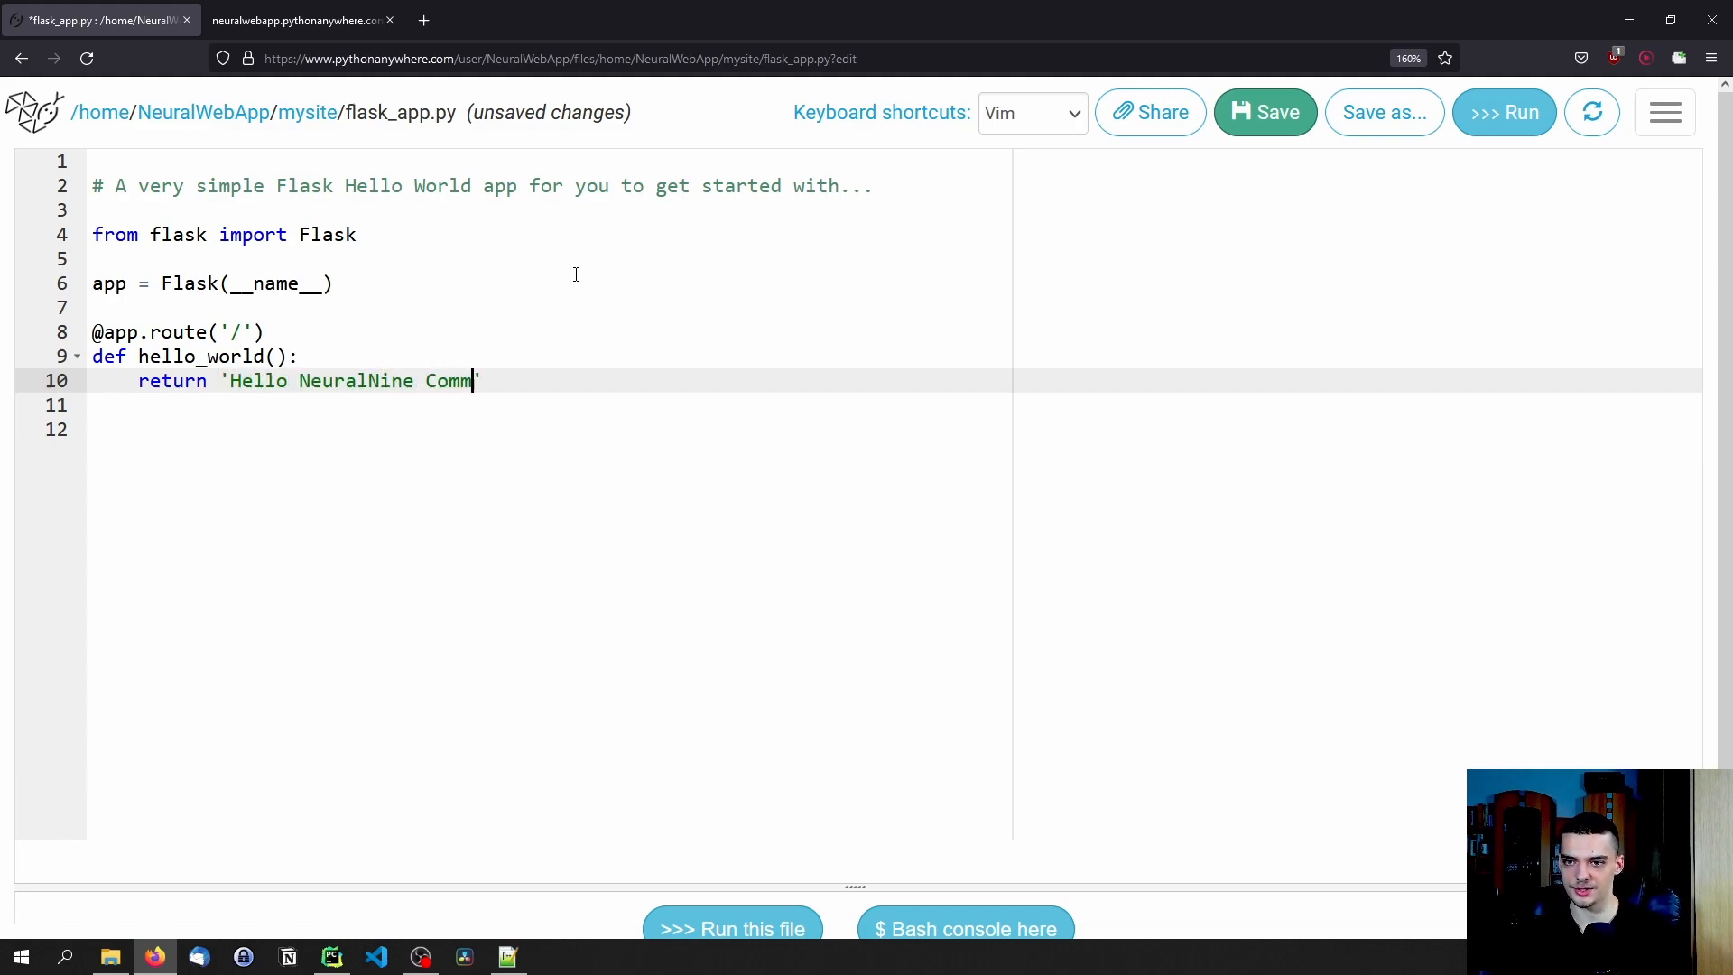
{"action": "type", "text": "unity!"}
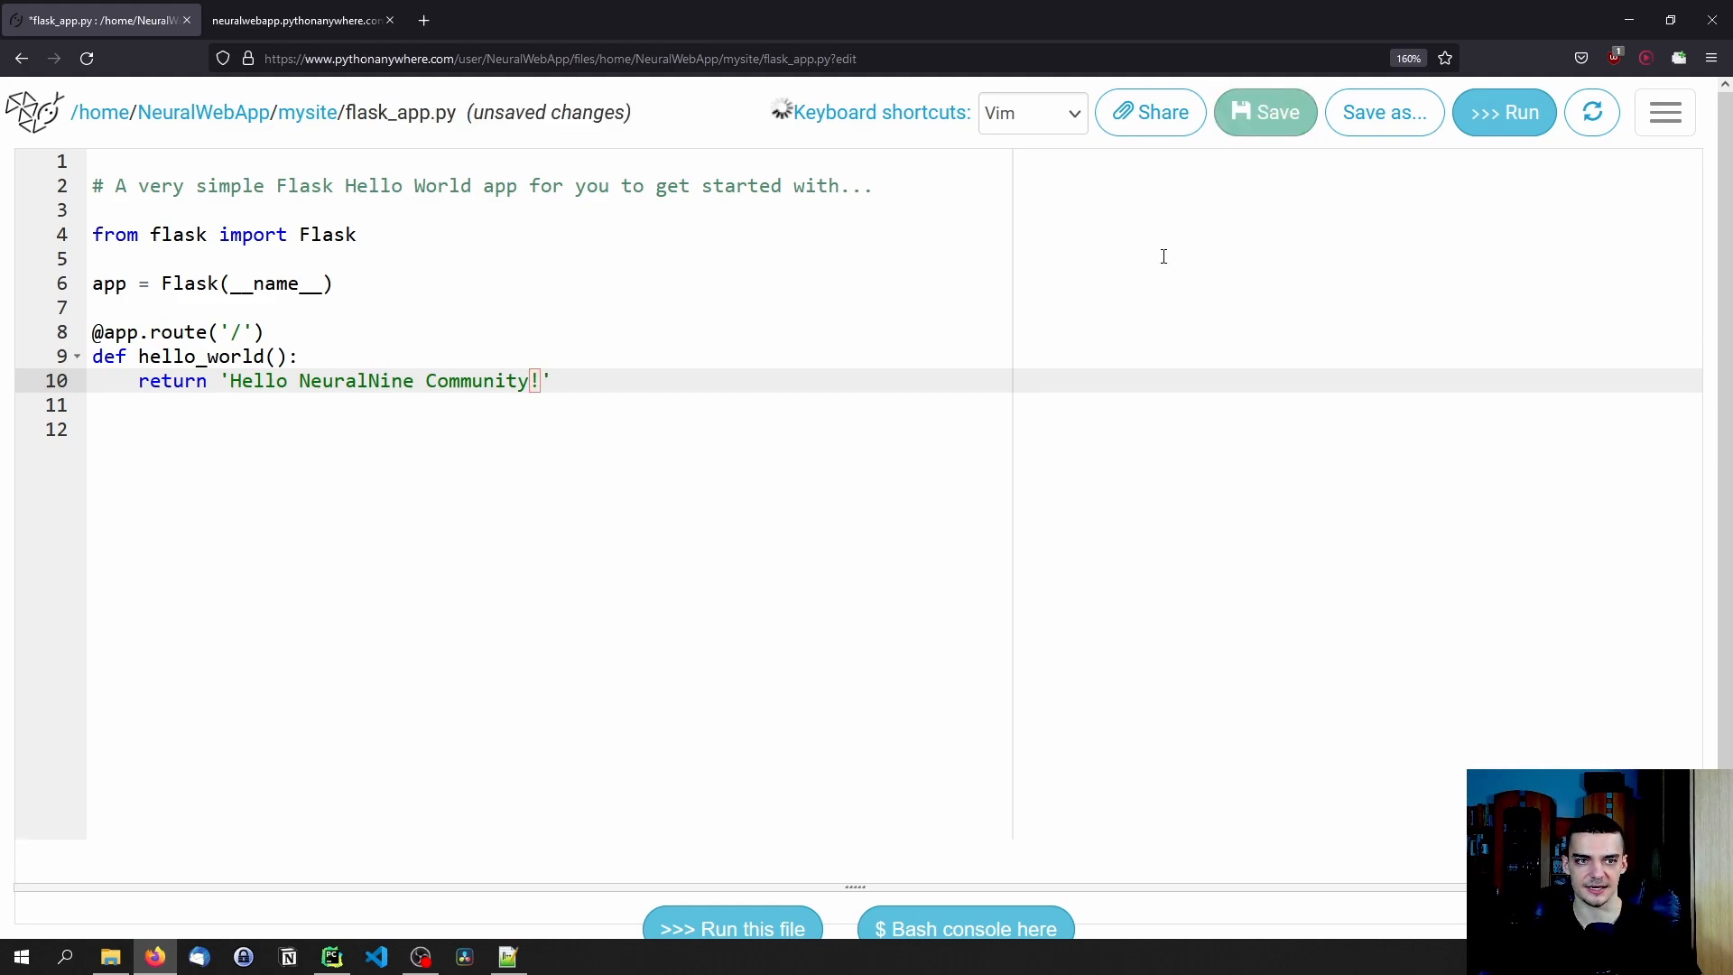
{"action": "left_click", "coordinate": [20, 59]}
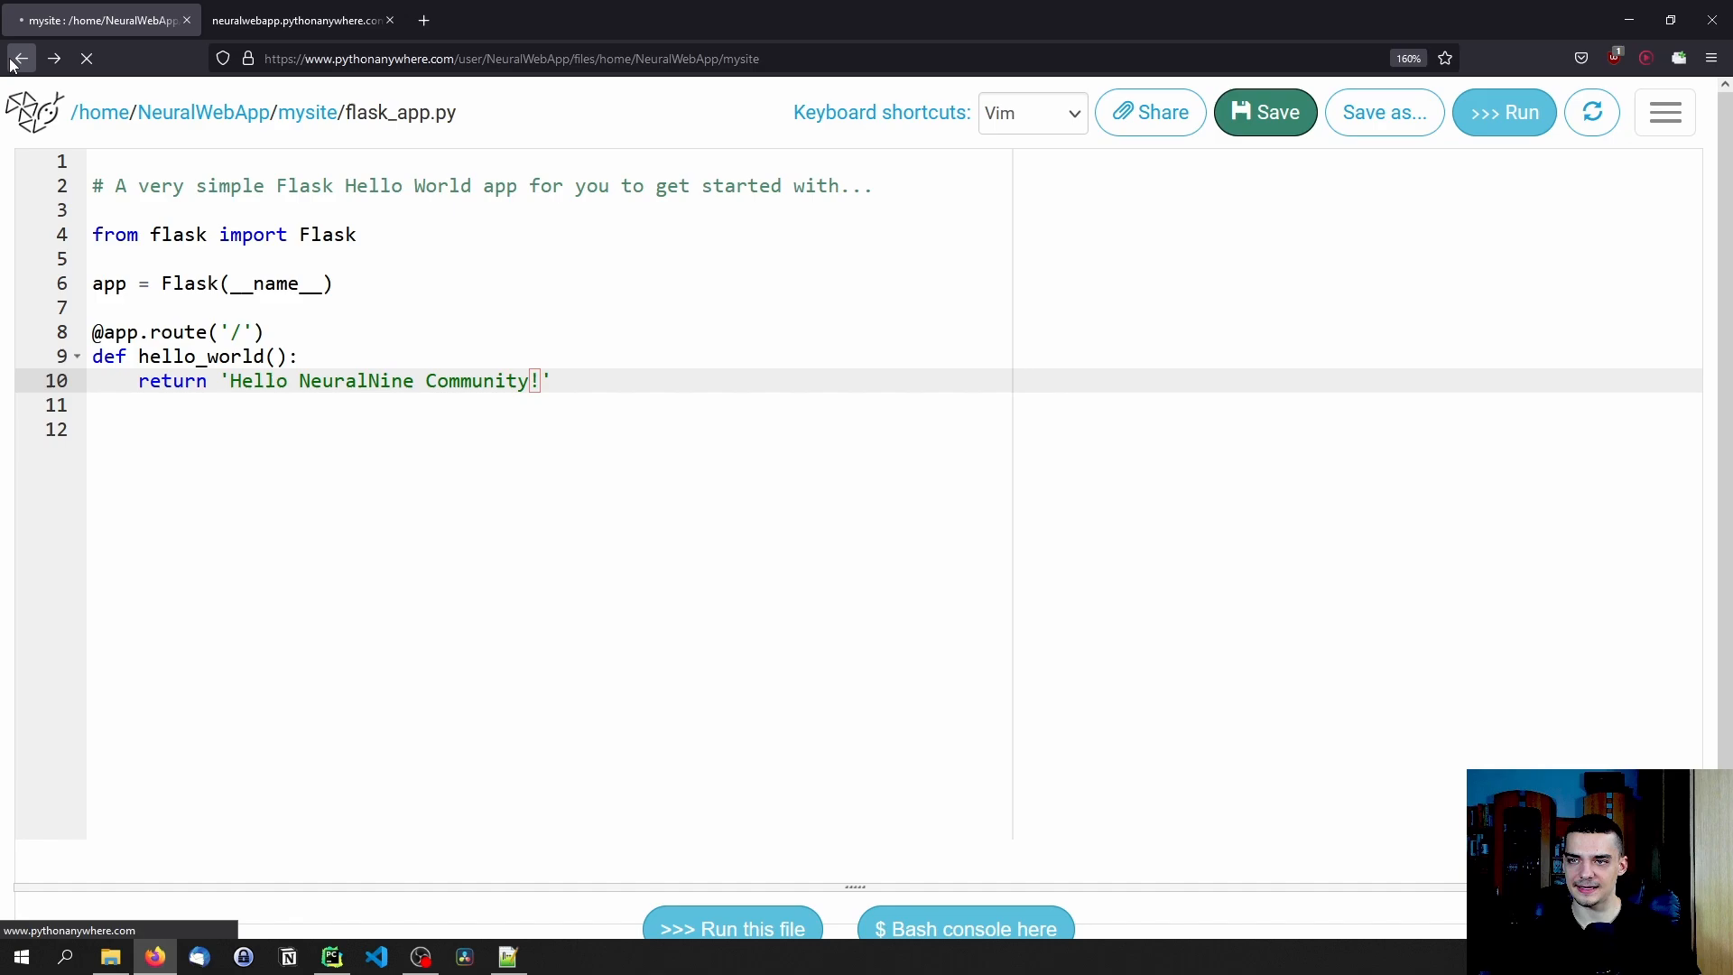
Step: Go back through the mysite folder and unchanged live site to the web app configuration page
{"action": "left_click", "coordinate": [20, 59]}
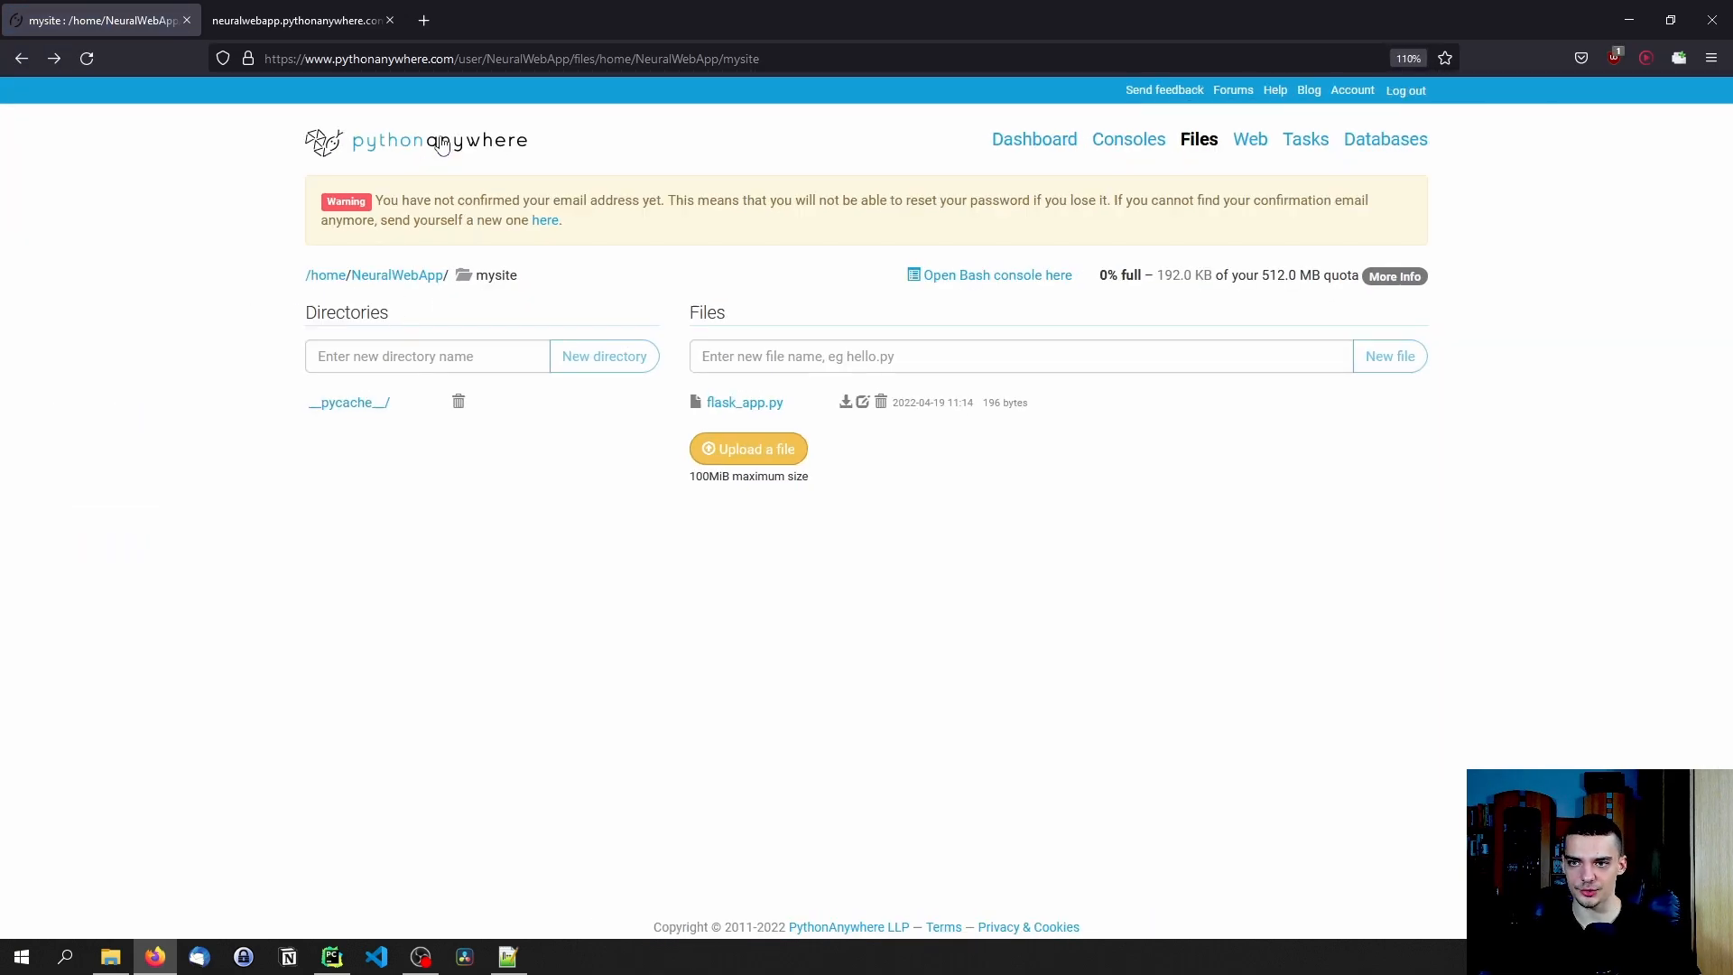
{"action": "left_click", "coordinate": [1242, 139]}
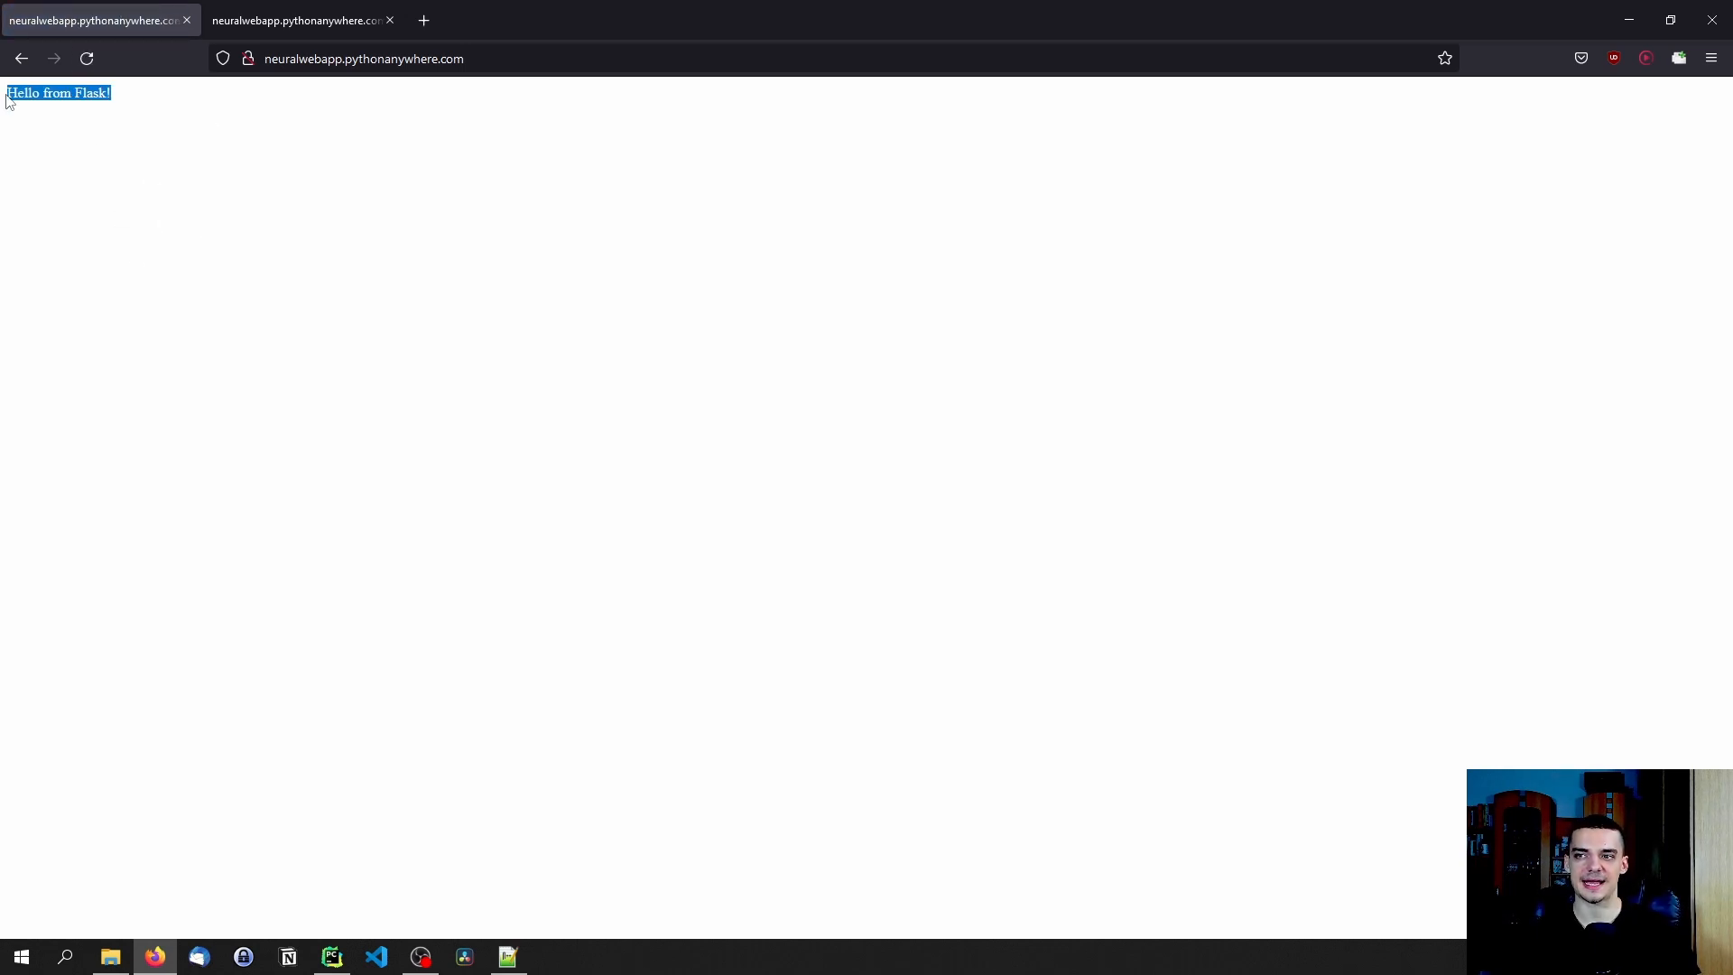
{"action": "left_click", "coordinate": [21, 59]}
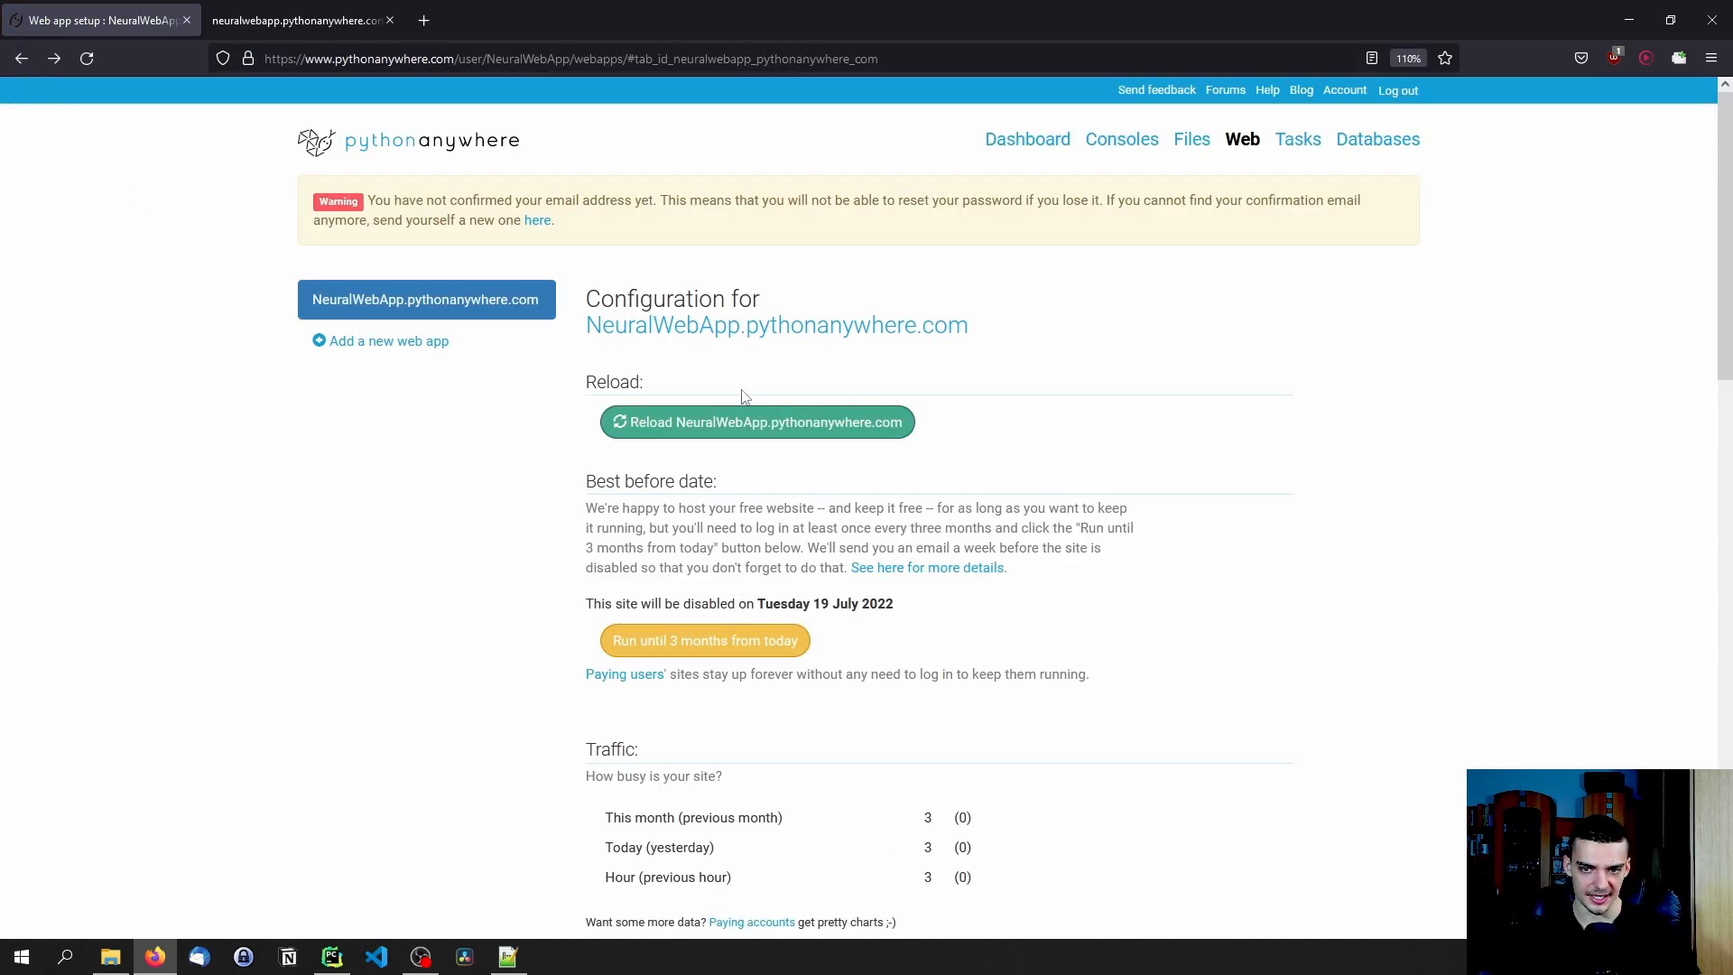
Step: Reload the web app, then browse to the mysite folder listing with flask_app.py
{"action": "left_click", "coordinate": [757, 422]}
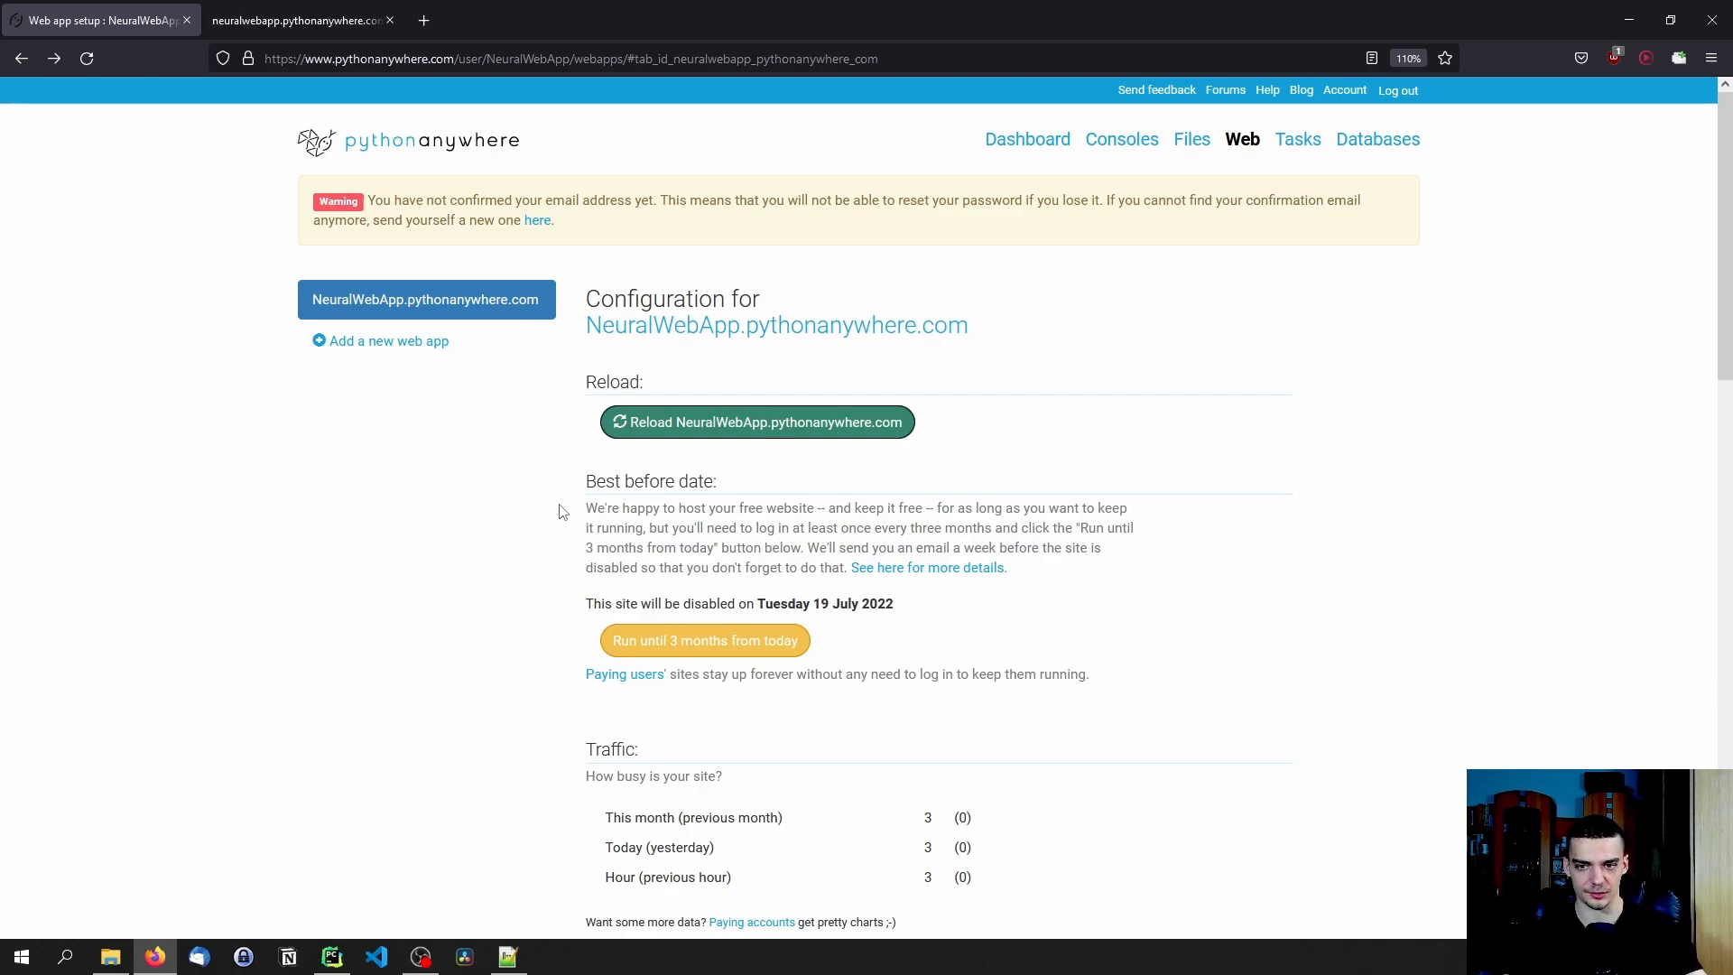
{"action": "left_click_drag", "start_coordinate": [585, 508], "coordinate": [994, 507]}
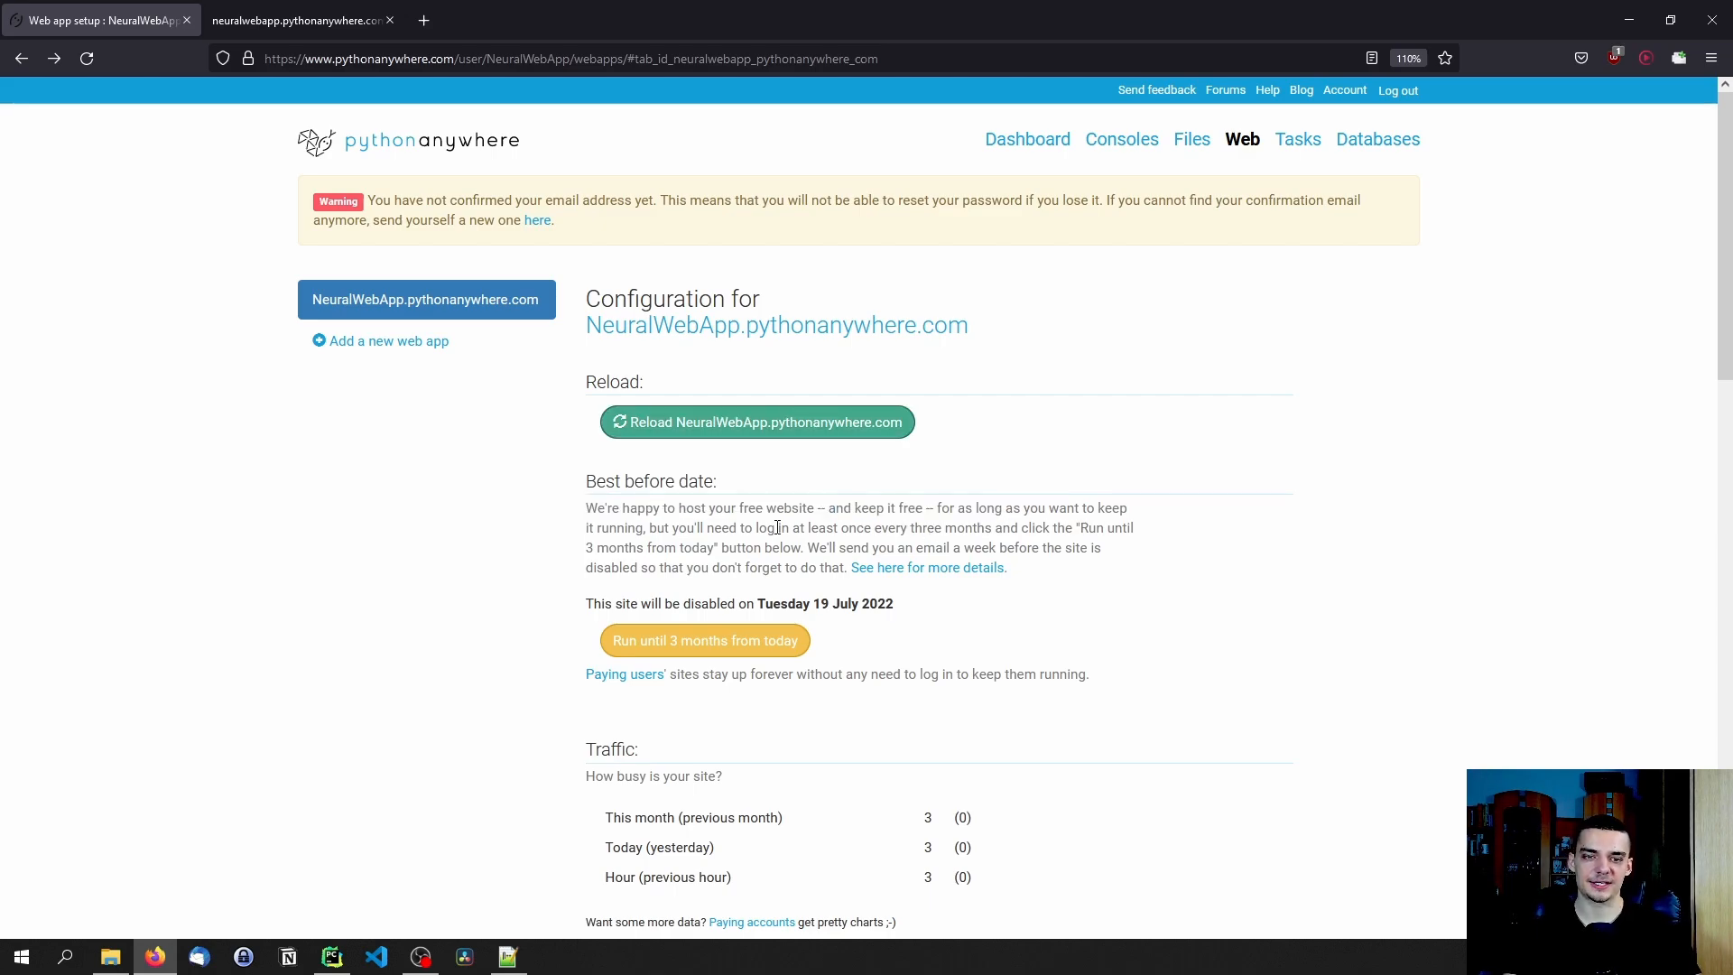
{"action": "mouse_move", "coordinate": [678, 648]}
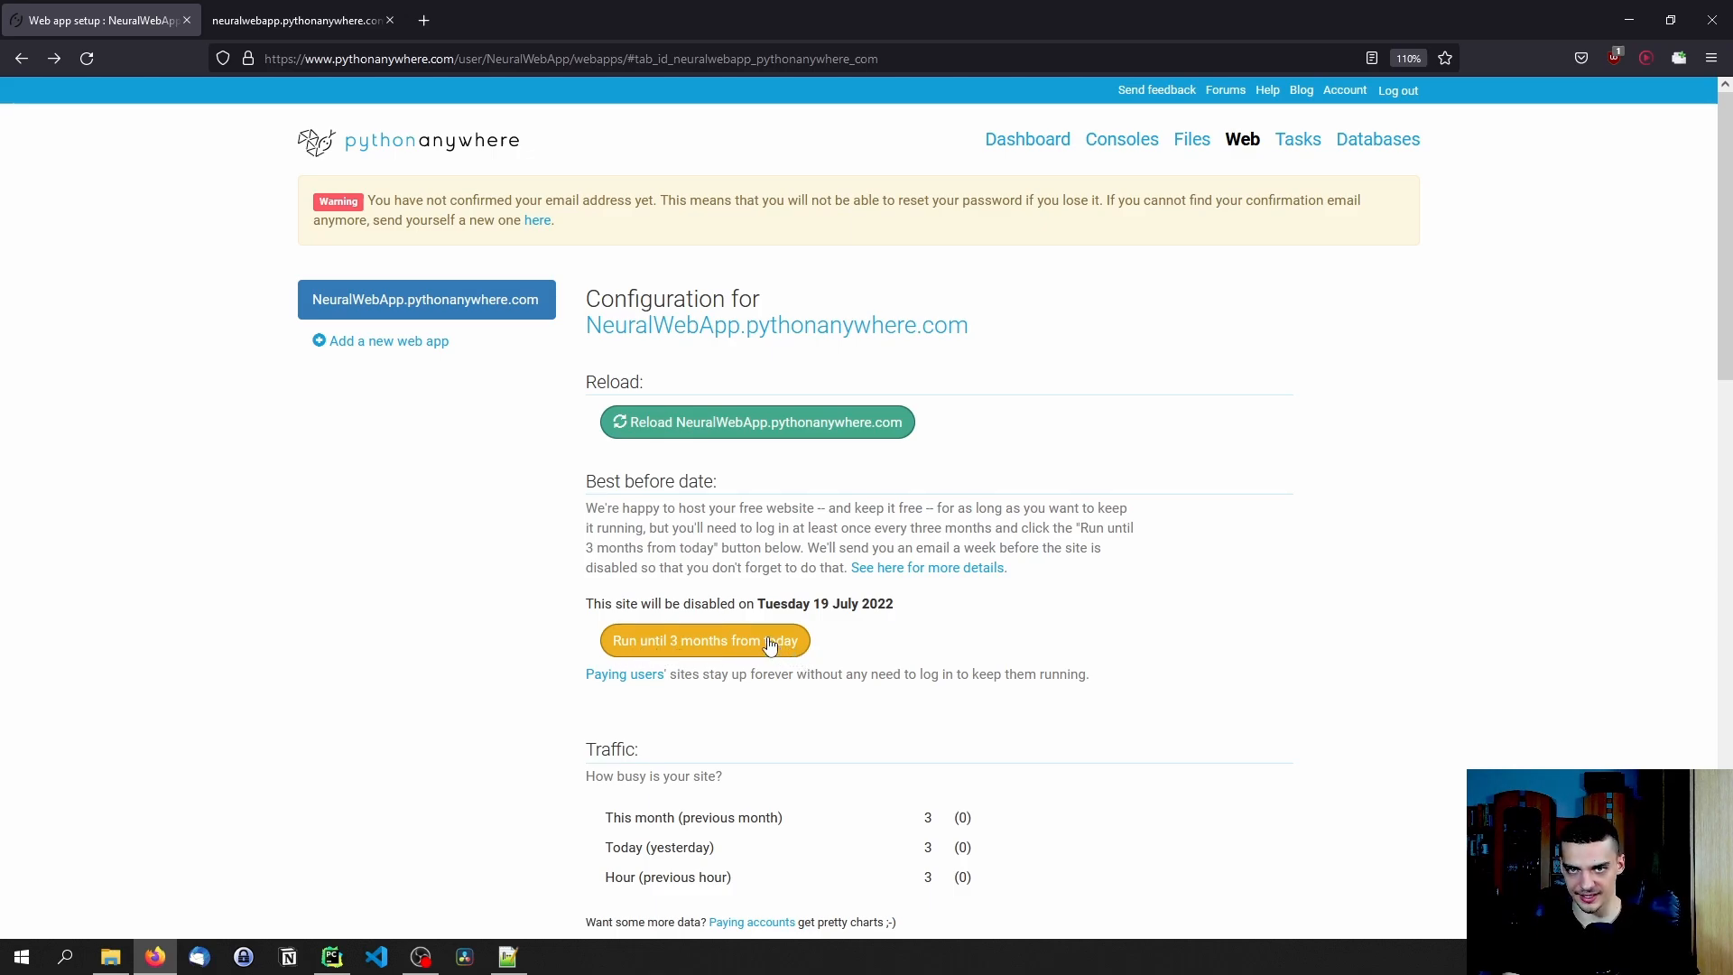
{"action": "mouse_move", "coordinate": [682, 543]}
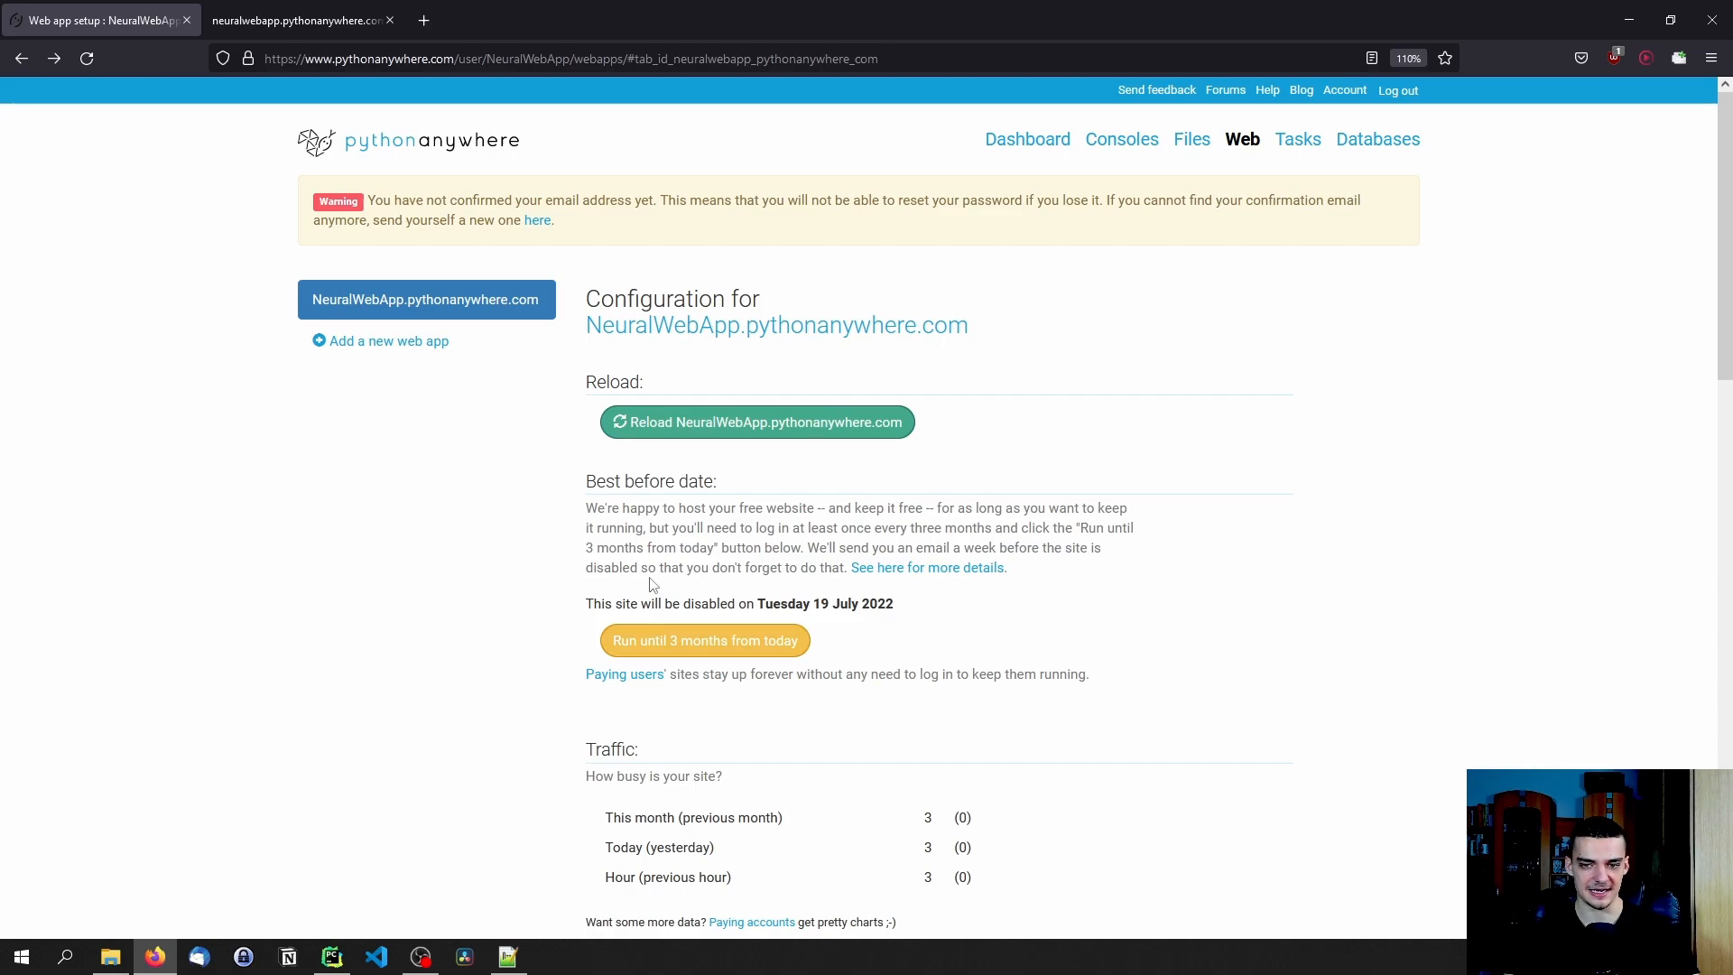
{"action": "mouse_move", "coordinate": [913, 614]}
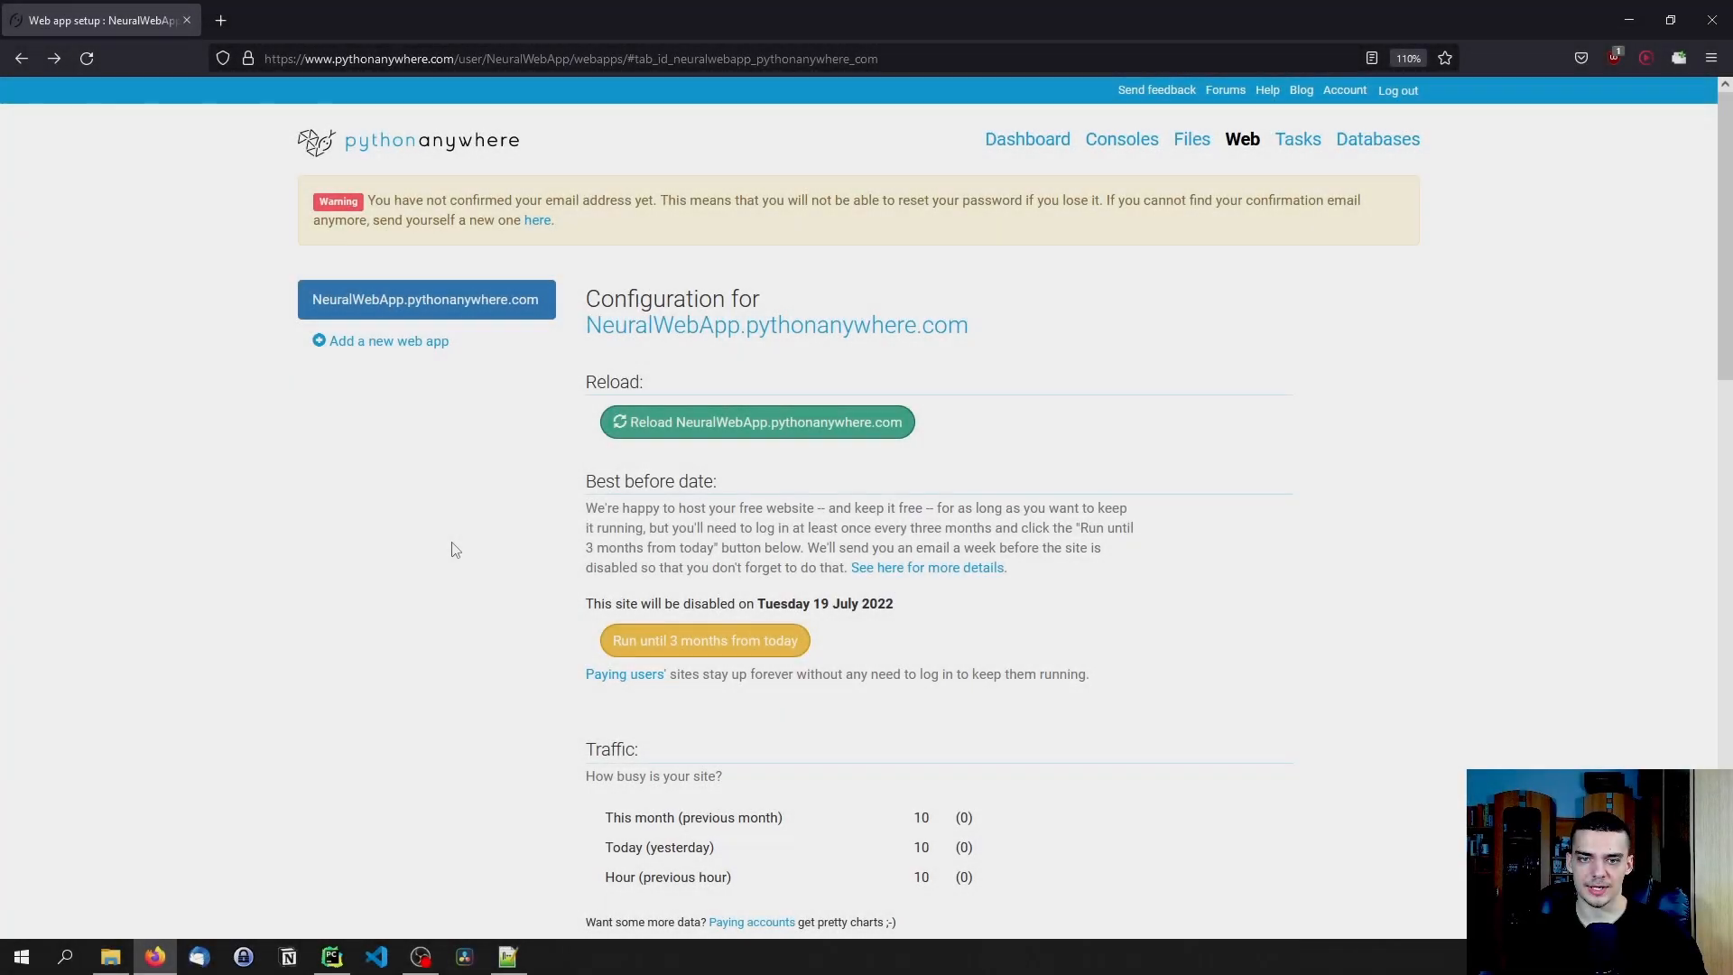
{"action": "scroll", "scroll_direction": "down", "scroll_amount": 3}
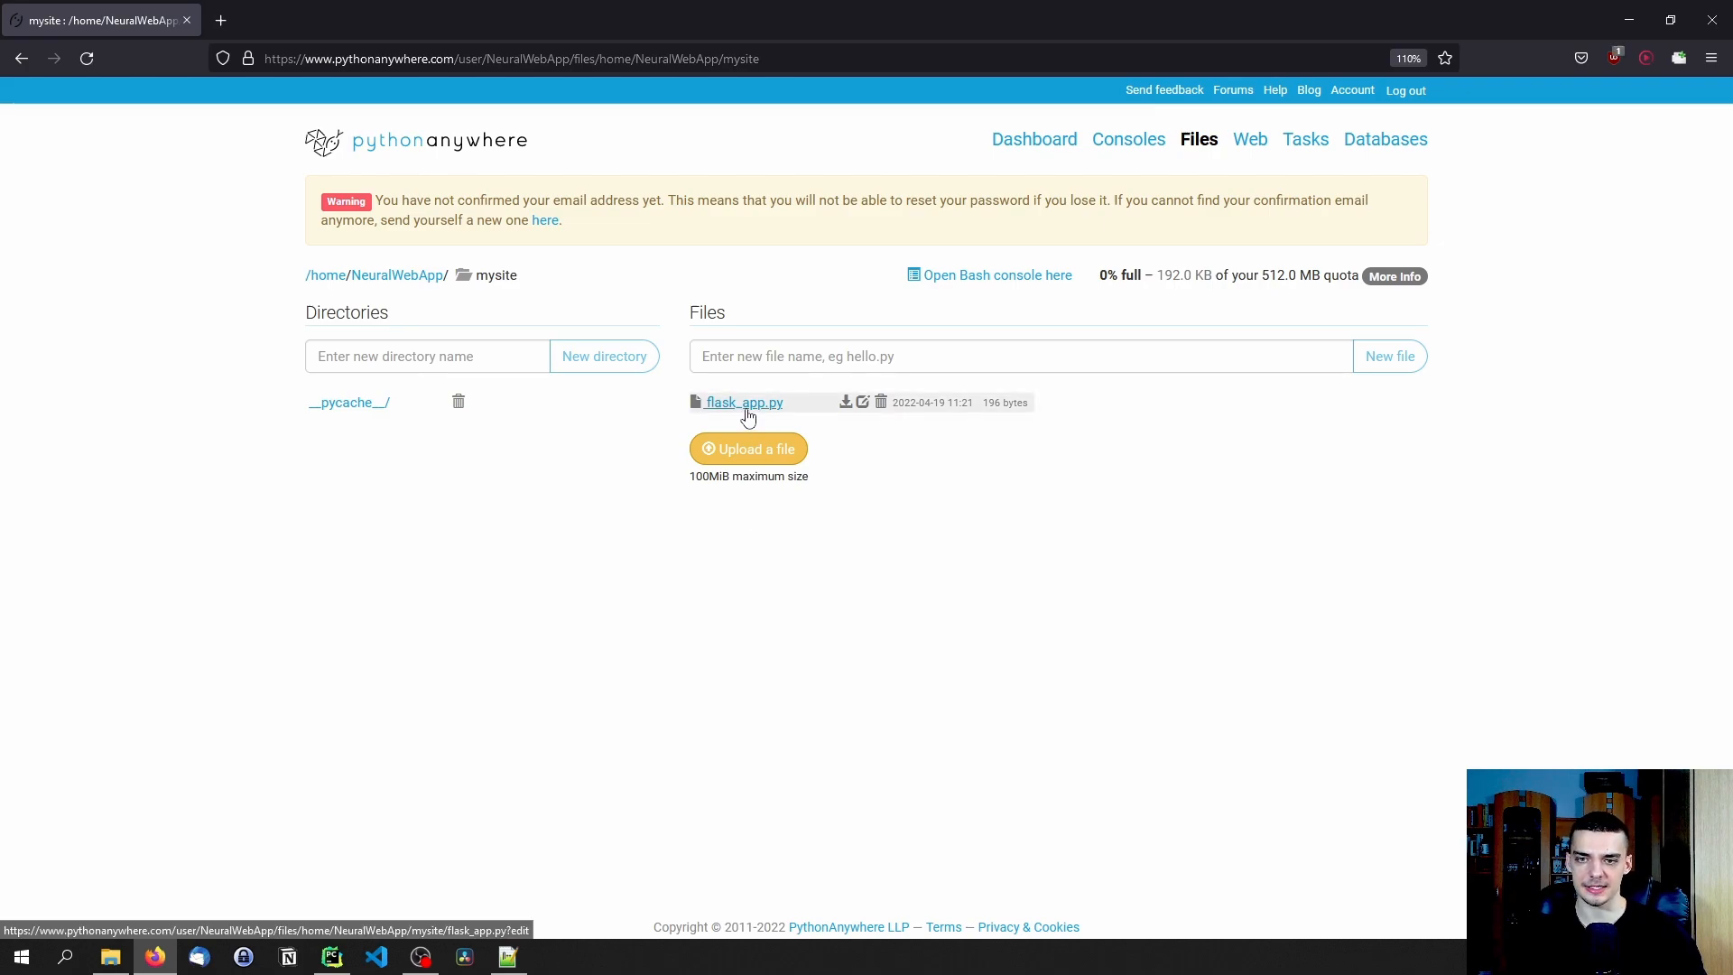
{"action": "left_click", "coordinate": [743, 400]}
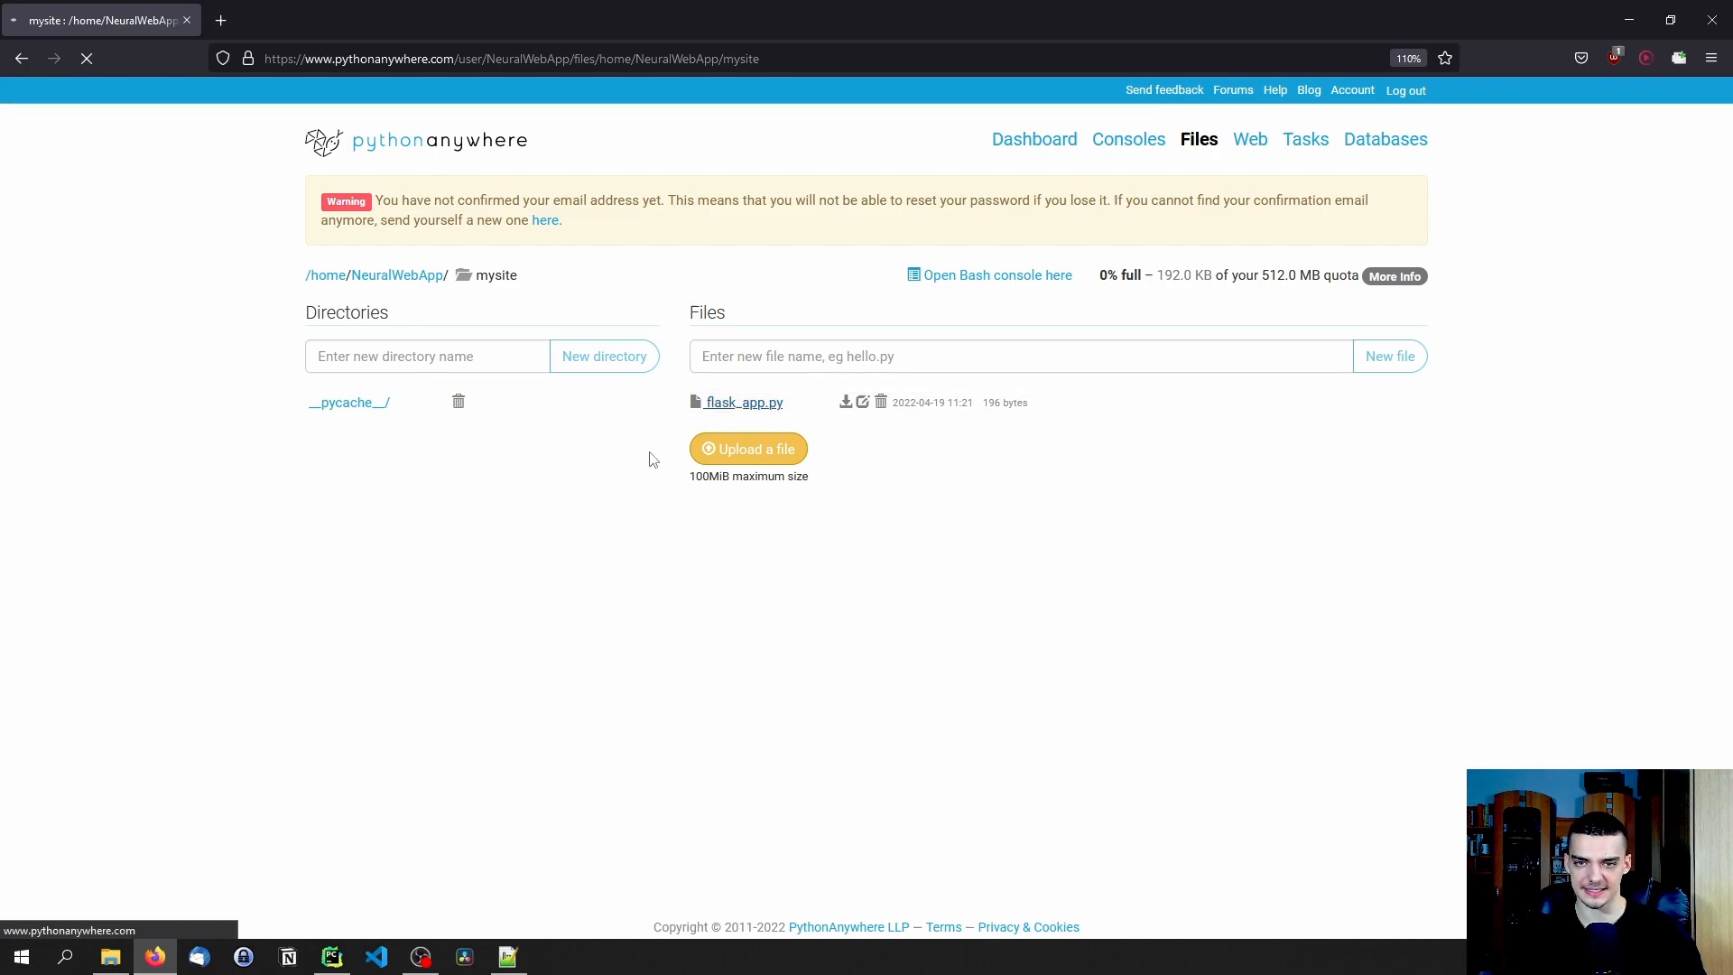
{"action": "left_click", "coordinate": [743, 401]}
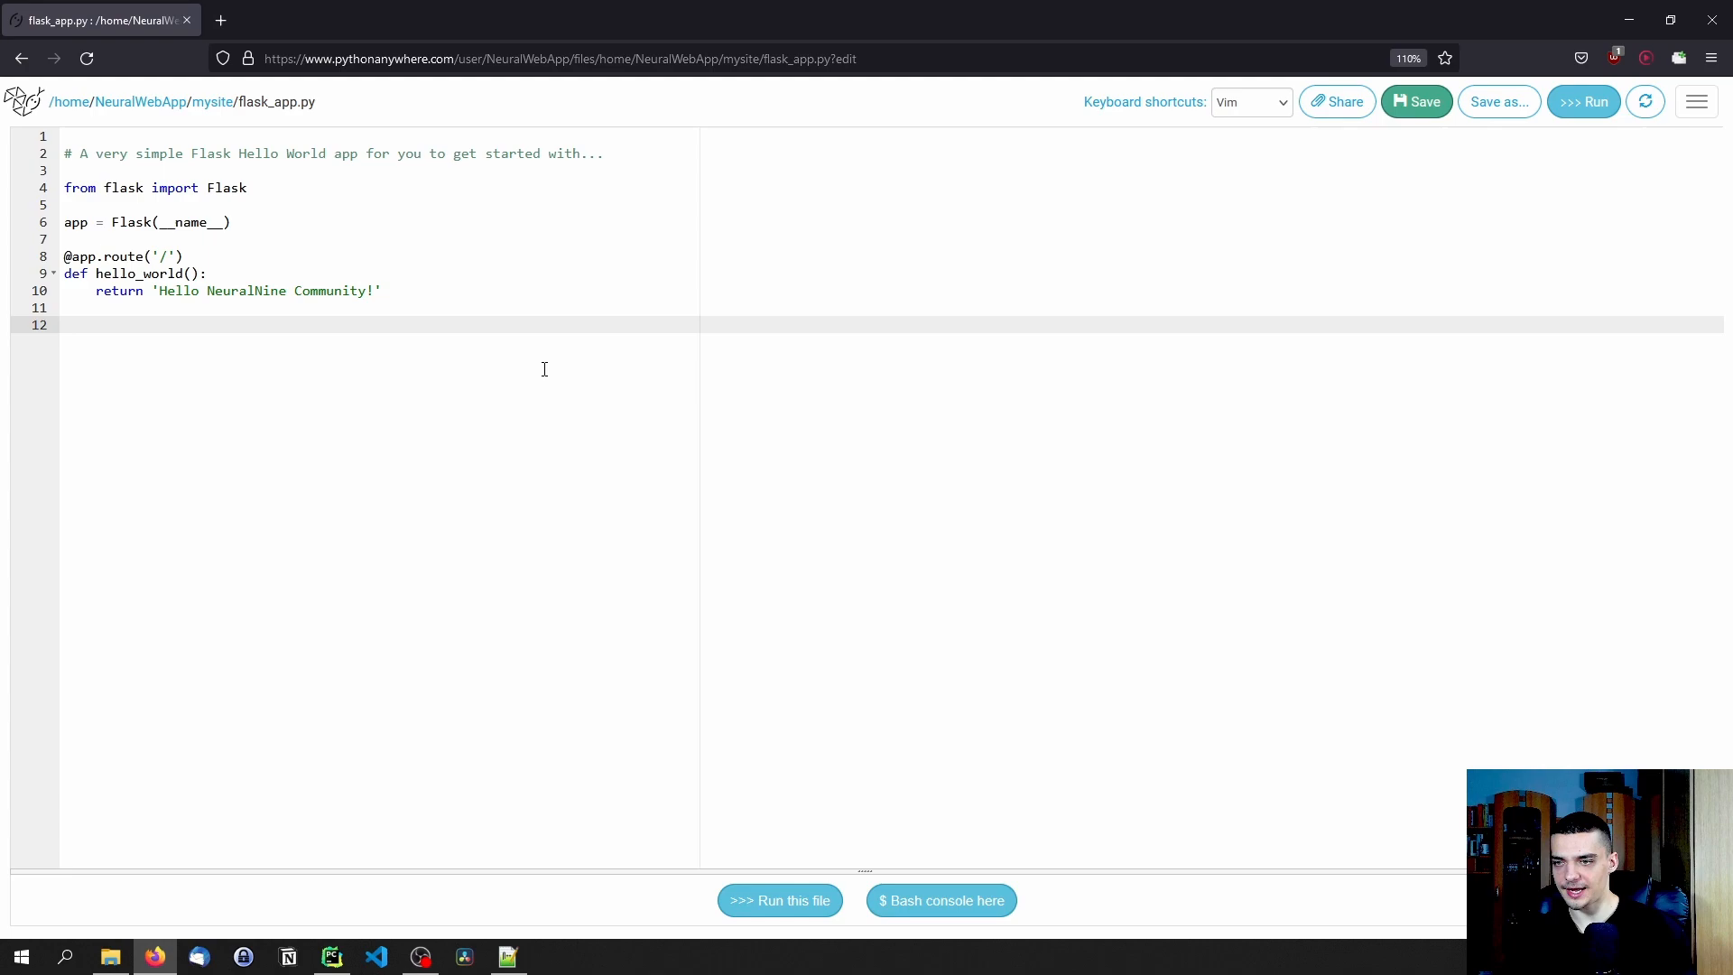
{"action": "type", "text": "@app"}
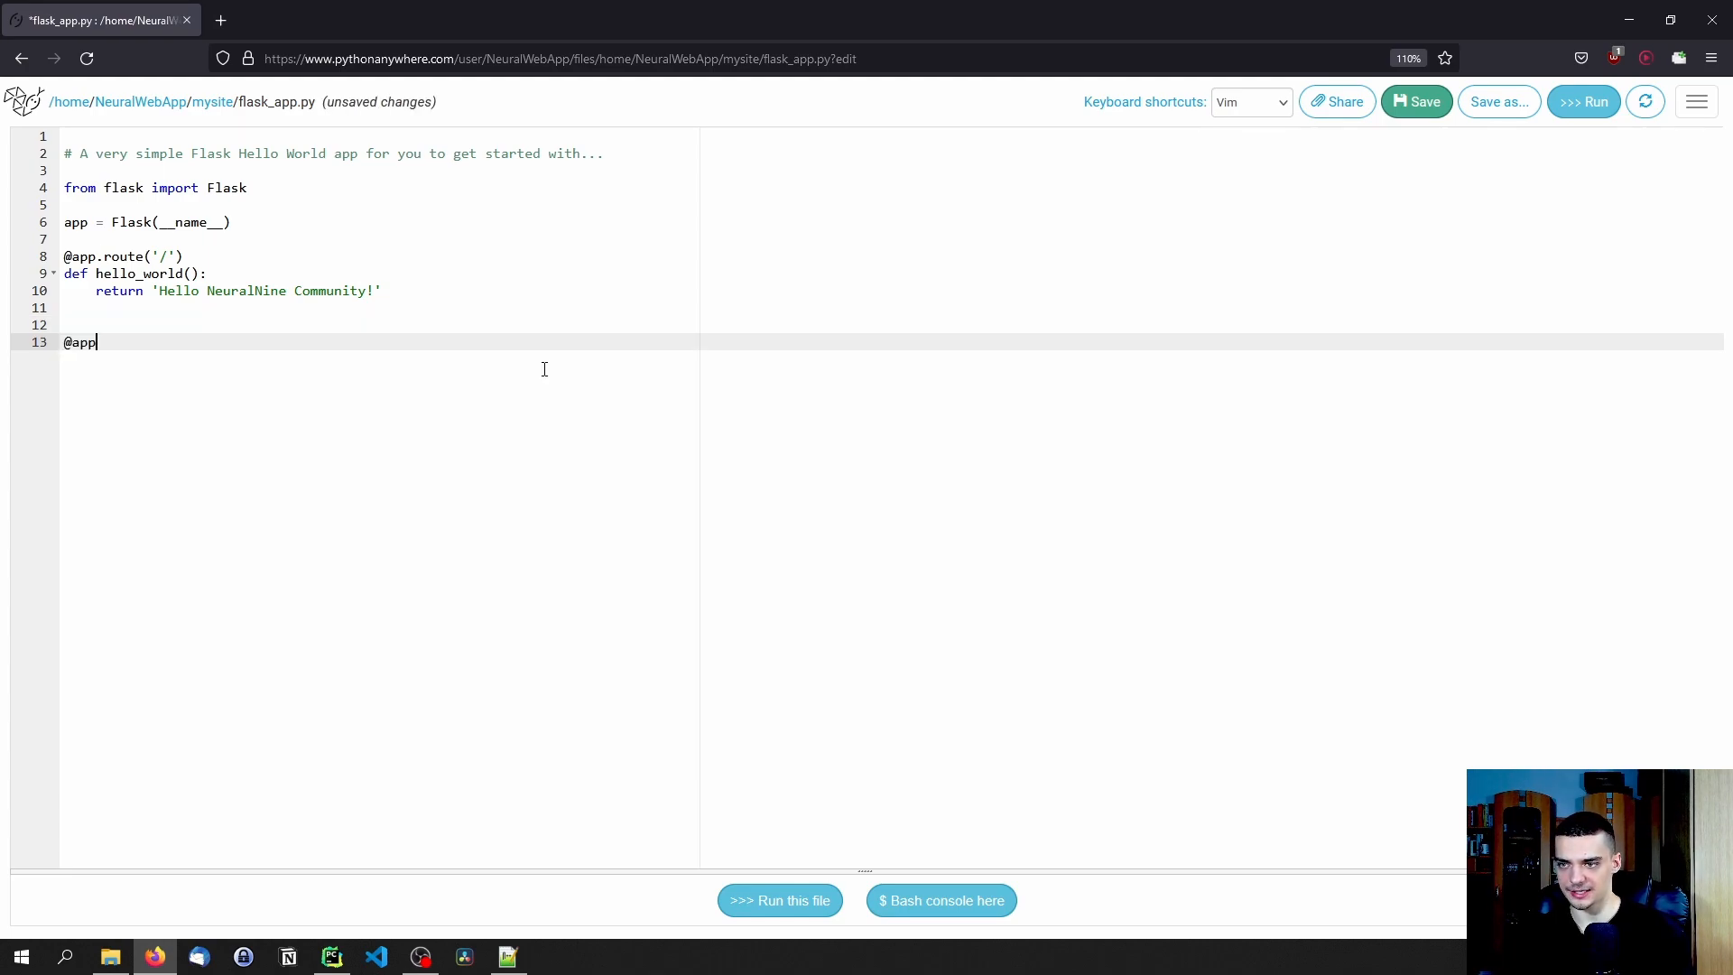
{"action": "type", "text": ".route('"}
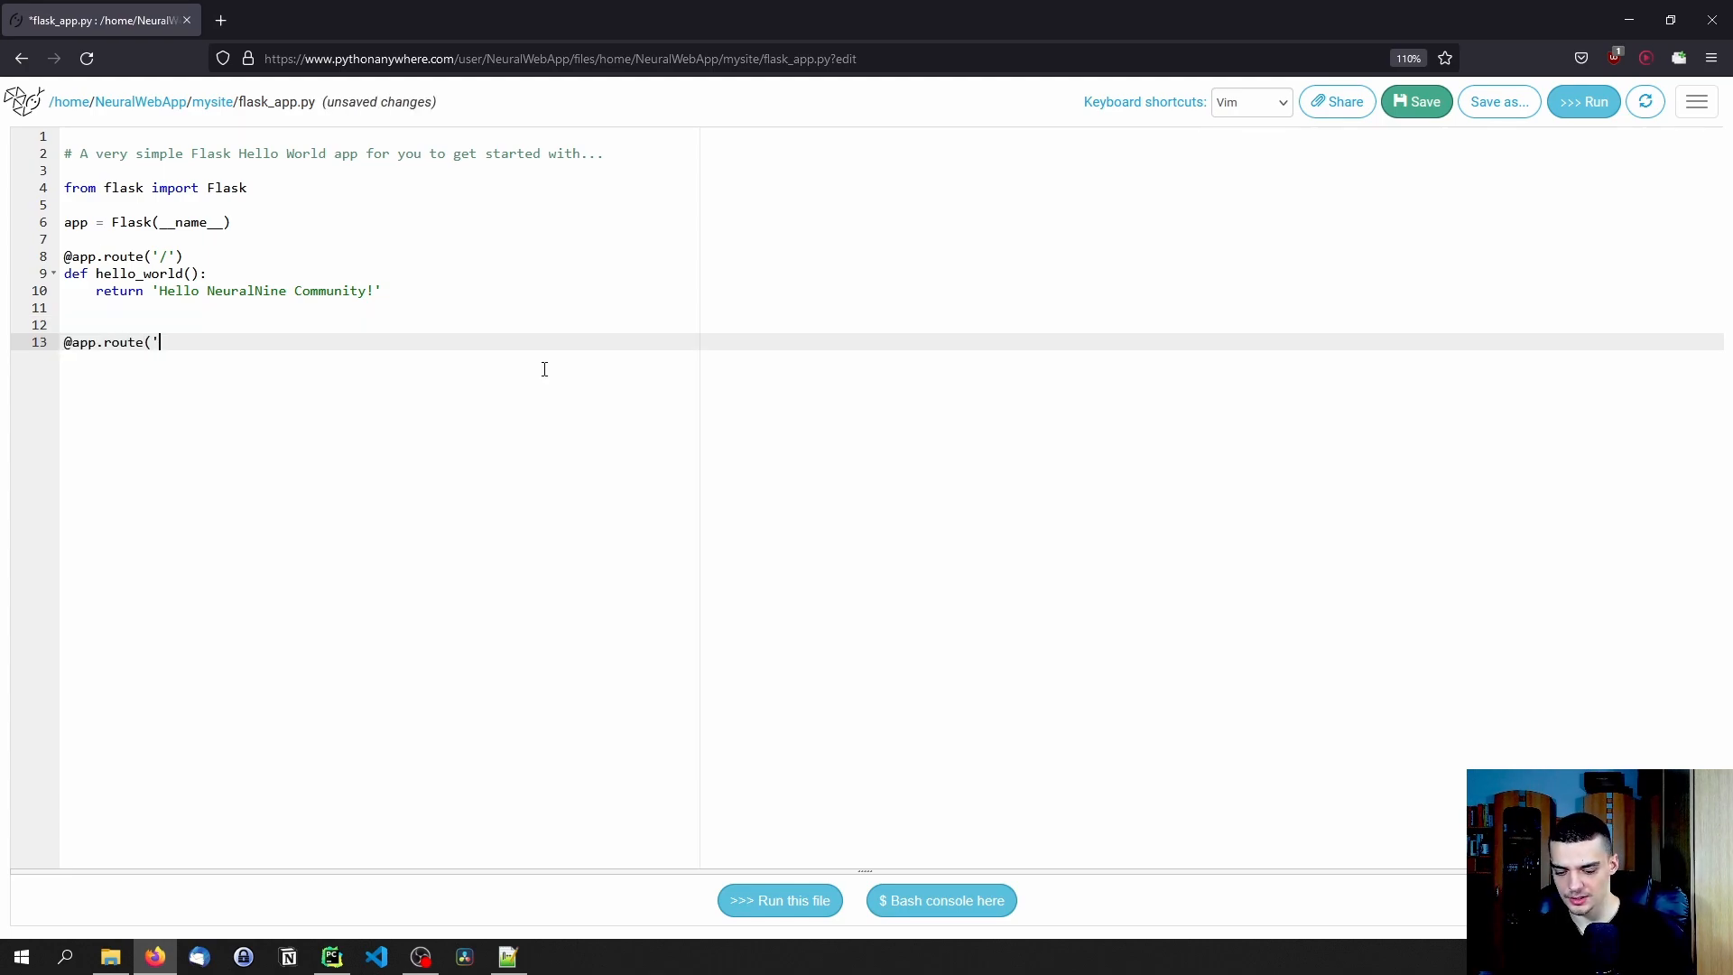
{"action": "type", "text": "myip"}
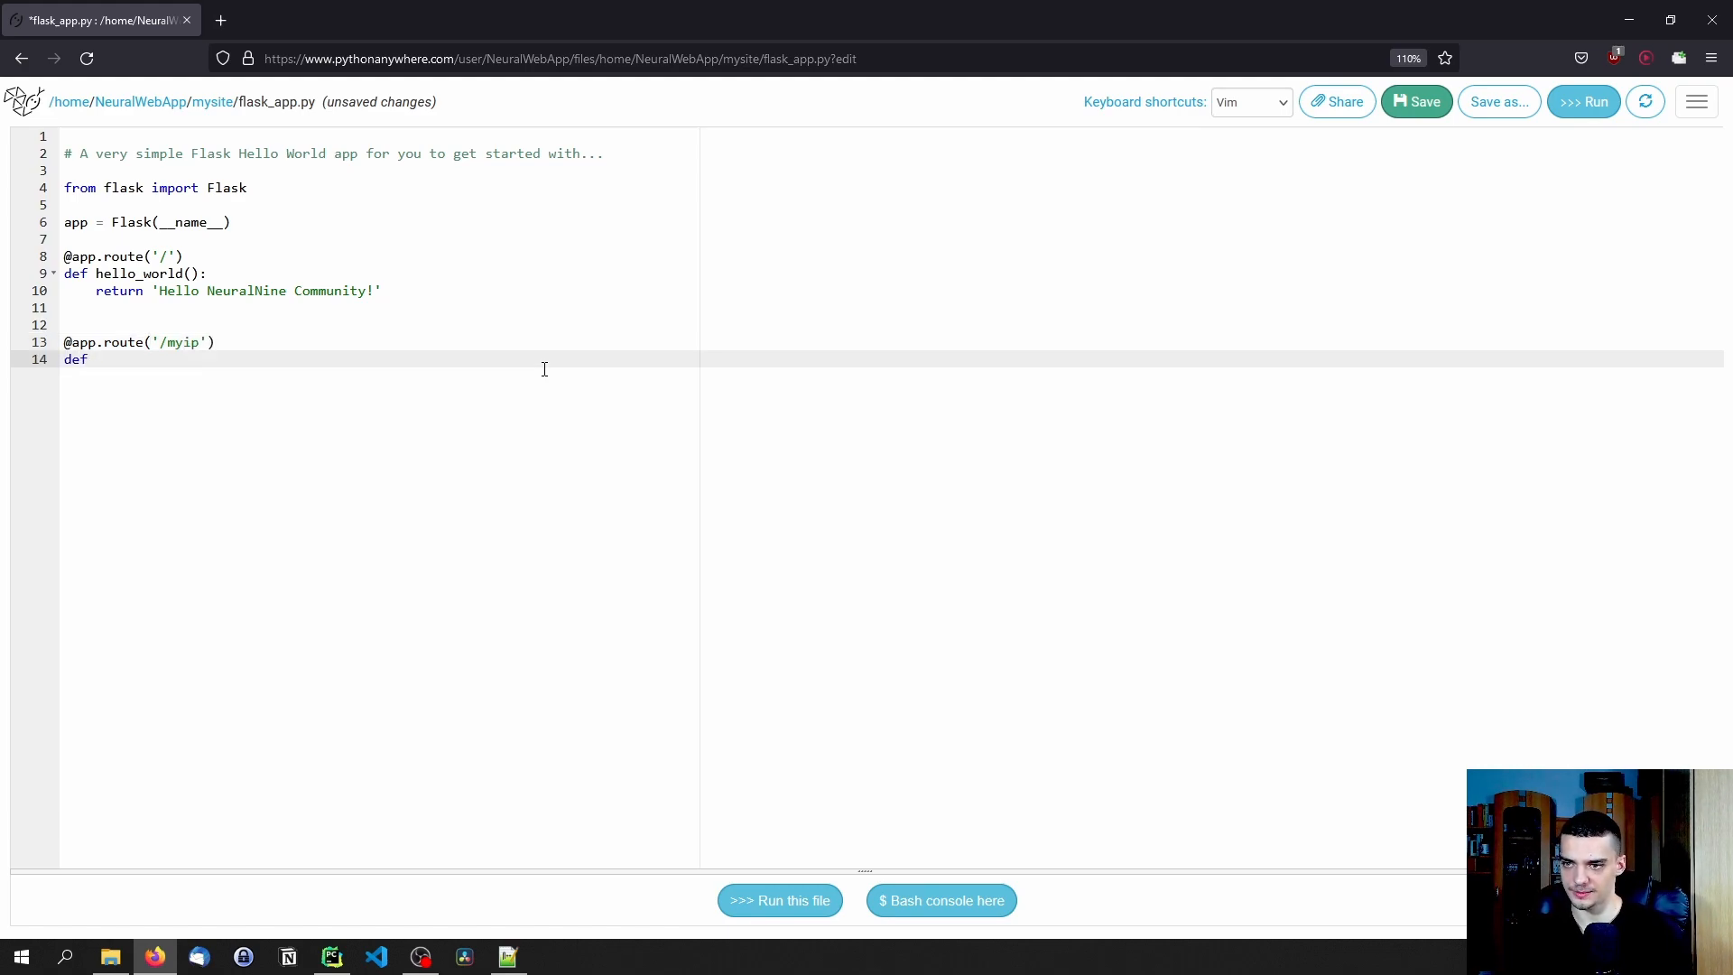
{"action": "type", "text": "my_ip():"}
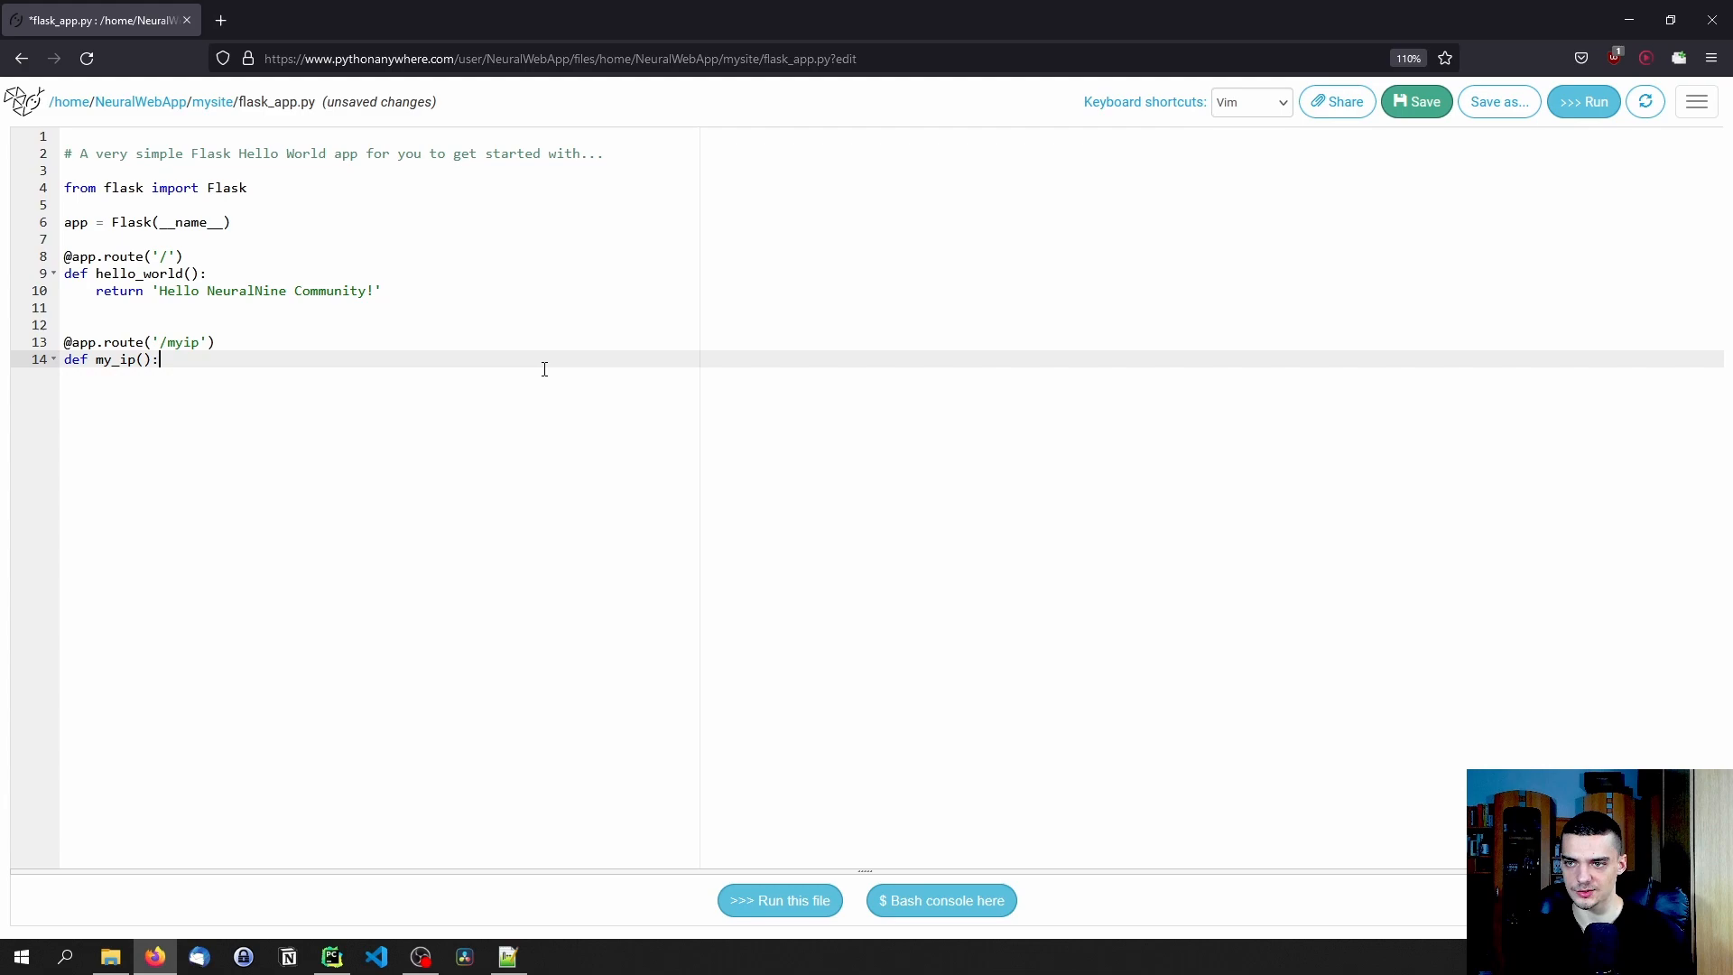
{"action": "key", "text": "enter"}
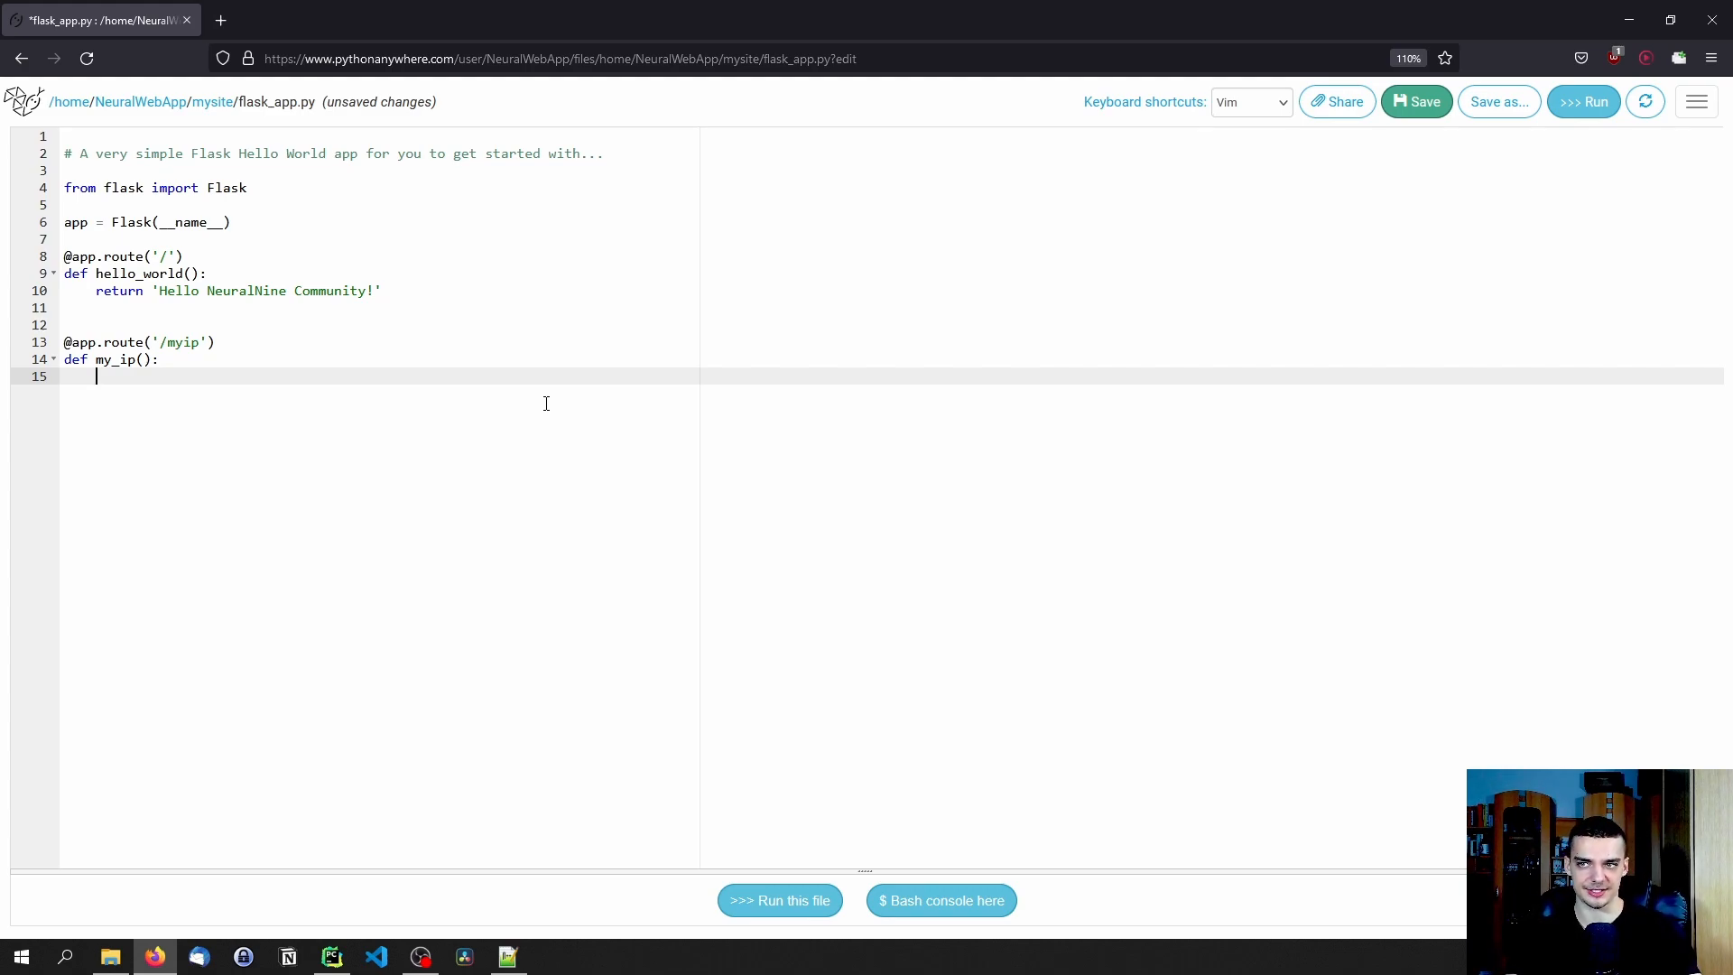
{"action": "mouse_move", "coordinate": [536, 407]}
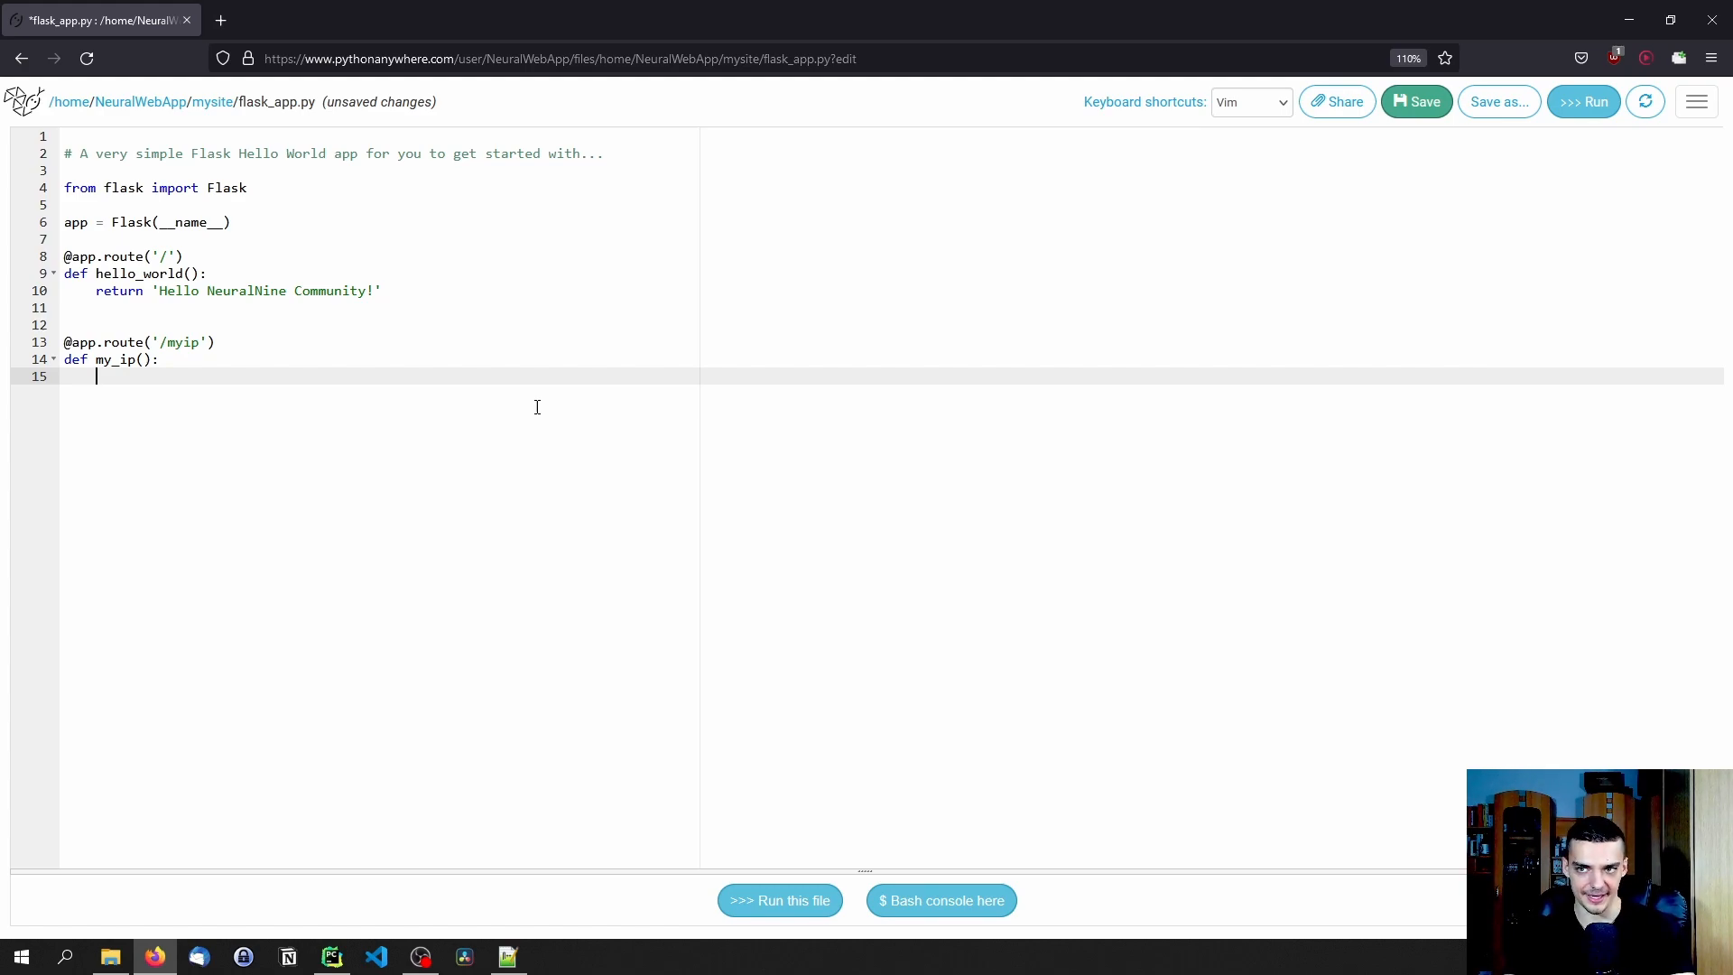
Step: Import request in flask_app.py, make my_ip return the first X-Forwarded-For header value, and save
{"action": "left_click", "coordinate": [250, 187]}
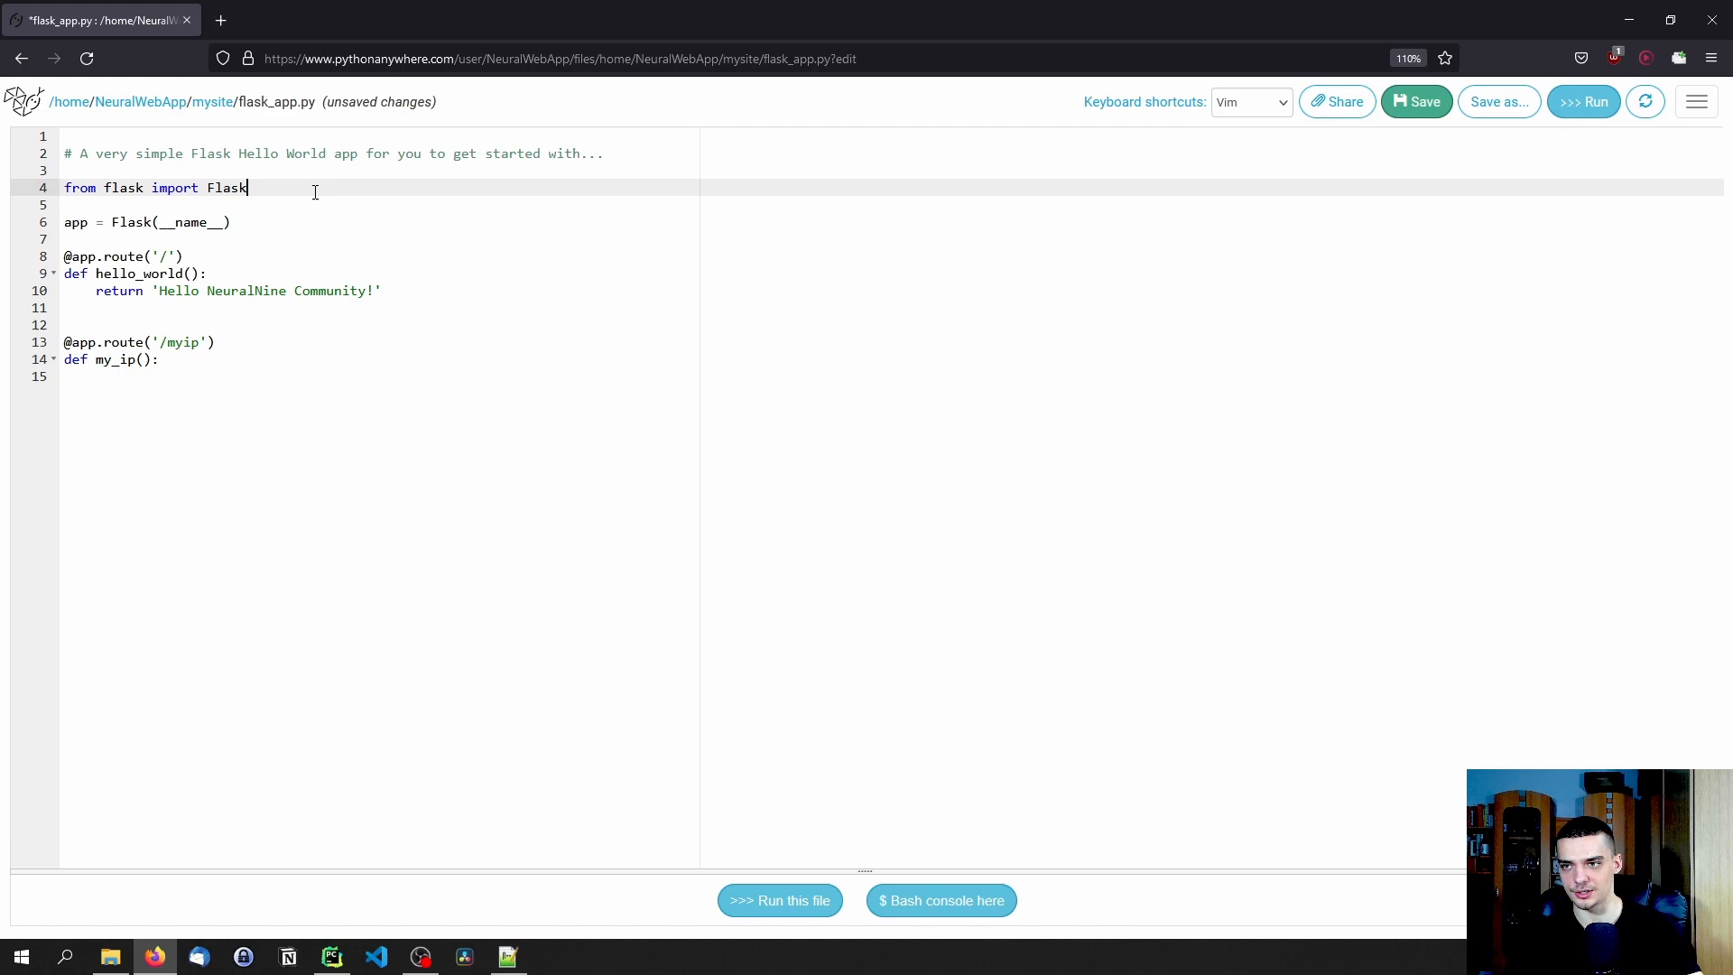
{"action": "type", "text": ", request"}
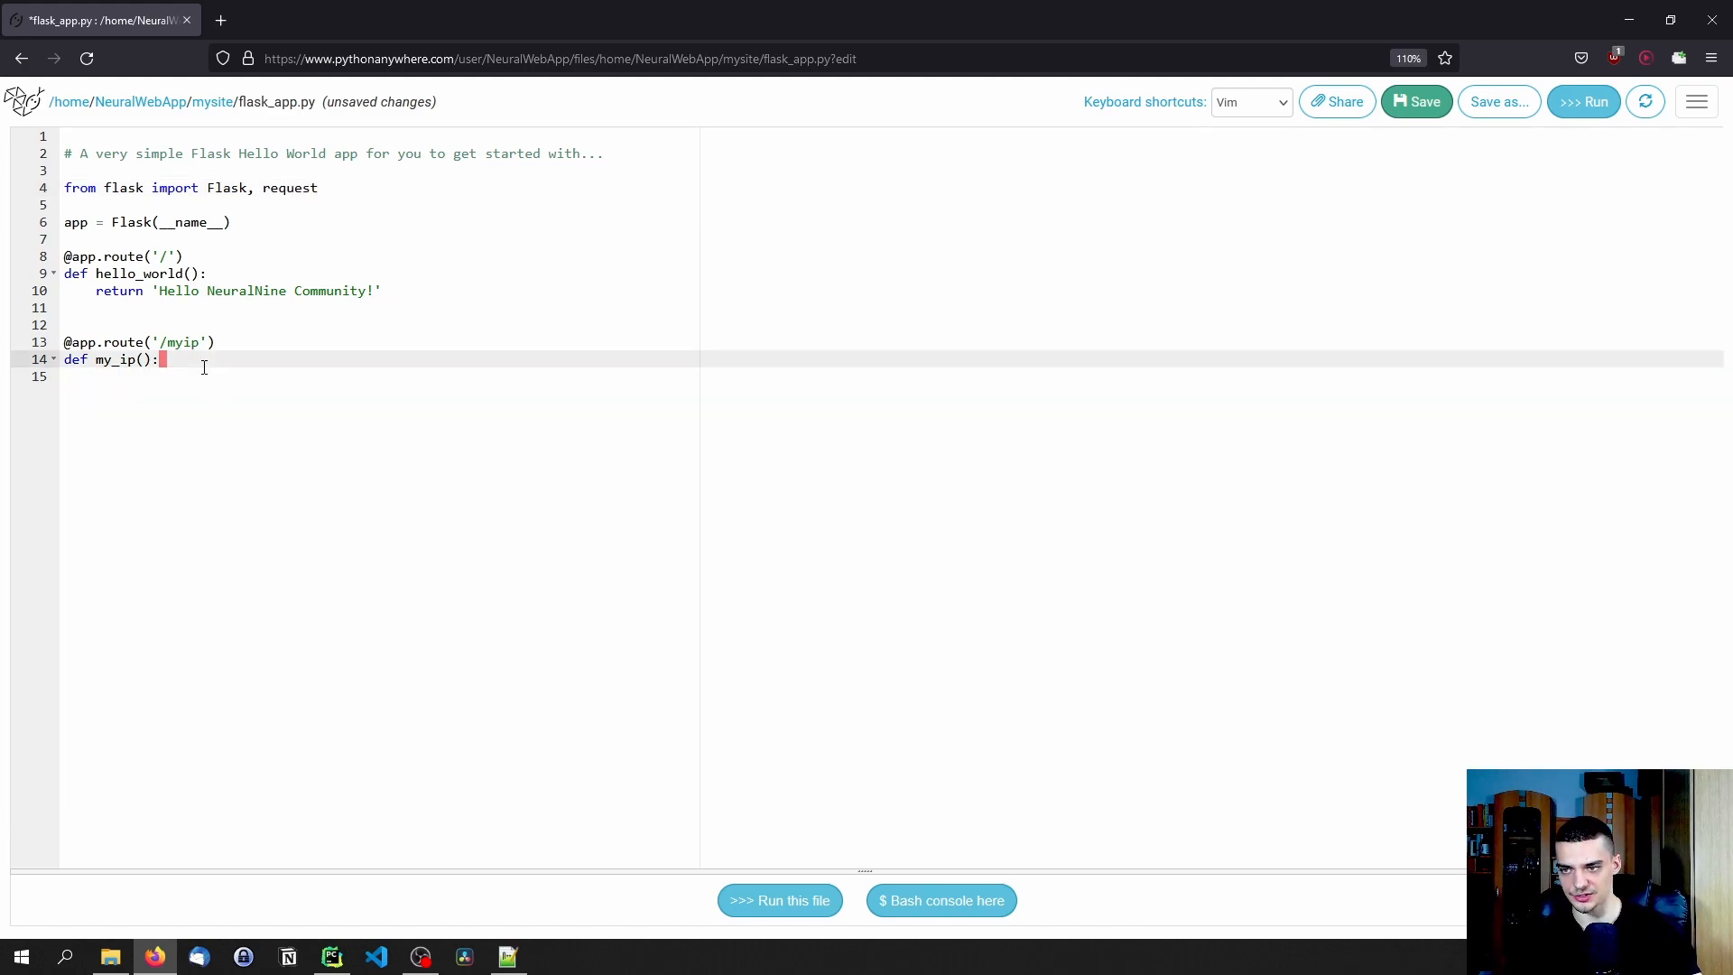
{"action": "type", "text": "ip = re"}
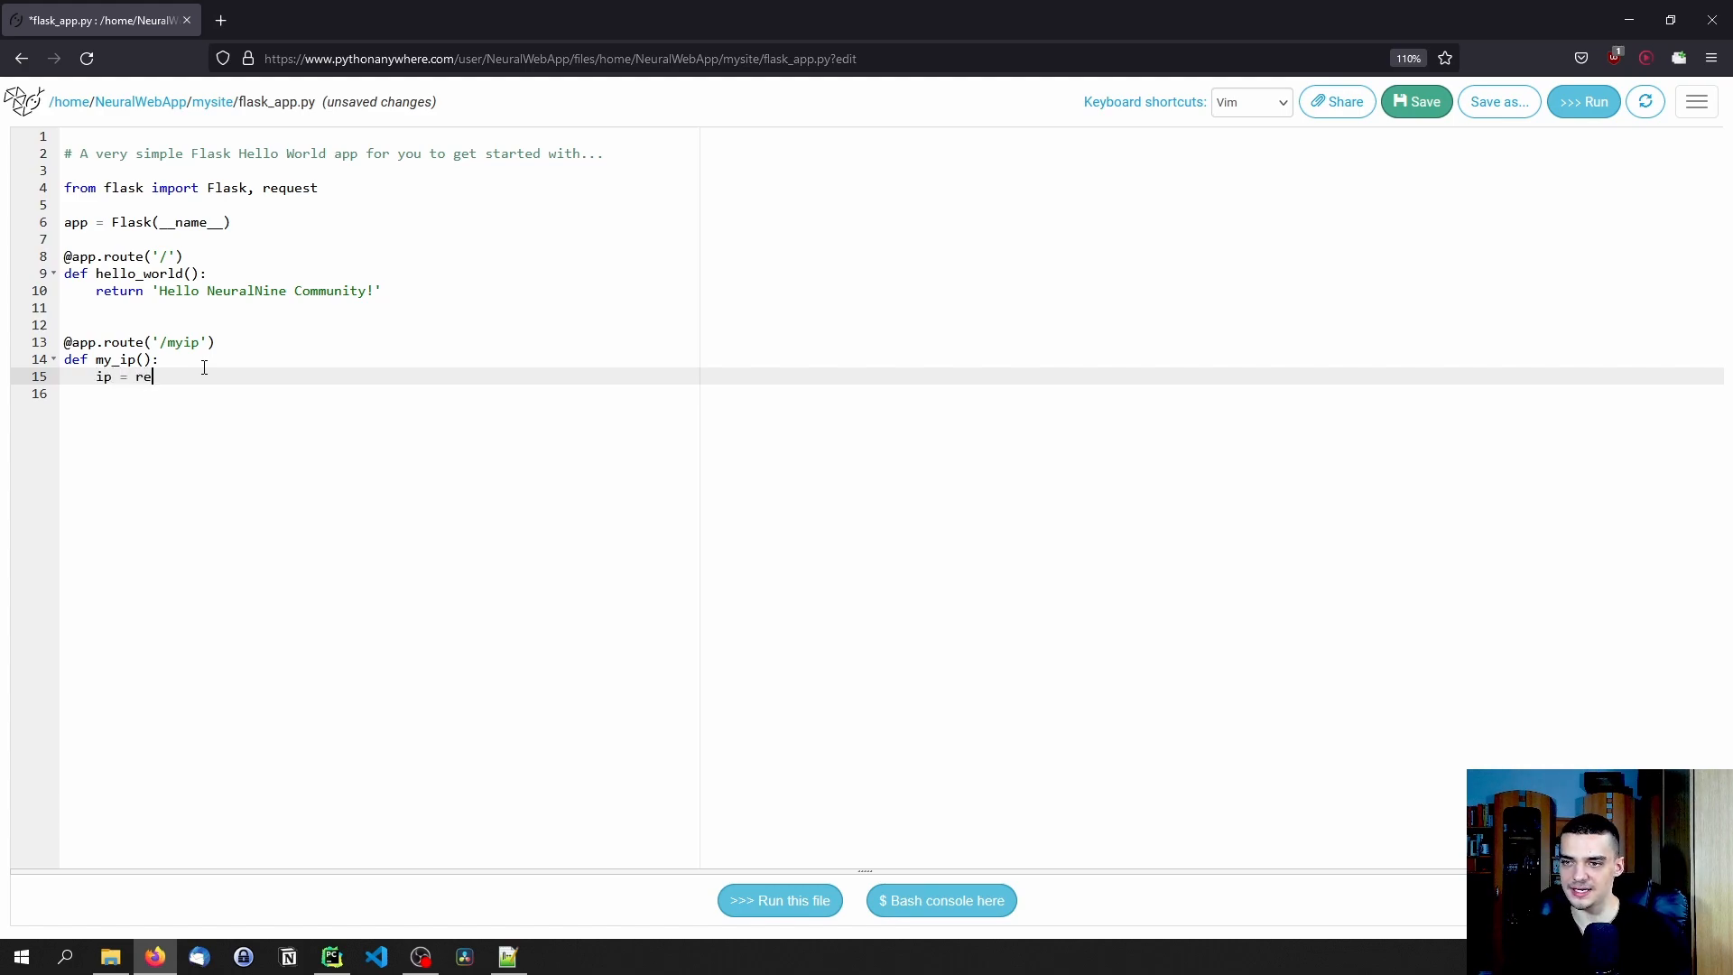
{"action": "type", "text": "quest.headers.g"}
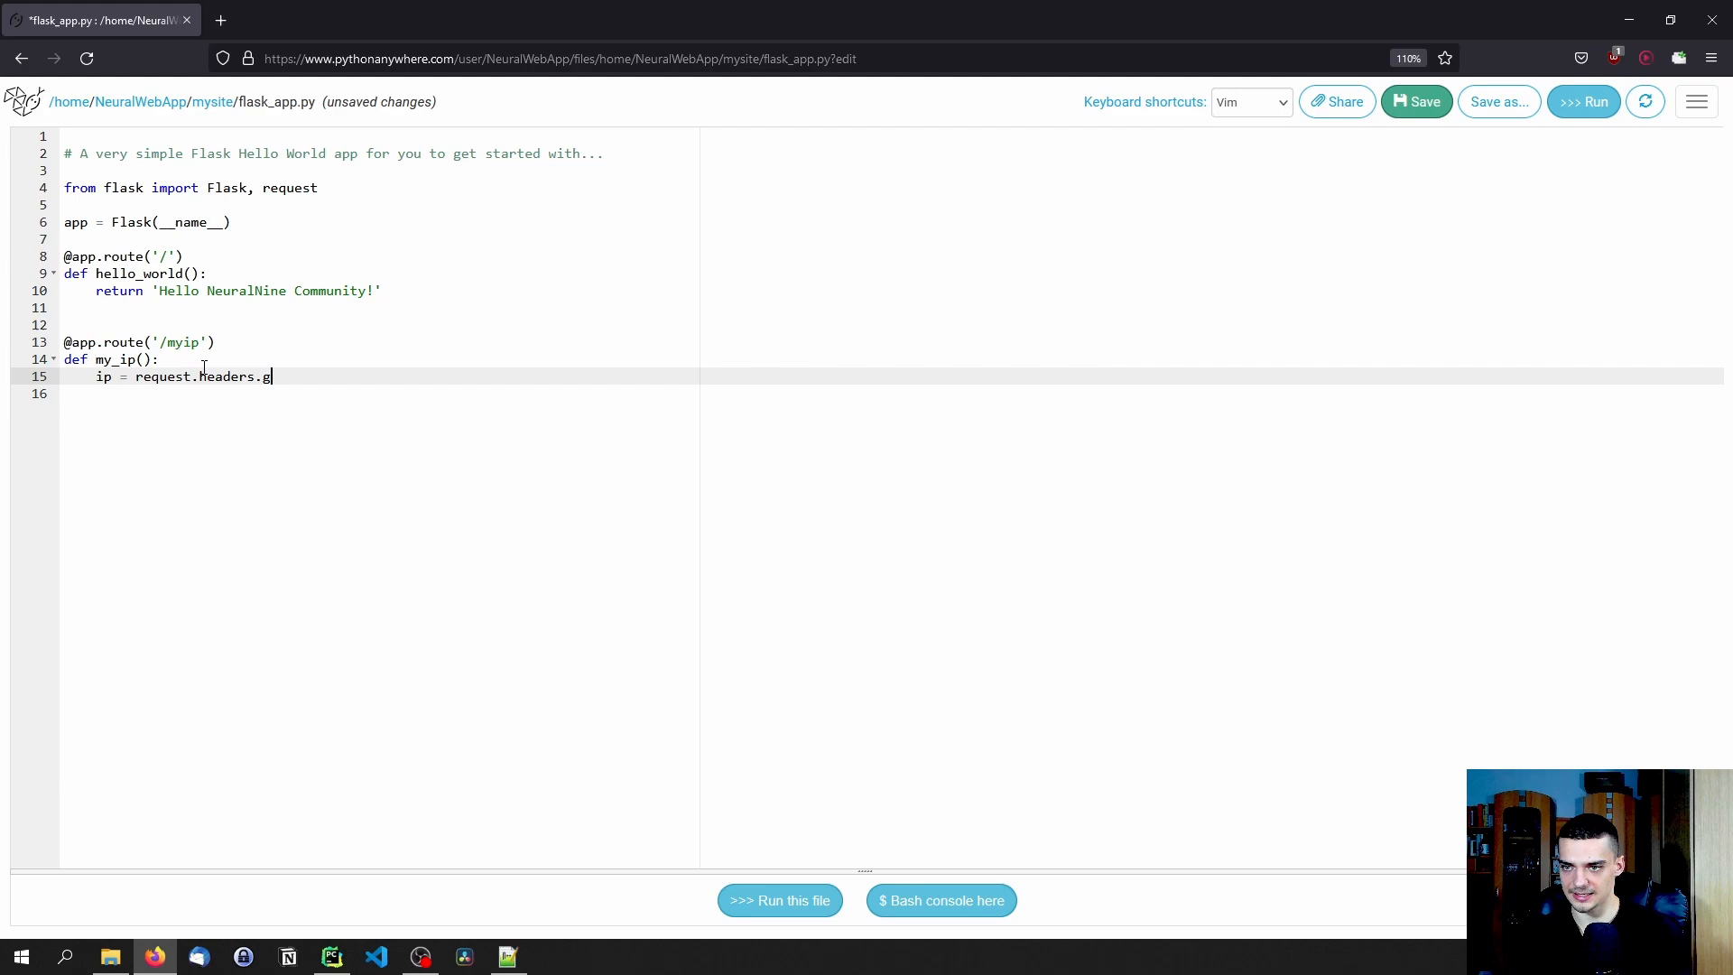
{"action": "type", "text": "etll"}
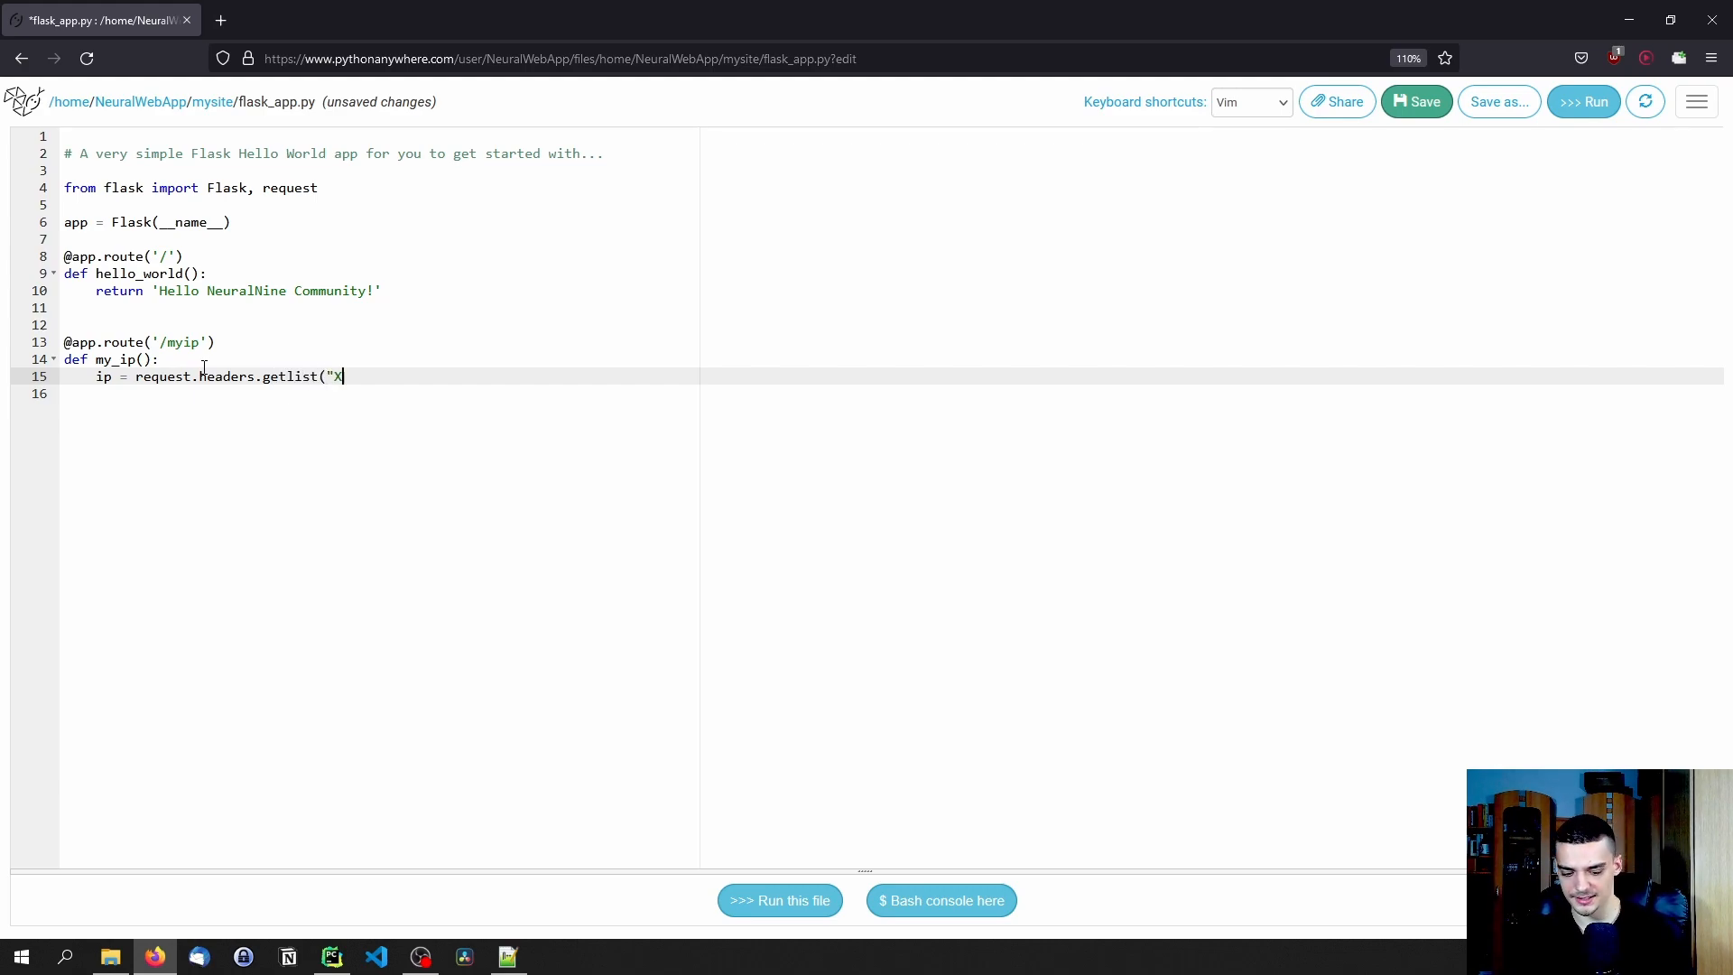
{"action": "type", "text": "-Forw"}
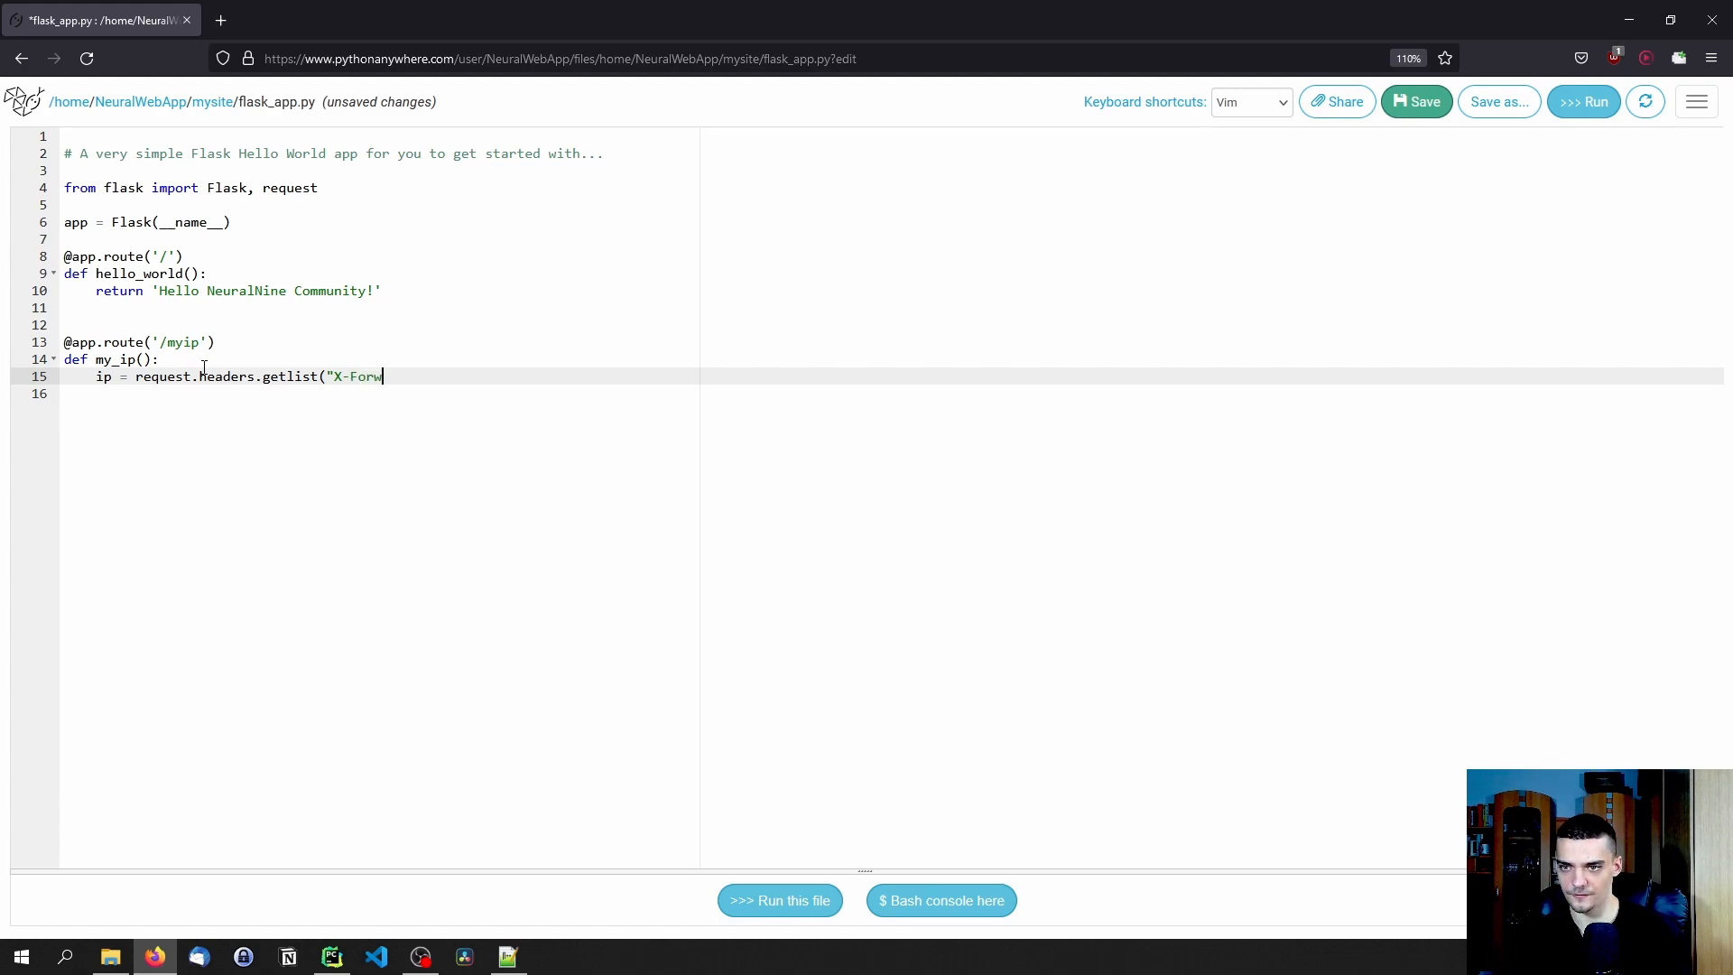
{"action": "type", "text": "ared"}
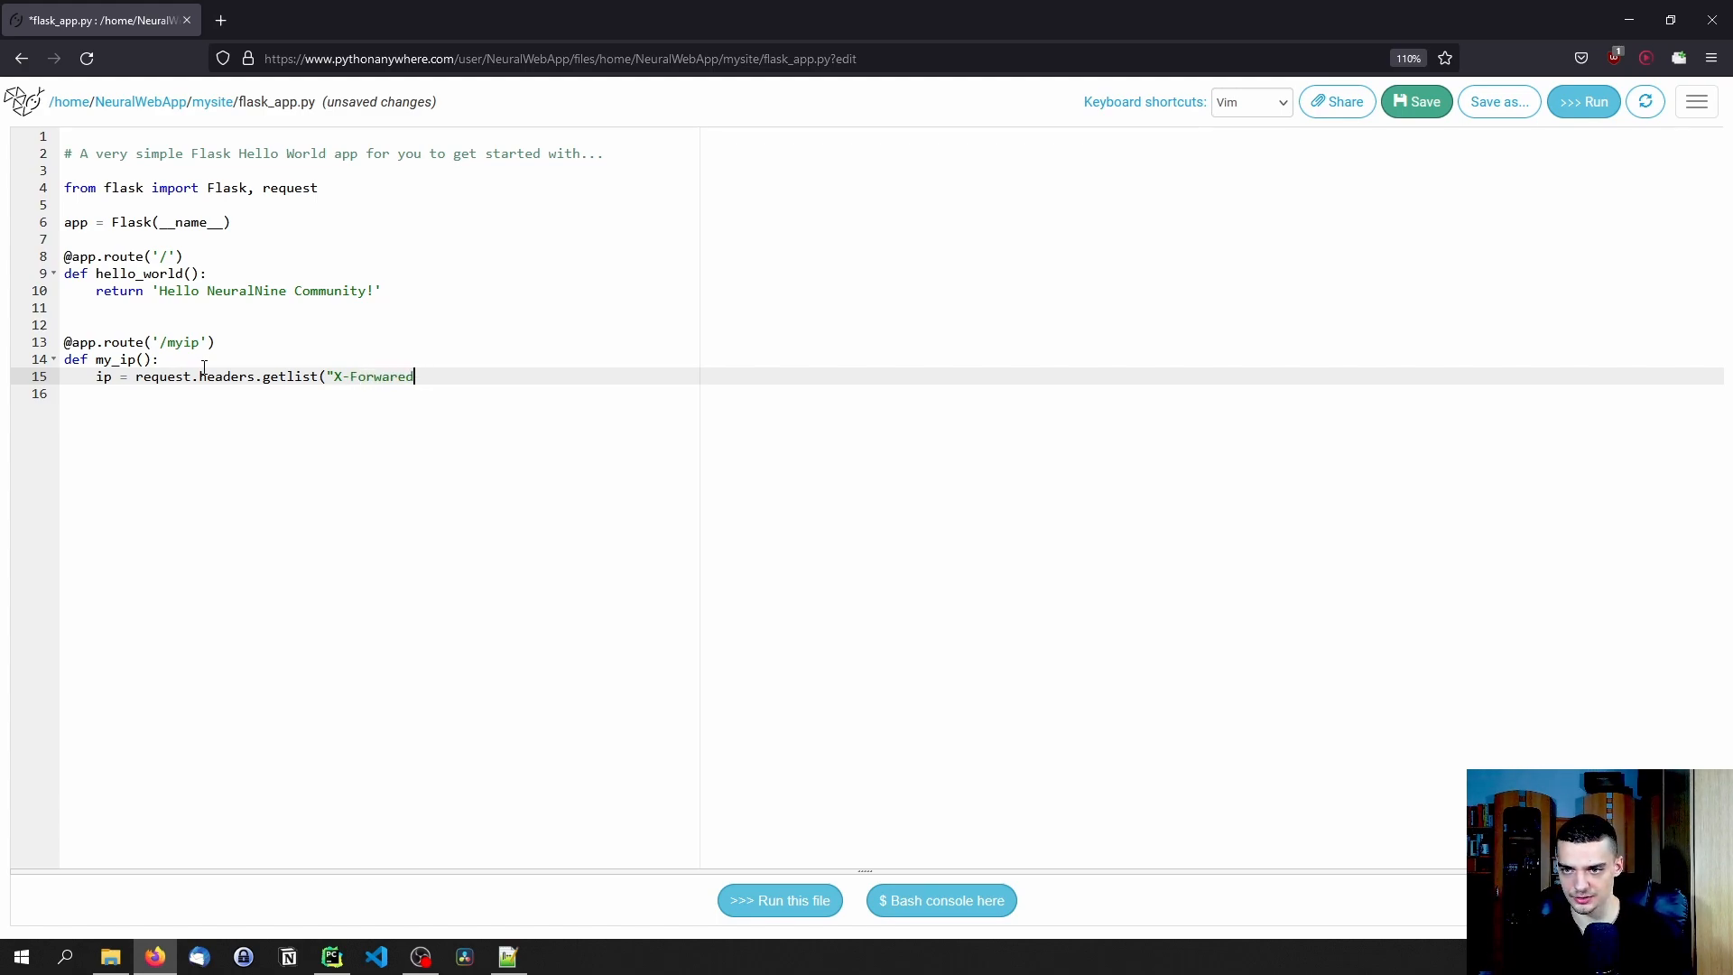
{"action": "type", "text": "-"}
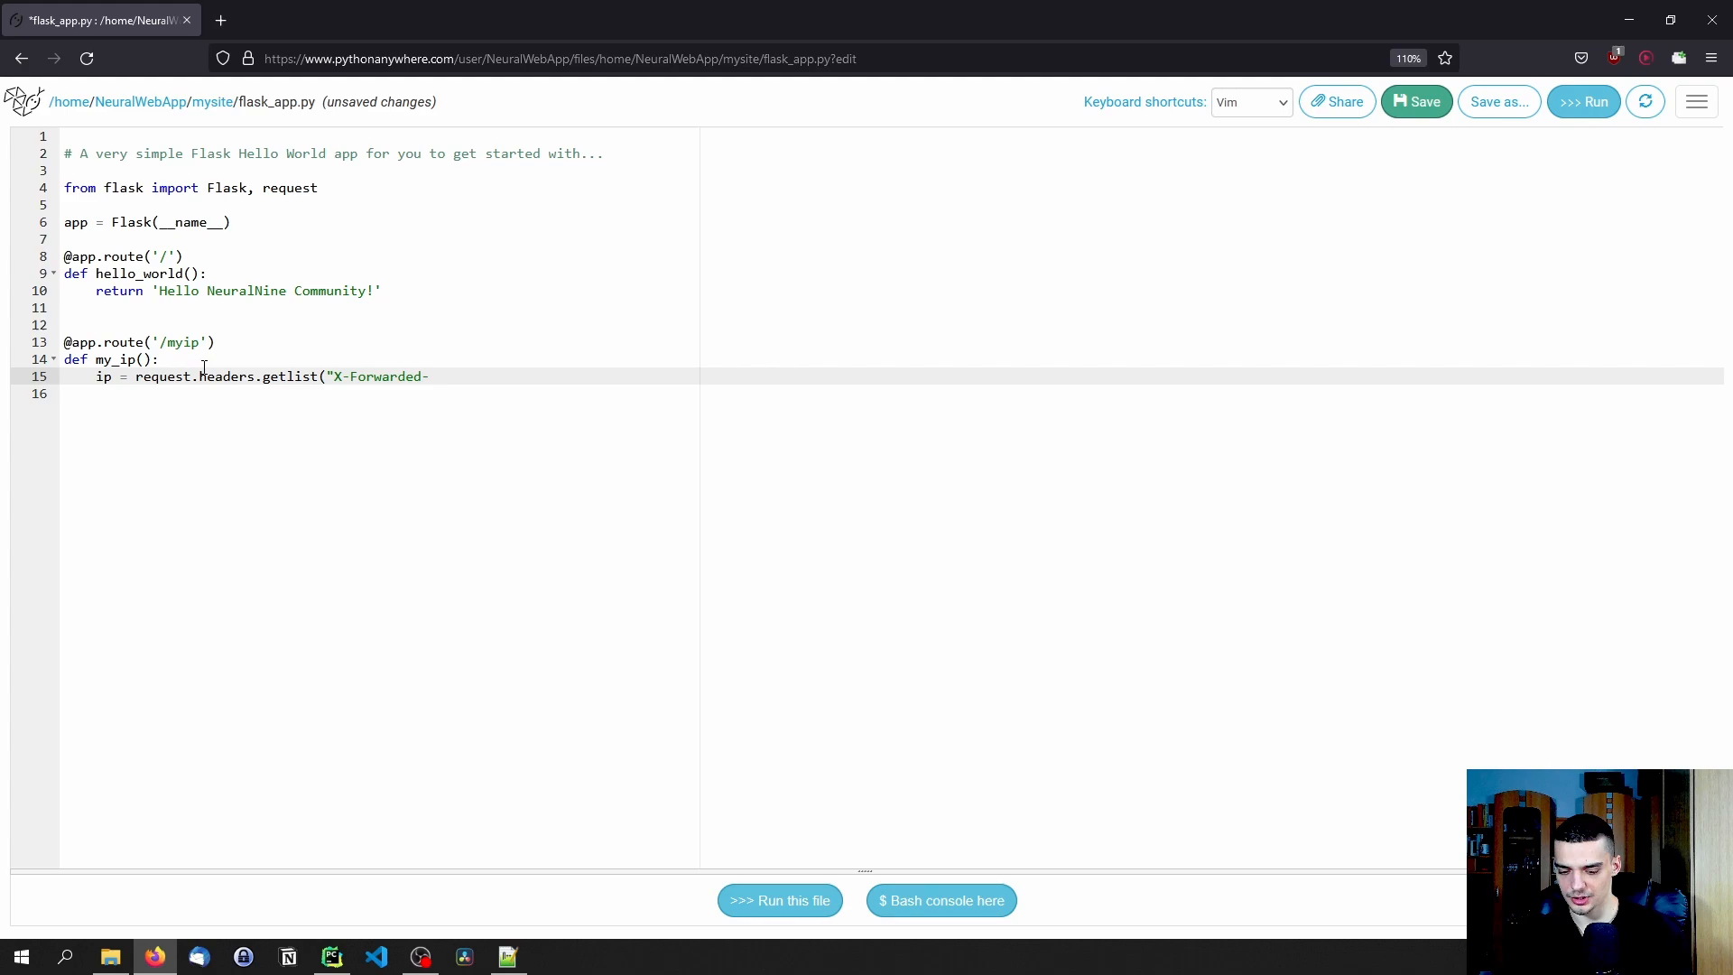
{"action": "type", "text": "For\")"}
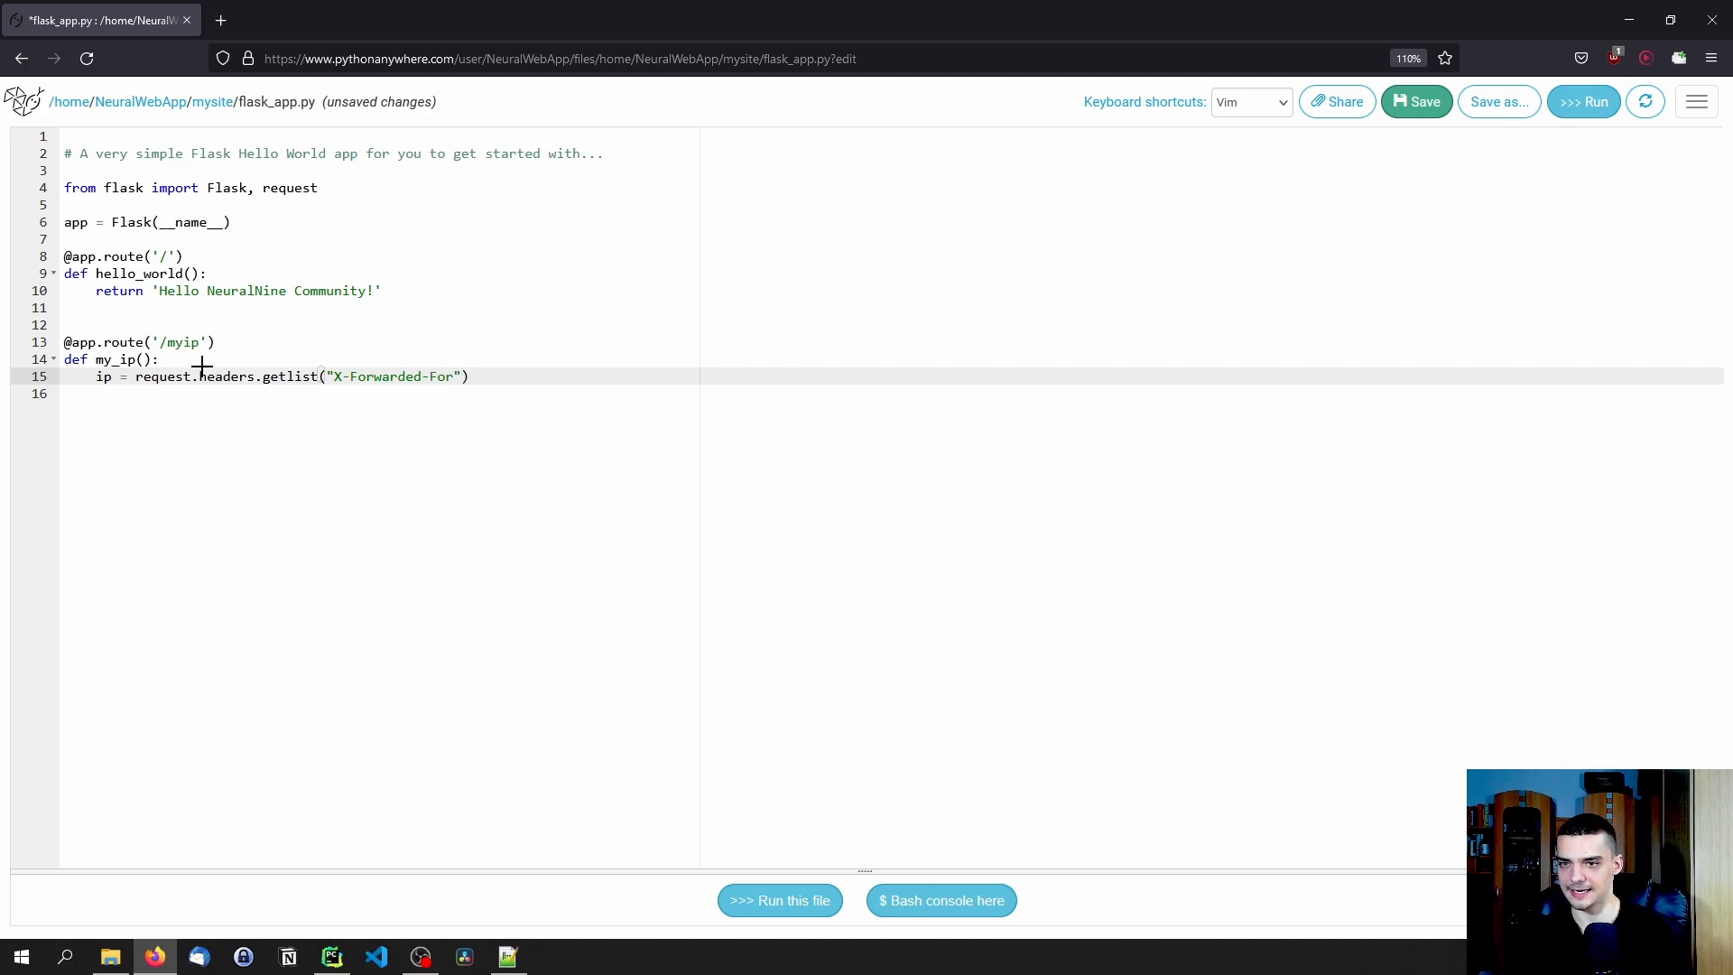
{"action": "type", "text": "[0]"}
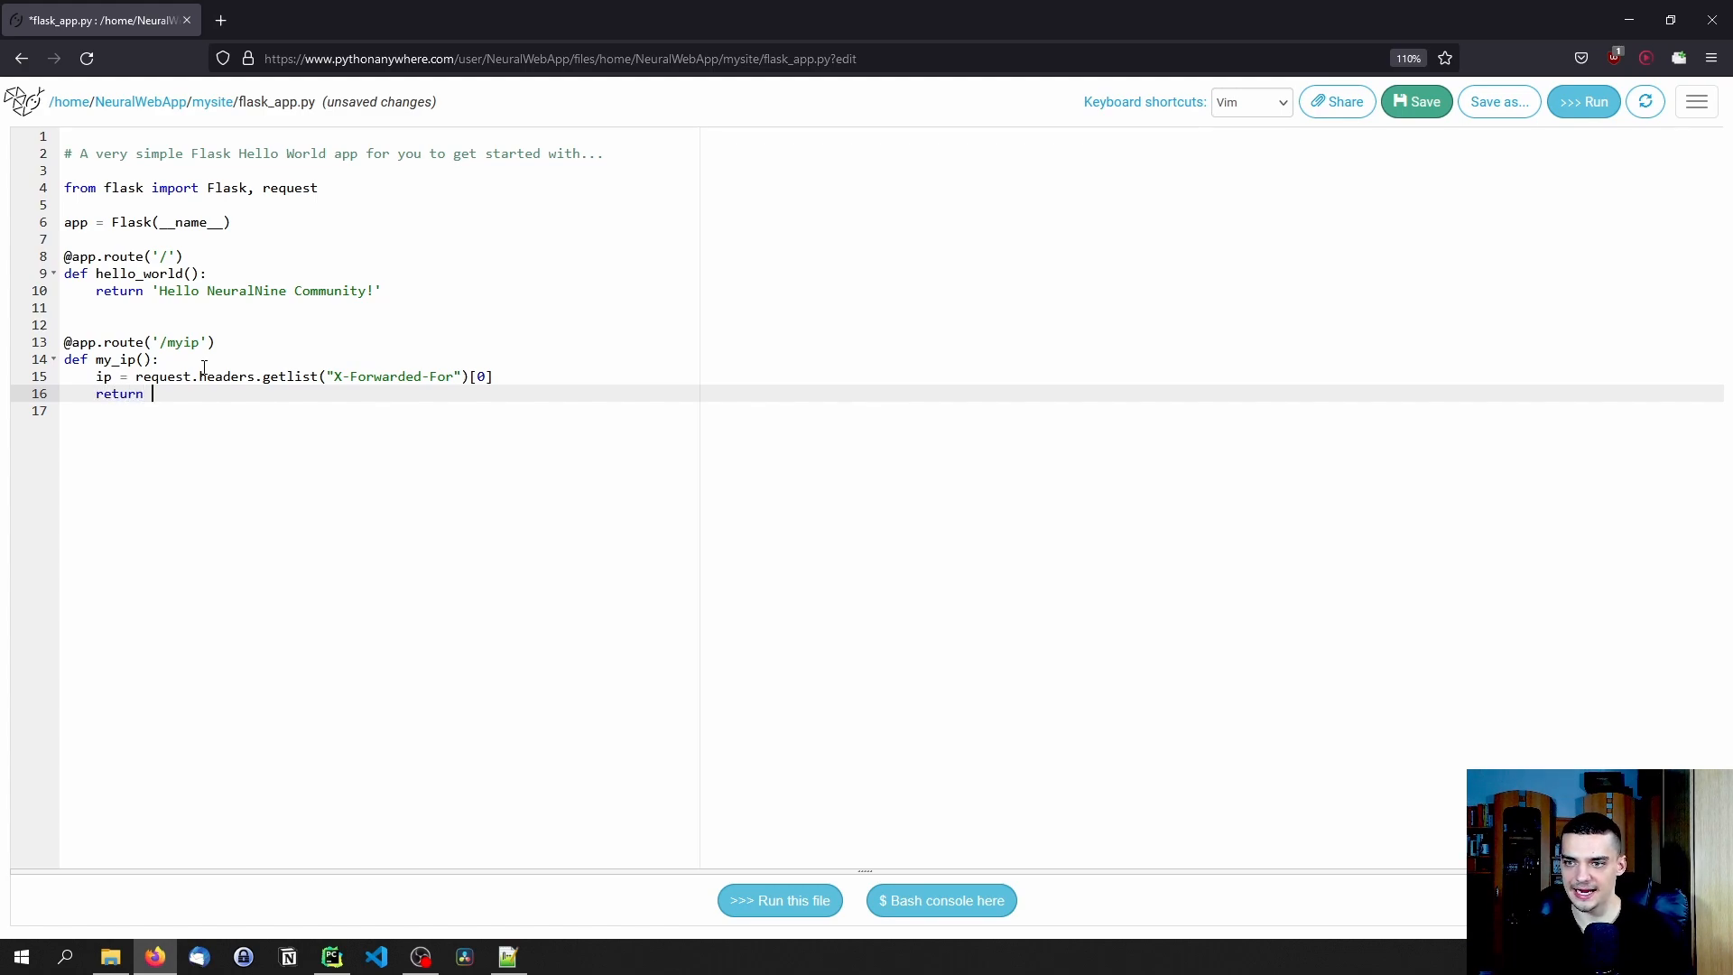
{"action": "type", "text": "ip"}
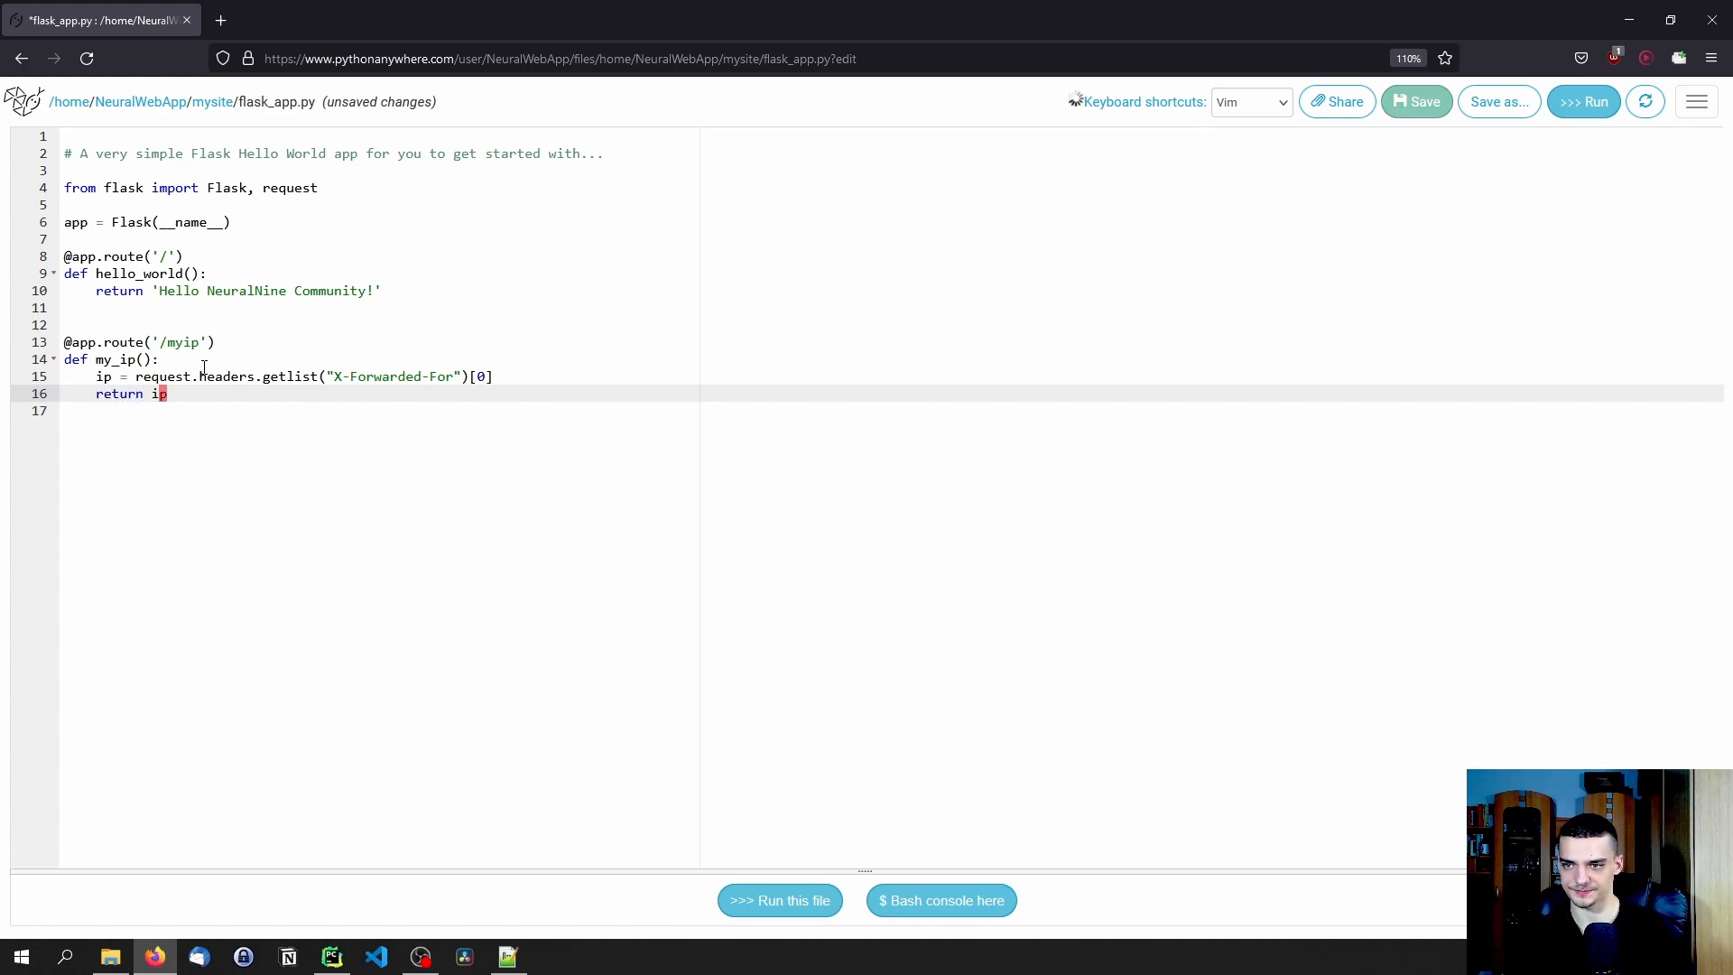
{"action": "left_click", "coordinate": [1417, 100]}
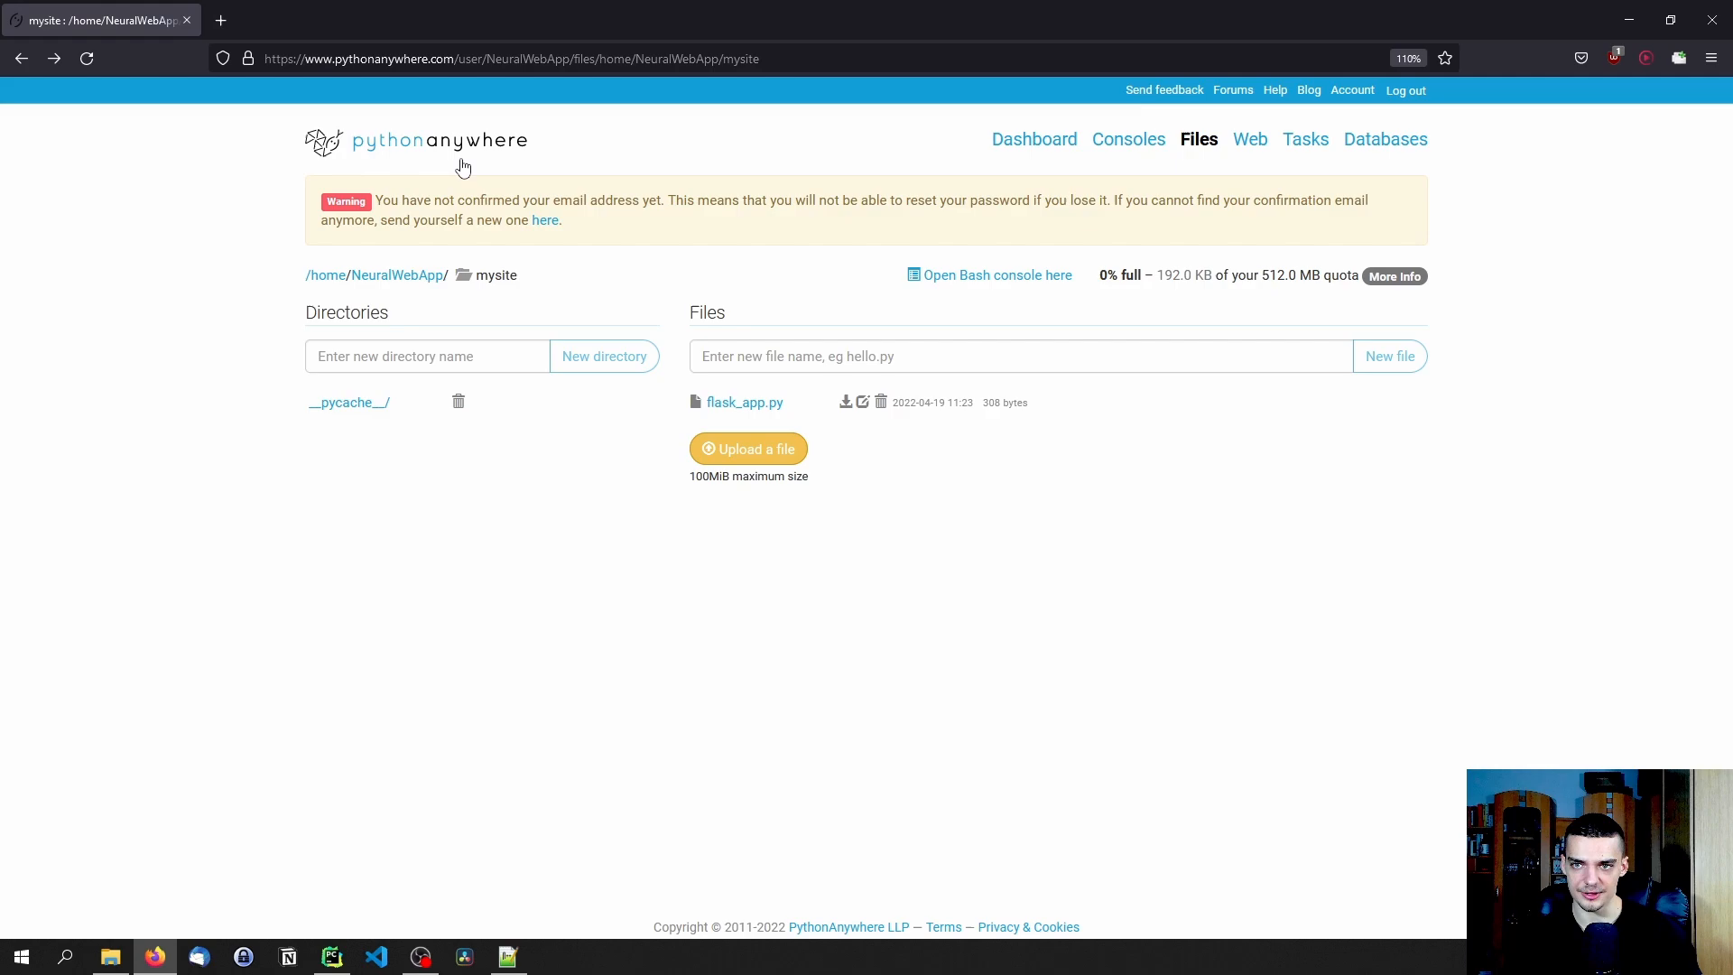
Step: Reload NeuralWebApp.pythonanywhere.com from the Web configuration page to apply the updated code
{"action": "left_click", "coordinate": [1250, 139]}
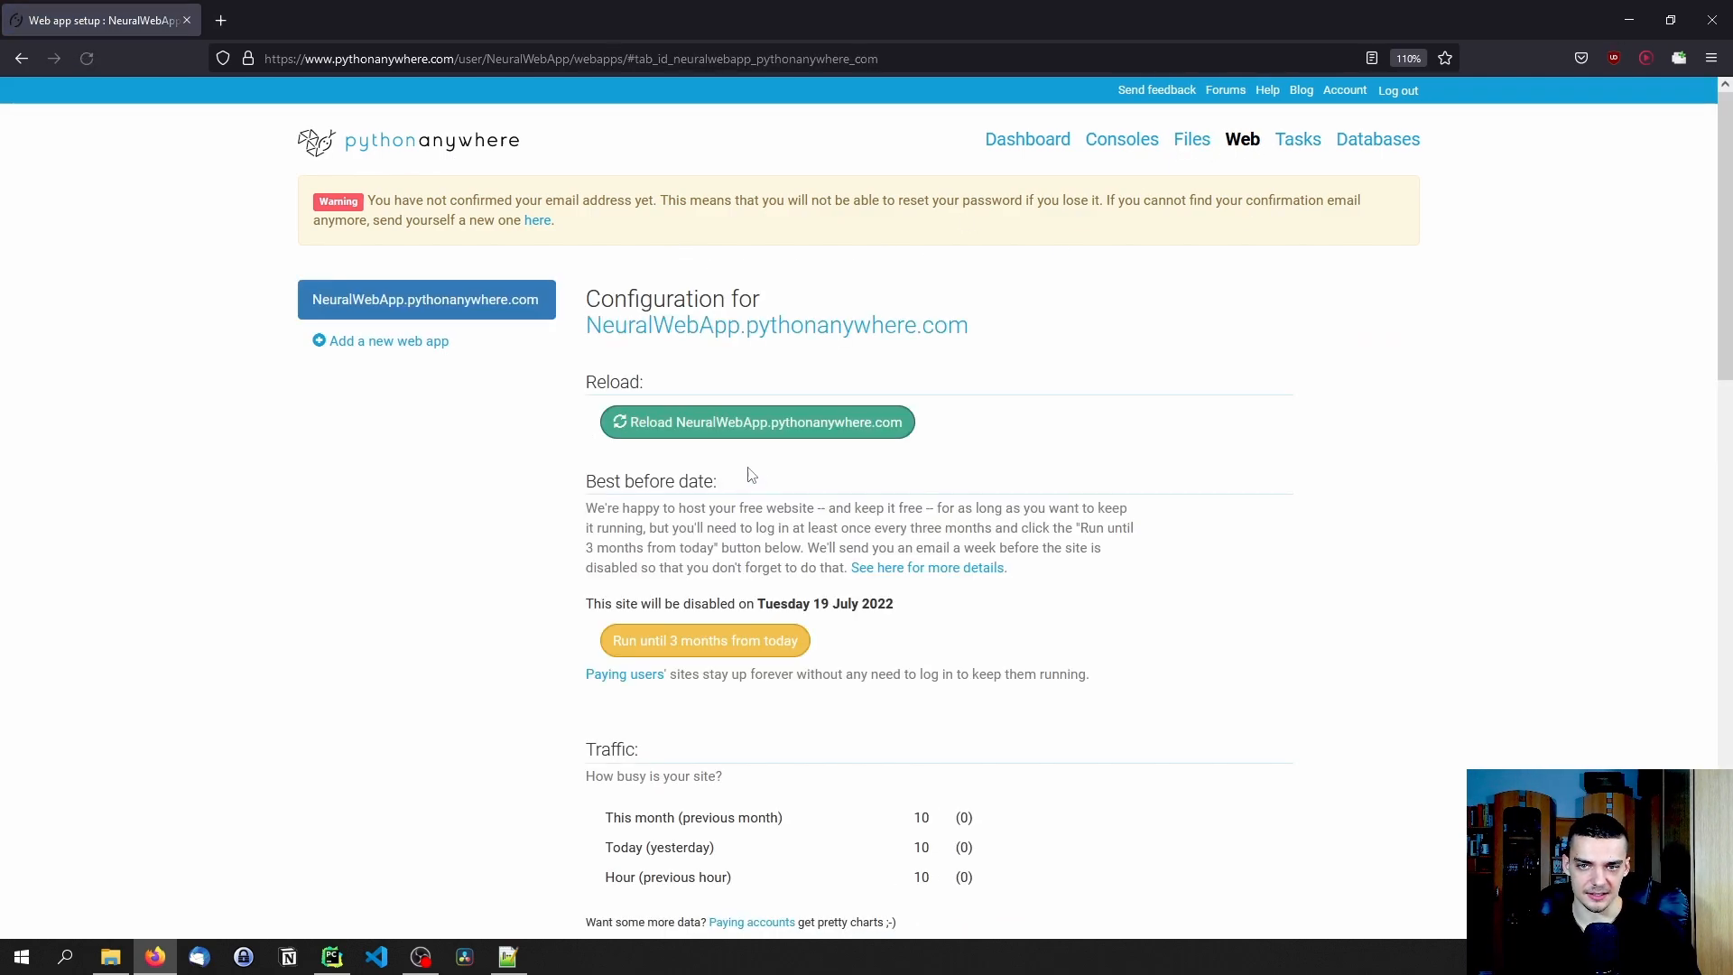
{"action": "left_click", "coordinate": [758, 421]}
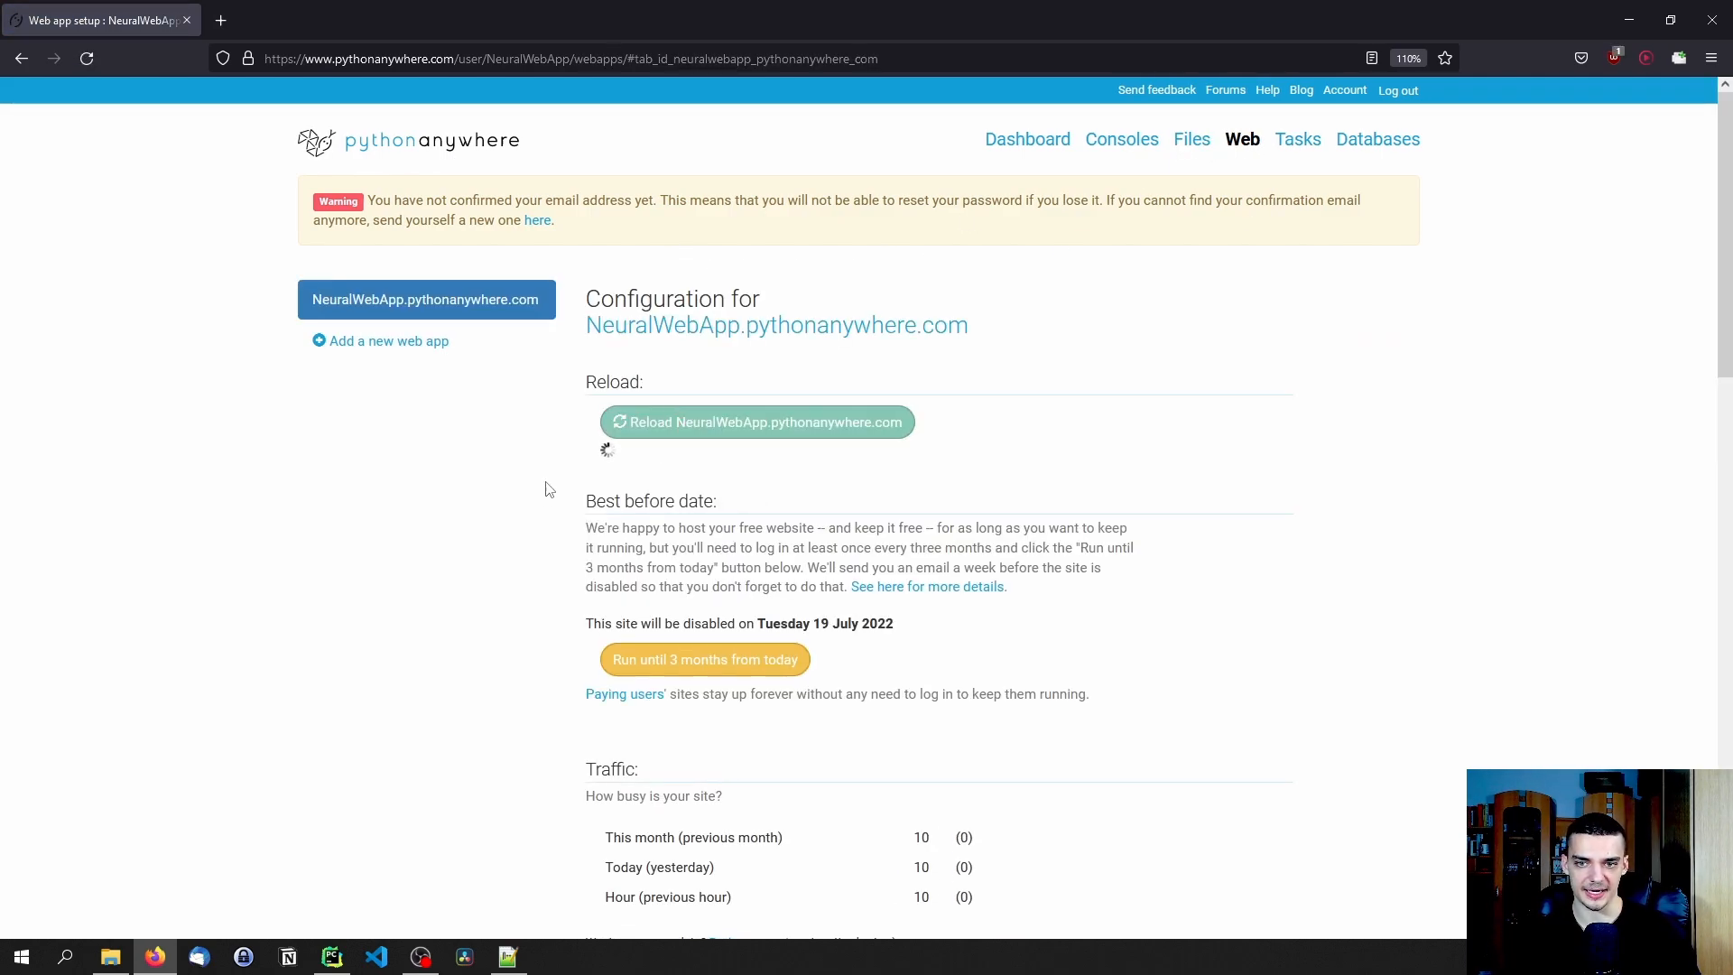
{"action": "mouse_move", "coordinate": [646, 400]}
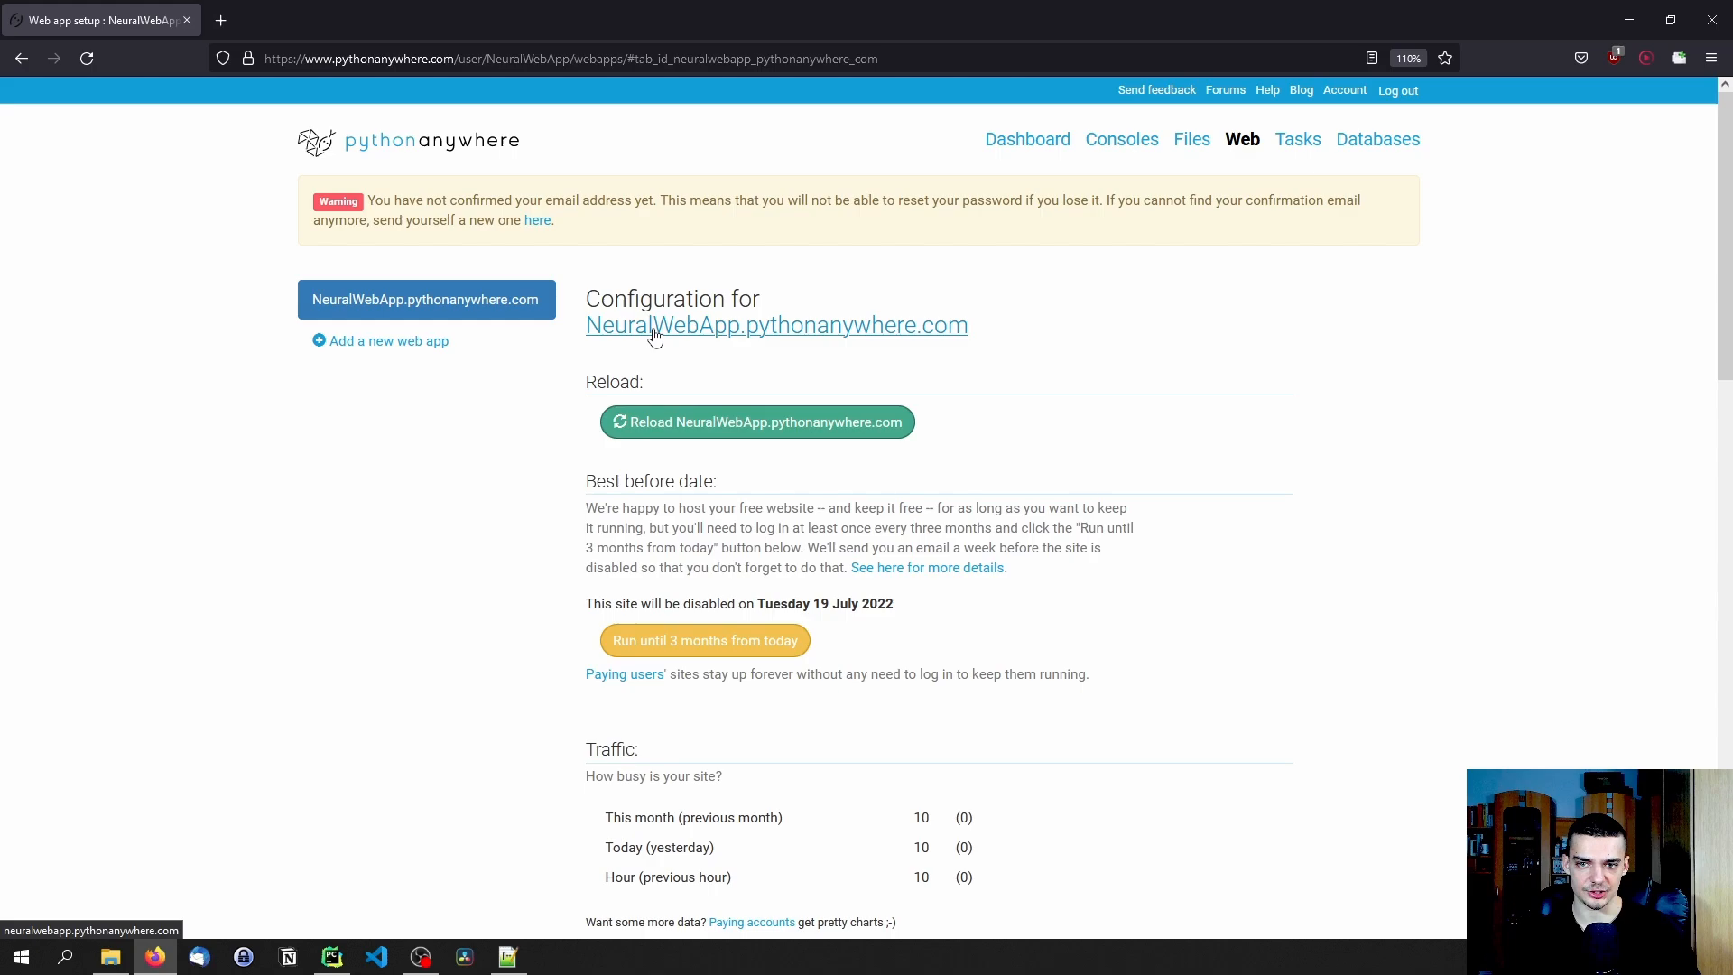
Step: Open the live NeuralWebApp.pythonanywhere.com site to view its /myip page
{"action": "left_click", "coordinate": [776, 325]}
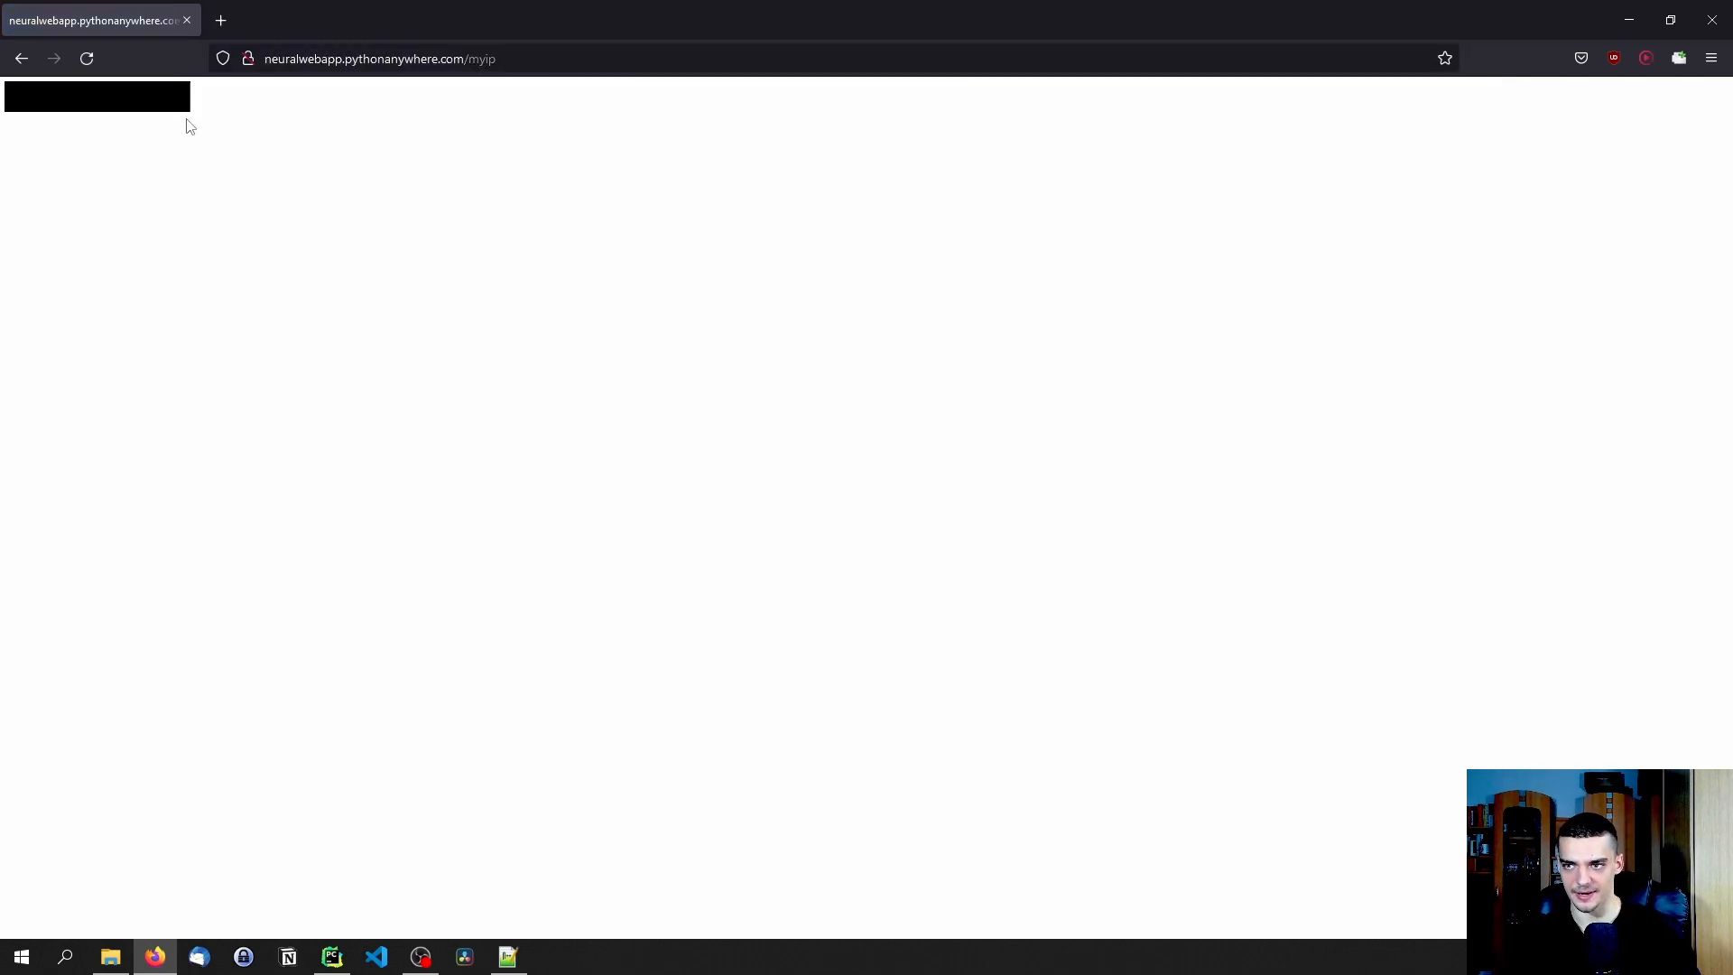
{"action": "mouse_move", "coordinate": [187, 152]}
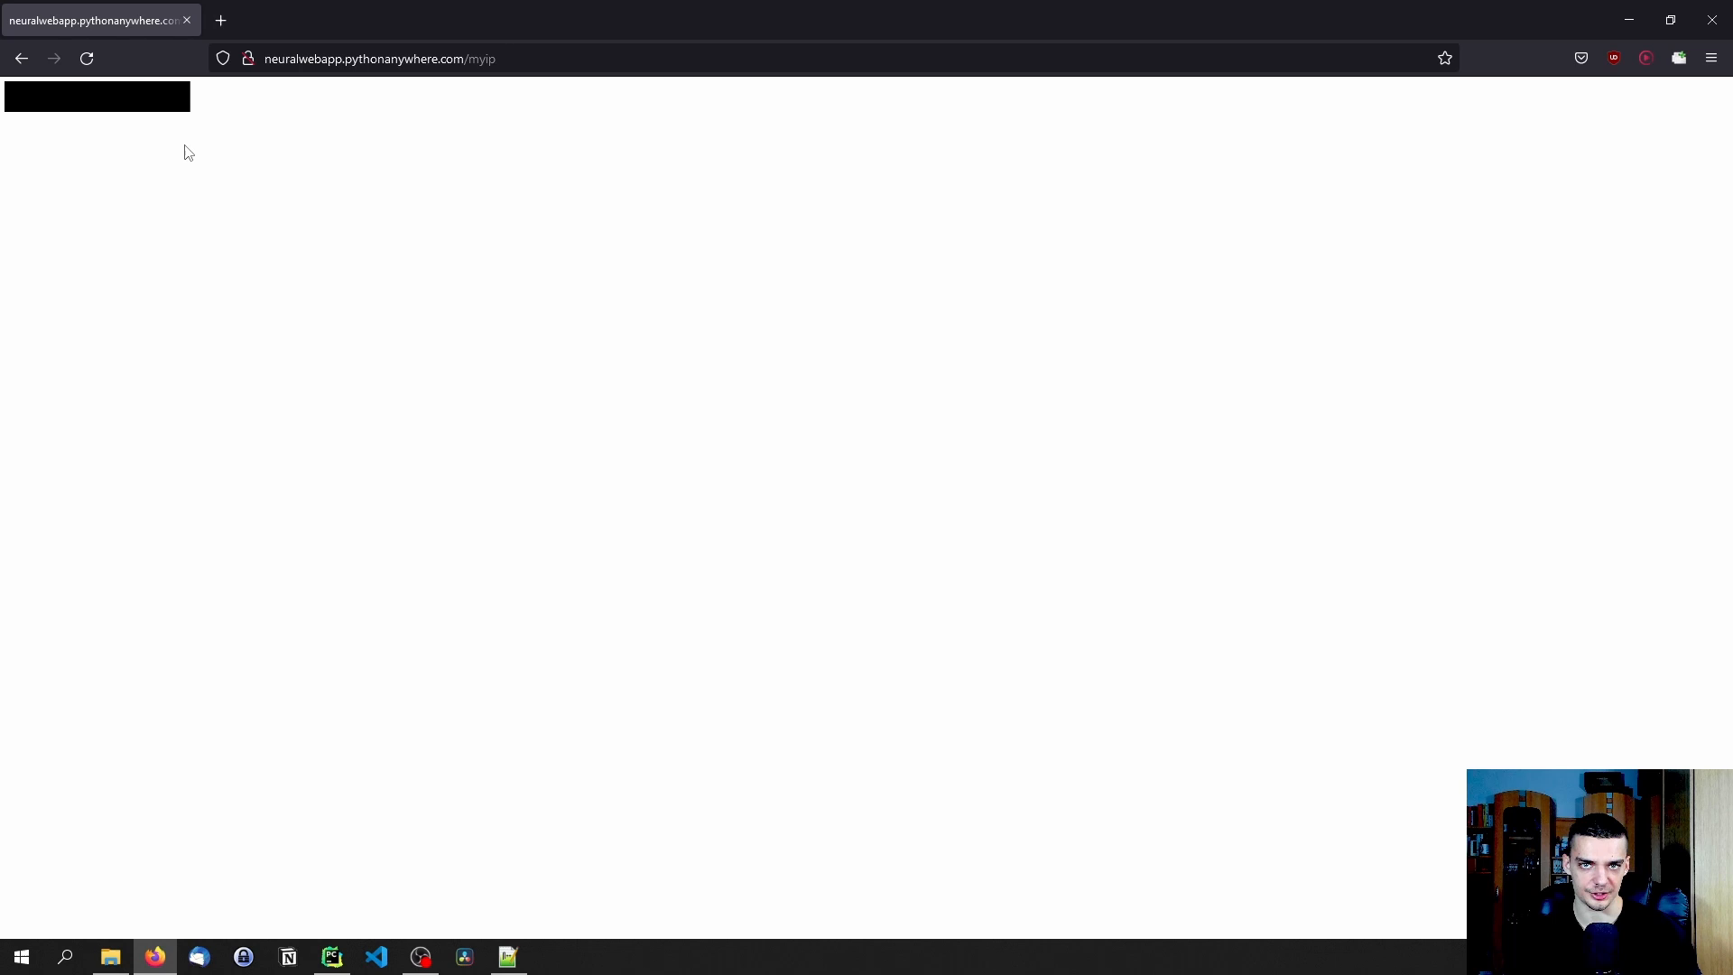
{"action": "mouse_move", "coordinate": [180, 154]}
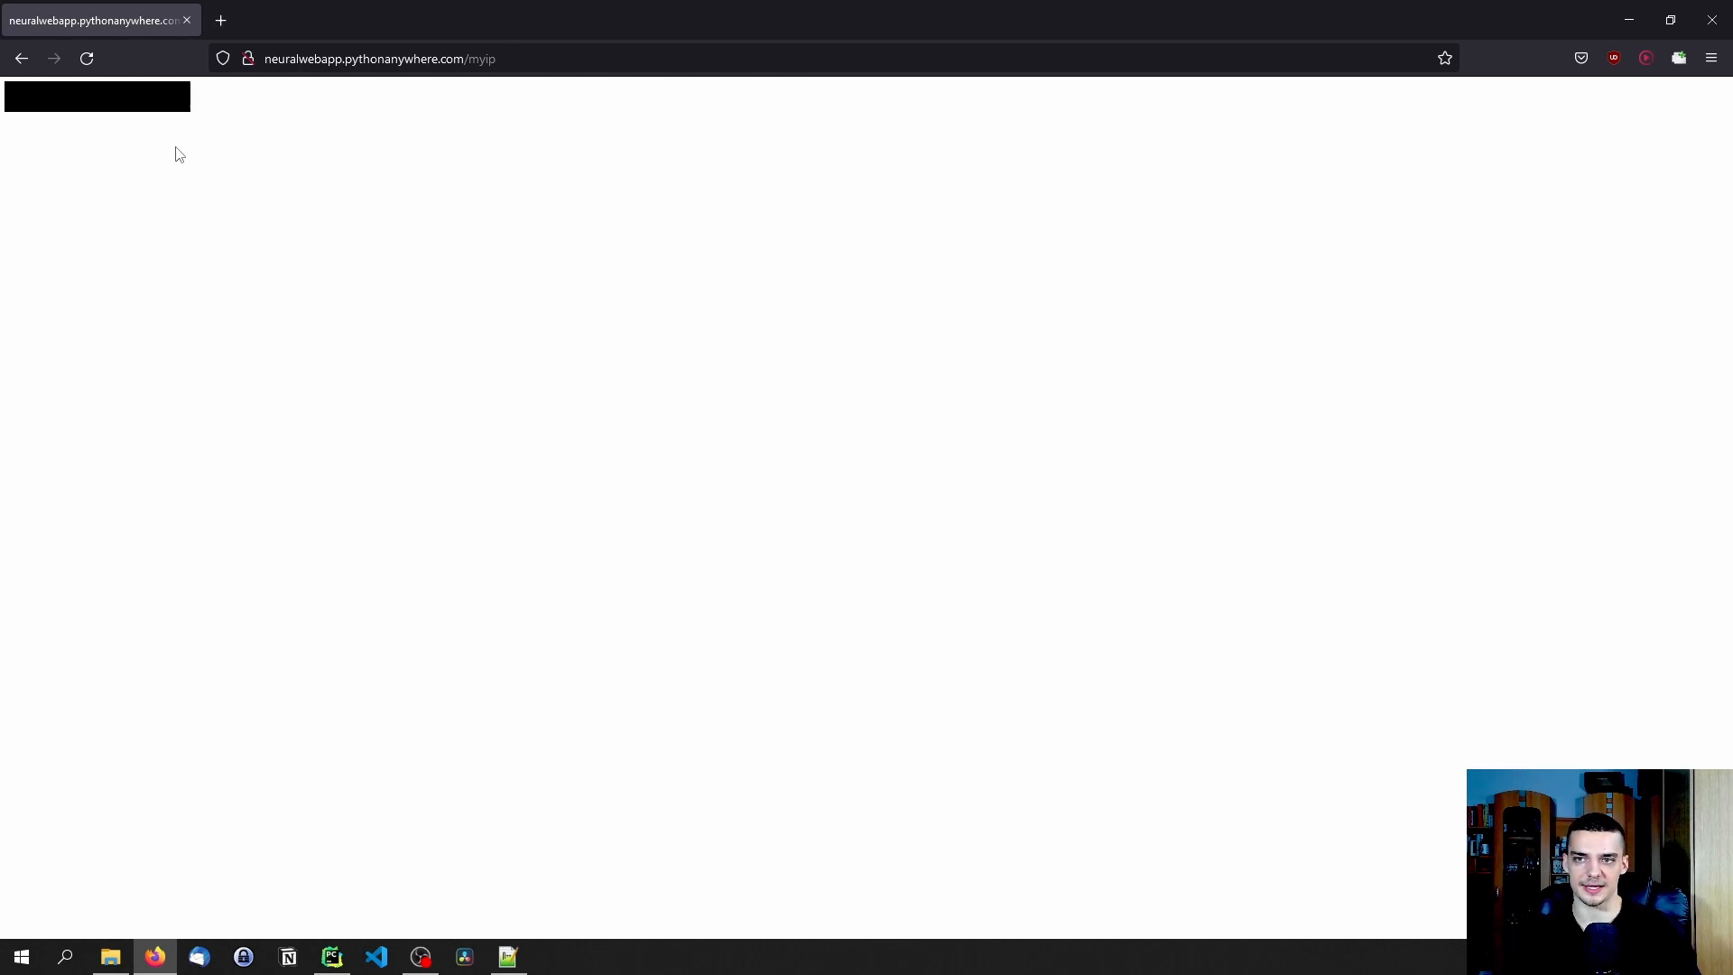